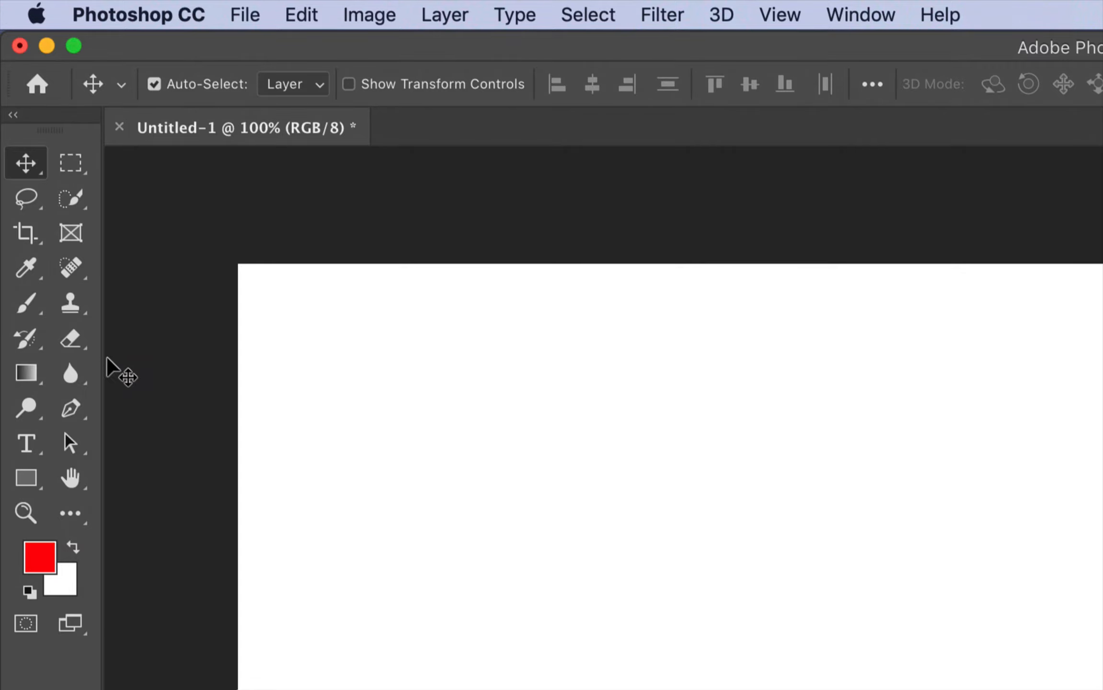
pyautogui.moveTo(166, 236)
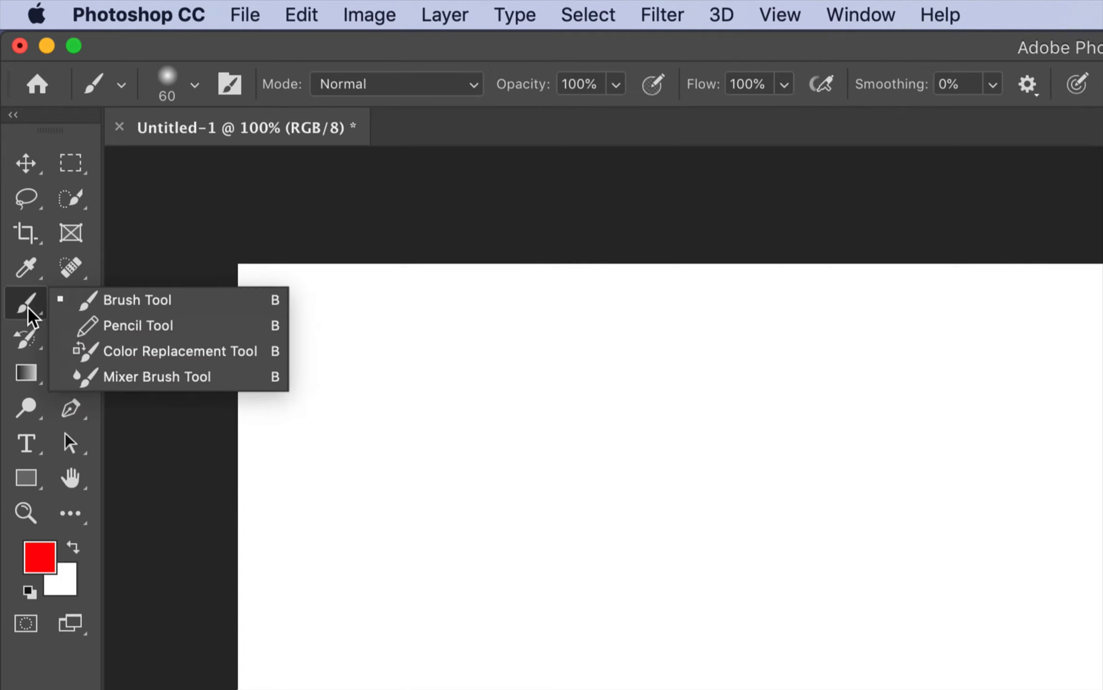
pyautogui.moveTo(251, 305)
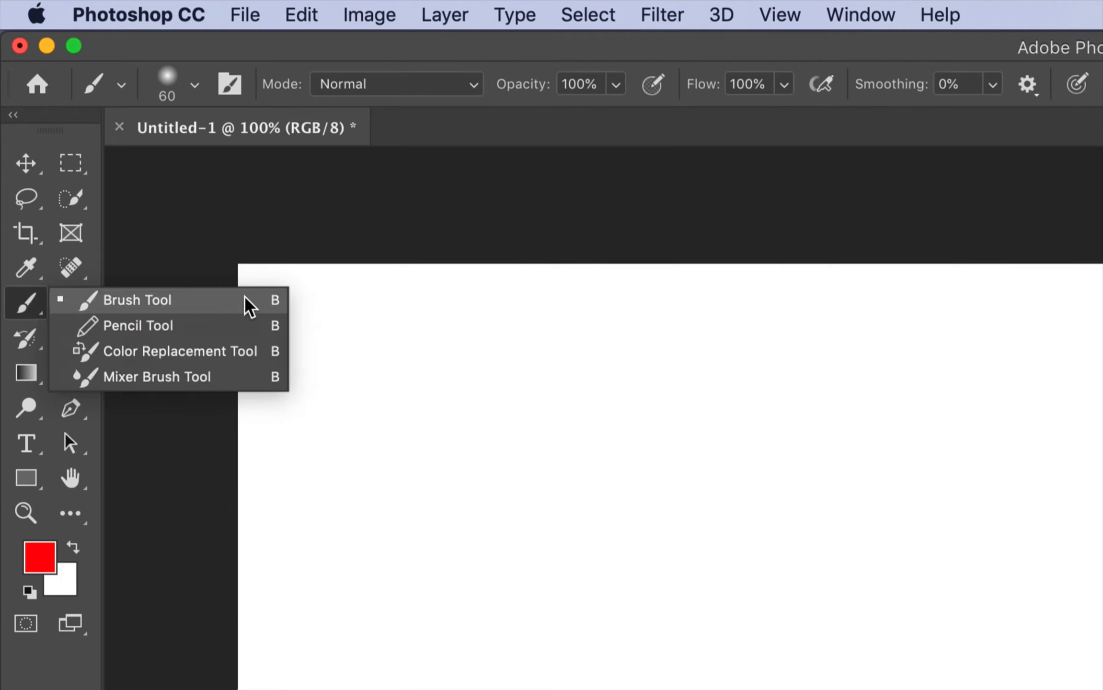
pyautogui.moveTo(240, 338)
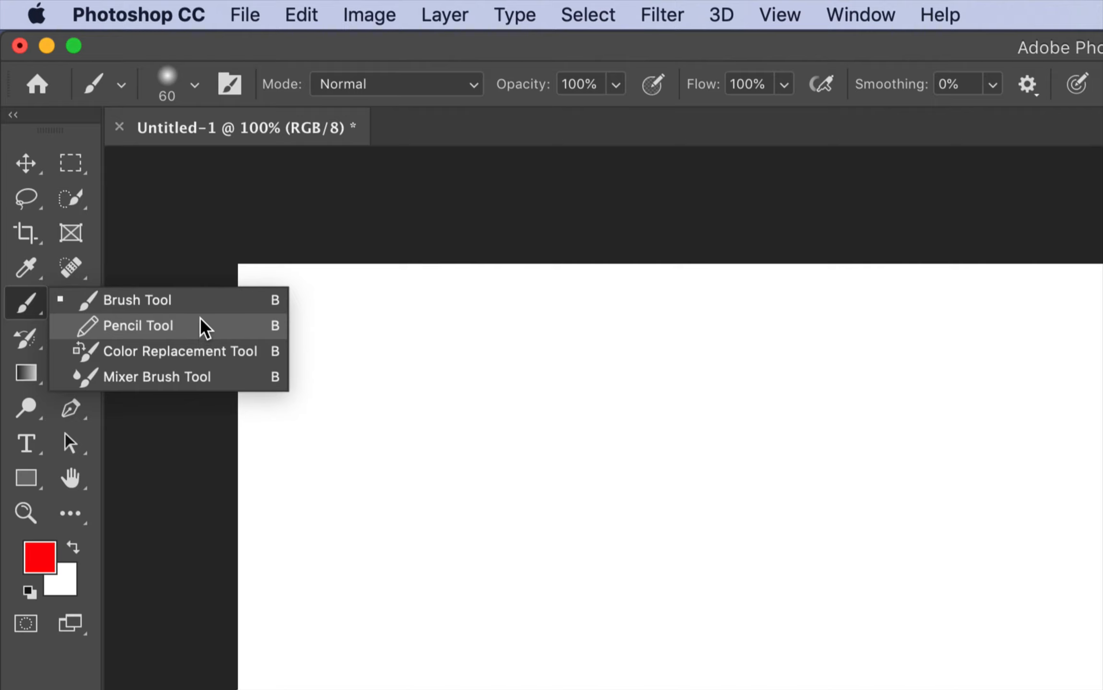
pyautogui.moveTo(215, 322)
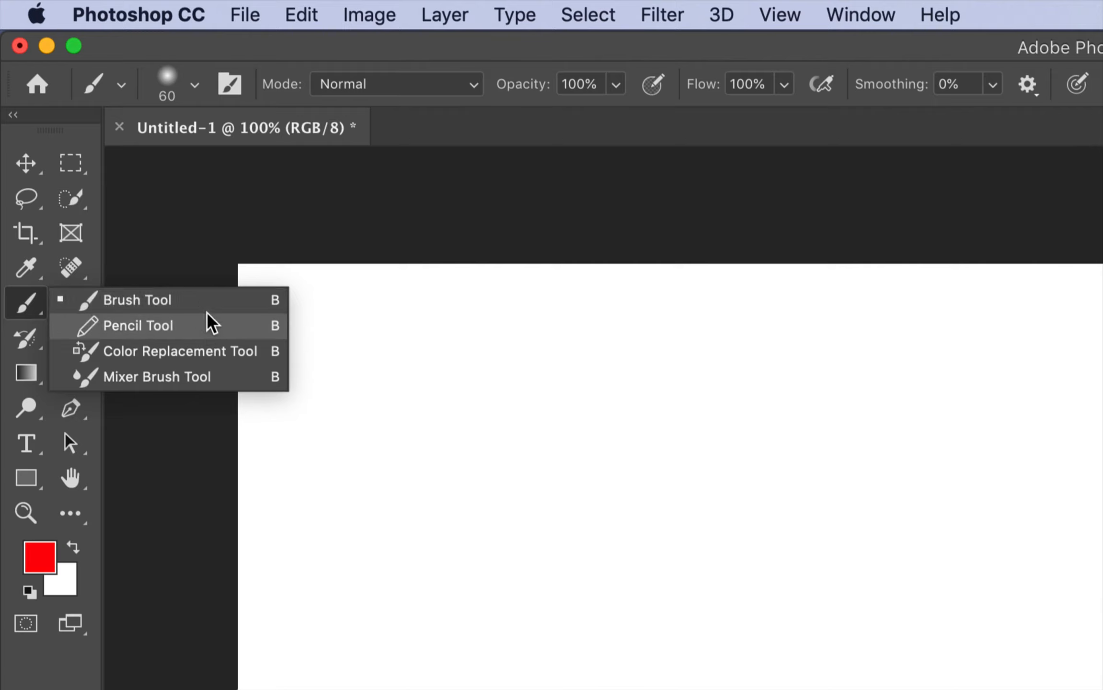
pyautogui.moveTo(213, 309)
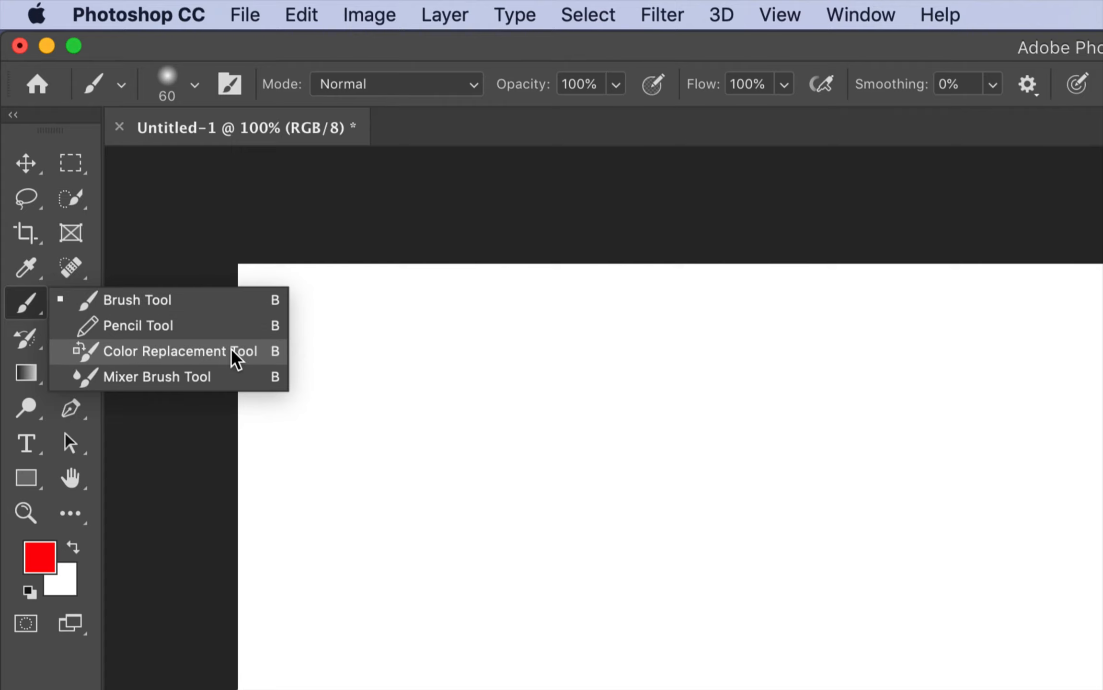
pyautogui.moveTo(240, 376)
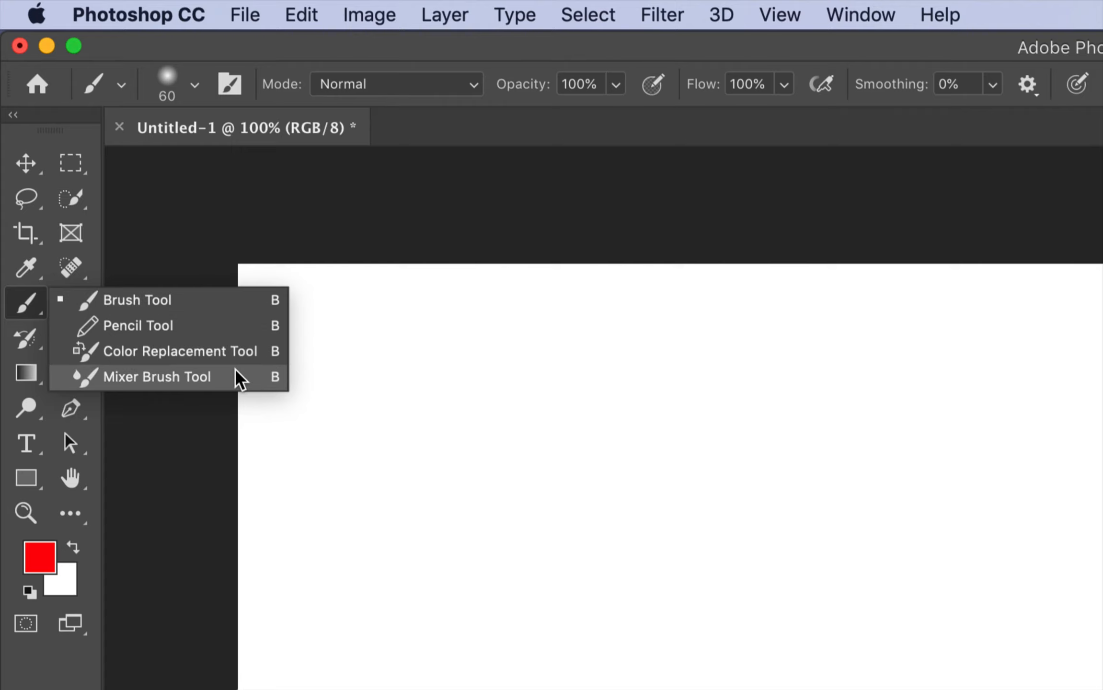
pyautogui.moveTo(242, 362)
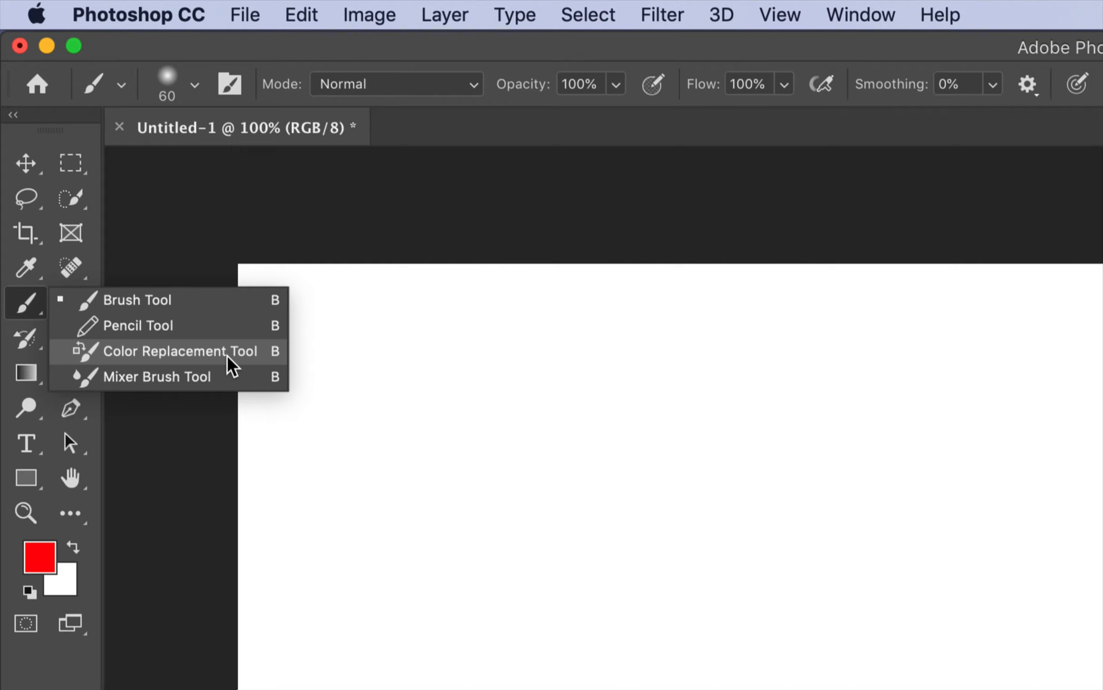
pyautogui.moveTo(221, 377)
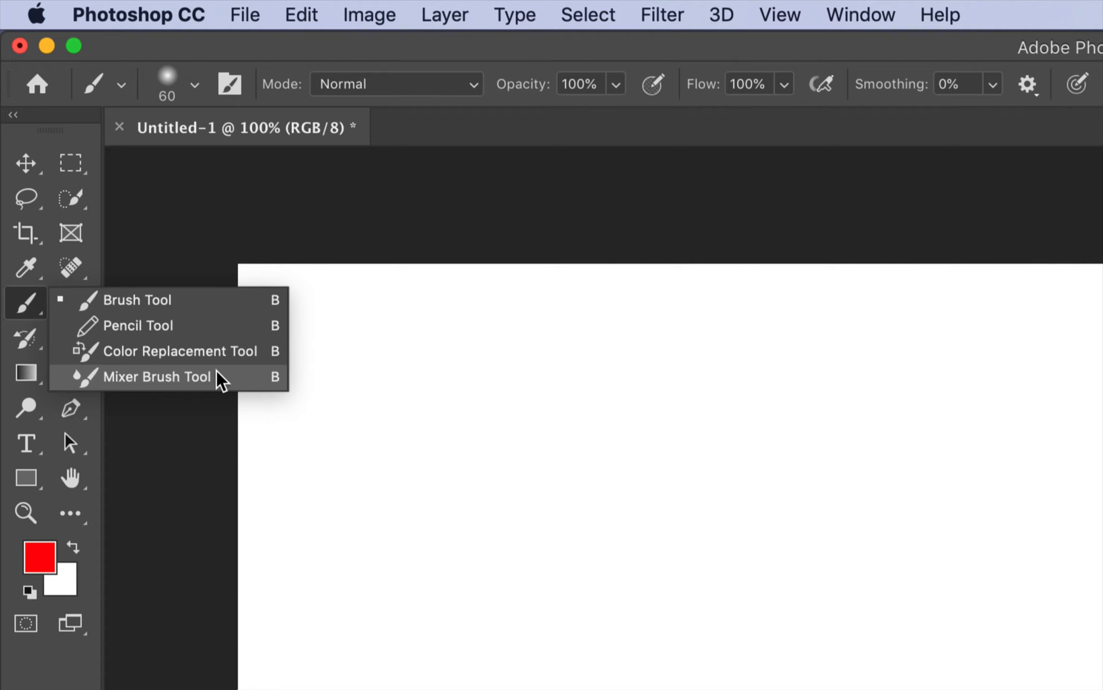
pyautogui.moveTo(188, 316)
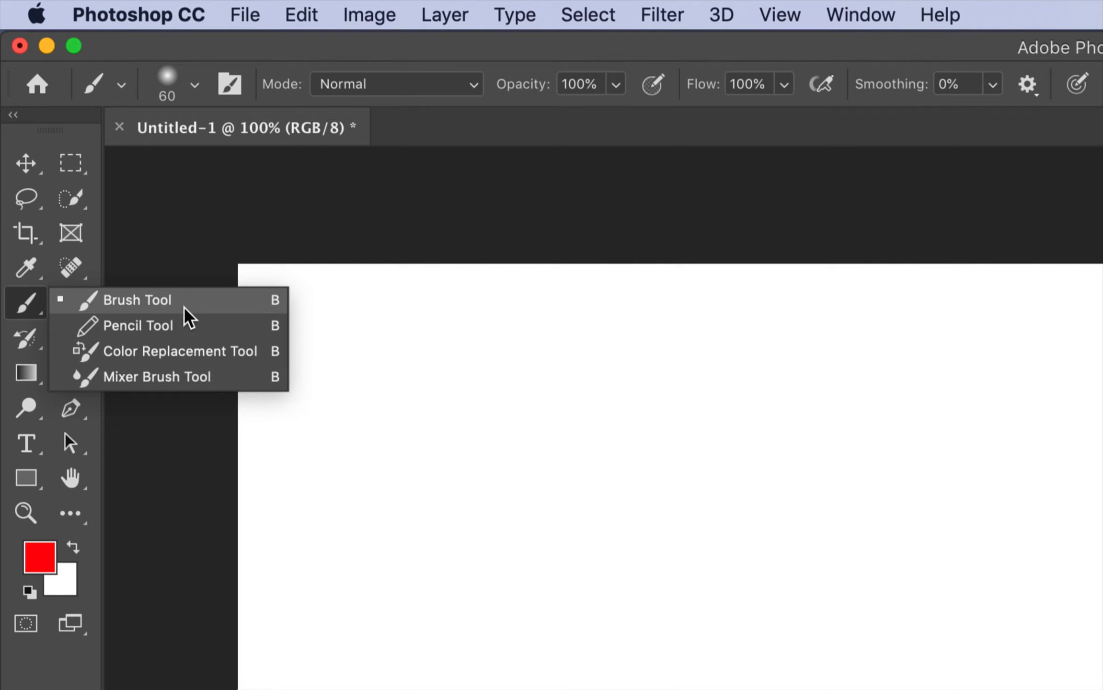
pyautogui.moveTo(193, 309)
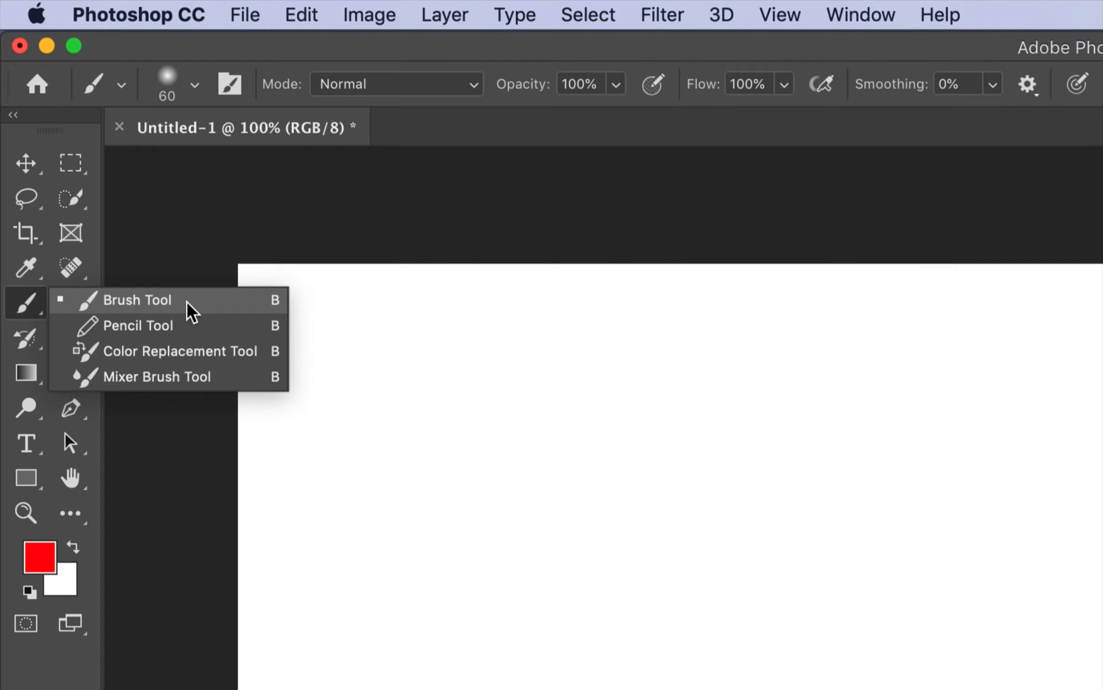
pyautogui.moveTo(199, 376)
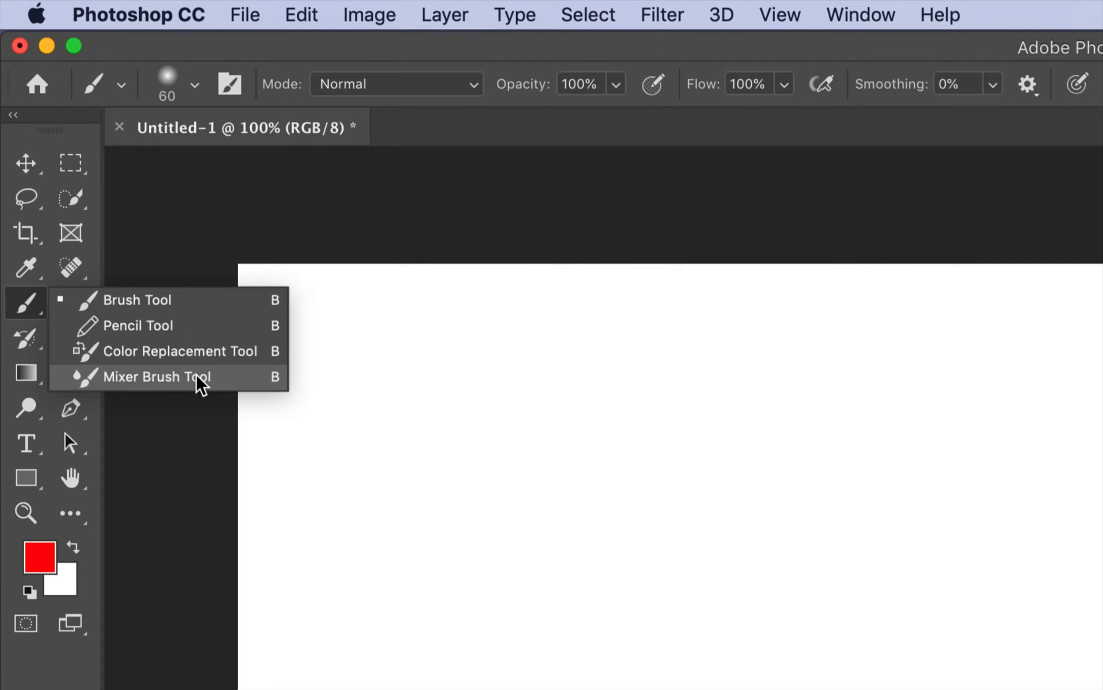
pyautogui.moveTo(110, 398)
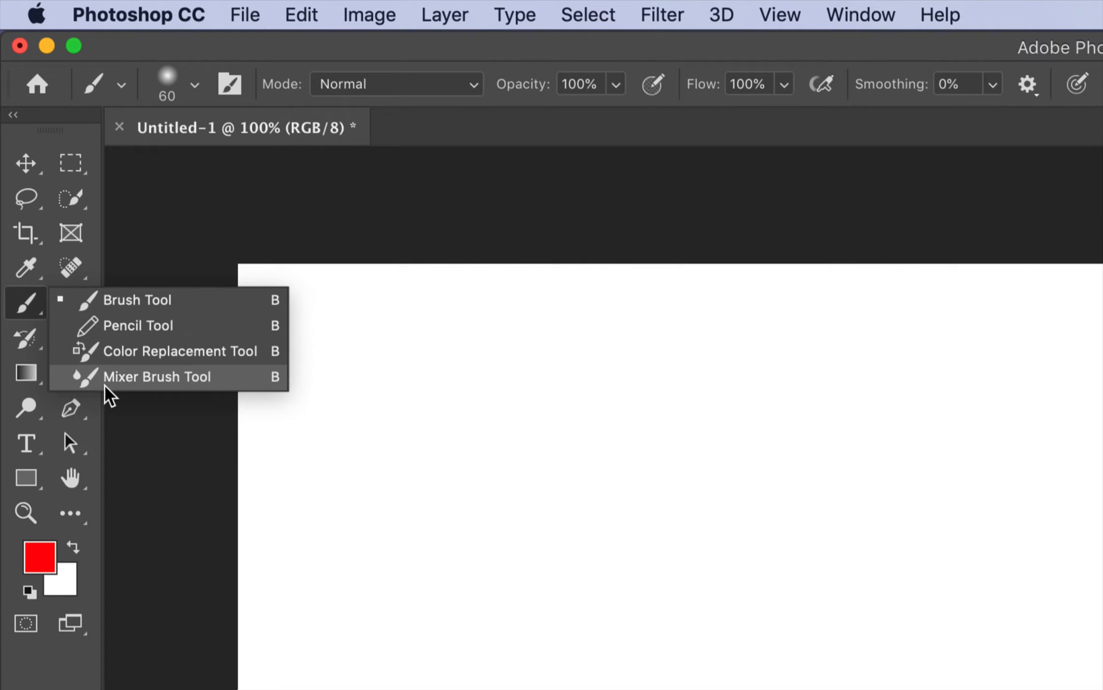
pyautogui.moveTo(174, 385)
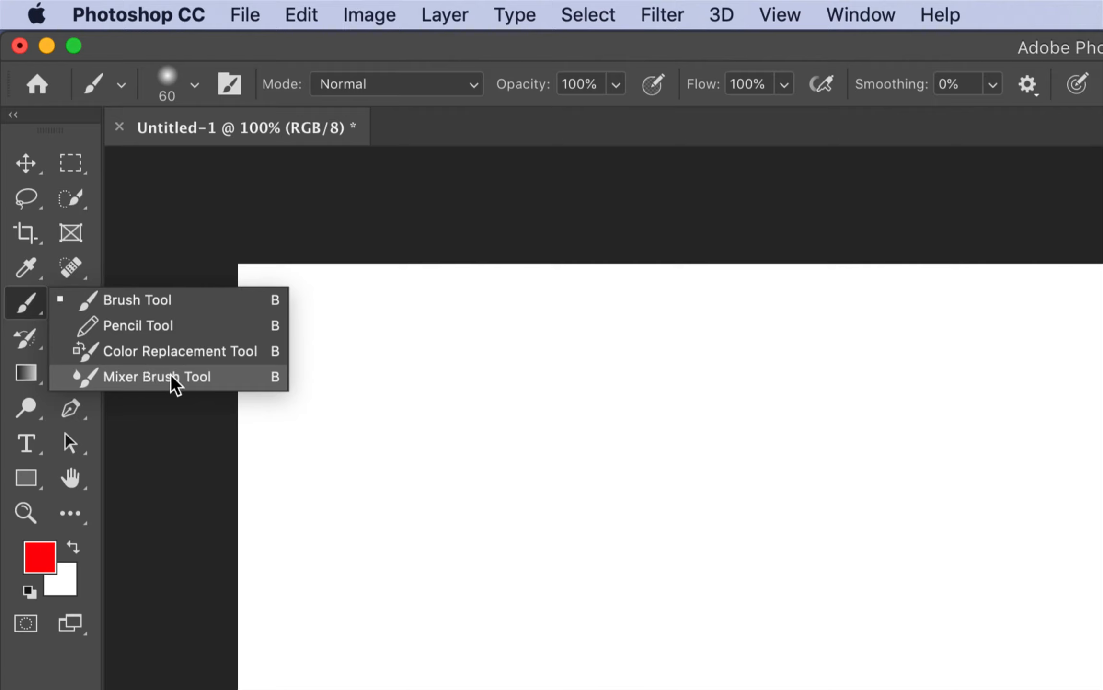
pyautogui.moveTo(127, 387)
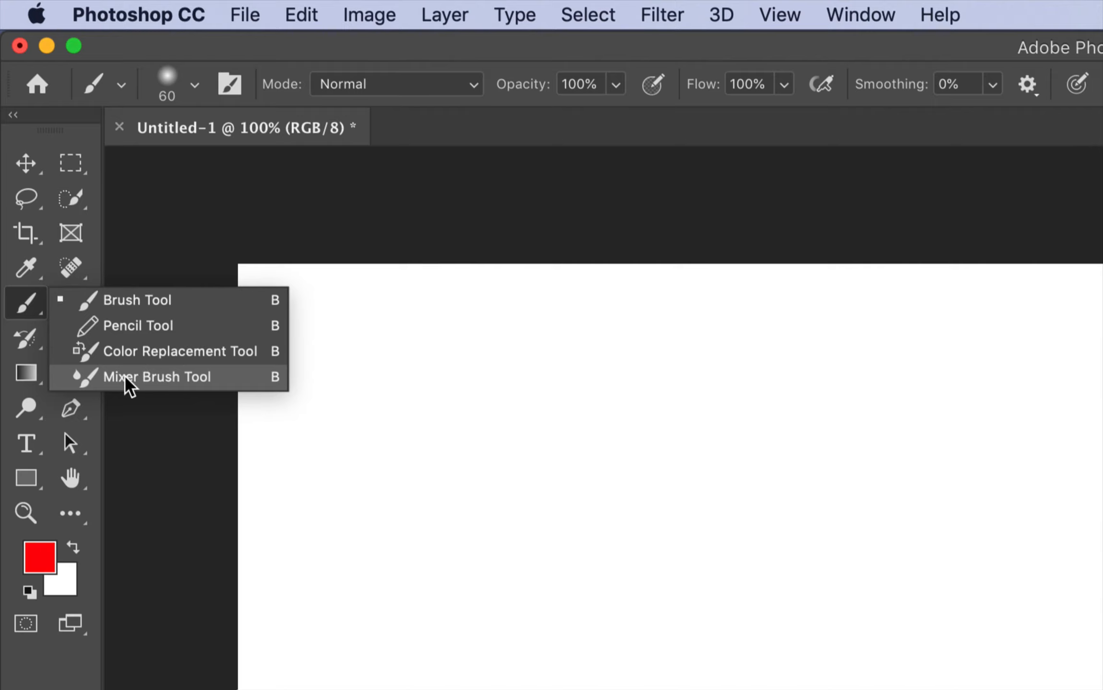
pyautogui.moveTo(130, 308)
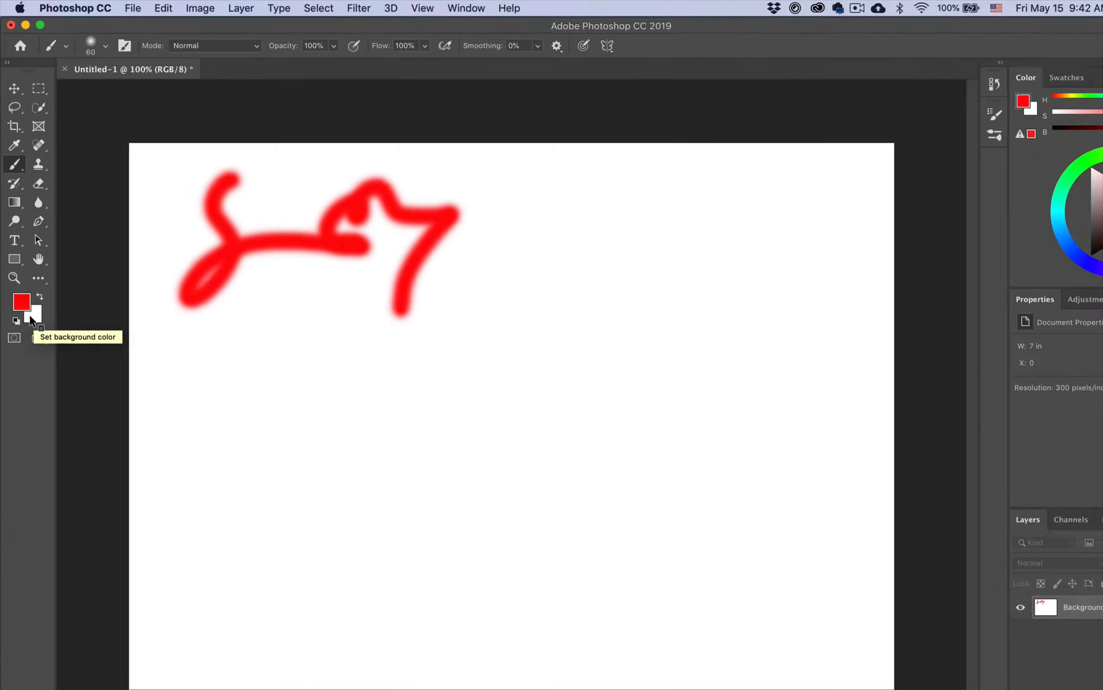
# Pick blue as the background colour and swap it to the foreground for painting
pyautogui.click(31, 321)
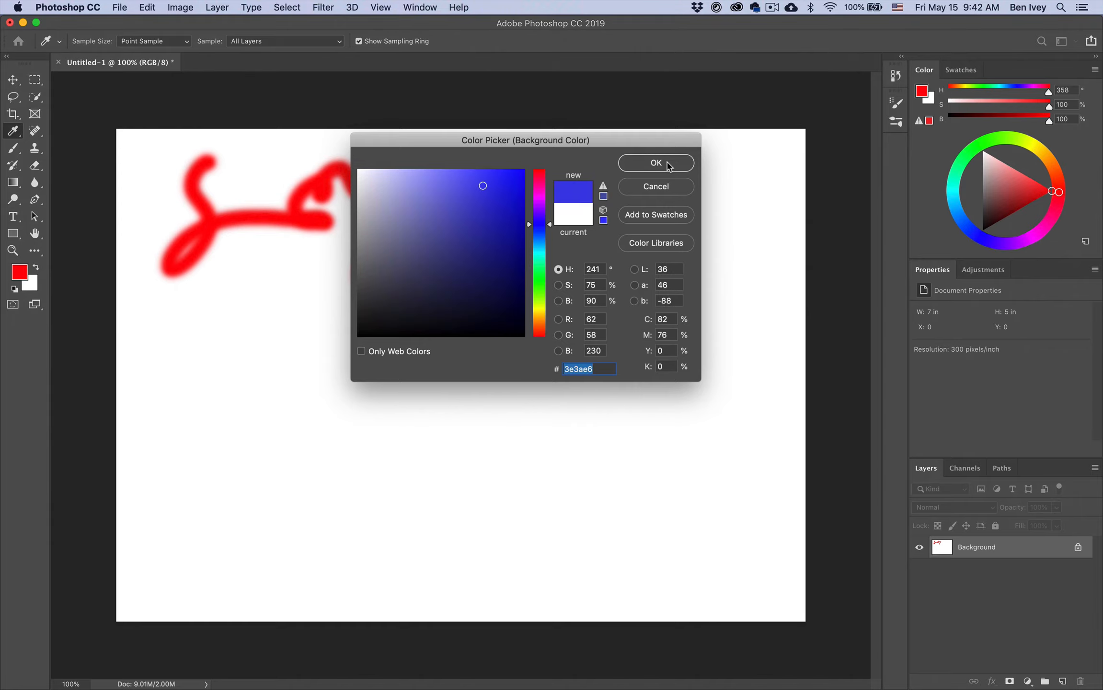
pyautogui.click(655, 163)
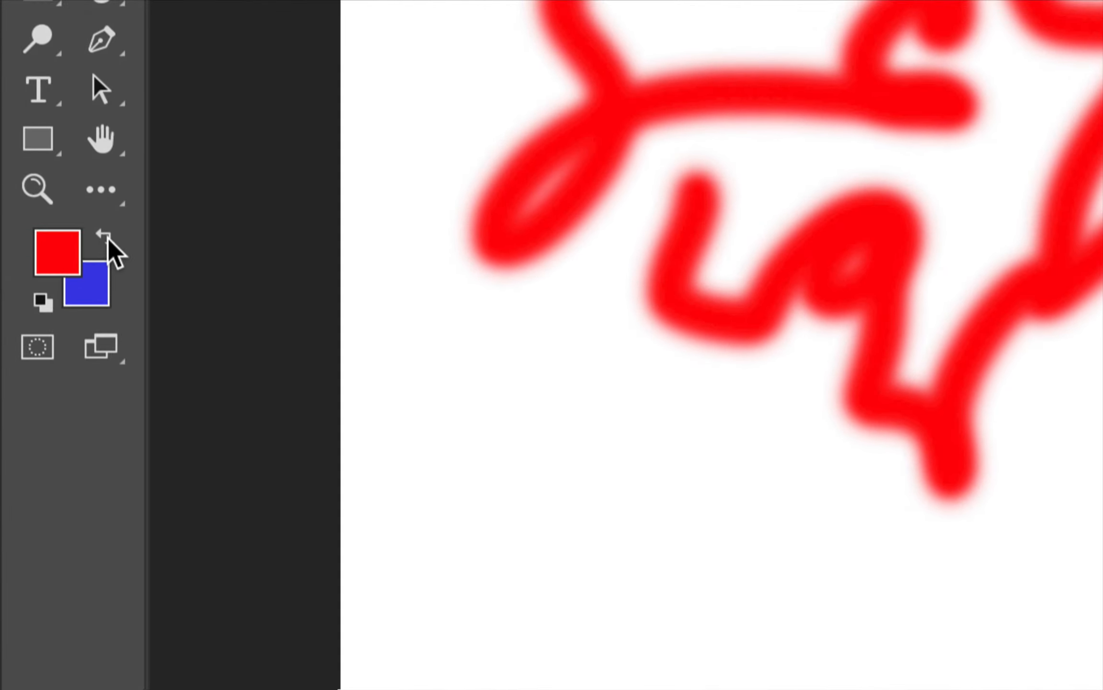
pyautogui.click(105, 234)
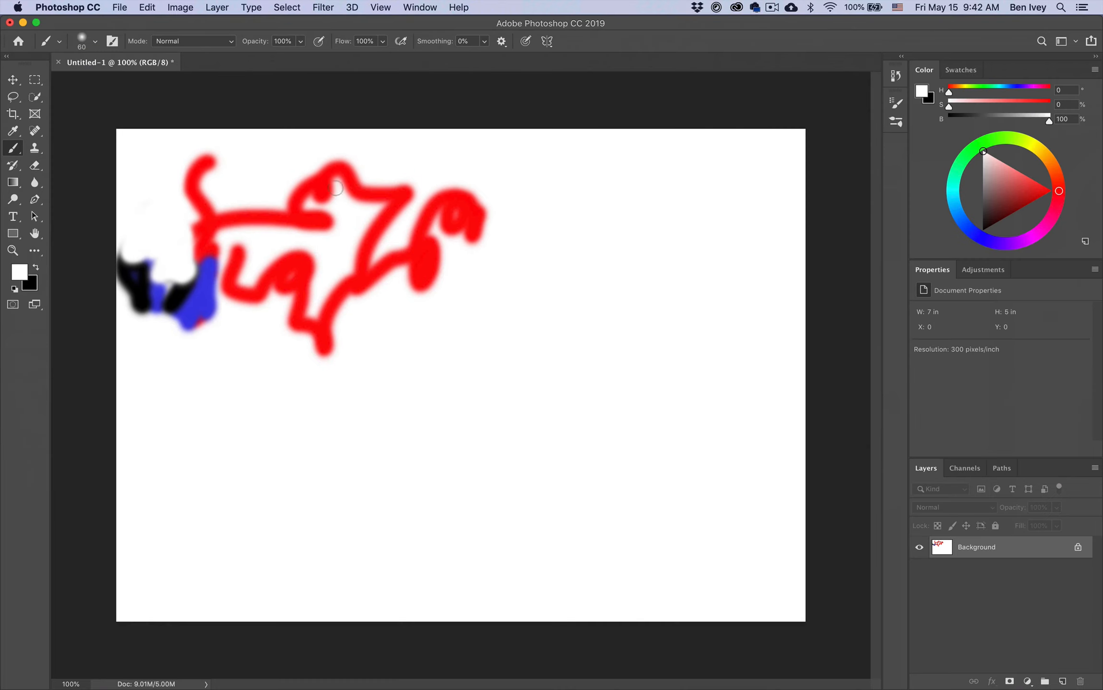
pyautogui.moveTo(531, 229)
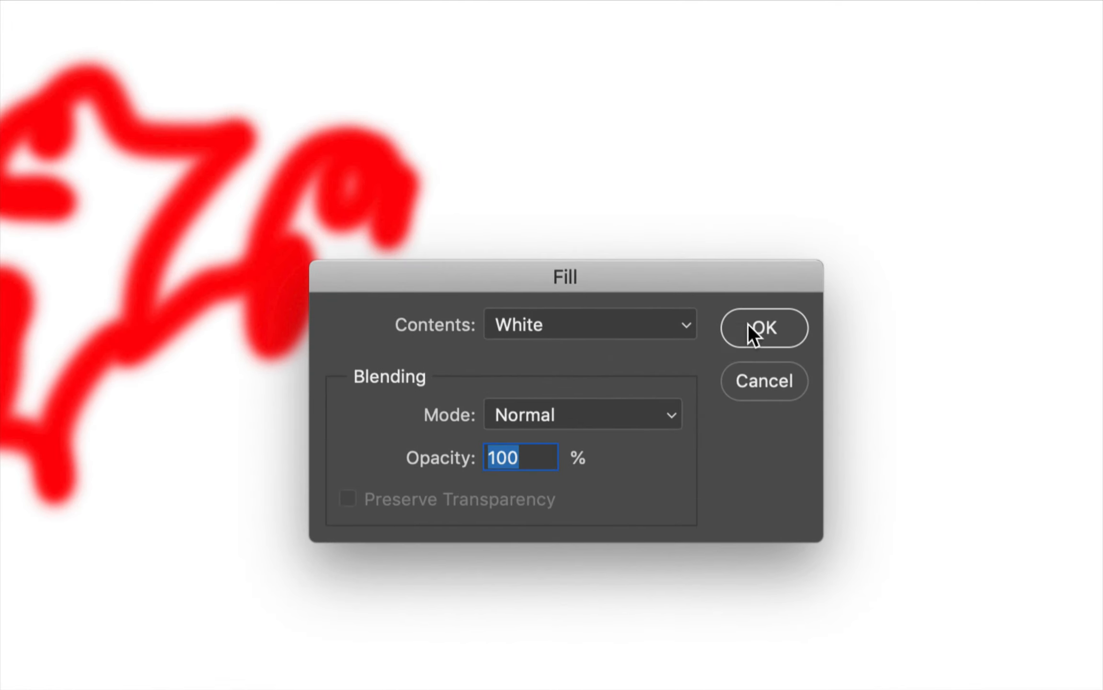
# Fill the whole canvas with white to wipe the test strokes
pyautogui.click(763, 328)
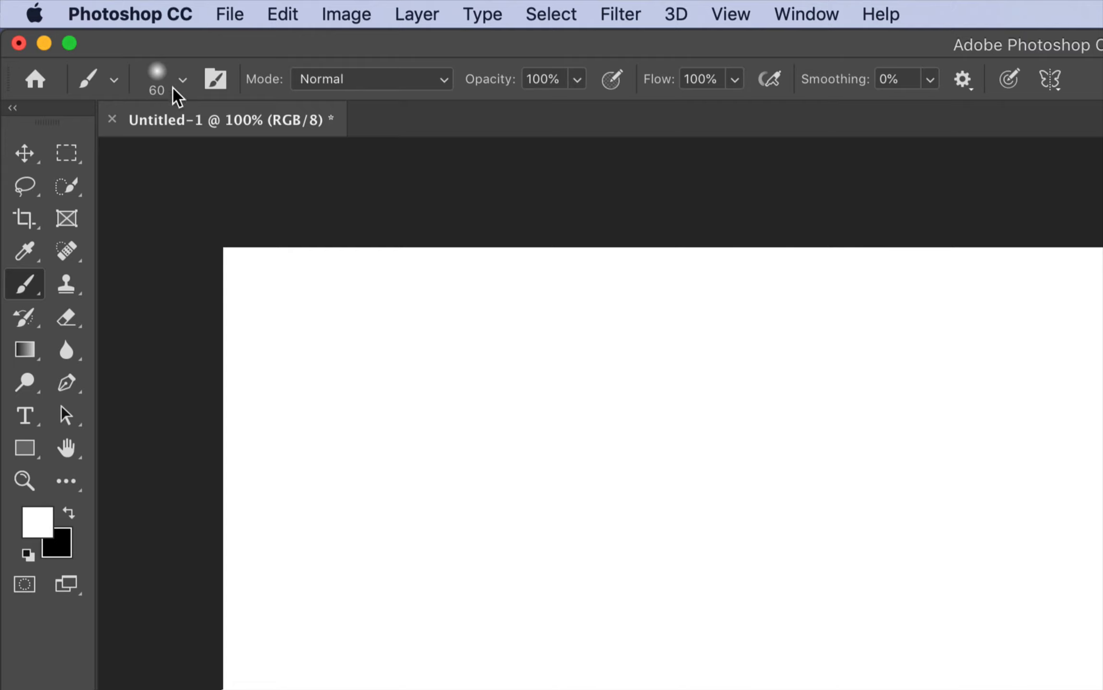
pyautogui.moveTo(202, 99)
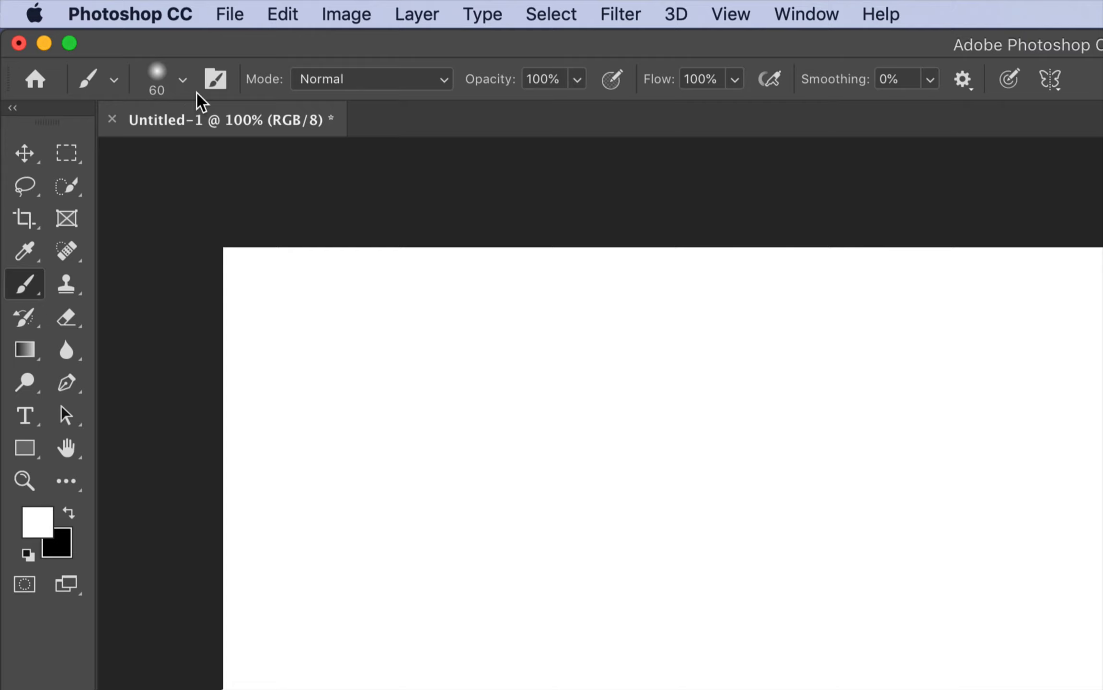
# Try brush sizes of about 108 px and 153 px, then settle on 19 px
pyautogui.click(183, 79)
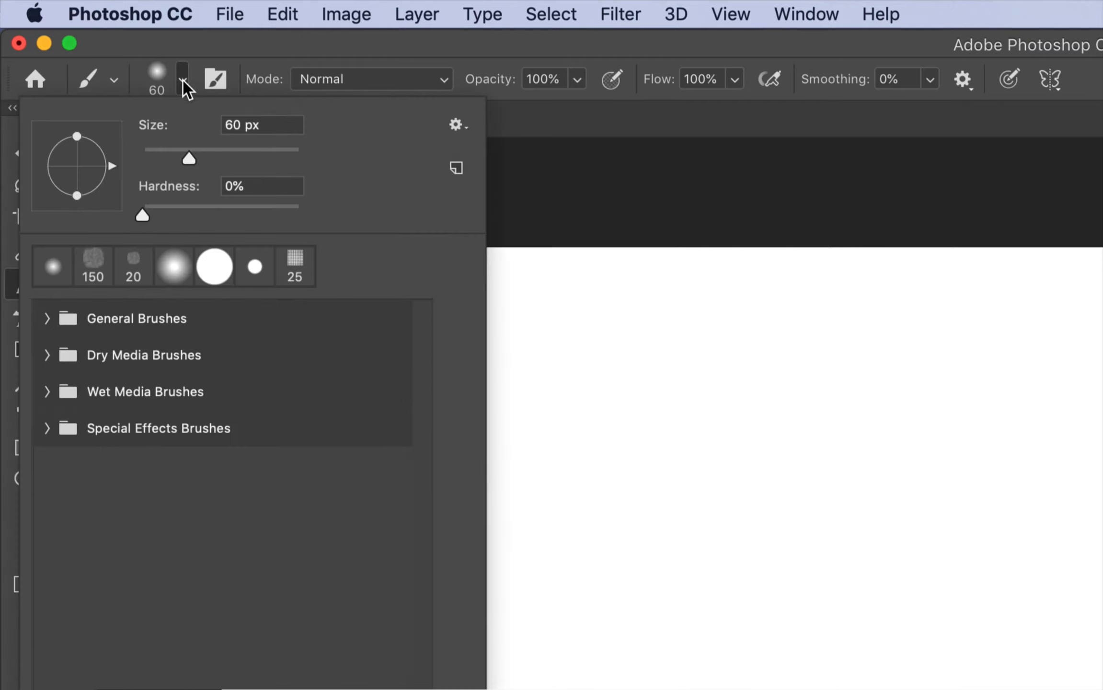
pyautogui.moveTo(164, 156)
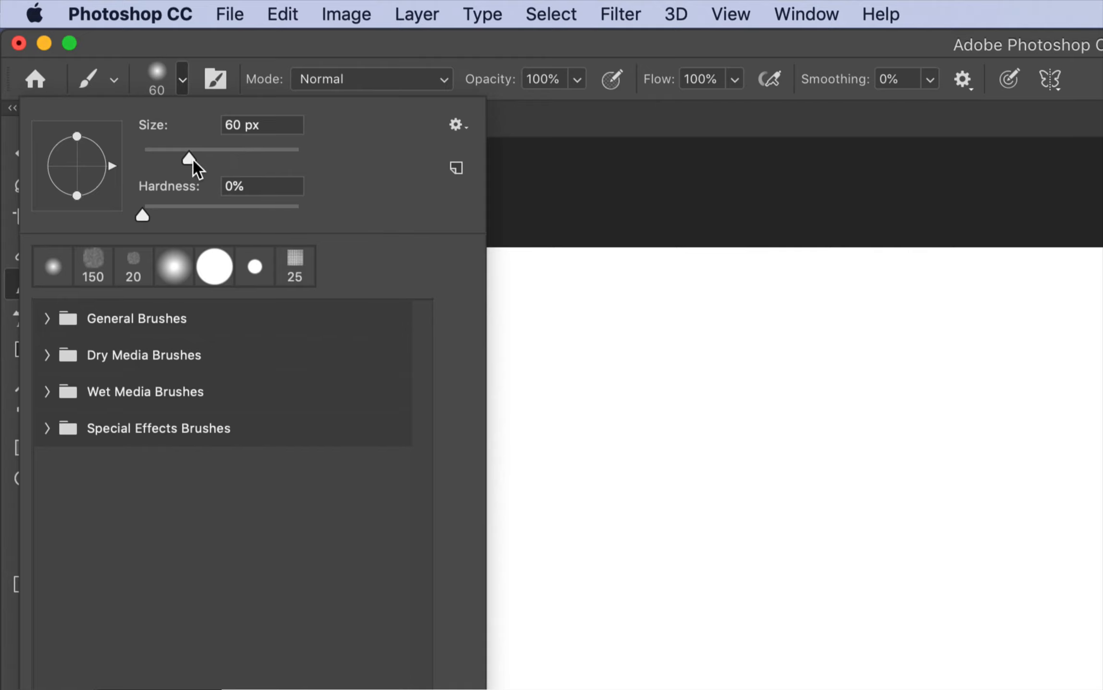
pyautogui.moveTo(610, 335)
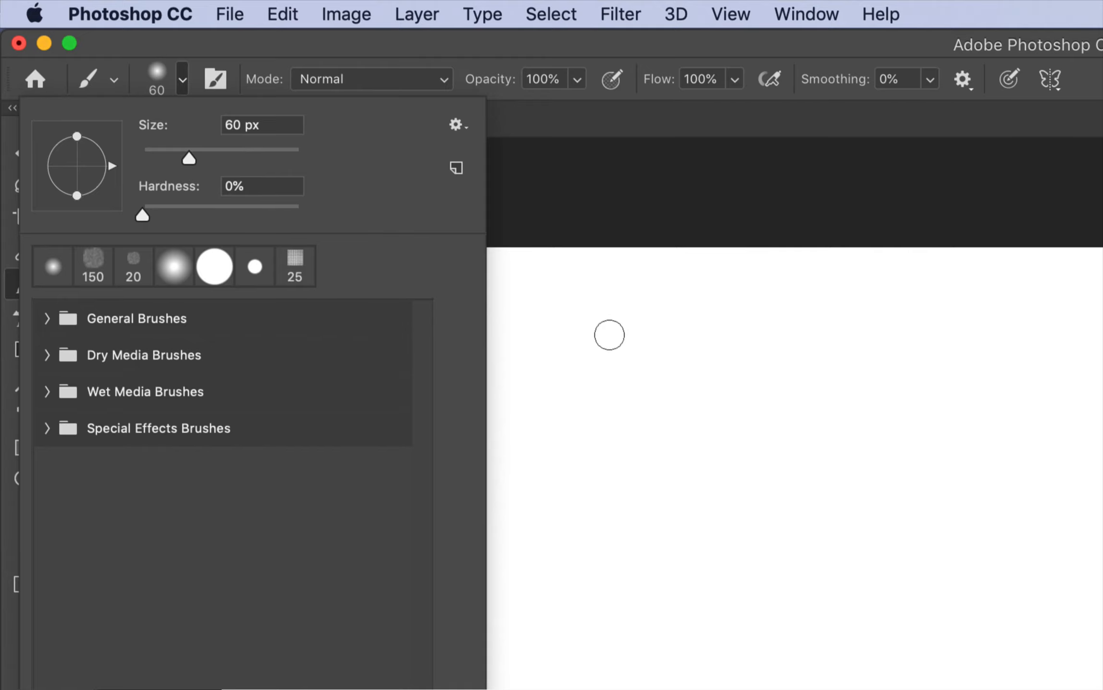
pyautogui.moveTo(189, 158); pyautogui.dragTo(224, 158)
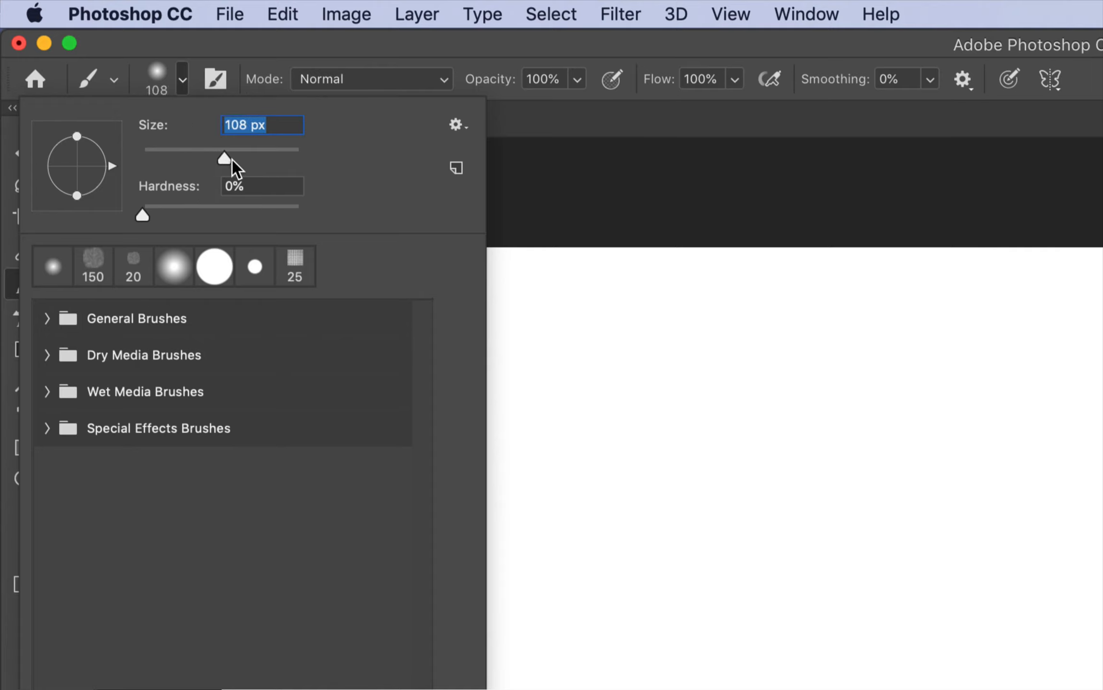
pyautogui.moveTo(223, 158); pyautogui.dragTo(243, 158)
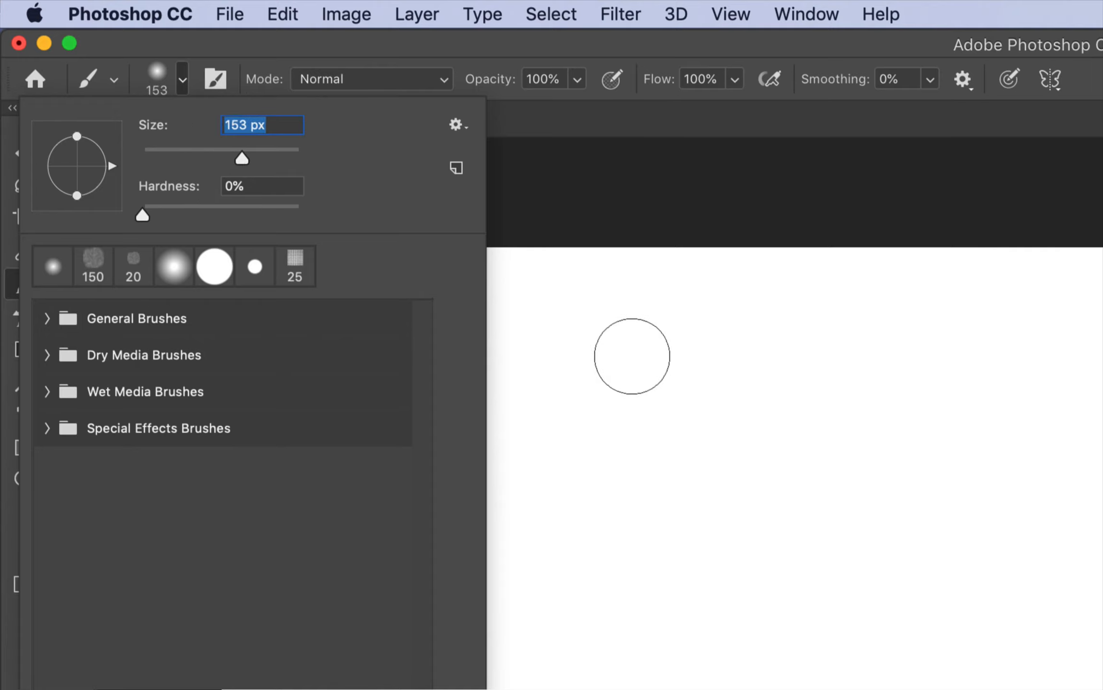
pyautogui.moveTo(241, 158); pyautogui.dragTo(155, 159)
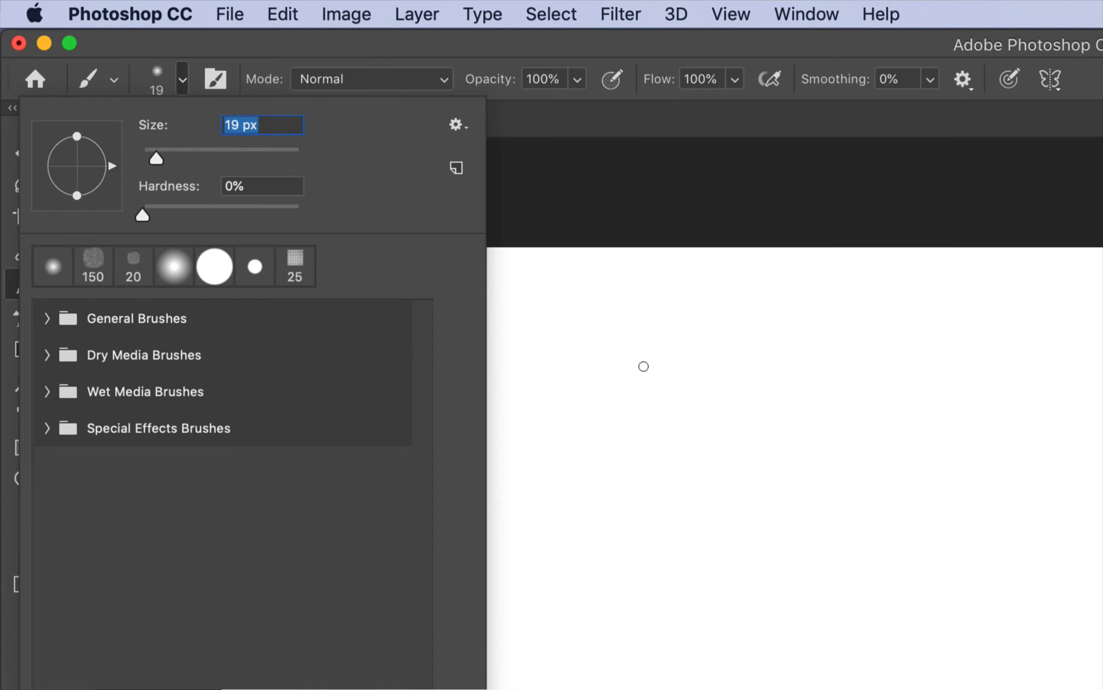
pyautogui.moveTo(229, 167)
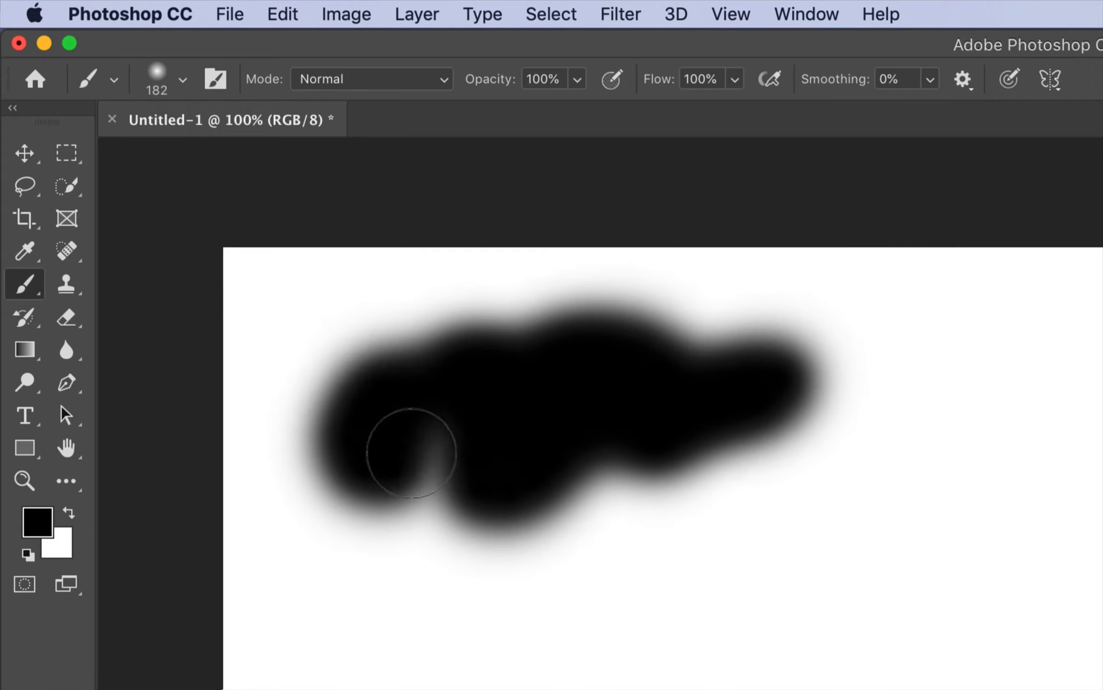
# Raise the brush hardness to about 40% for a crisp-edged stroke
pyautogui.click(182, 78)
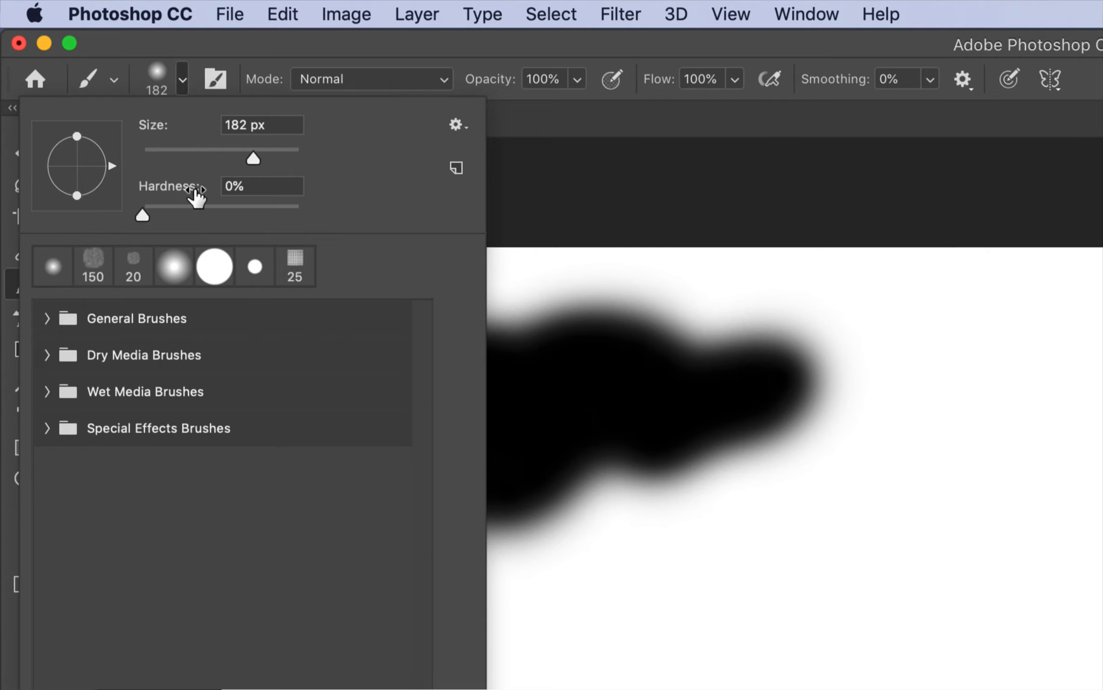
pyautogui.click(261, 186)
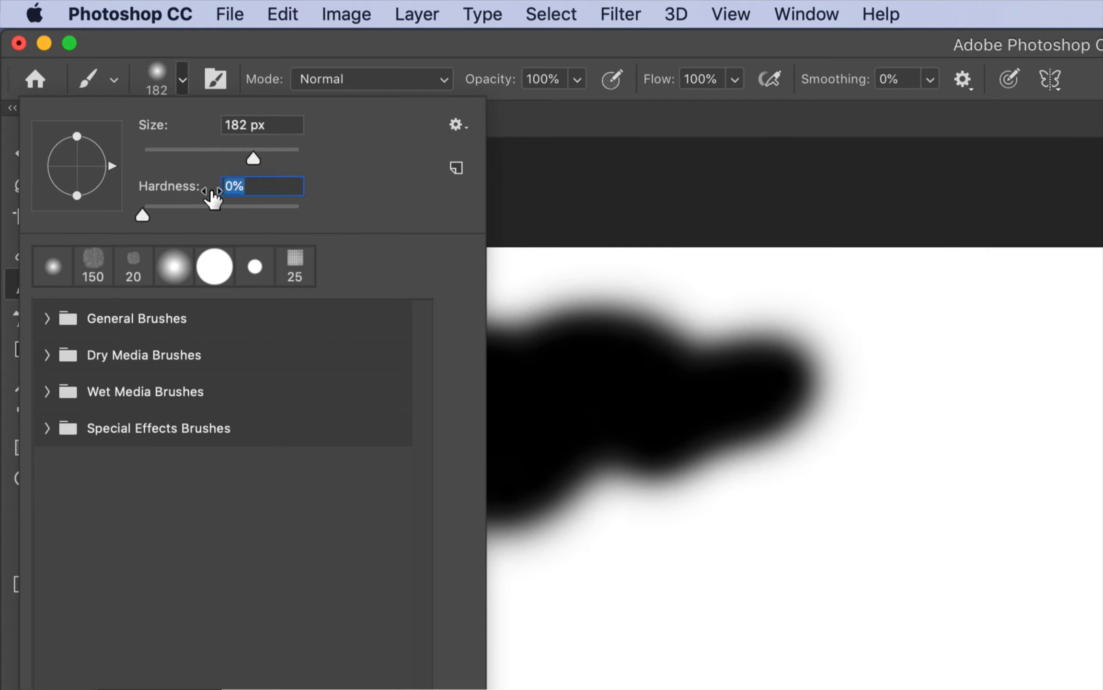
pyautogui.moveTo(590, 318)
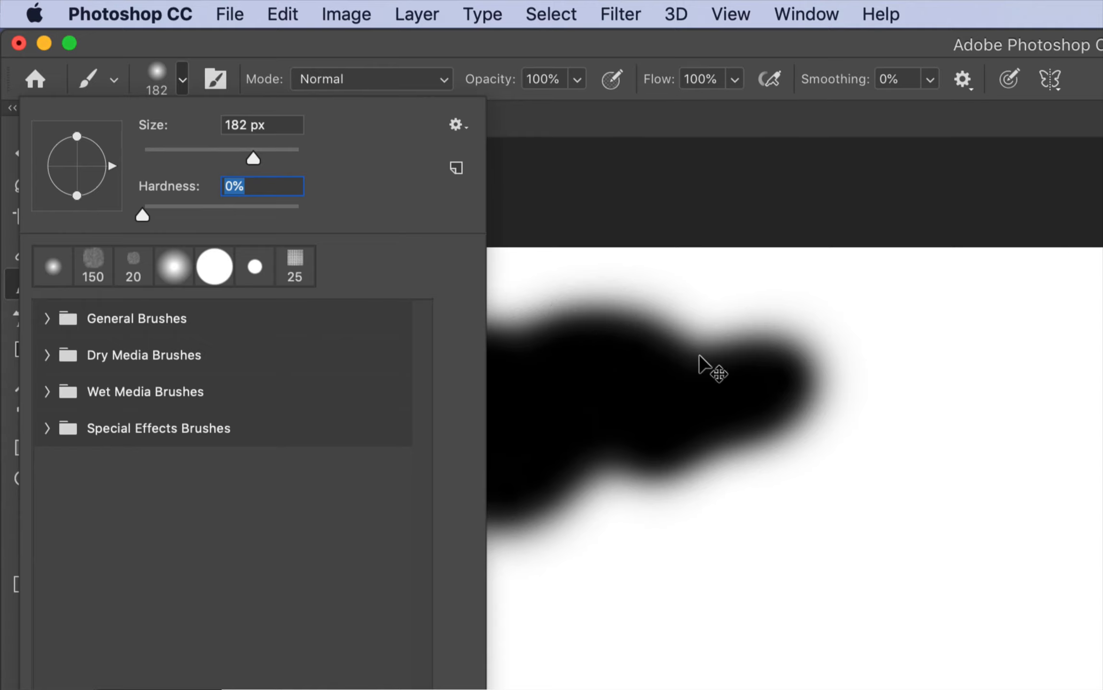
pyautogui.moveTo(218, 224)
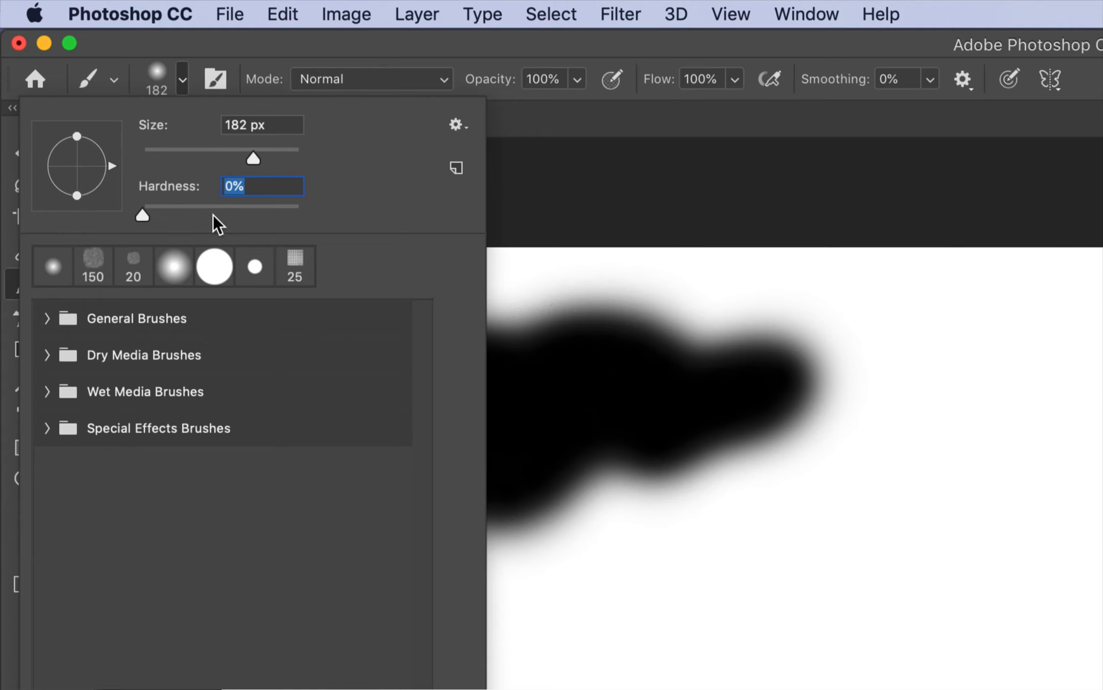
pyautogui.moveTo(767, 358)
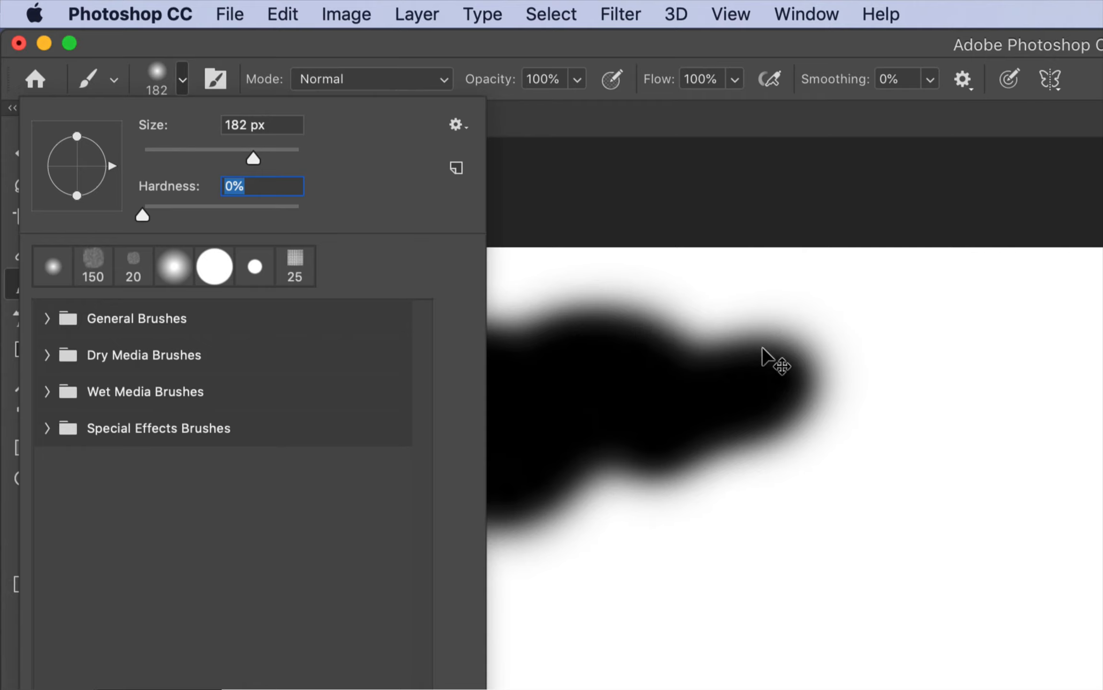
pyautogui.moveTo(707, 335)
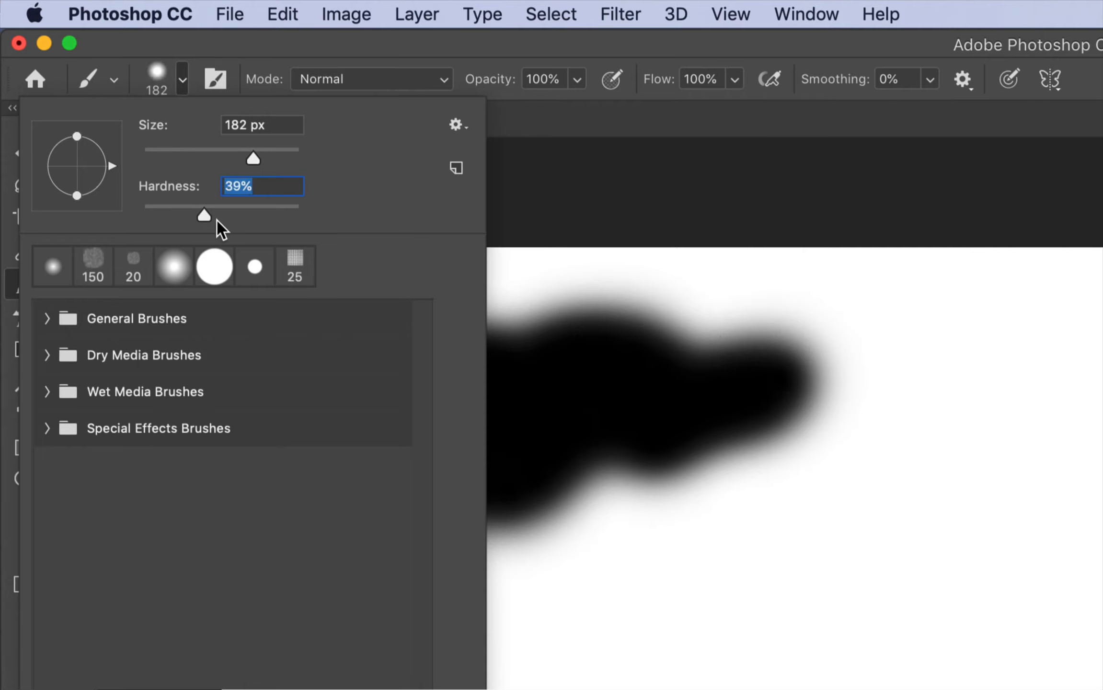
pyautogui.moveTo(204, 216); pyautogui.dragTo(299, 215)
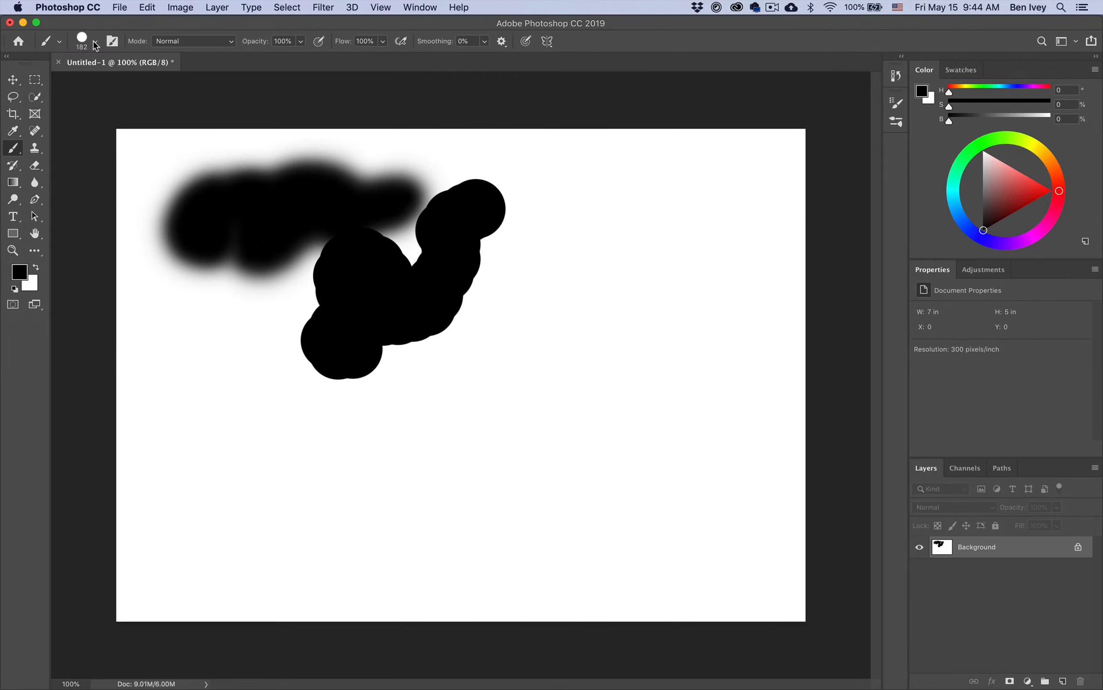
# Bring up the brush tip settings to tilt and flatten the tip
pyautogui.click(443, 154)
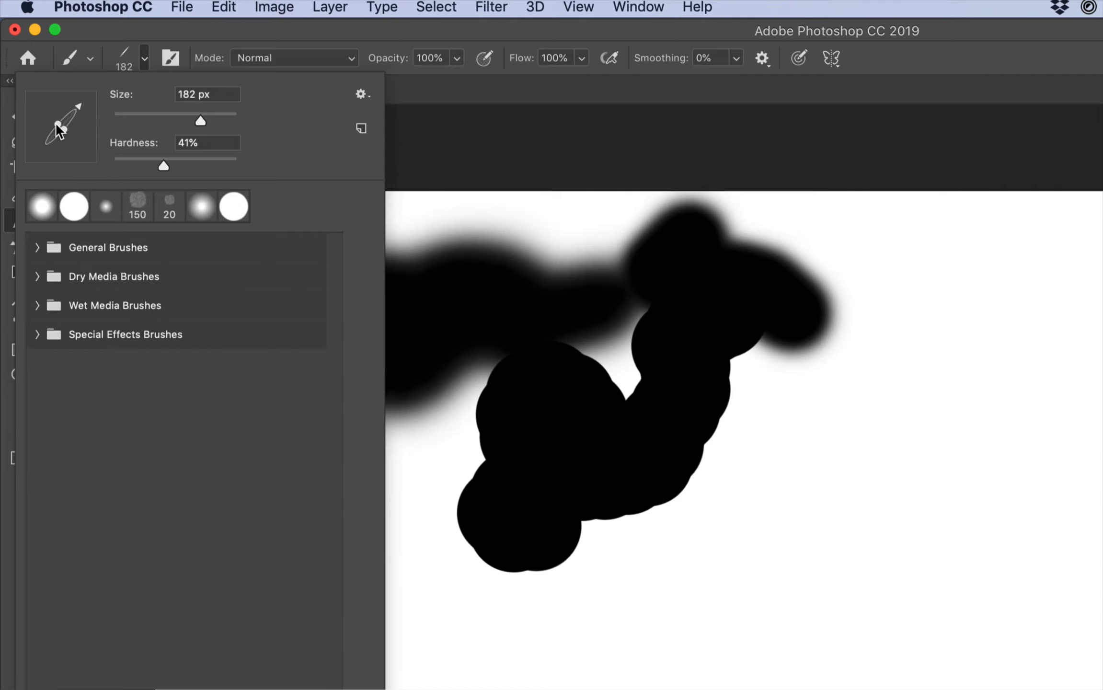
pyautogui.moveTo(967, 340)
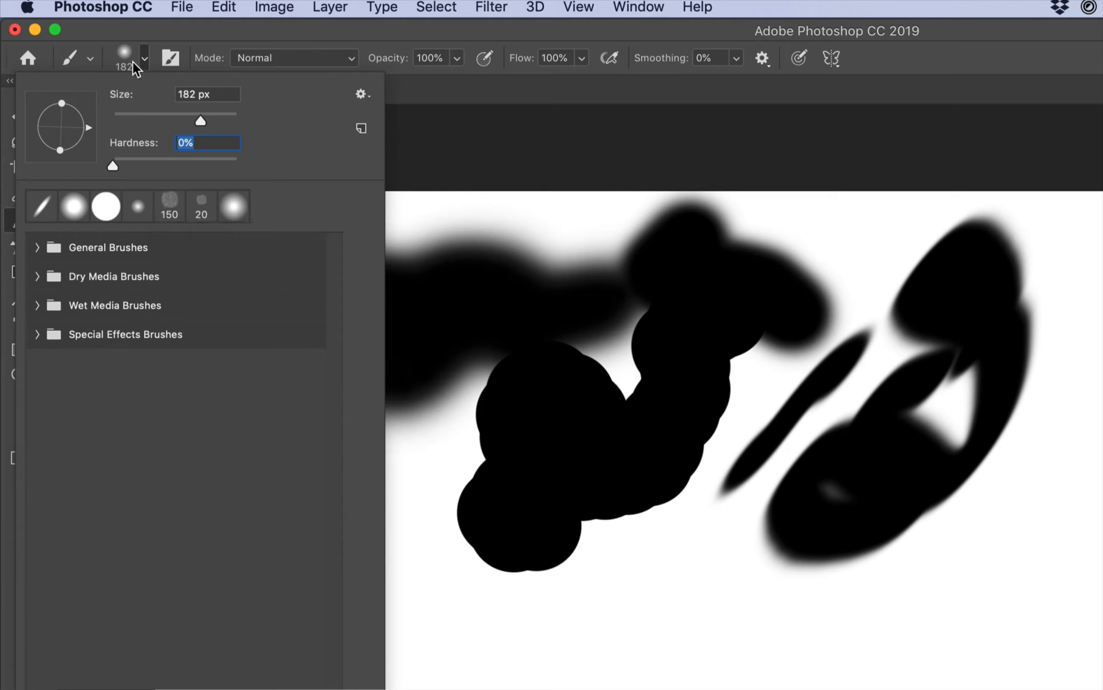
pyautogui.moveTo(195, 261)
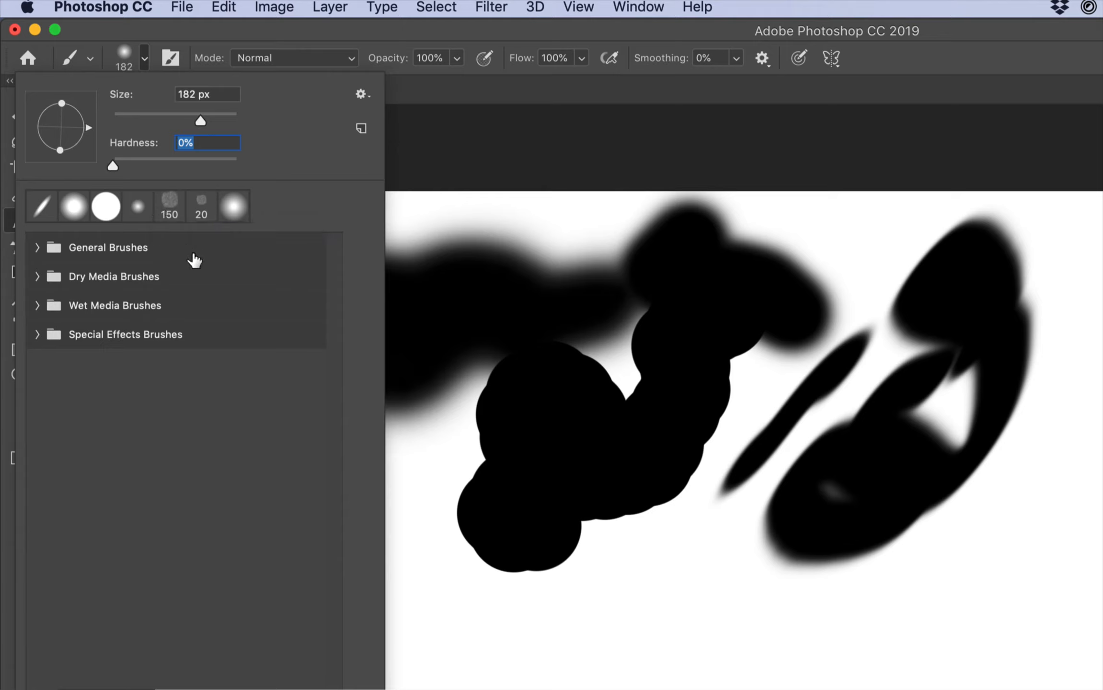
pyautogui.moveTo(129, 245)
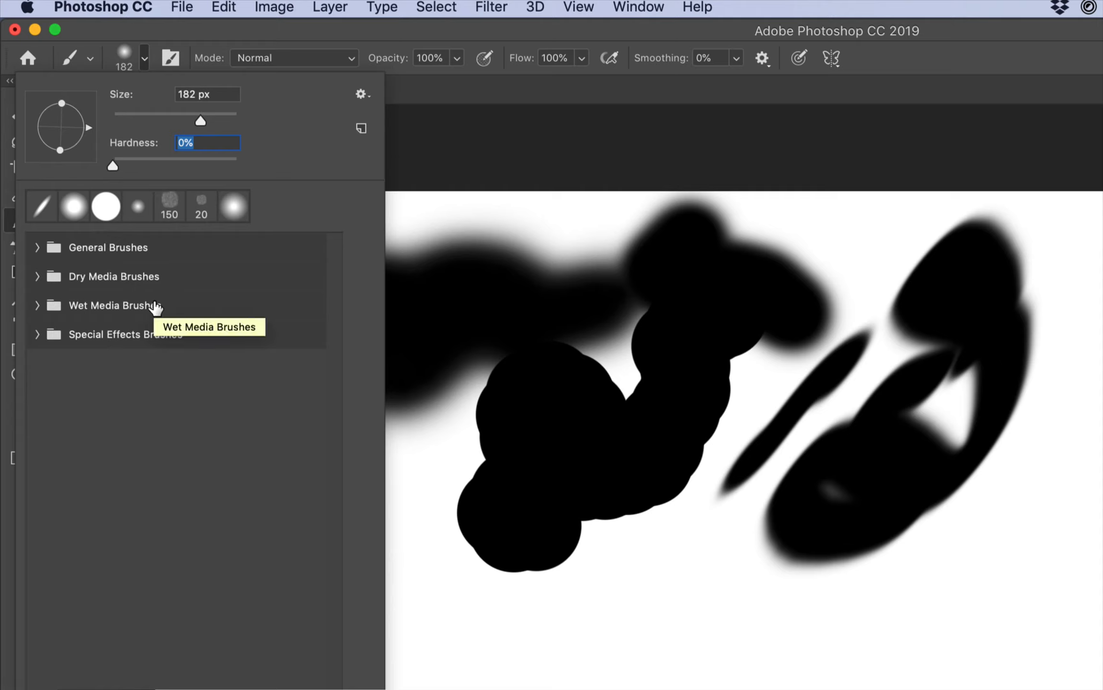
pyautogui.moveTo(38, 272)
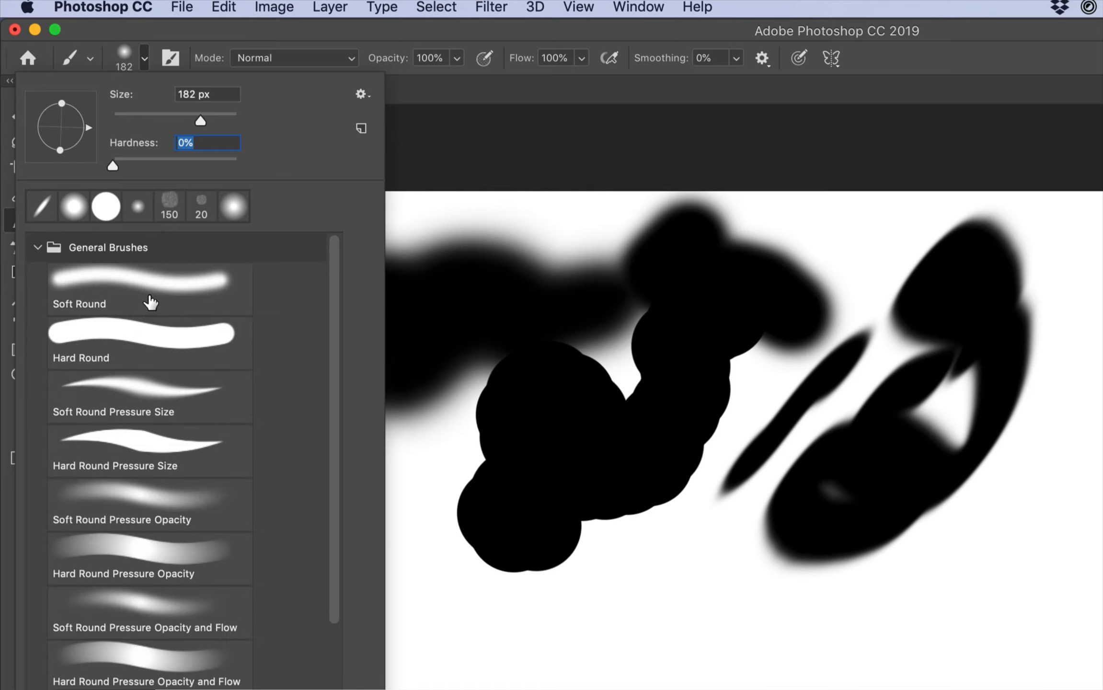
# Alternate Hard Round and Soft Round presets and paint wavy strokes along the lower canvas
pyautogui.click(150, 343)
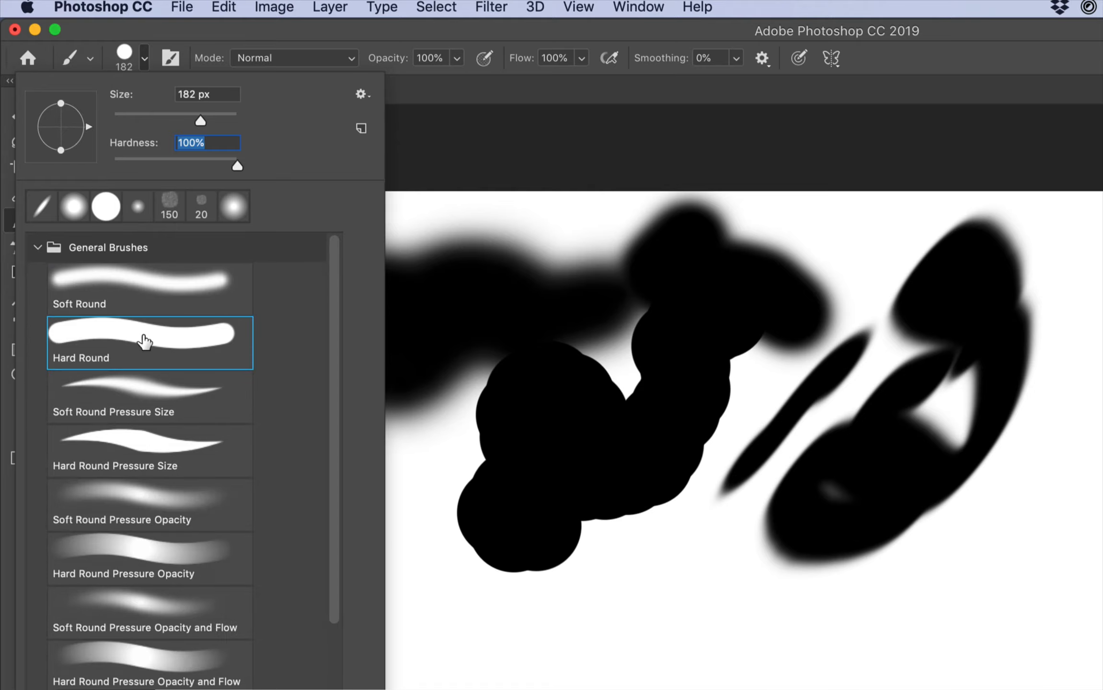
pyautogui.click(149, 450)
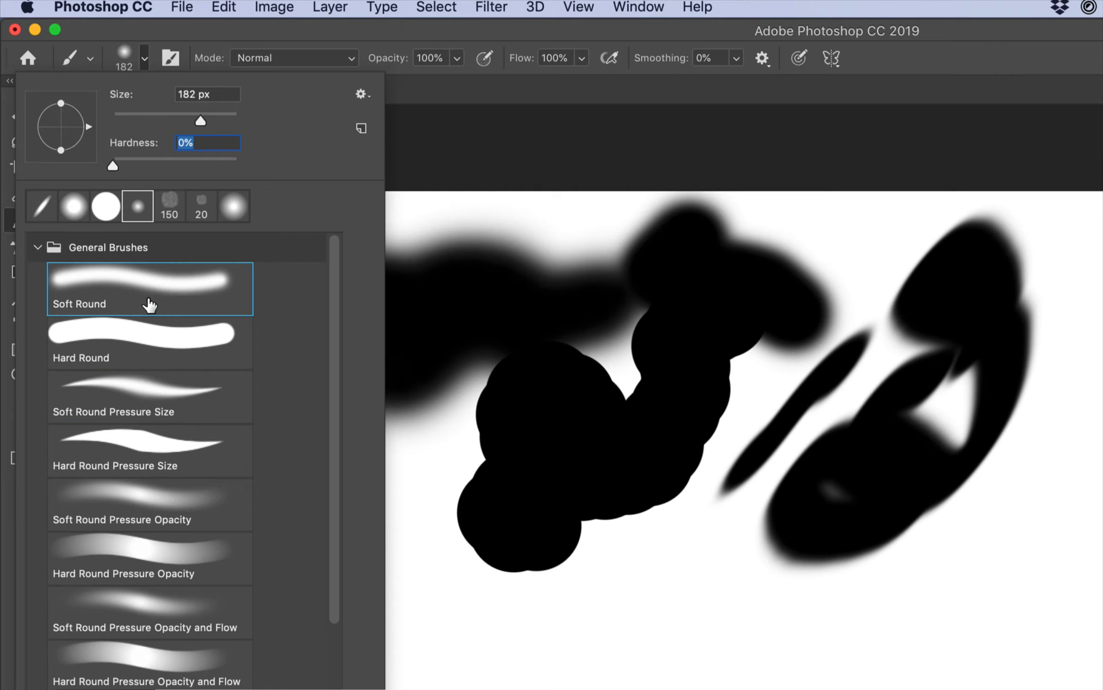
pyautogui.click(149, 343)
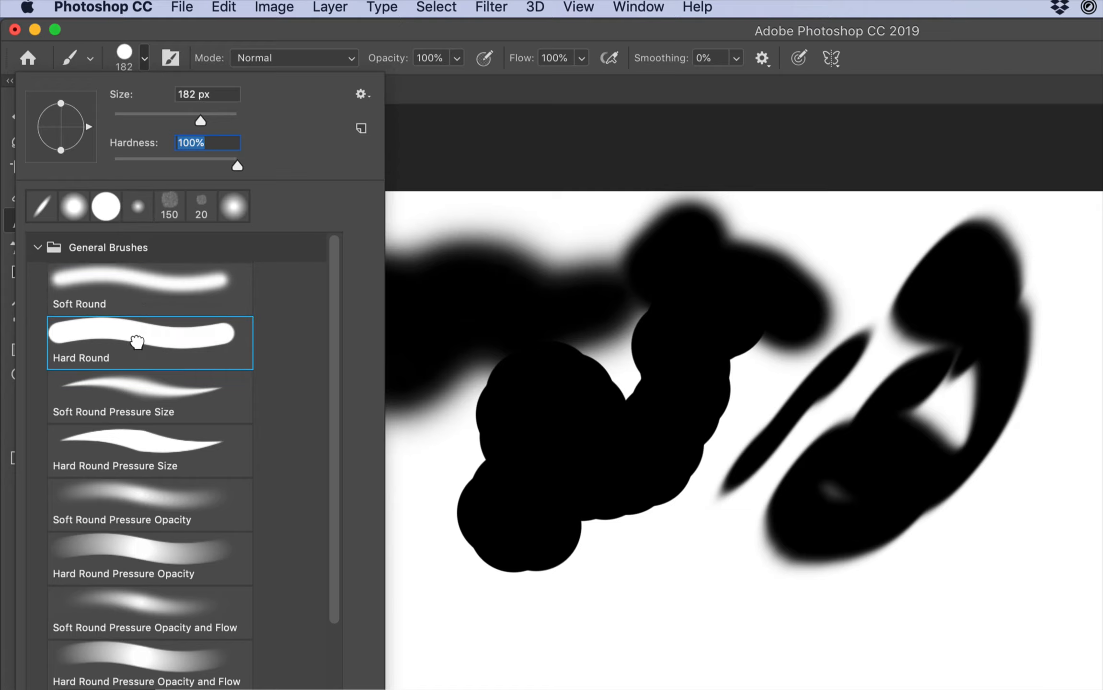
pyautogui.moveTo(140, 404)
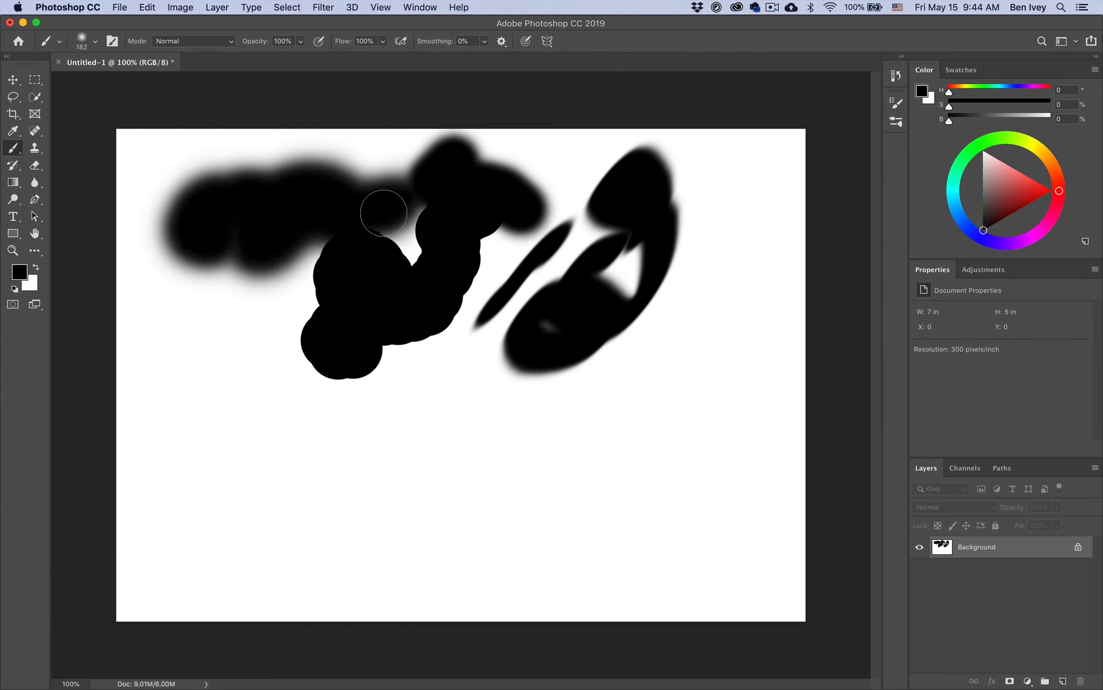
pyautogui.moveTo(238, 453)
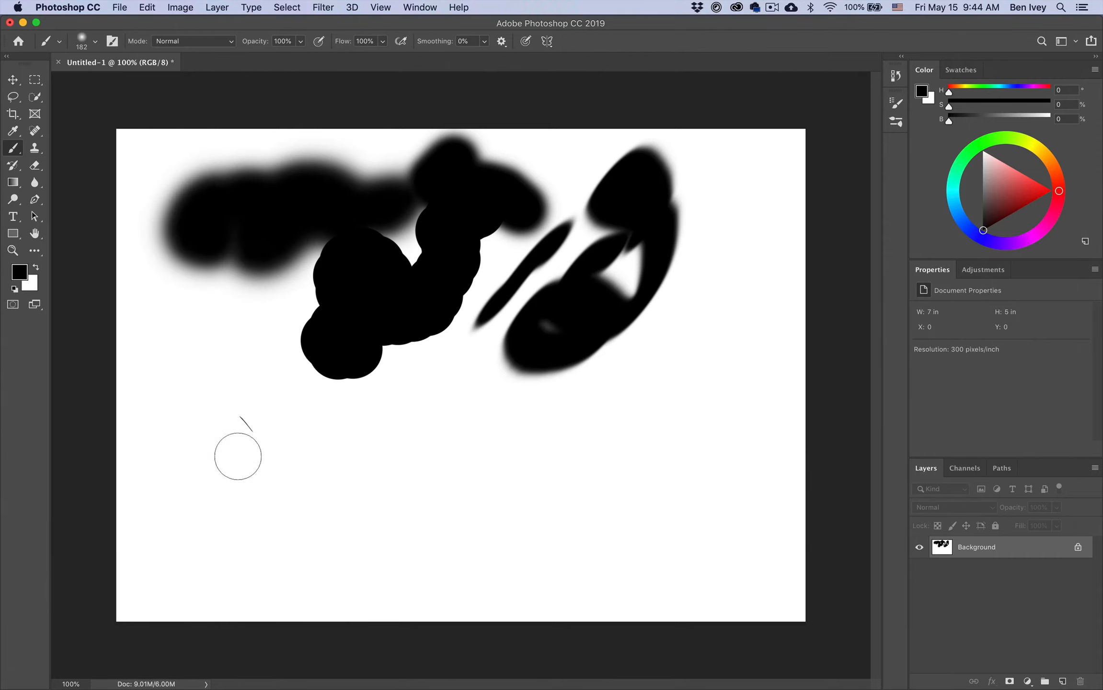
pyautogui.moveTo(240, 450); pyautogui.dragTo(630, 450)
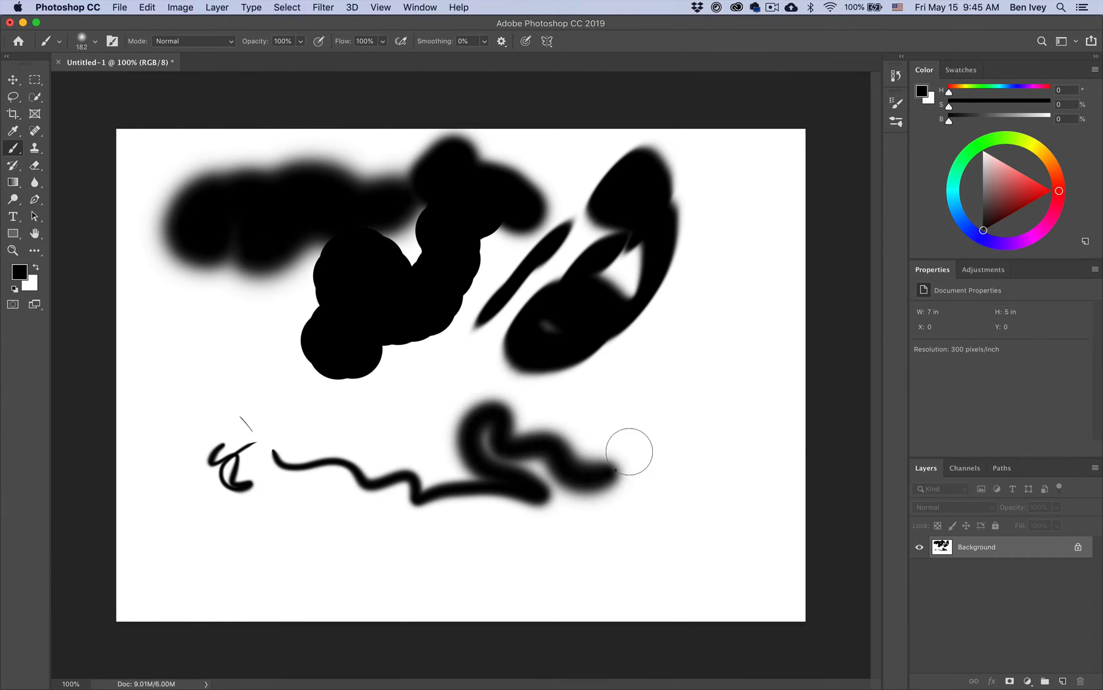
pyautogui.moveTo(630, 452); pyautogui.dragTo(325, 404)
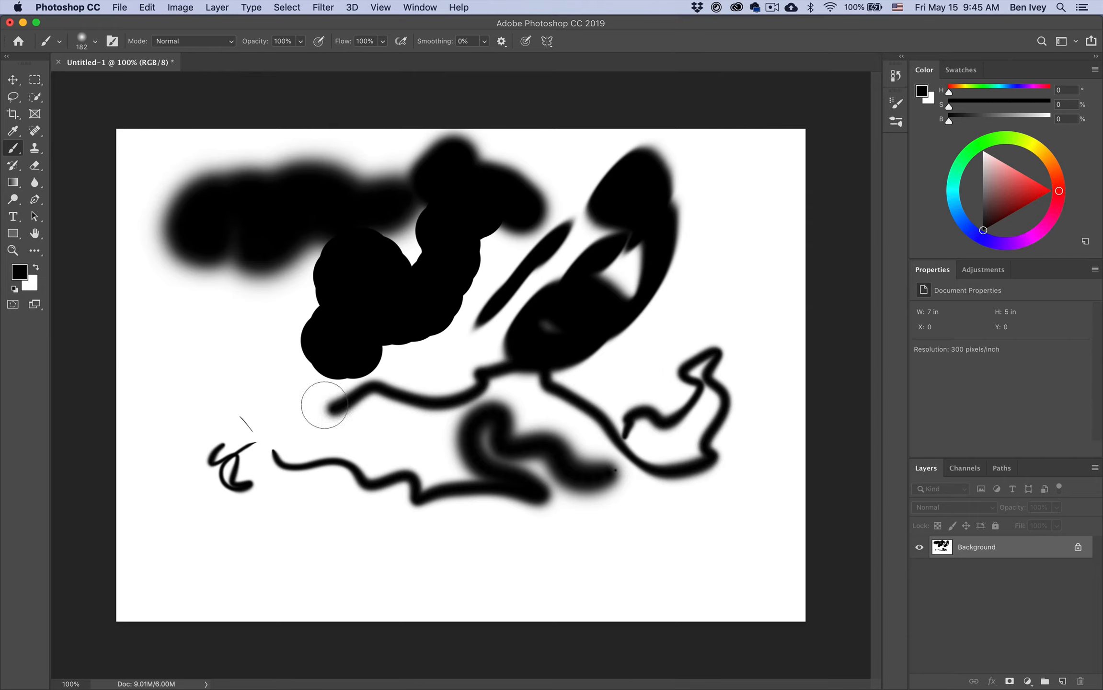
pyautogui.click(96, 41)
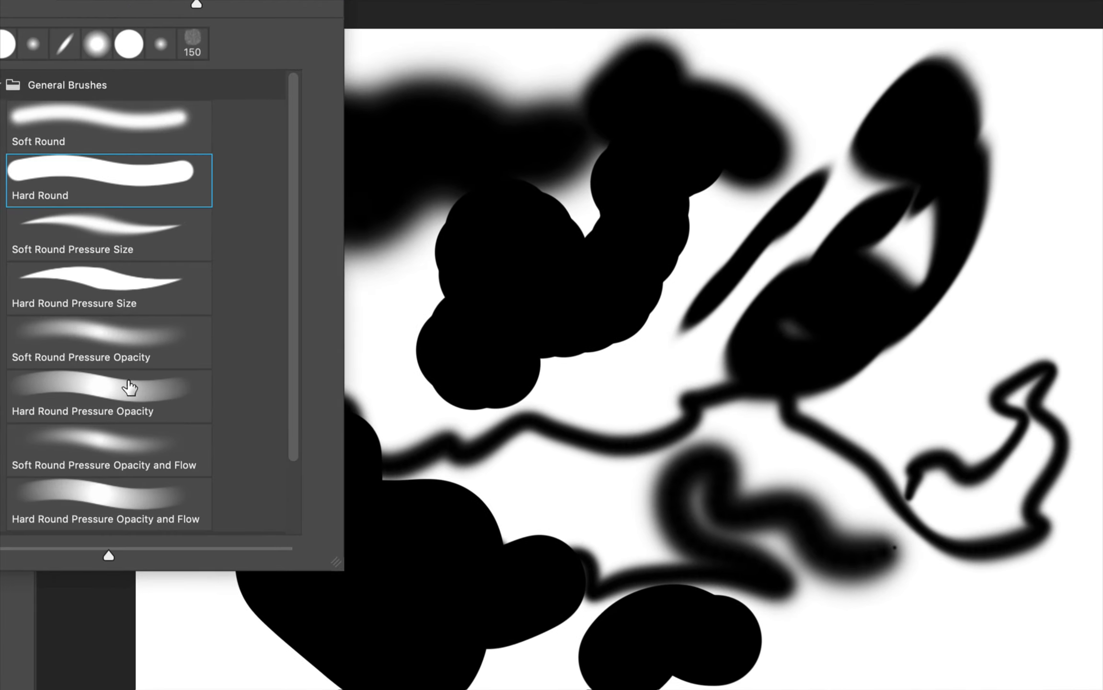
pyautogui.moveTo(110, 386)
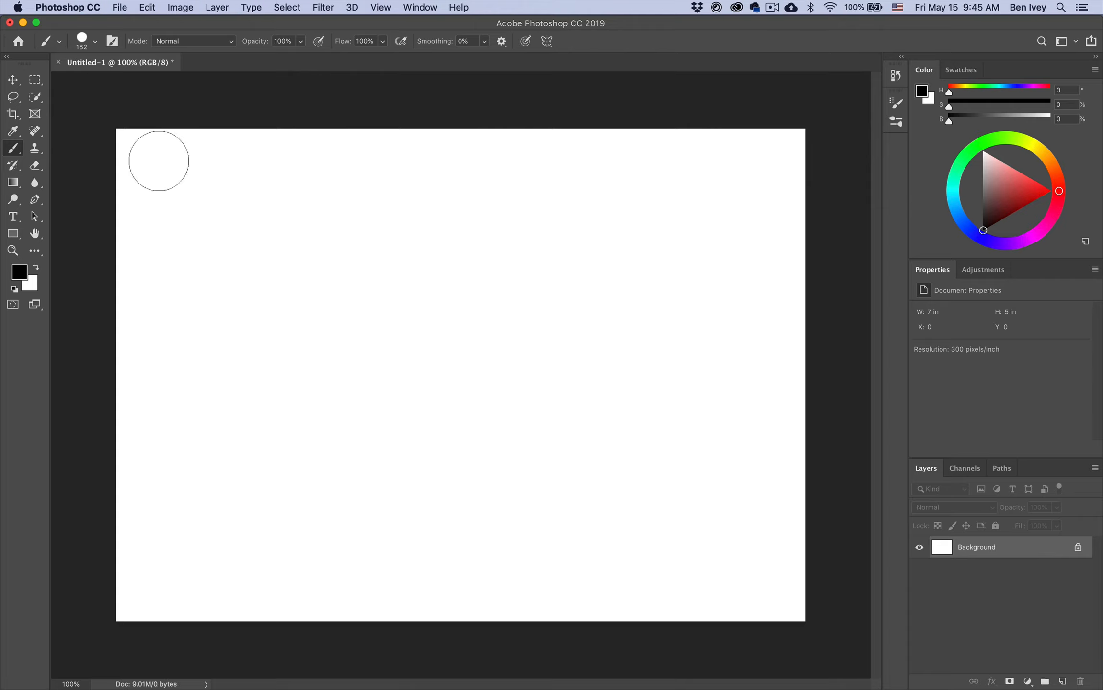
# Fold away General Brushes in the preset list to reach the dry media presets
pyautogui.click(95, 41)
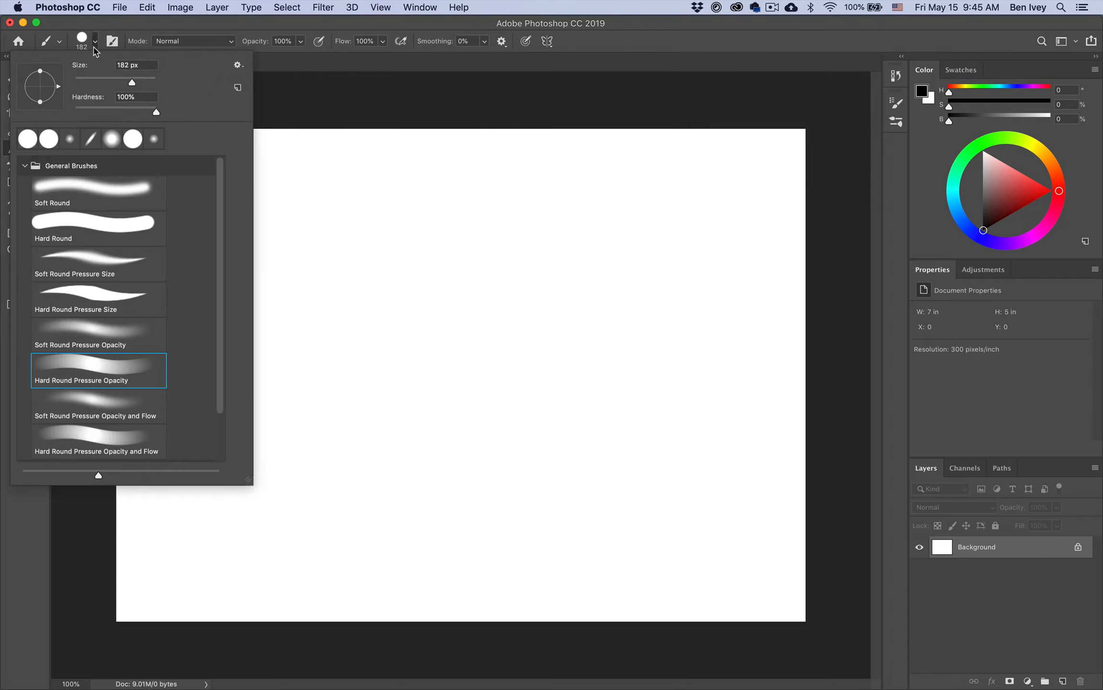
pyautogui.click(25, 166)
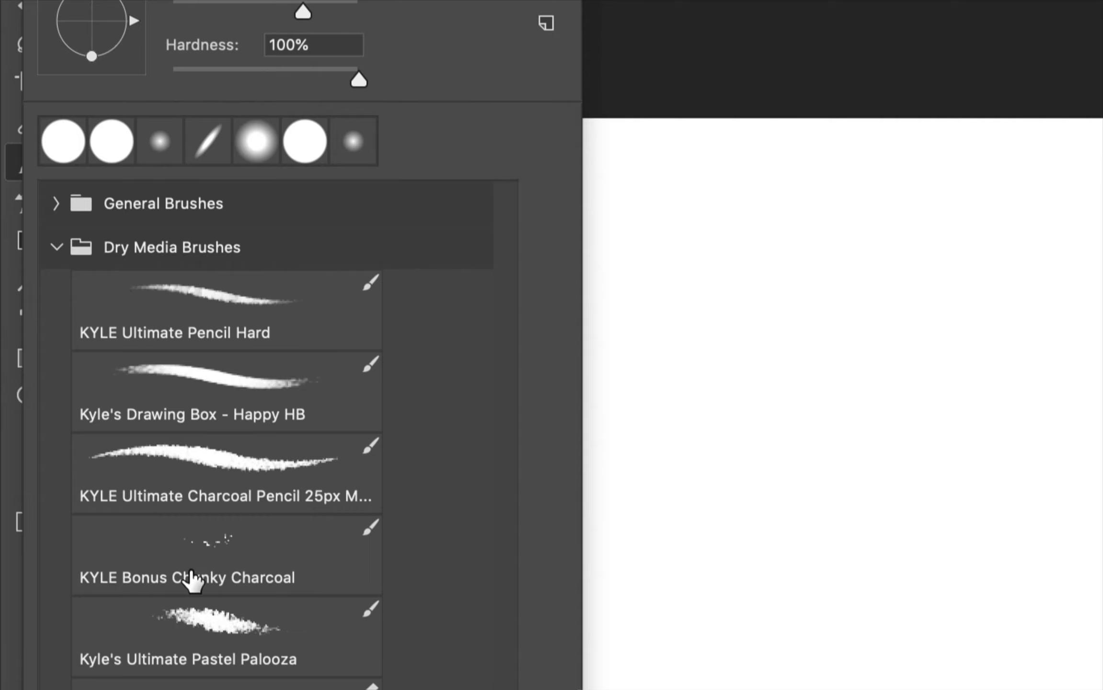
pyautogui.moveTo(398, 519)
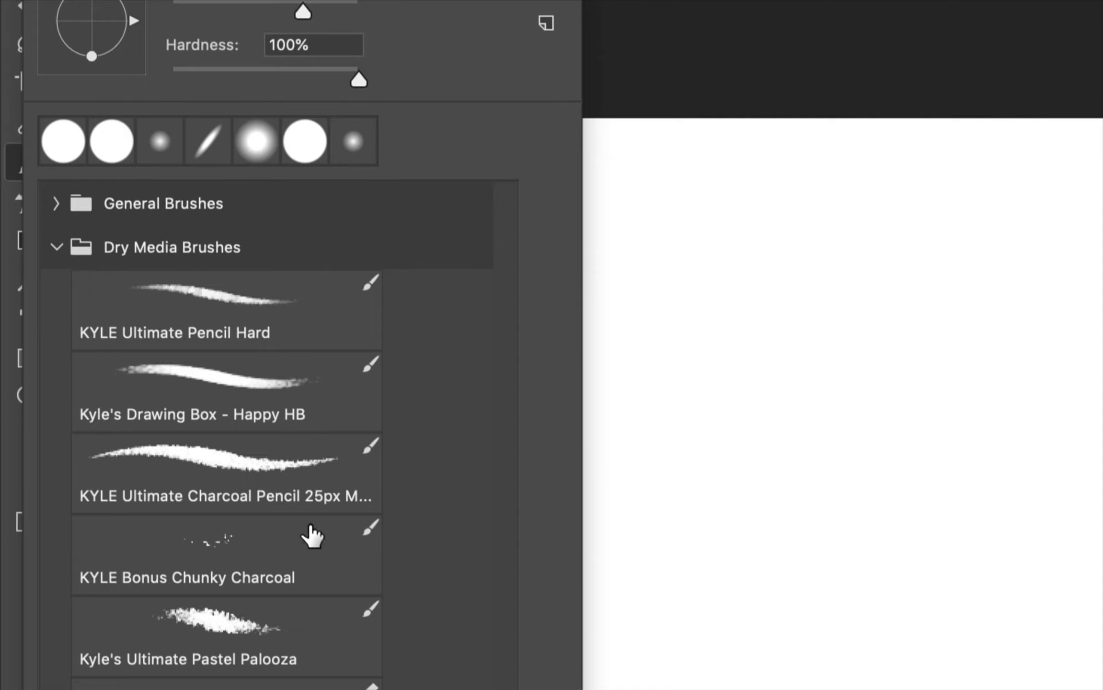
pyautogui.moveTo(289, 581)
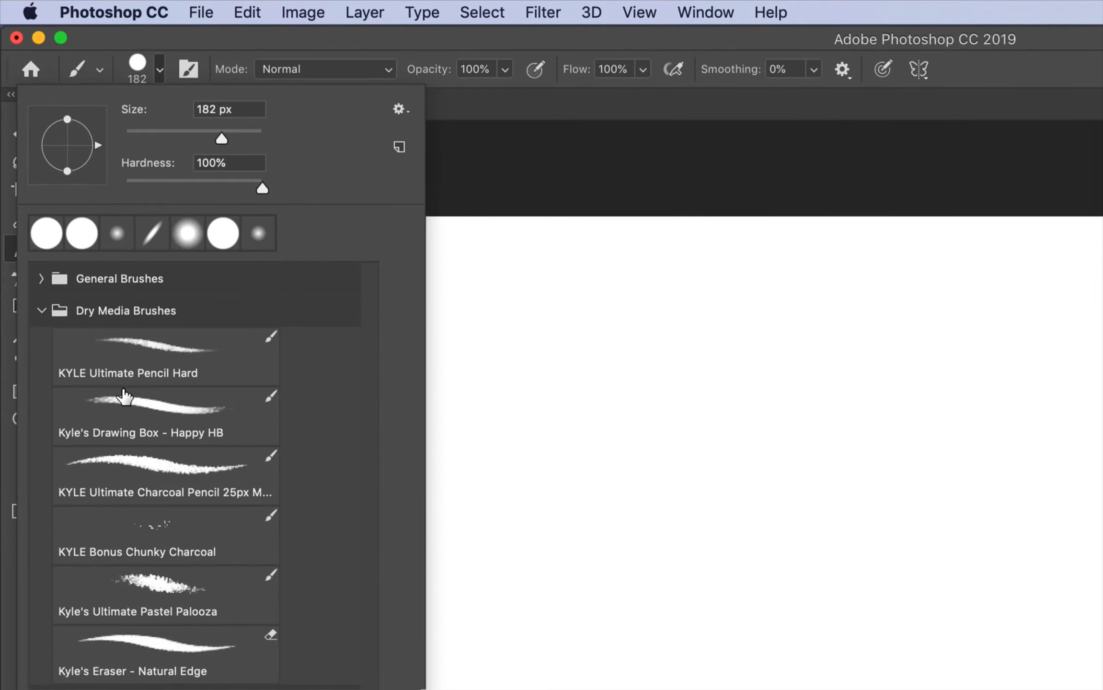
pyautogui.moveTo(141, 373)
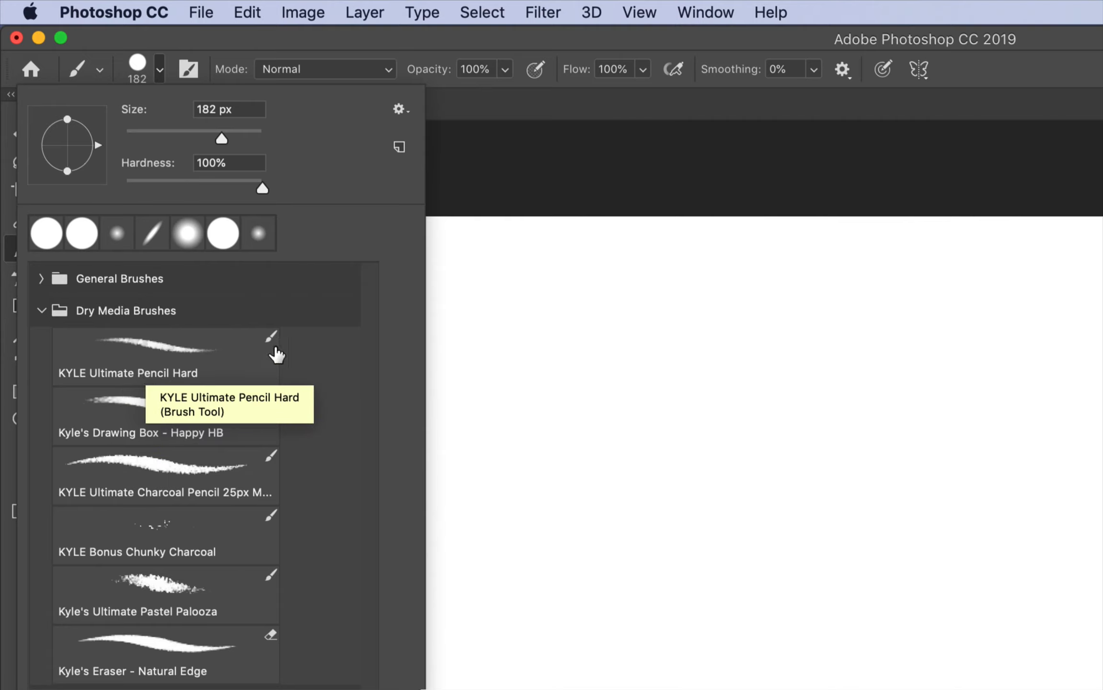
pyautogui.moveTo(279, 351)
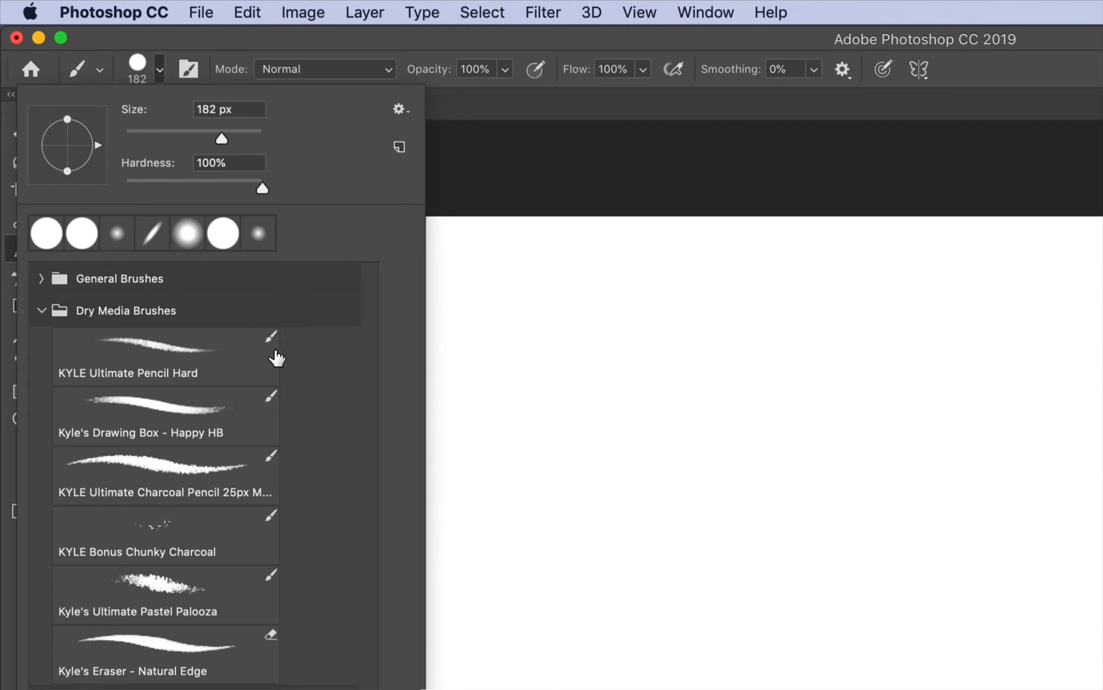
pyautogui.moveTo(183, 348)
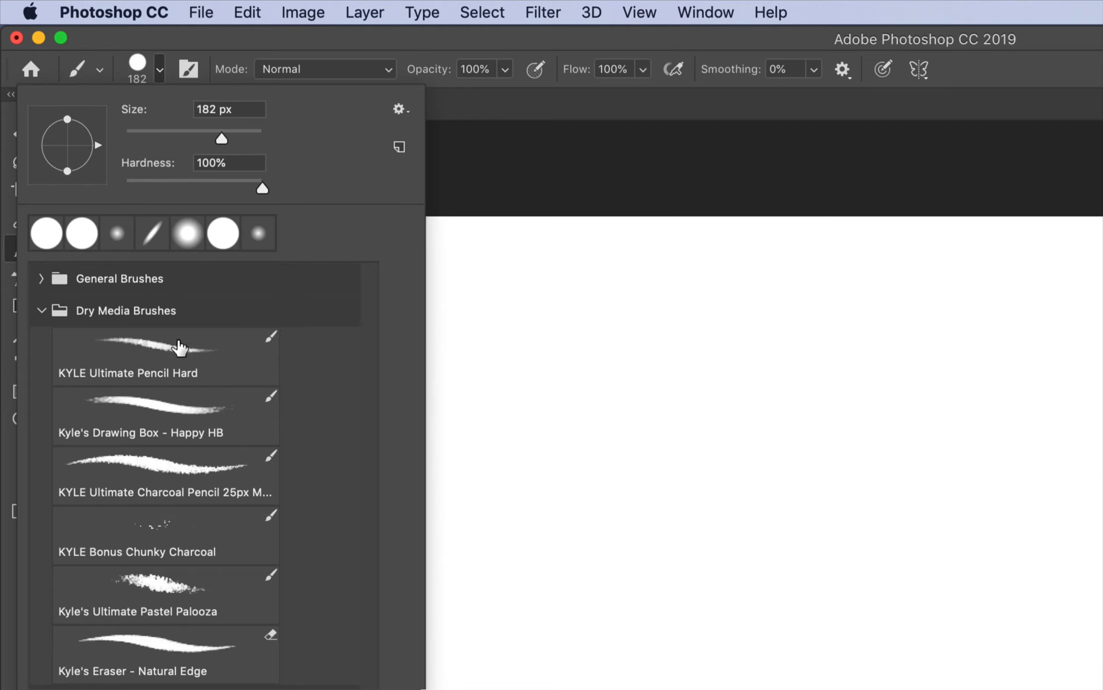
pyautogui.moveTo(282, 348)
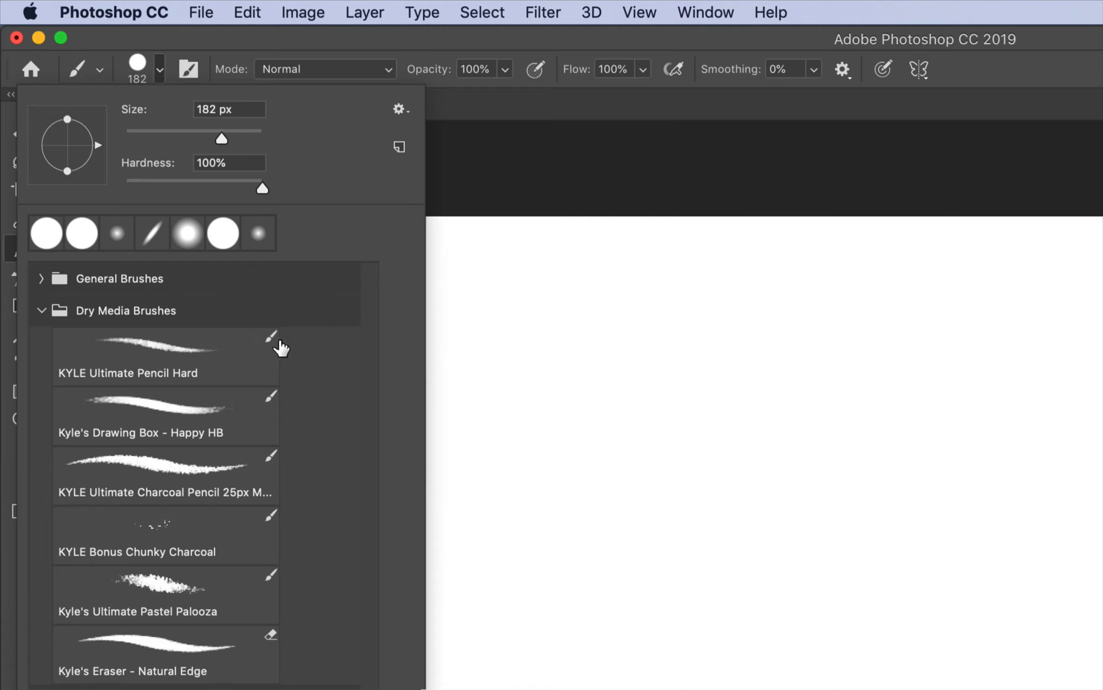
pyautogui.moveTo(266, 352)
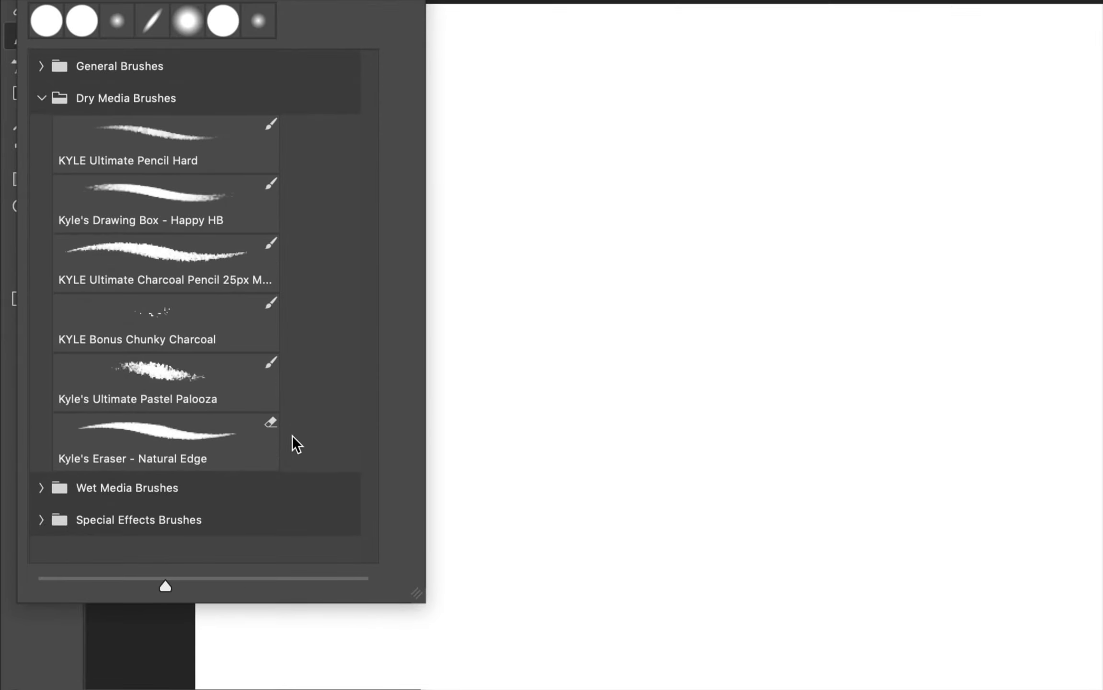
pyautogui.moveTo(271, 430)
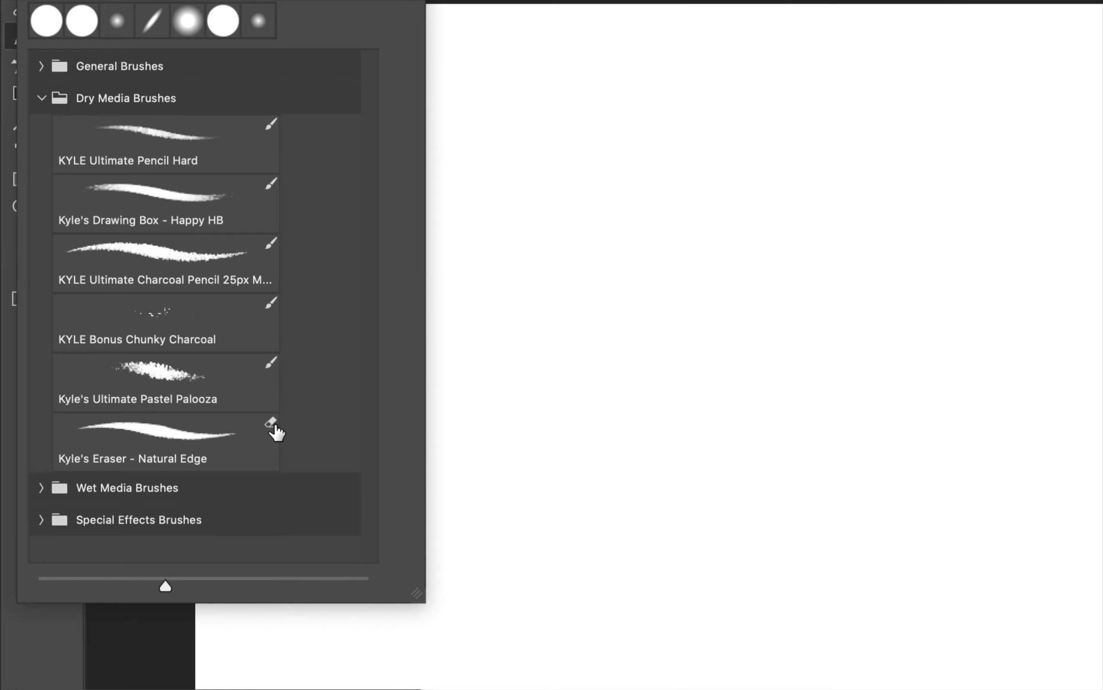
pyautogui.moveTo(274, 429)
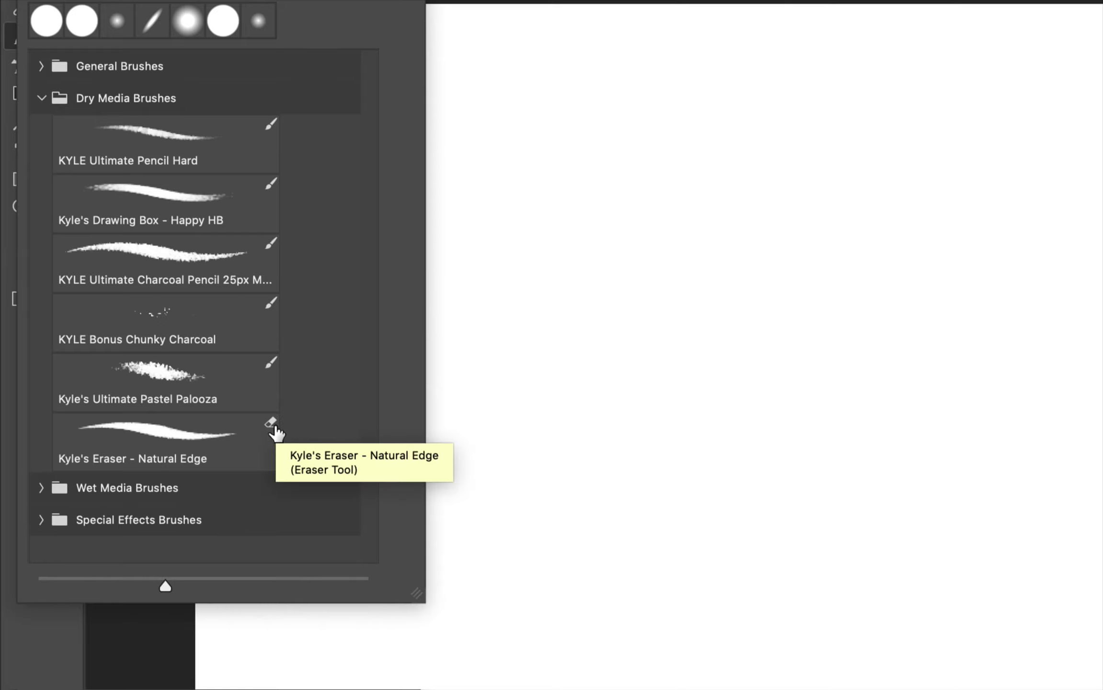
# Pick Kyle's Classic Cartoonist ink brush and draw curly black ink scribbles
pyautogui.click(42, 98)
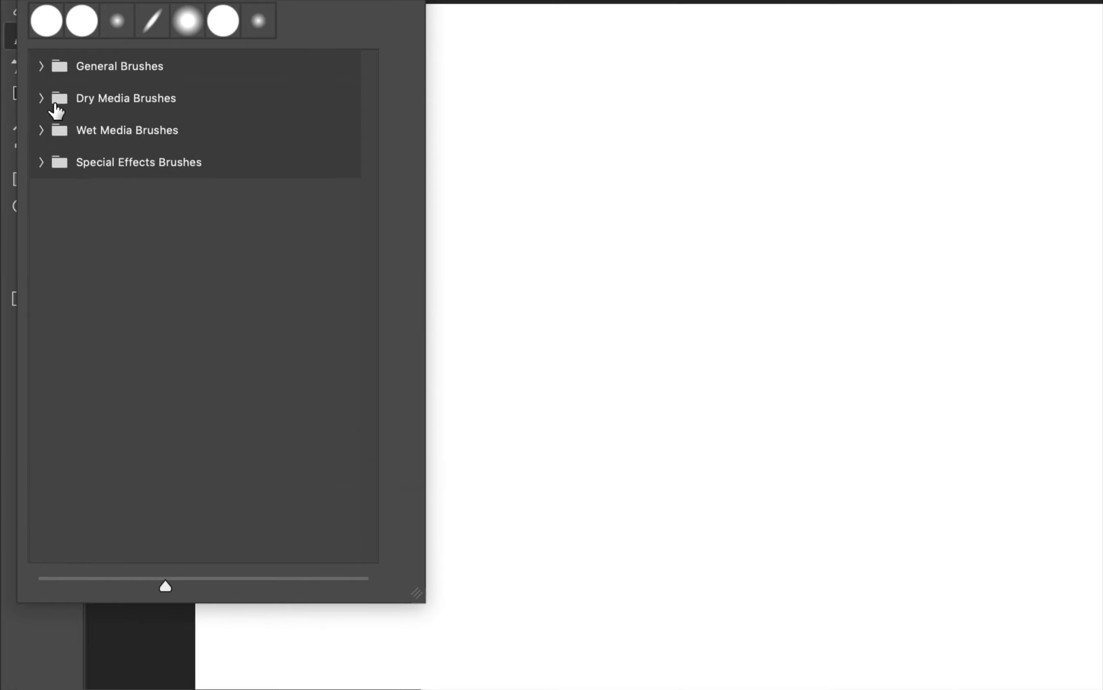
pyautogui.click(42, 130)
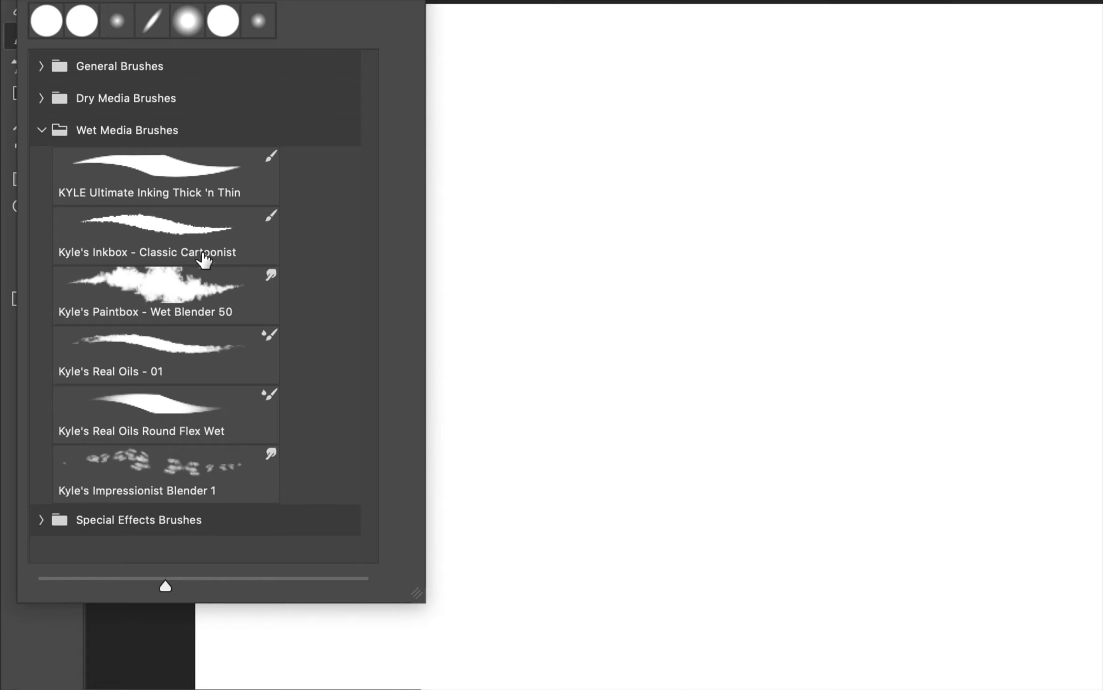
pyautogui.moveTo(272, 282)
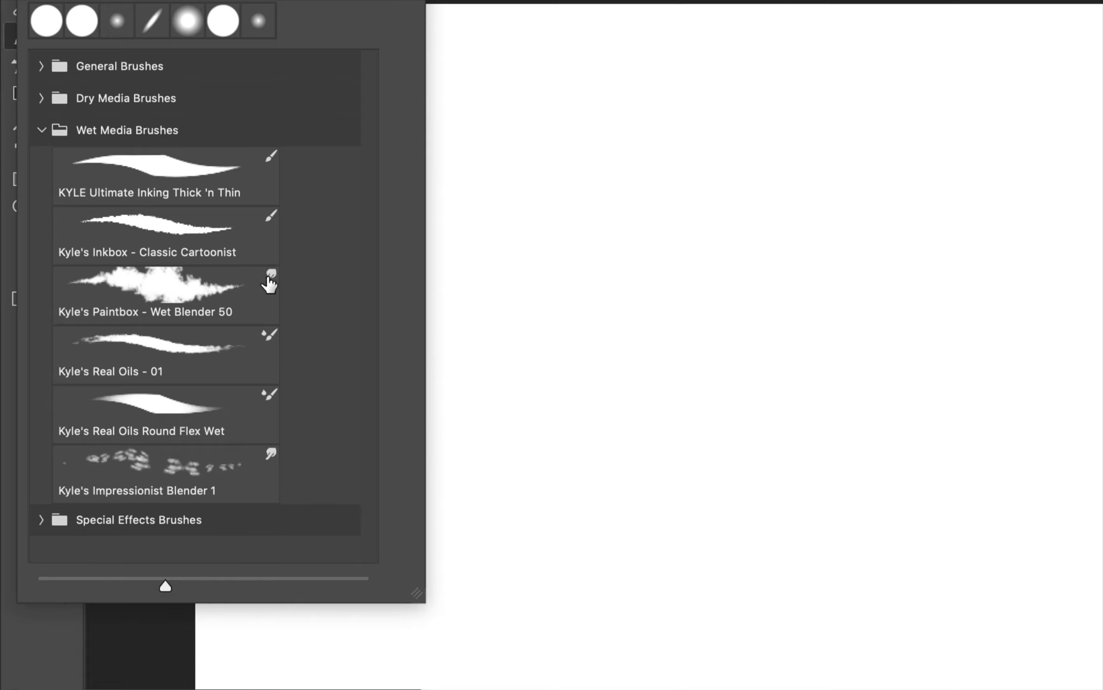
pyautogui.moveTo(288, 382)
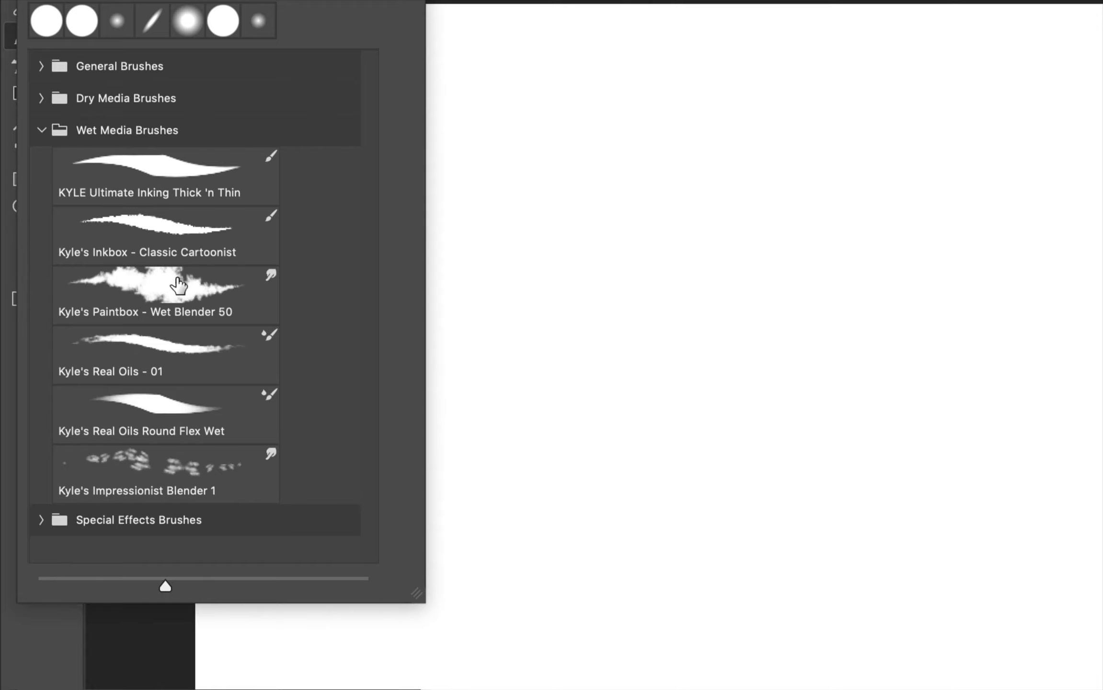
pyautogui.click(166, 234)
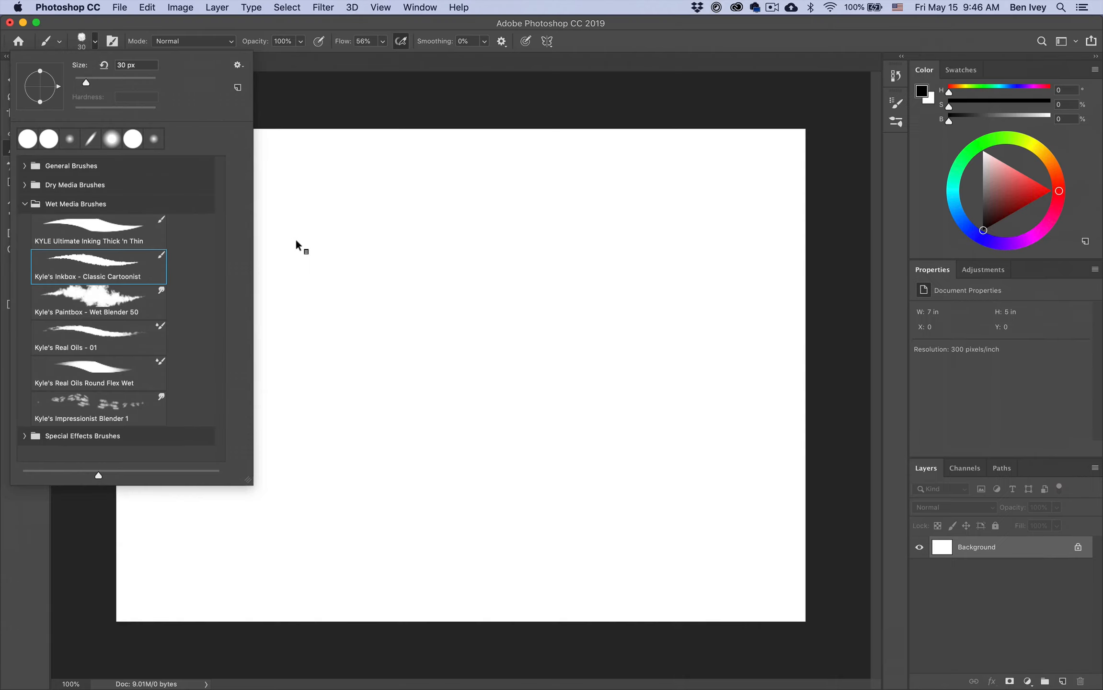
pyautogui.moveTo(86, 84); pyautogui.dragTo(102, 84)
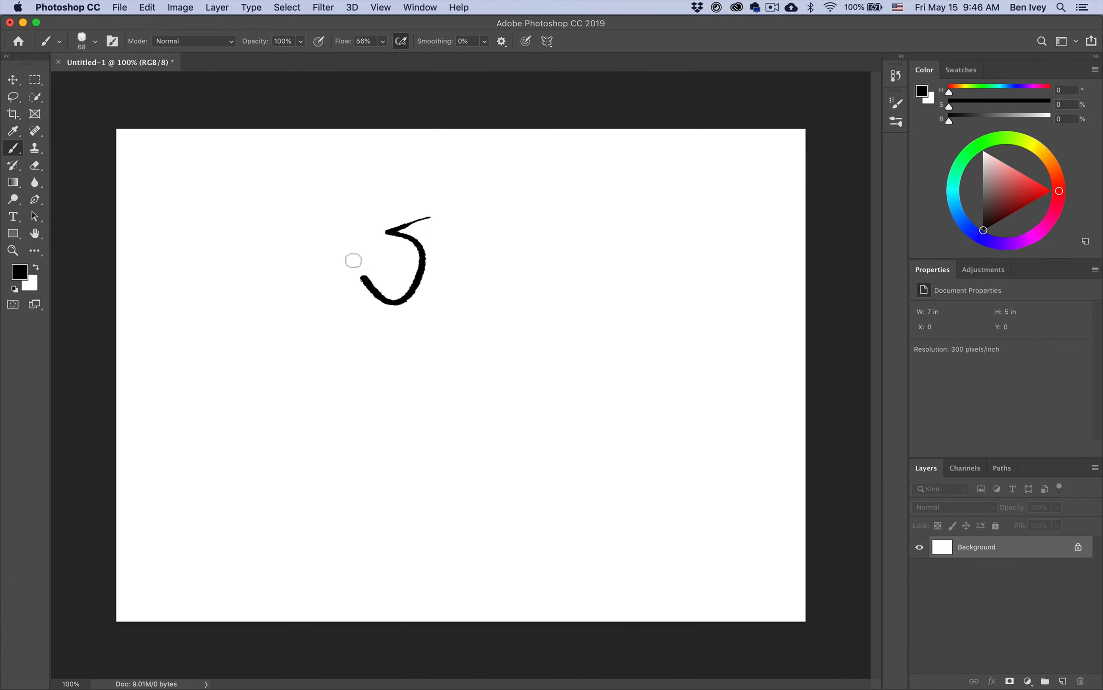
pyautogui.moveTo(352, 260); pyautogui.dragTo(383, 324)
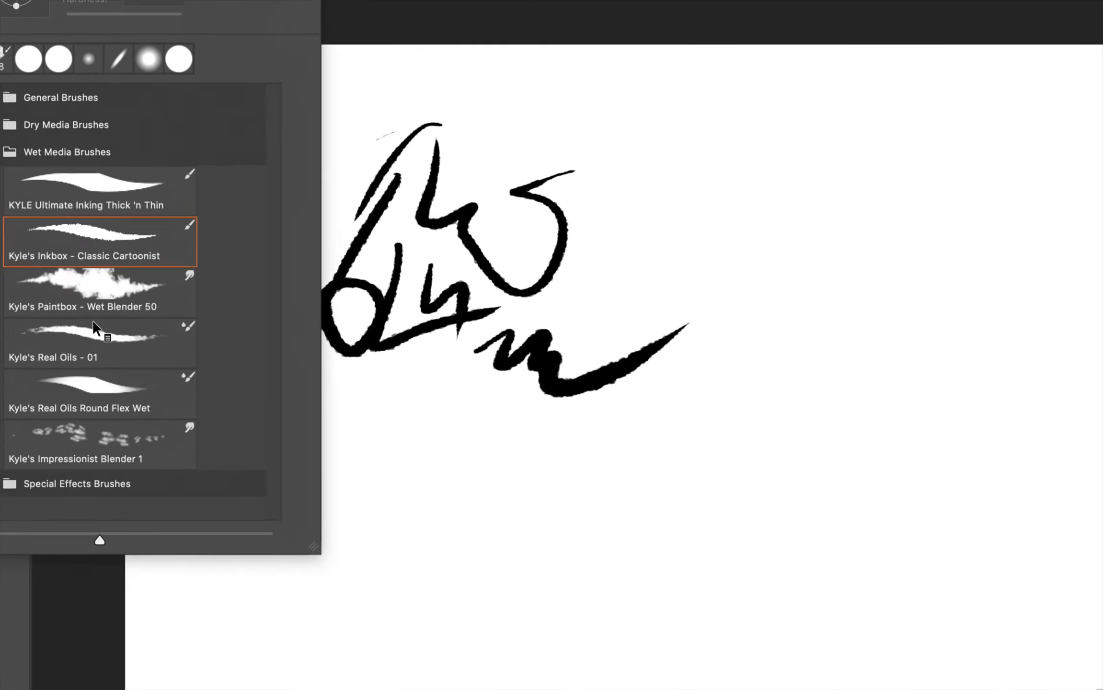
# Smear the middle ink strokes into a grey cloud with the Wet Blender 50 brush
pyautogui.click(98, 288)
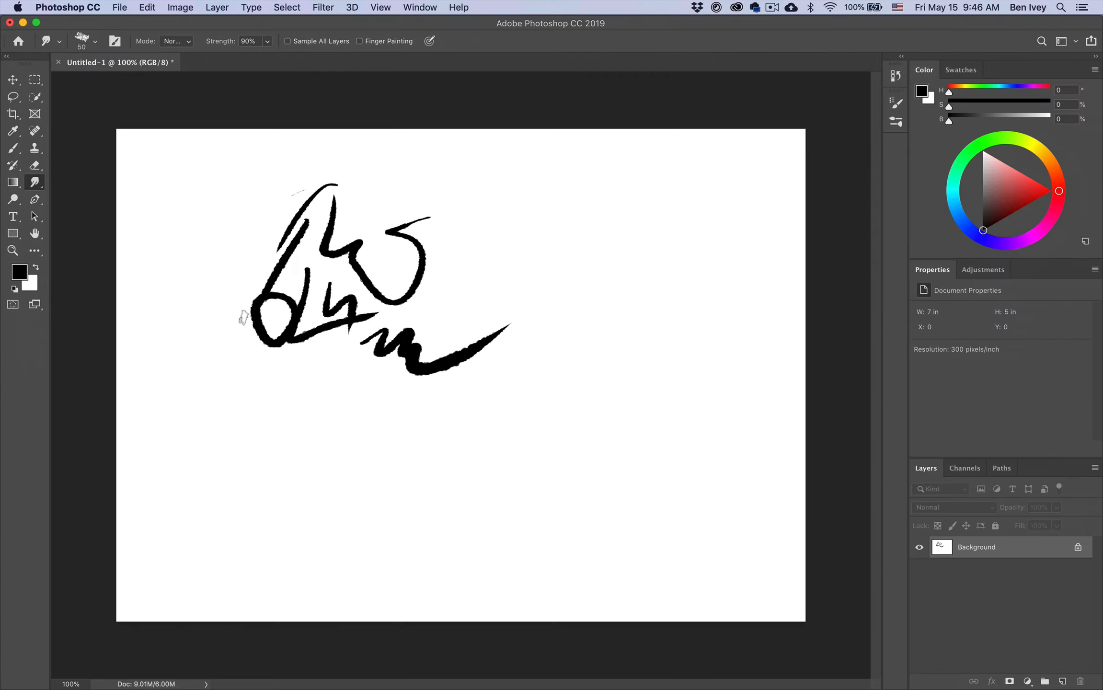
pyautogui.moveTo(352, 260); pyautogui.dragTo(408, 232)
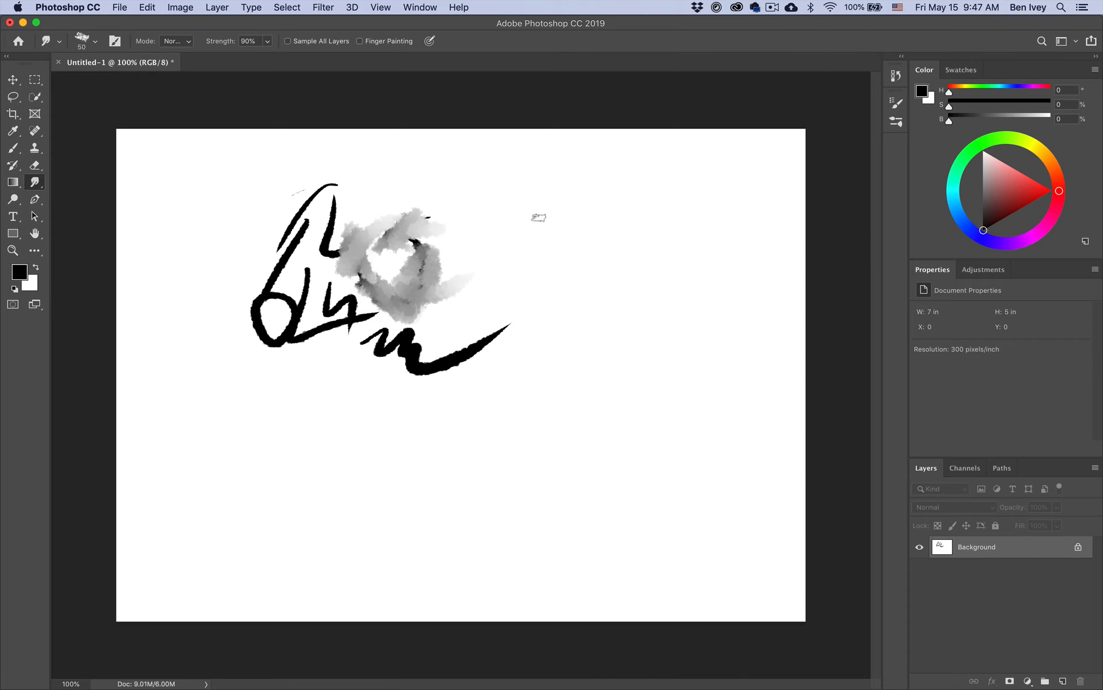
# Paint with the Real Oils wet brush, the cartoonist ink brush and the Soft Round brush in turn
pyautogui.click(96, 40)
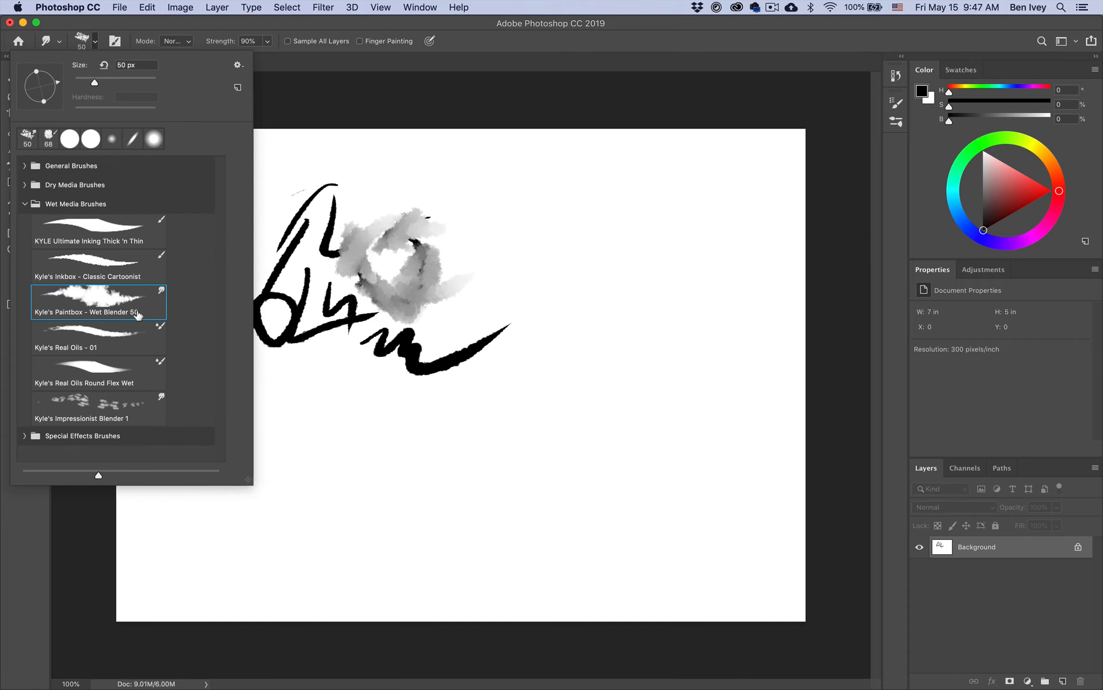
pyautogui.click(98, 373)
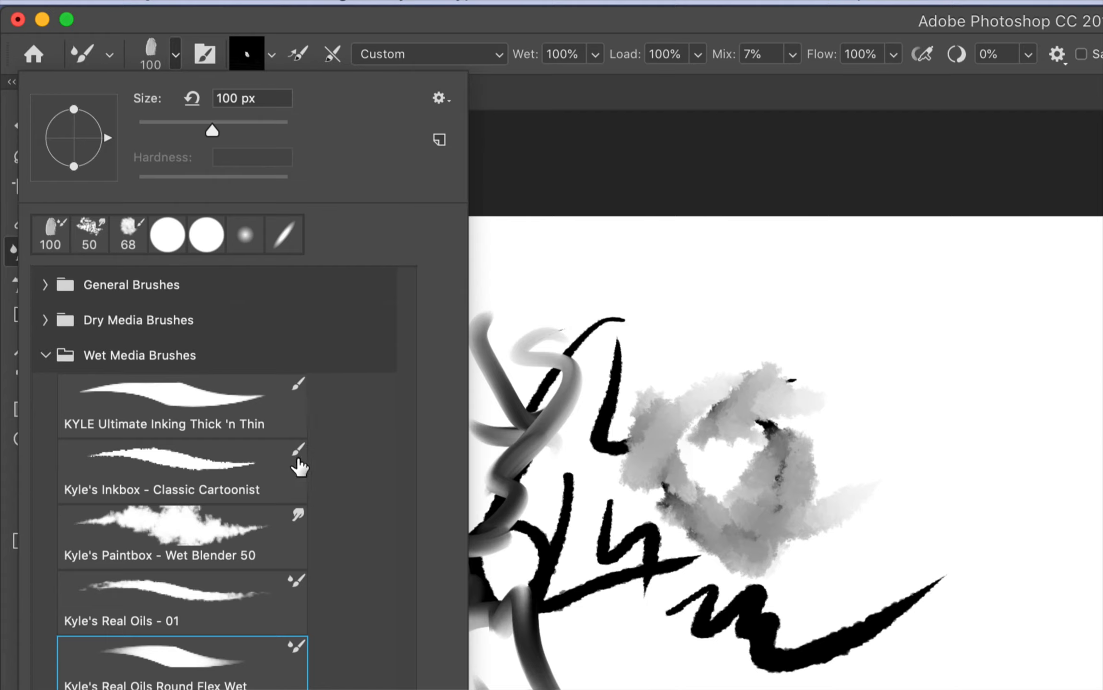
pyautogui.moveTo(303, 461)
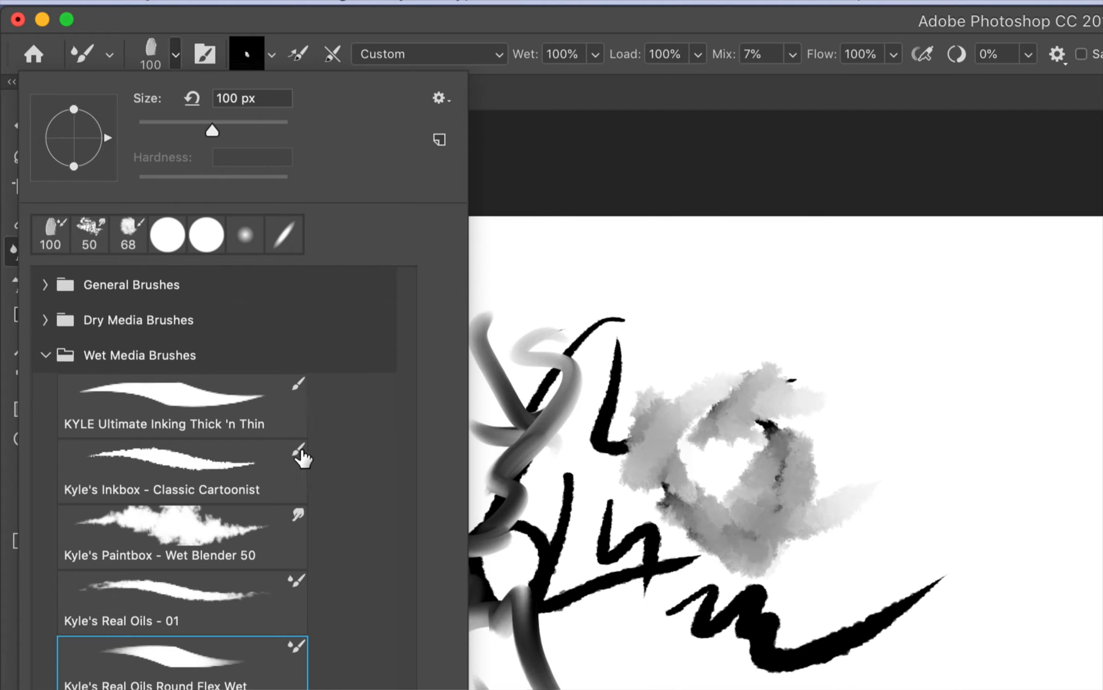
pyautogui.click(182, 472)
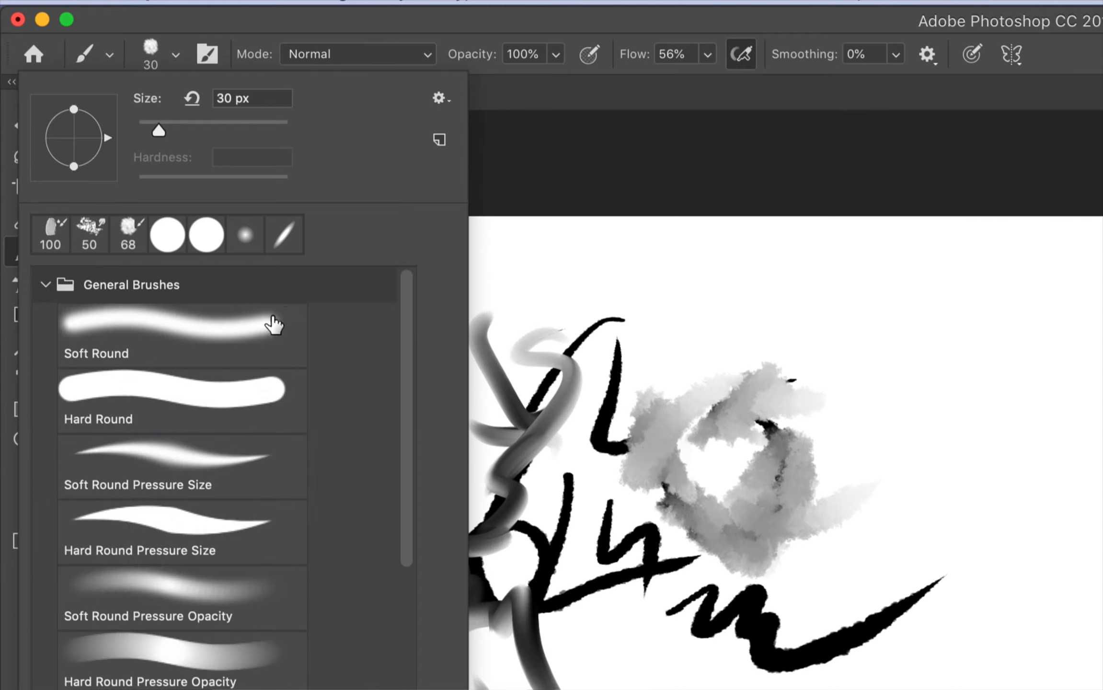
pyautogui.moveTo(289, 331)
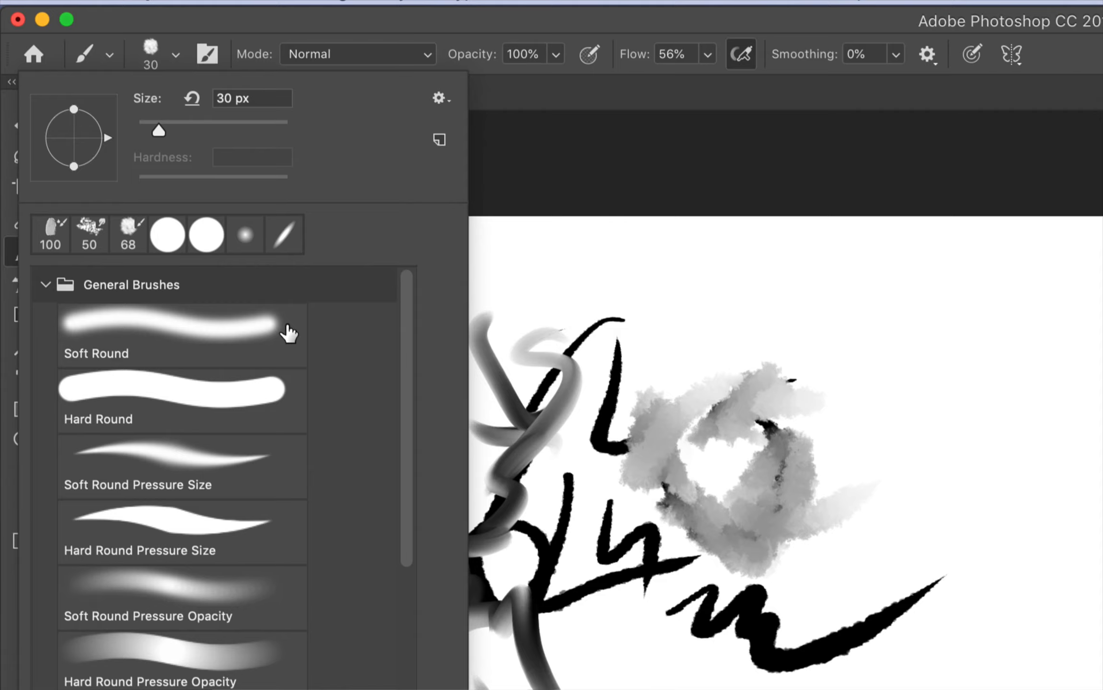
pyautogui.click(179, 335)
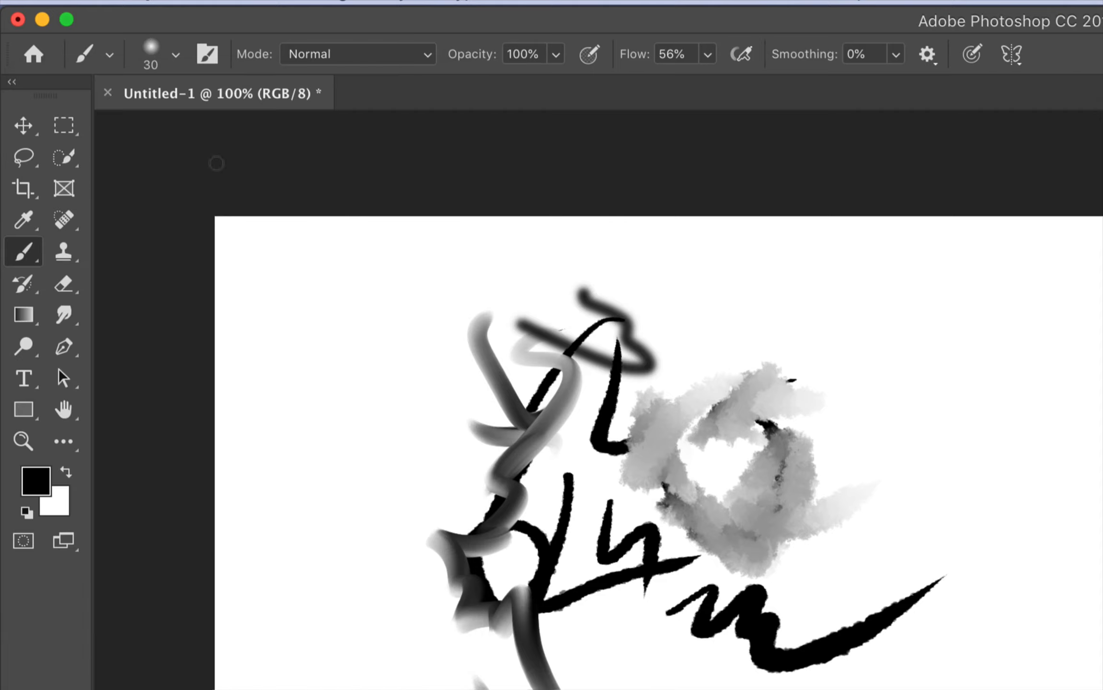
# Collapse the brush group folders in the preset list
pyautogui.click(176, 55)
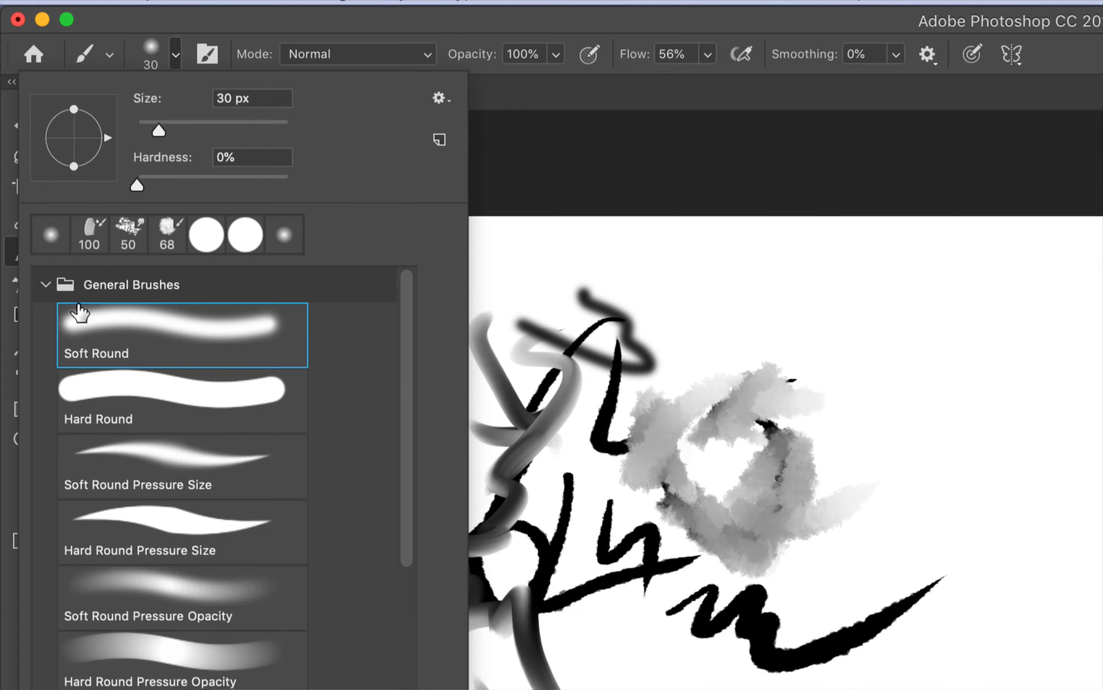
pyautogui.click(45, 285)
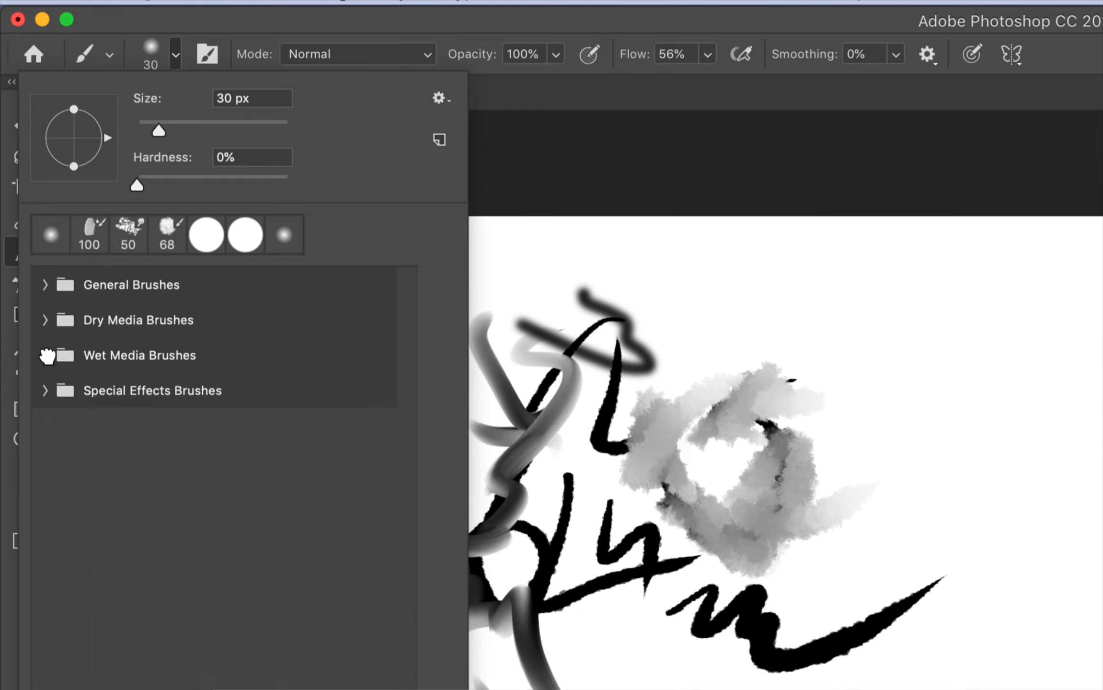
pyautogui.moveTo(52, 401)
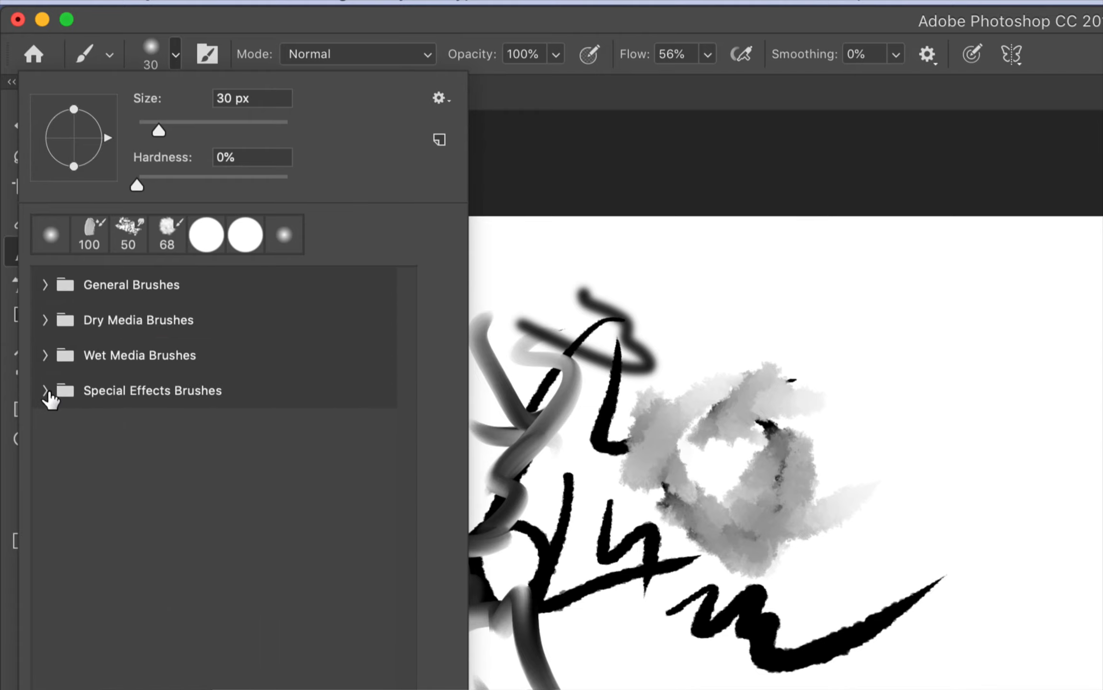
pyautogui.moveTo(219, 311)
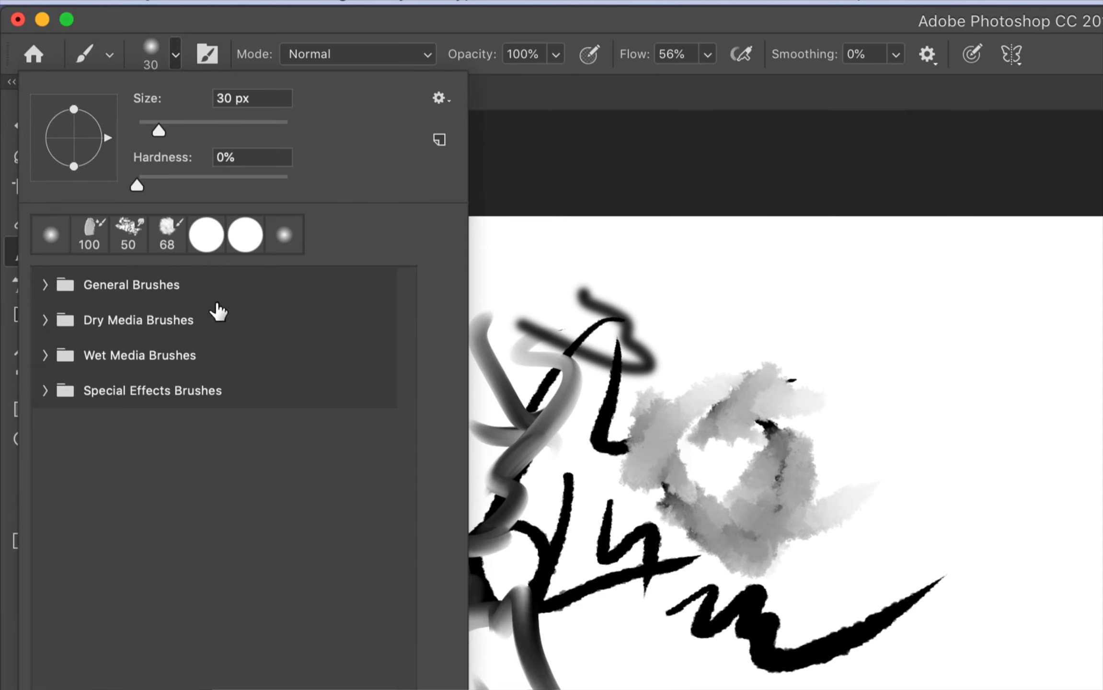
pyautogui.moveTo(371, 152)
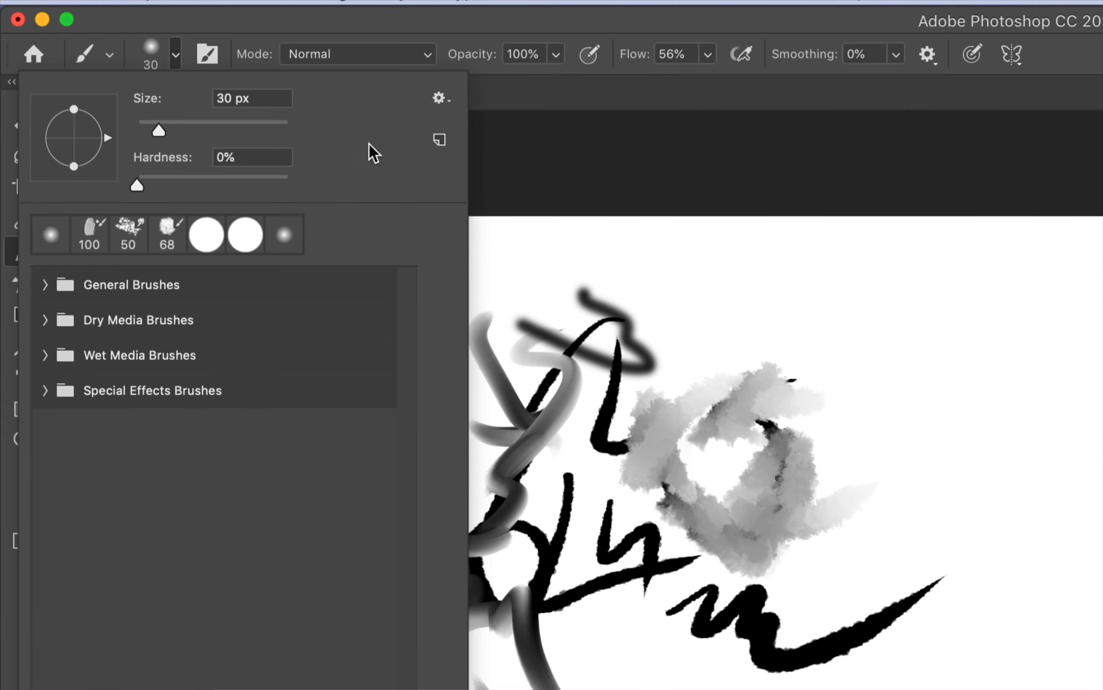
# Restore the Legacy Brushes set from the preset panel's gear menu
pyautogui.click(436, 98)
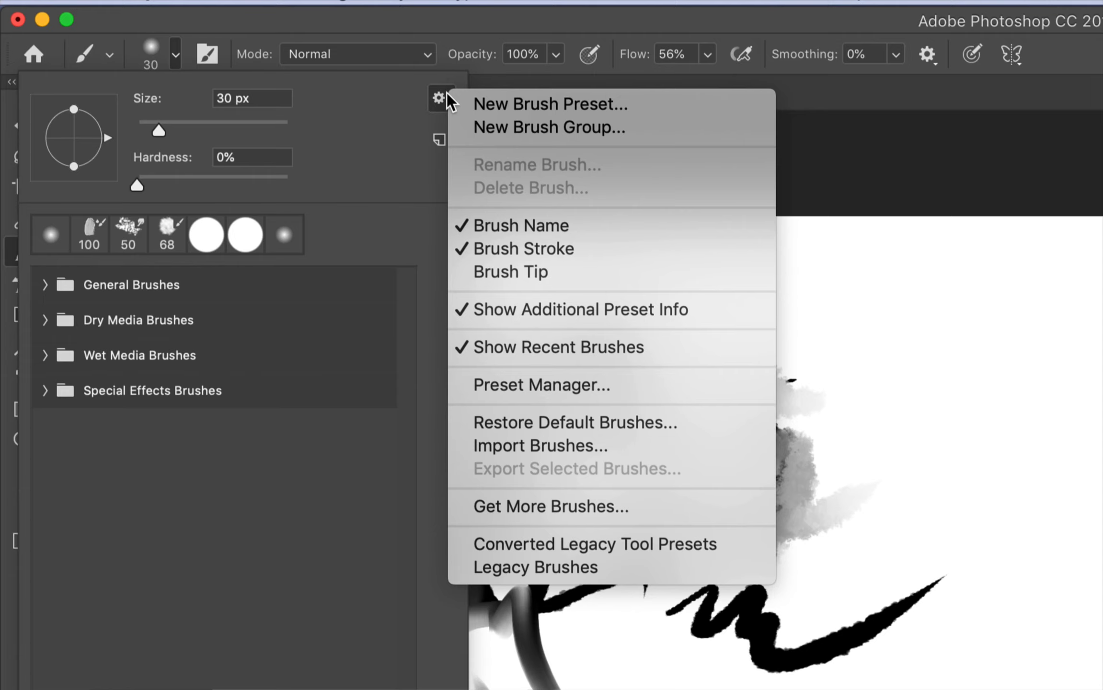
pyautogui.moveTo(552, 507)
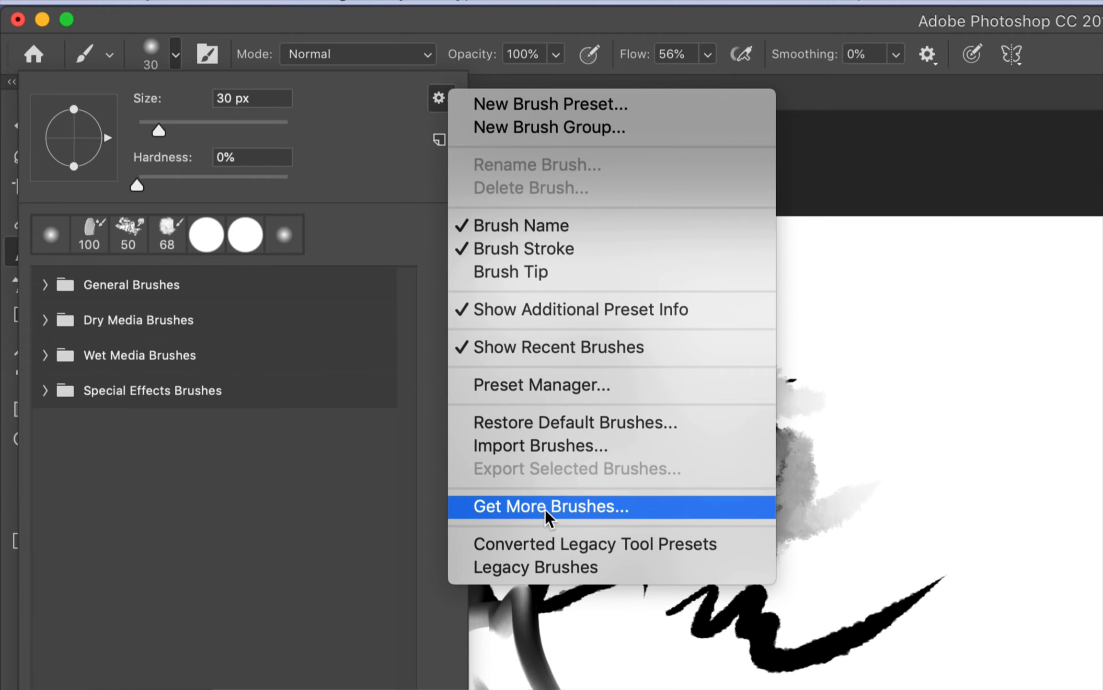
pyautogui.moveTo(536, 568)
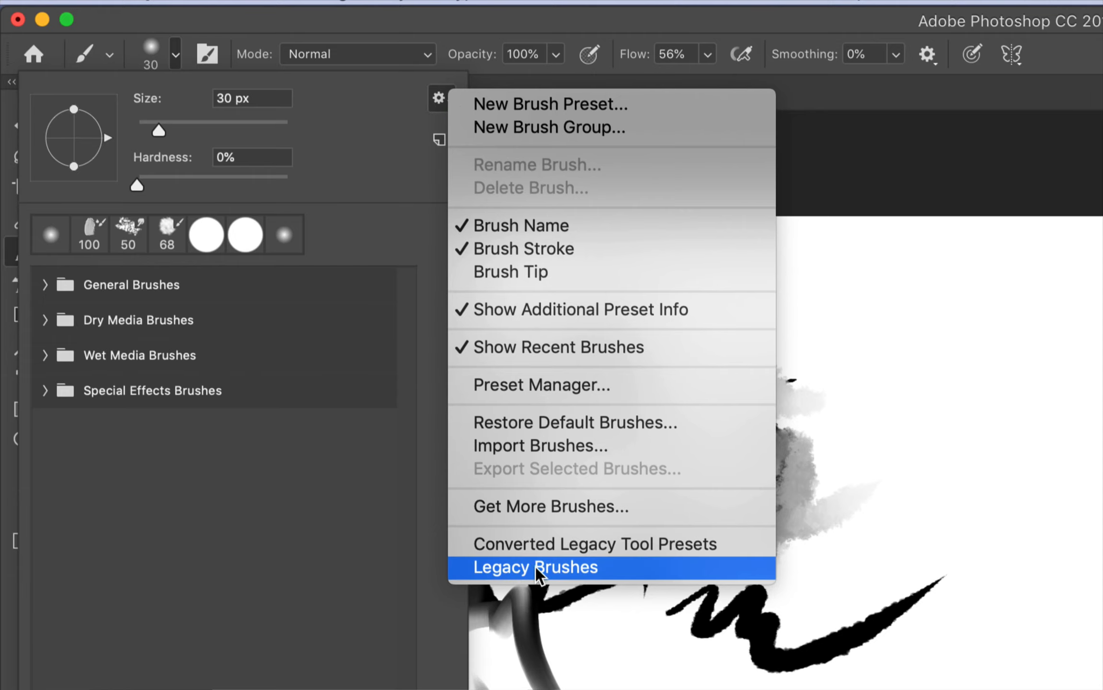
pyautogui.moveTo(537, 583)
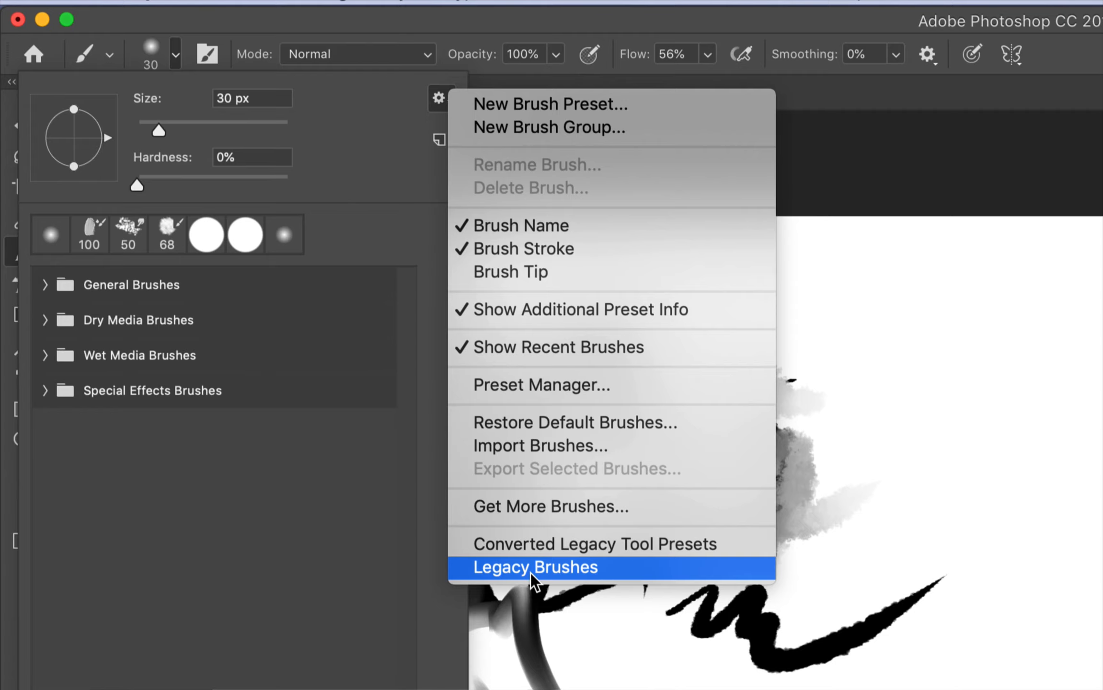
pyautogui.click(533, 567)
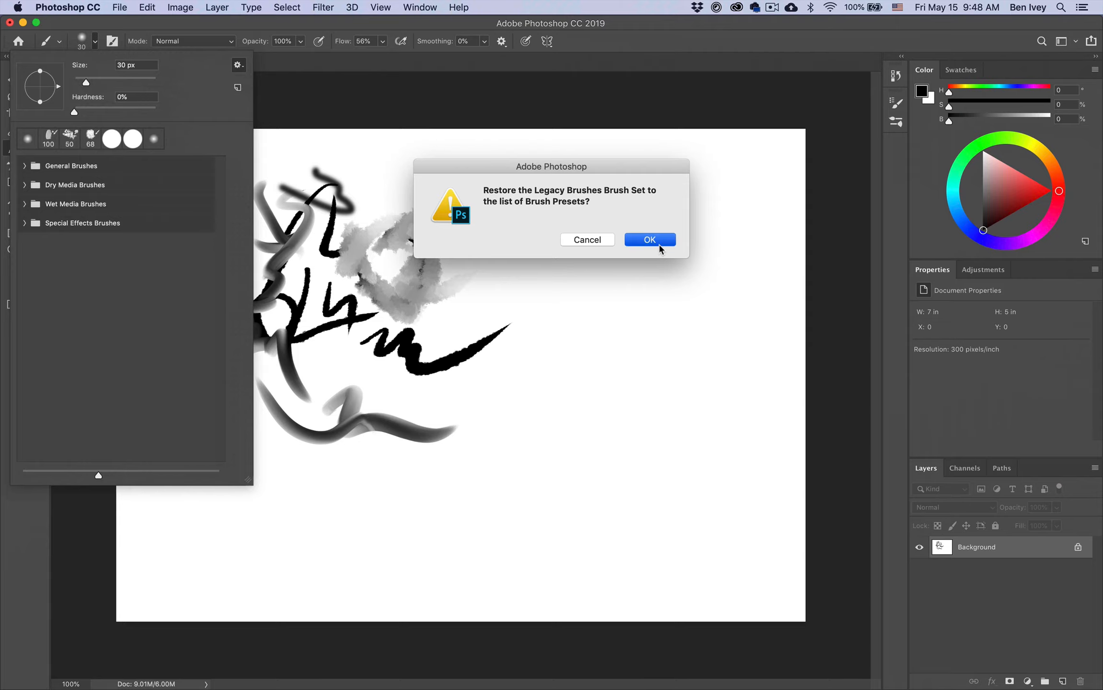
pyautogui.click(649, 240)
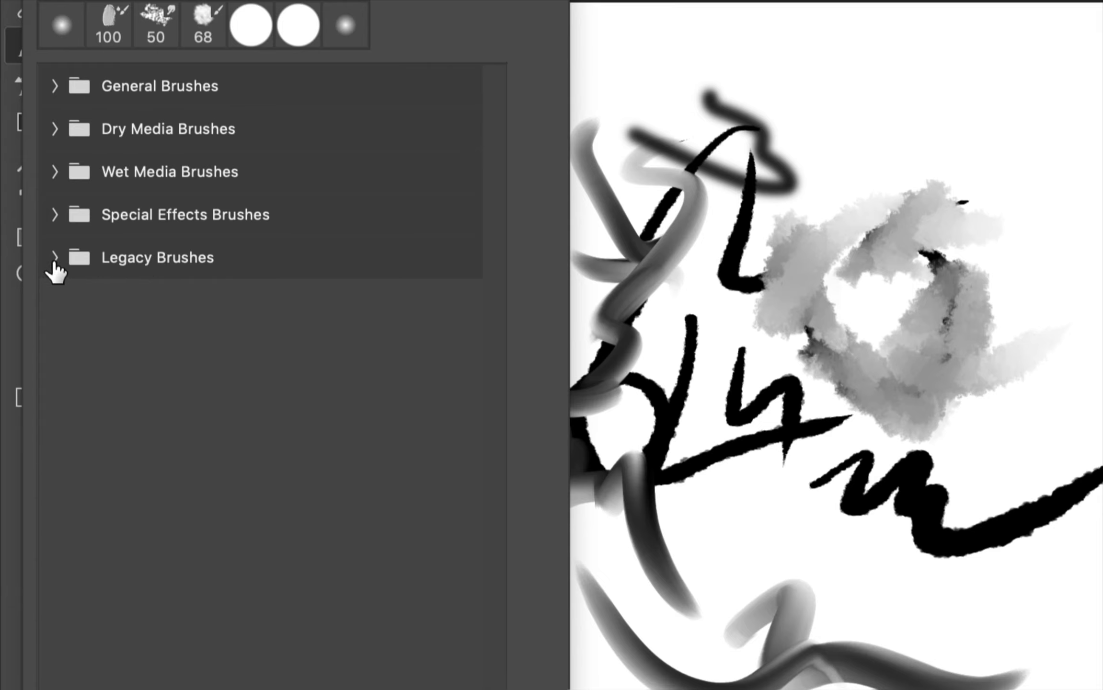
# Expand the Legacy Brushes and Natural Brushes groups and browse the preset library
pyautogui.click(55, 258)
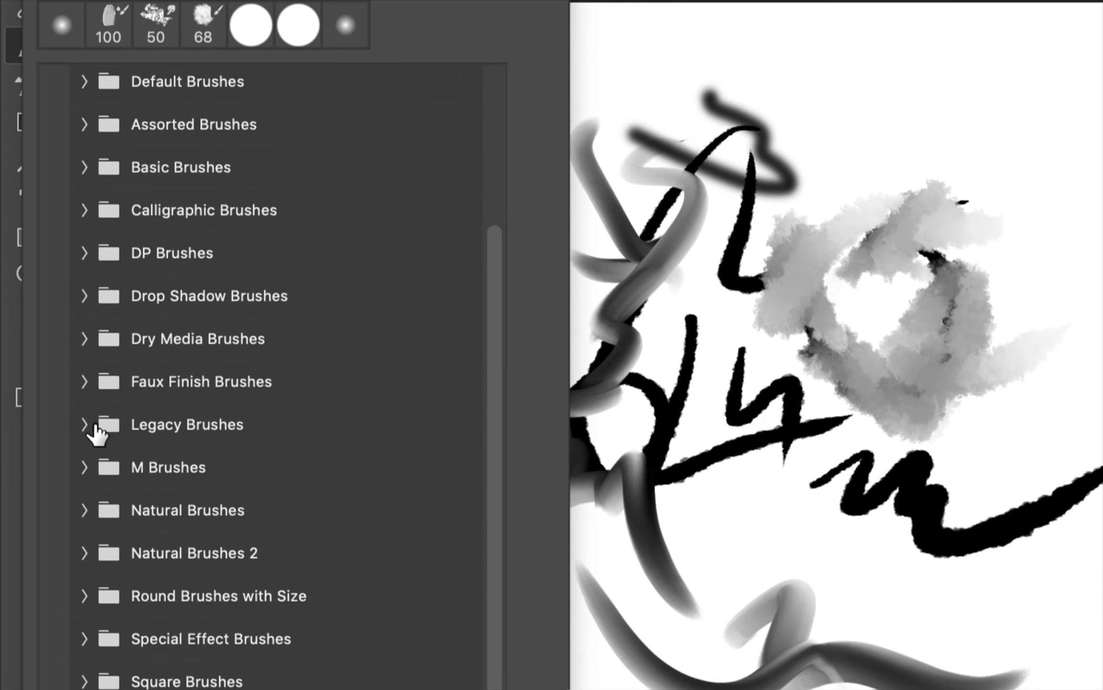
pyautogui.moveTo(91, 221)
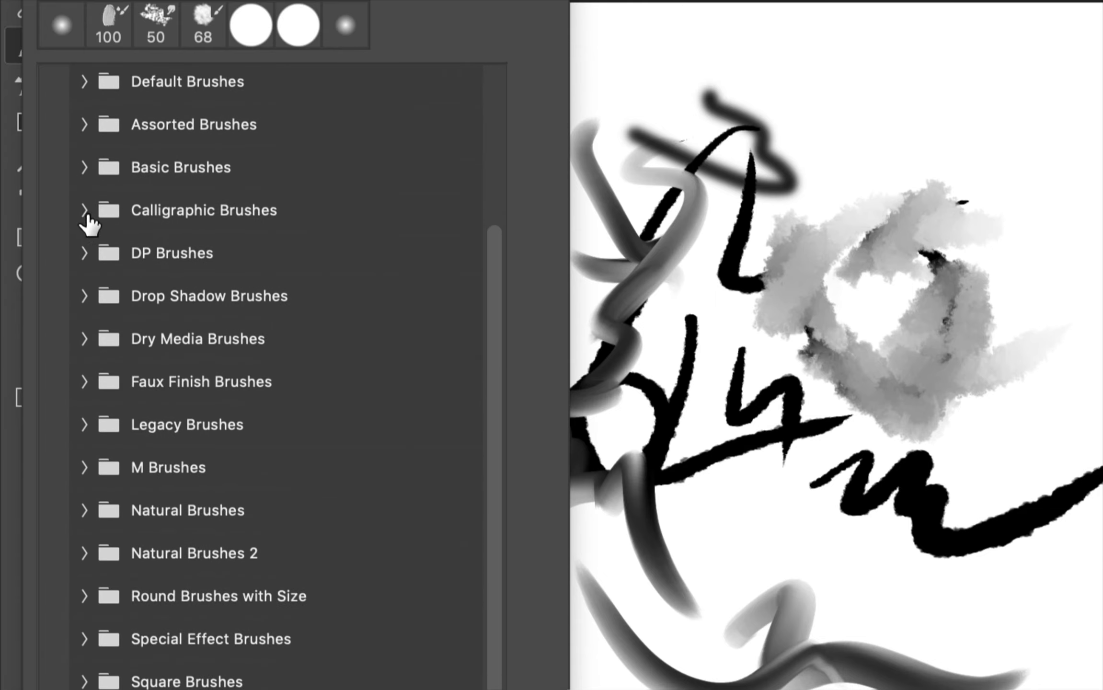
pyautogui.moveTo(91, 520)
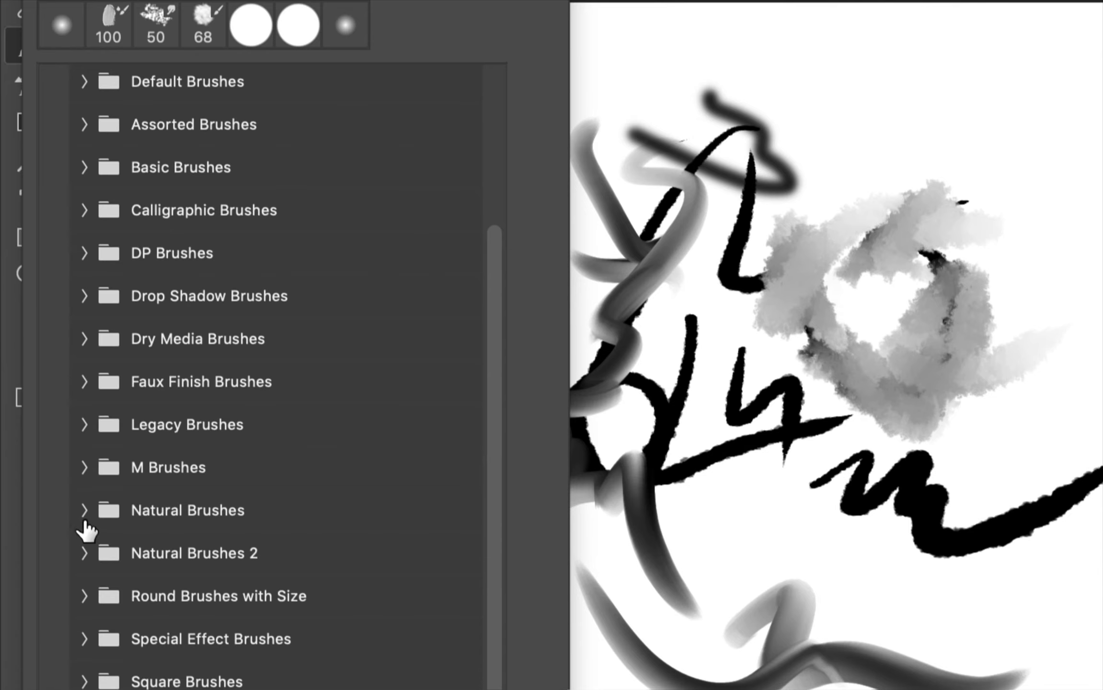
pyautogui.click(84, 510)
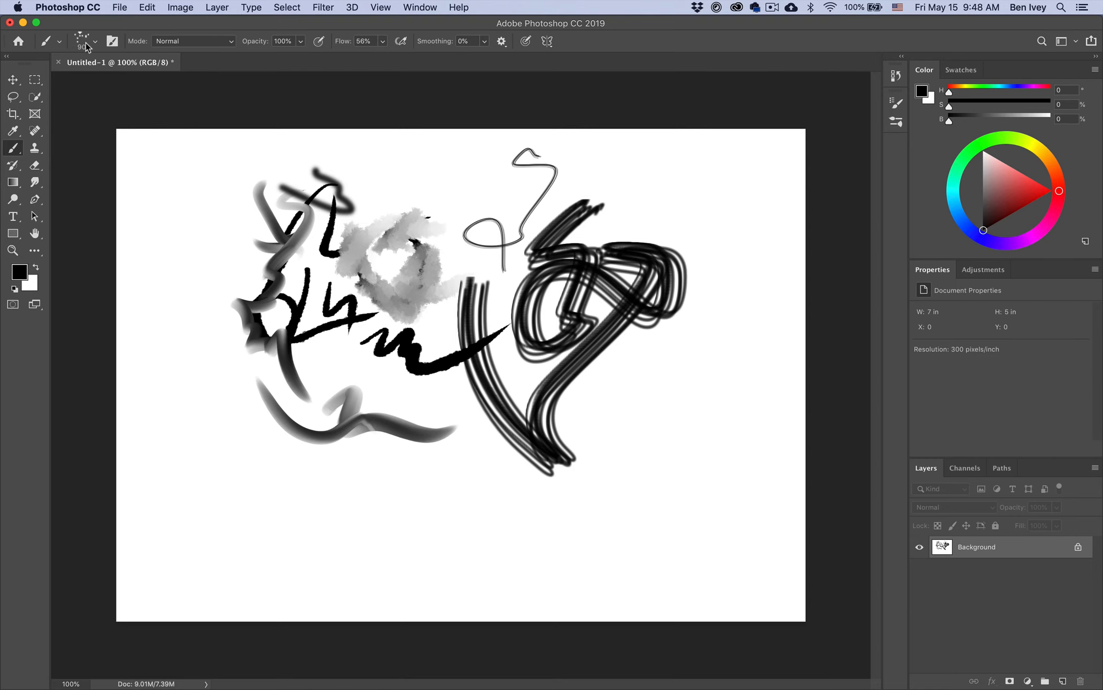
pyautogui.click(85, 41)
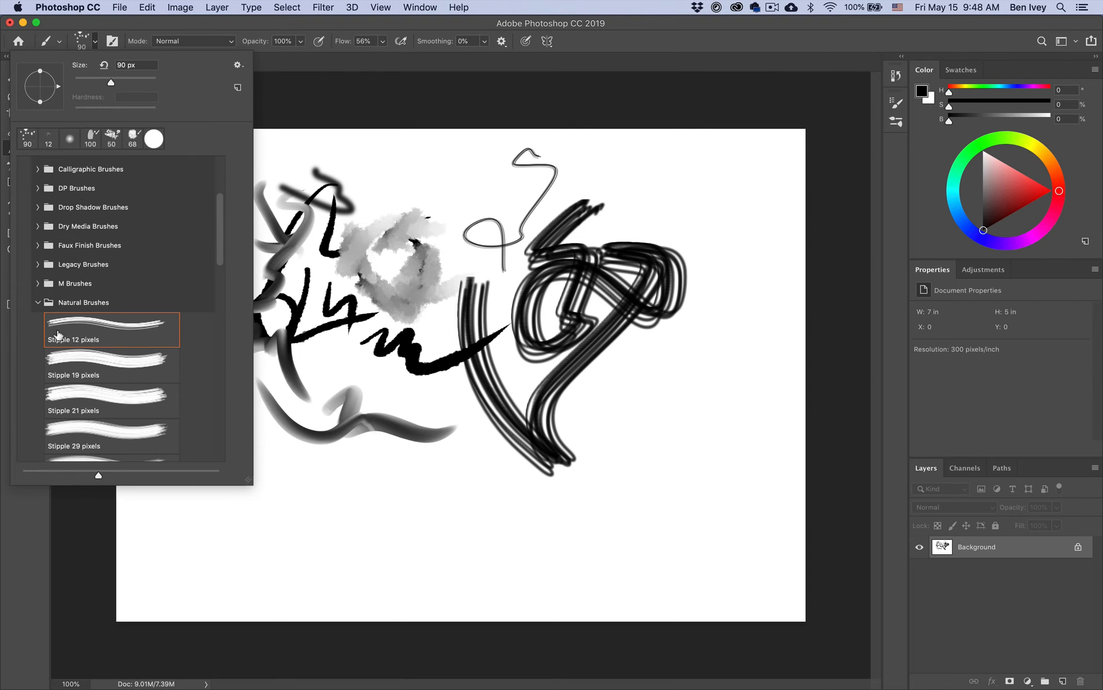
pyautogui.scroll(-3)
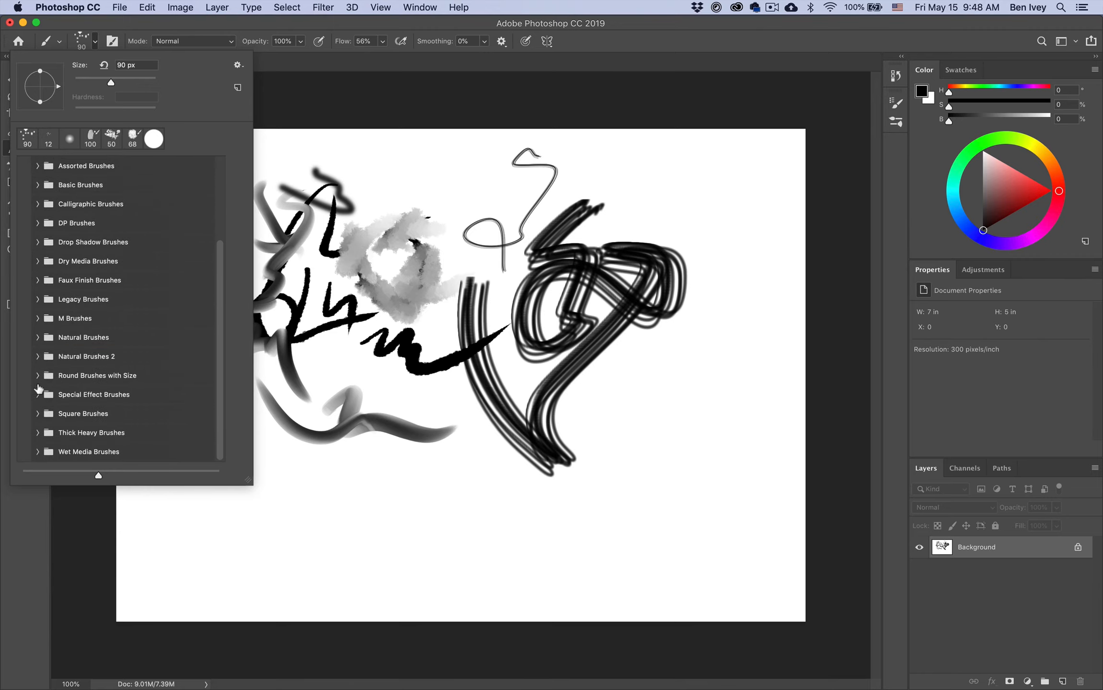
pyautogui.moveTo(120, 32)
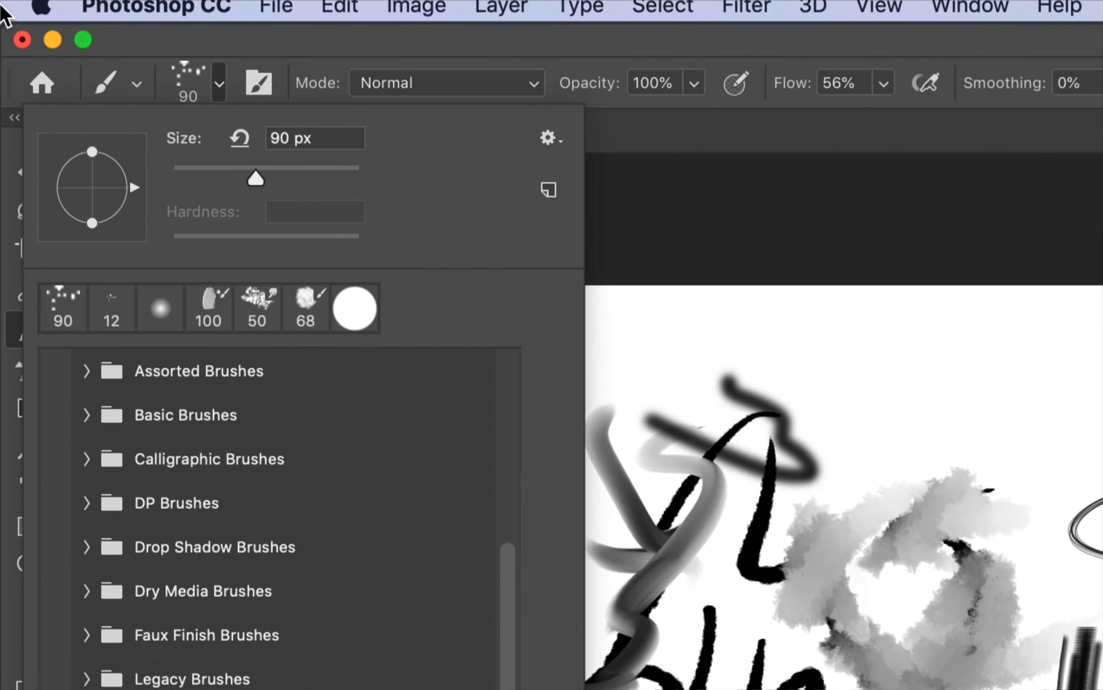
pyautogui.moveTo(548, 139)
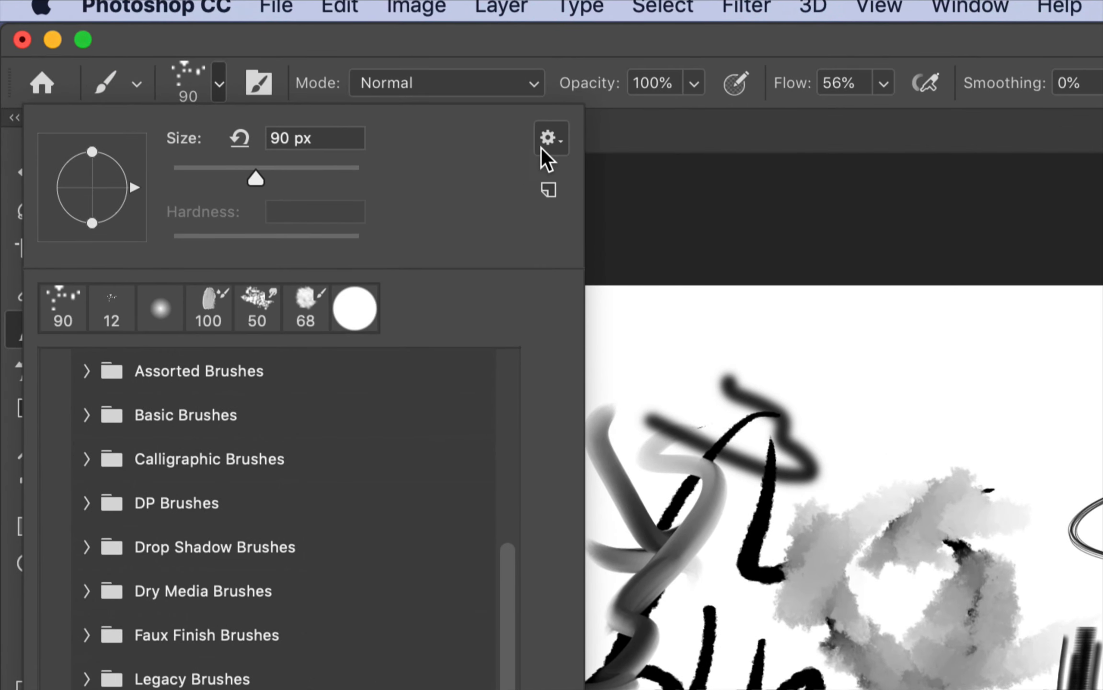
# Choose Get More Brushes from the preset picker's gear menu, opening Adobe's brush download page
pyautogui.click(548, 137)
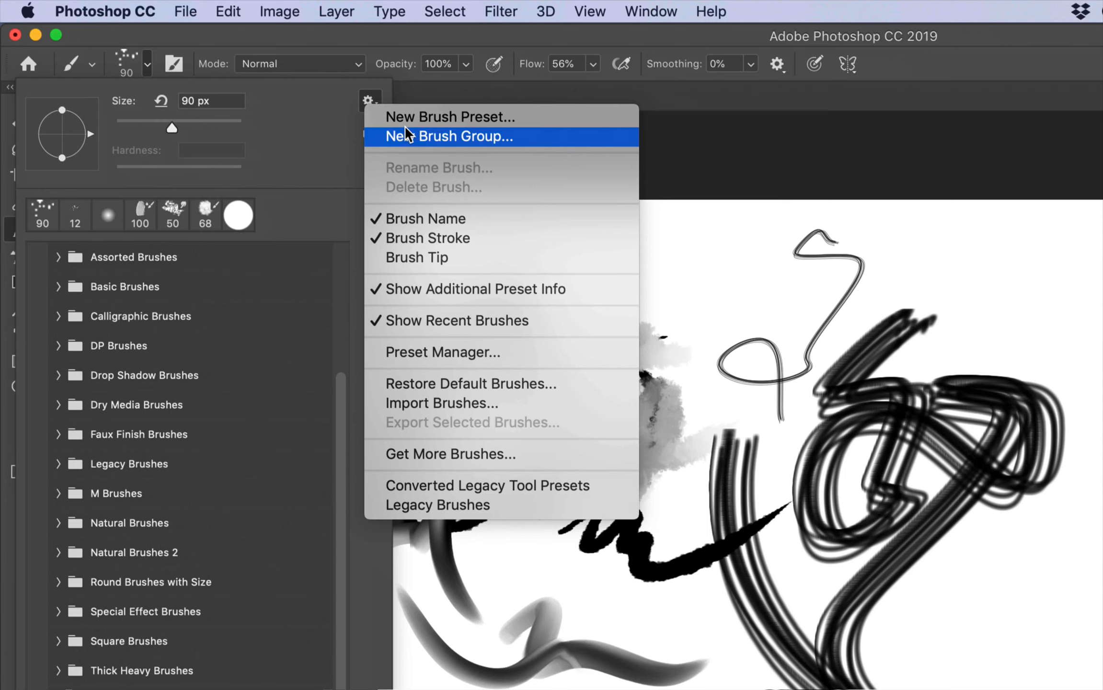
pyautogui.moveTo(441, 322)
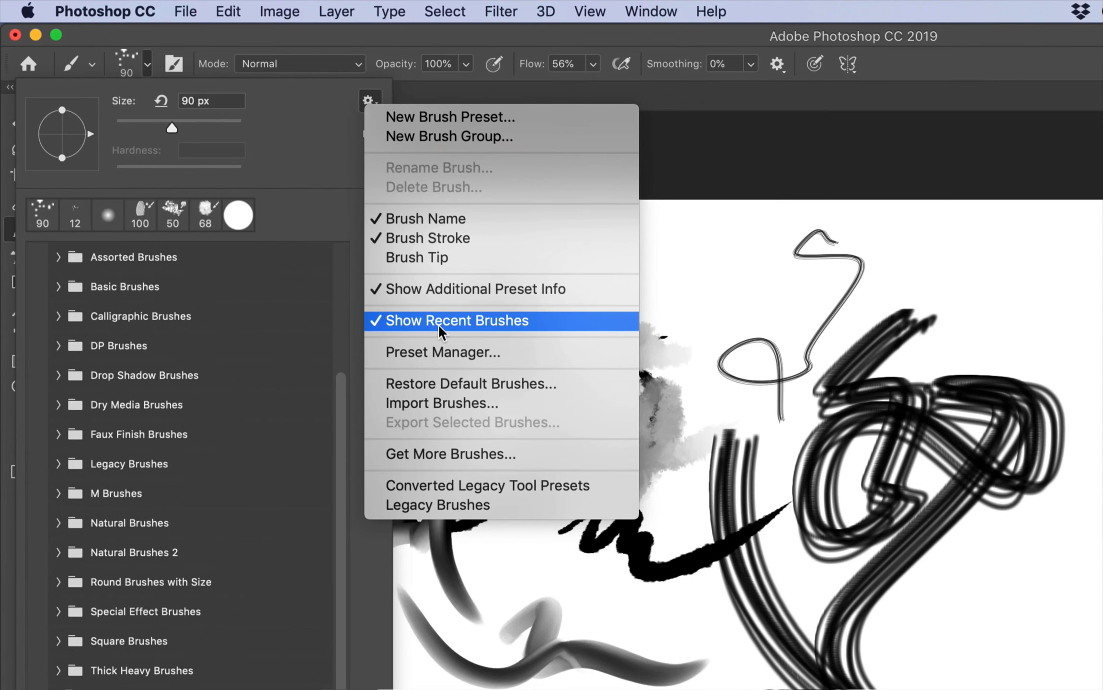
pyautogui.moveTo(470, 457)
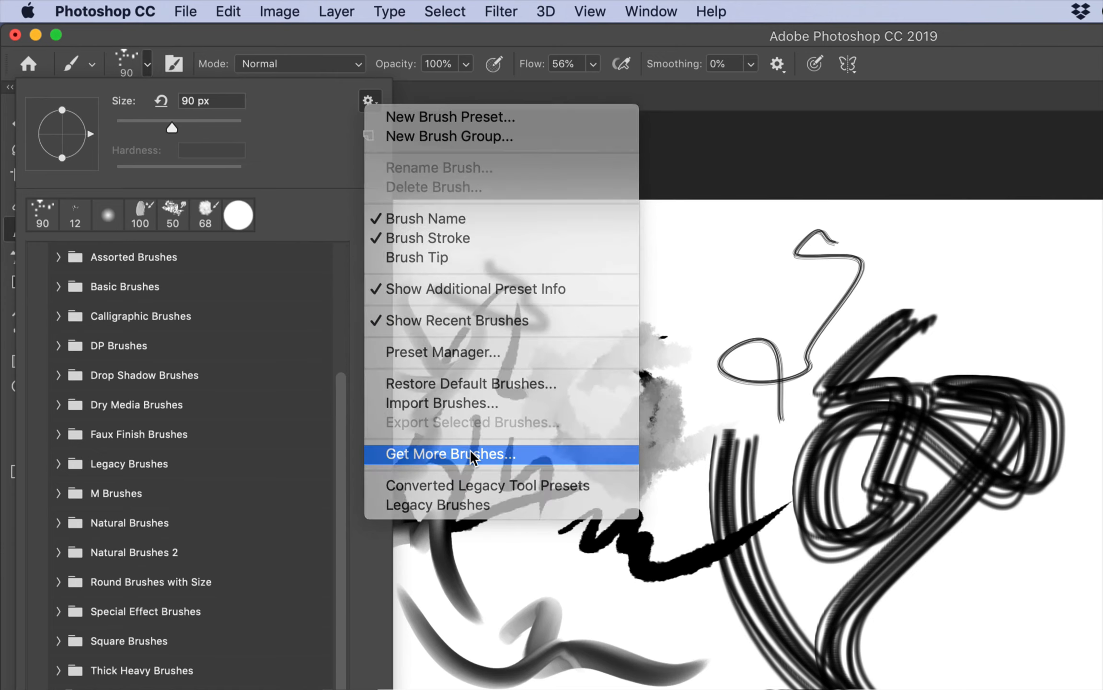
pyautogui.click(449, 454)
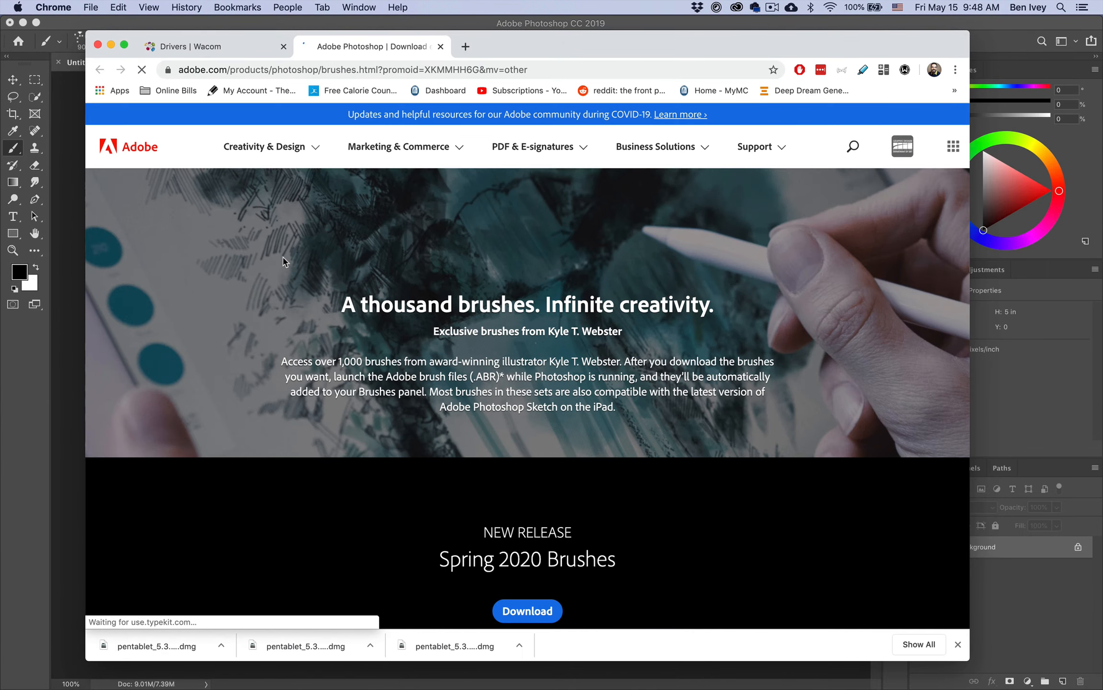
pyautogui.scroll(-3)
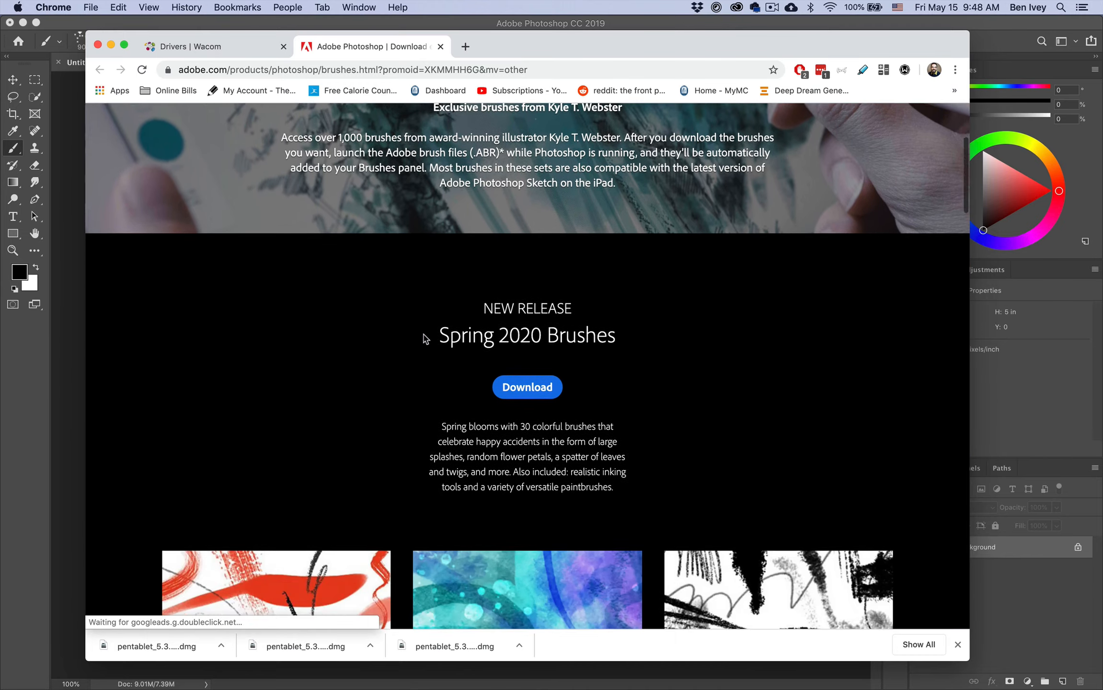
pyautogui.scroll(-3)
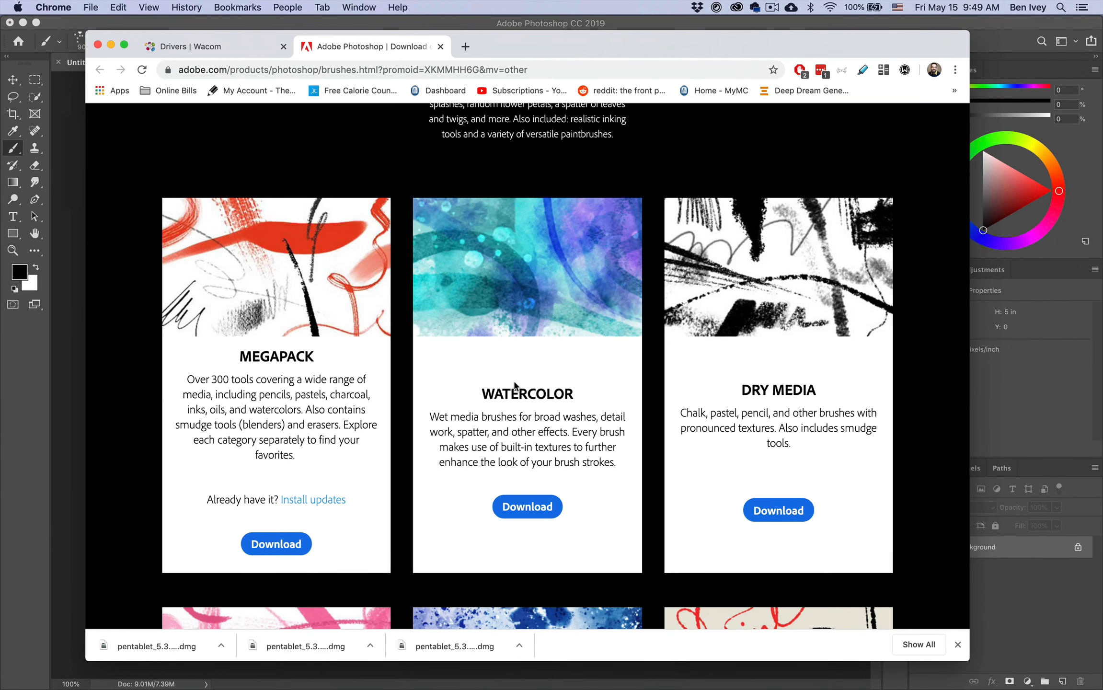
pyautogui.scroll(-3)
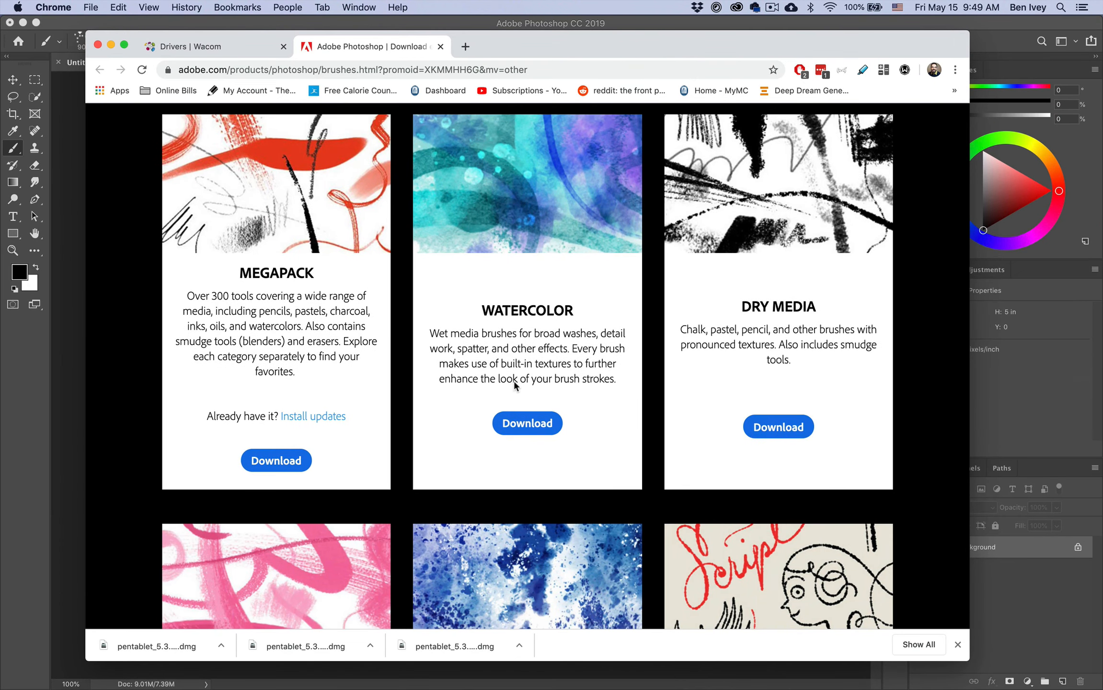
pyautogui.moveTo(512, 305)
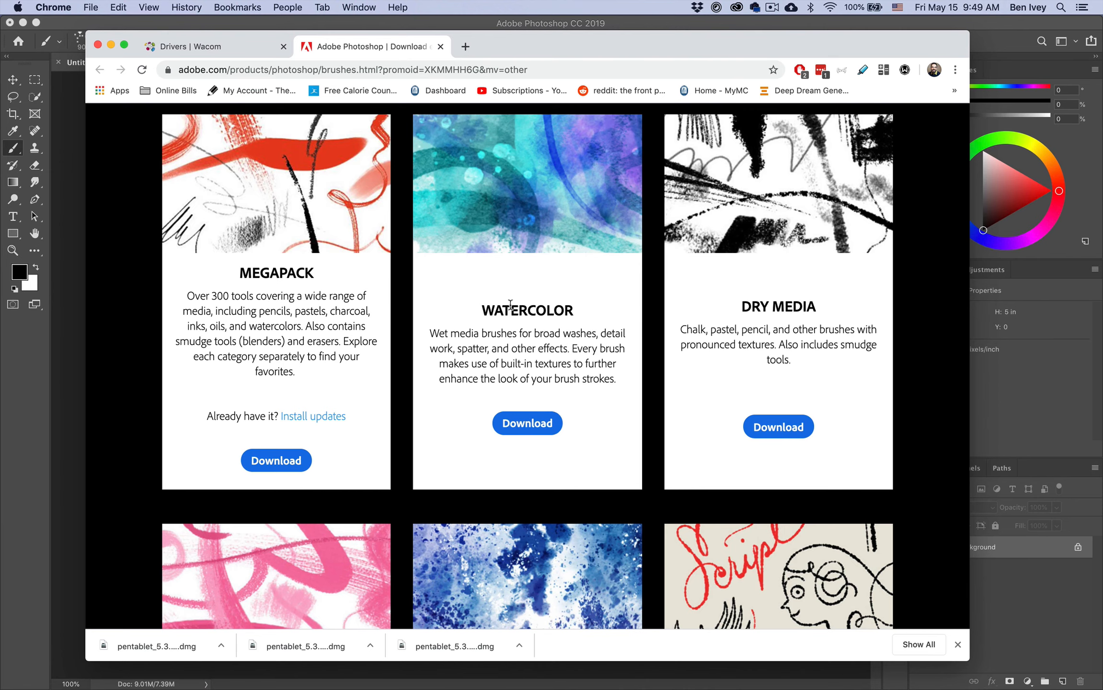
pyautogui.scroll(3)
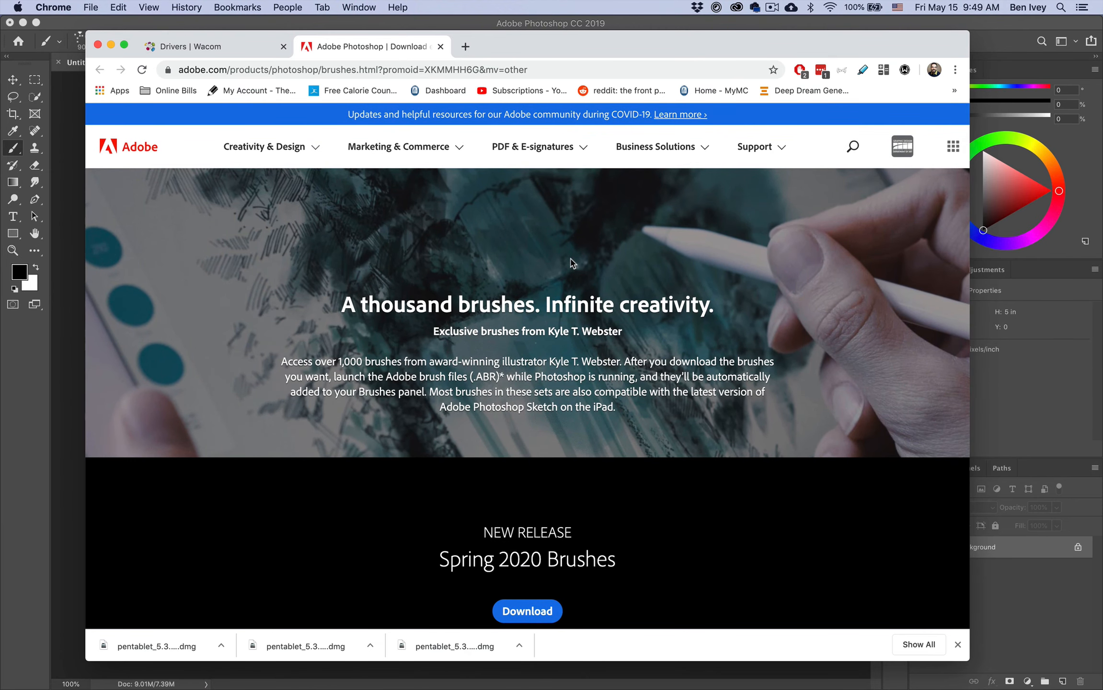
pyautogui.moveTo(89, 15)
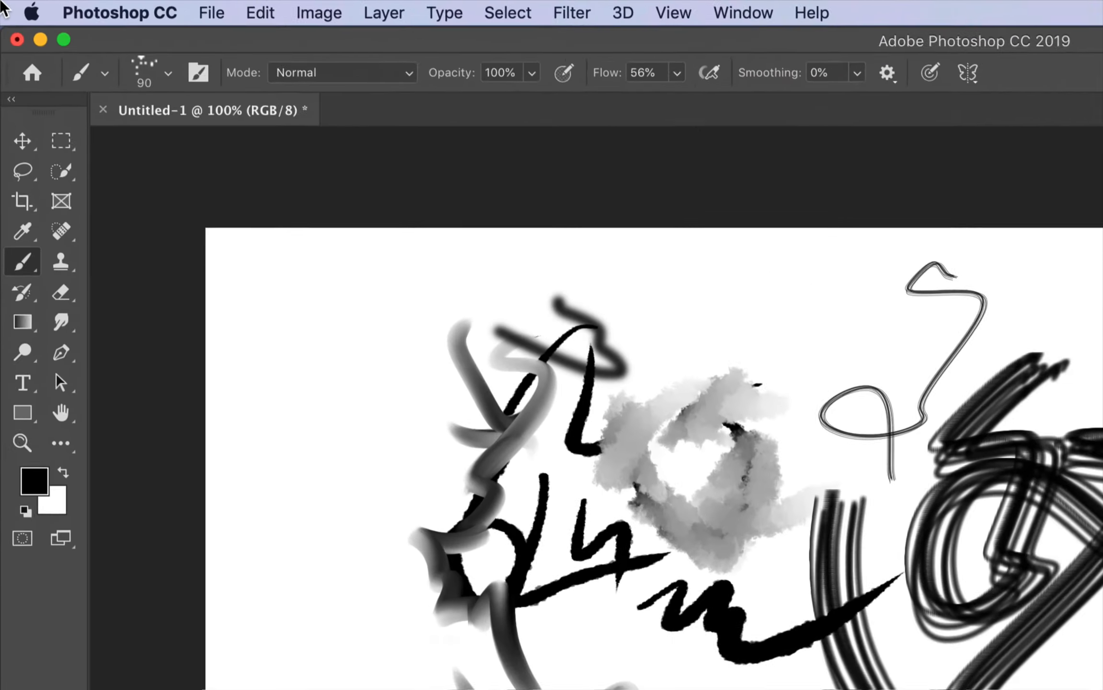
# Select the Hard Round brush from General Brushes and adjust its size to roughly 84 px
pyautogui.click(169, 72)
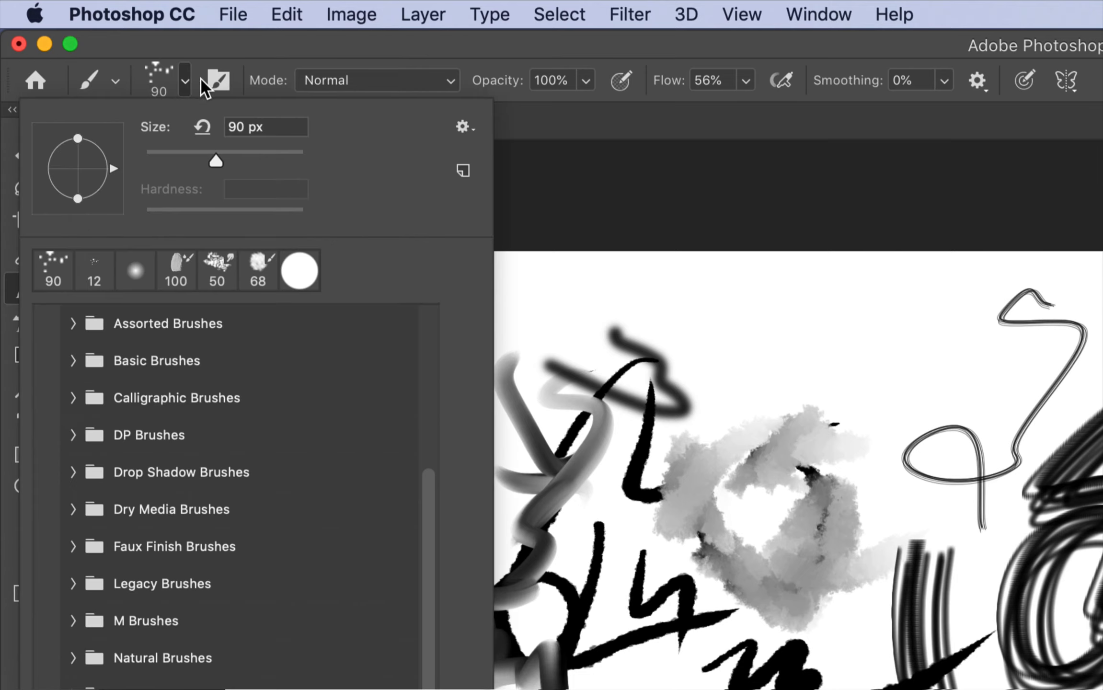
pyautogui.click(73, 323)
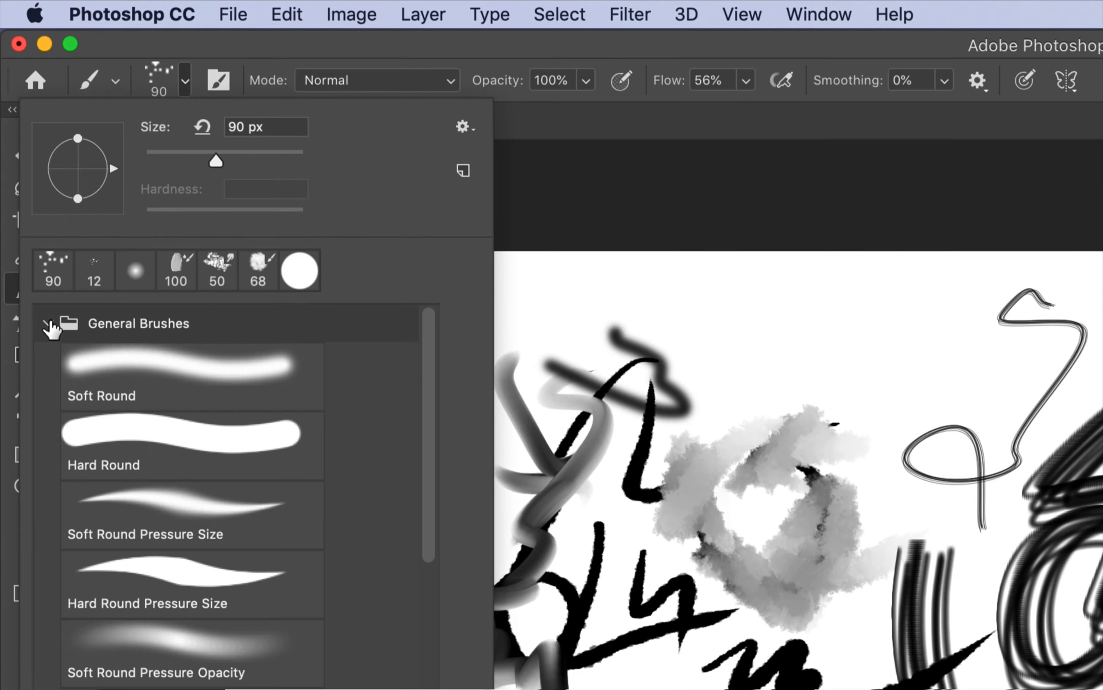
pyautogui.click(192, 446)
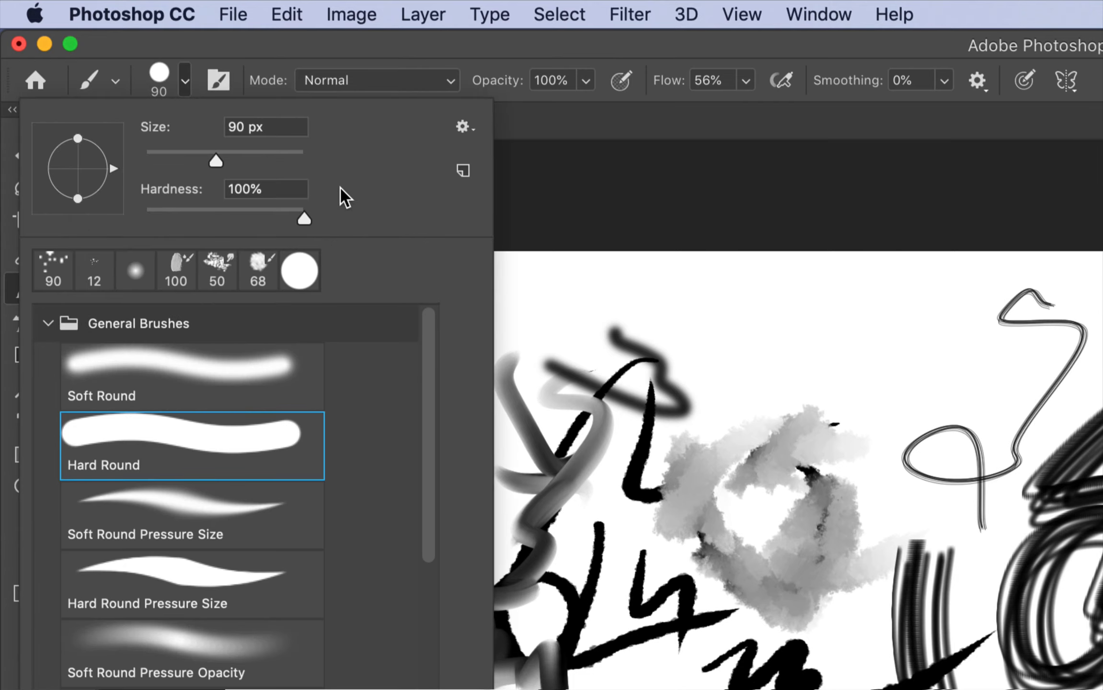
pyautogui.moveTo(520, 324)
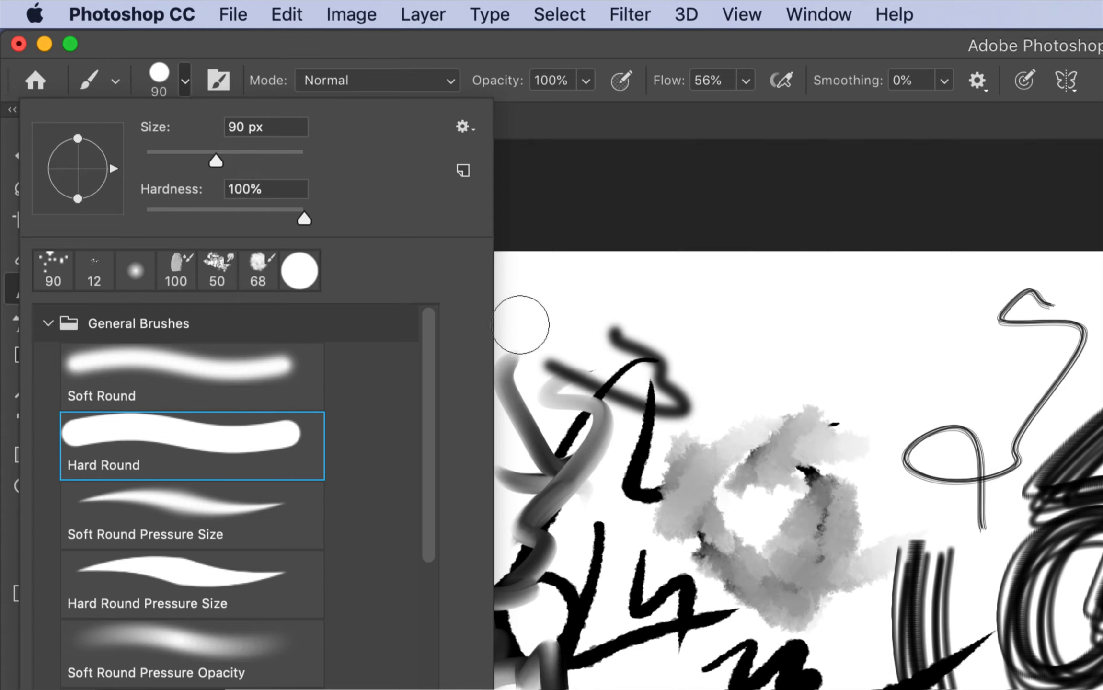
pyautogui.moveTo(217, 165)
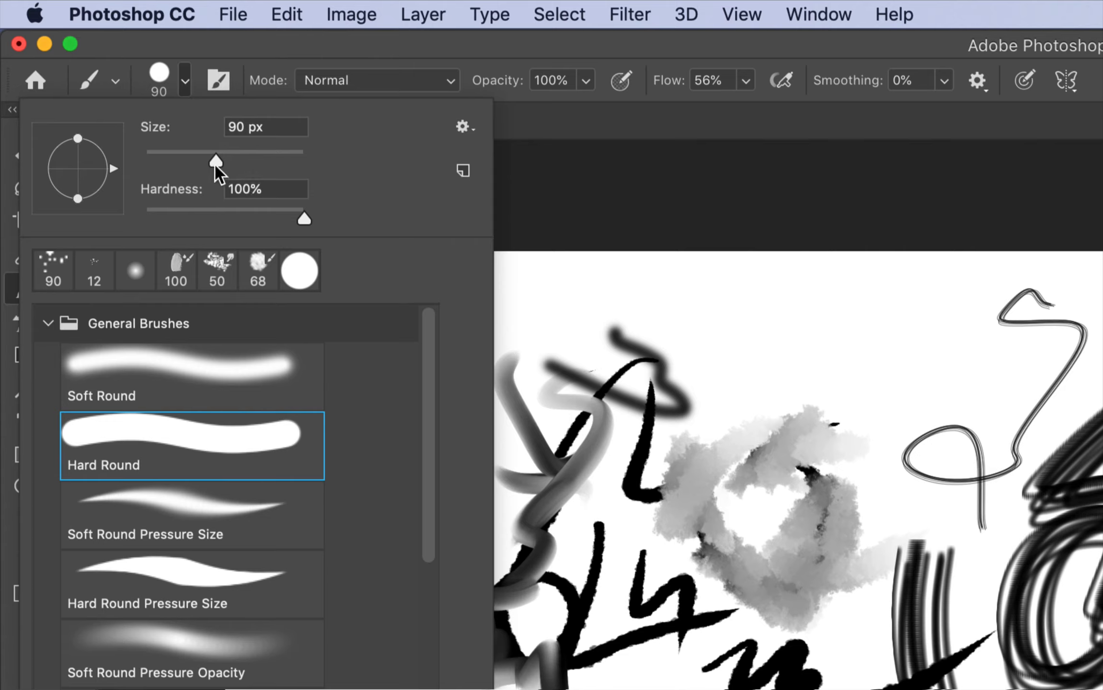
pyautogui.moveTo(216, 161); pyautogui.dragTo(210, 161)
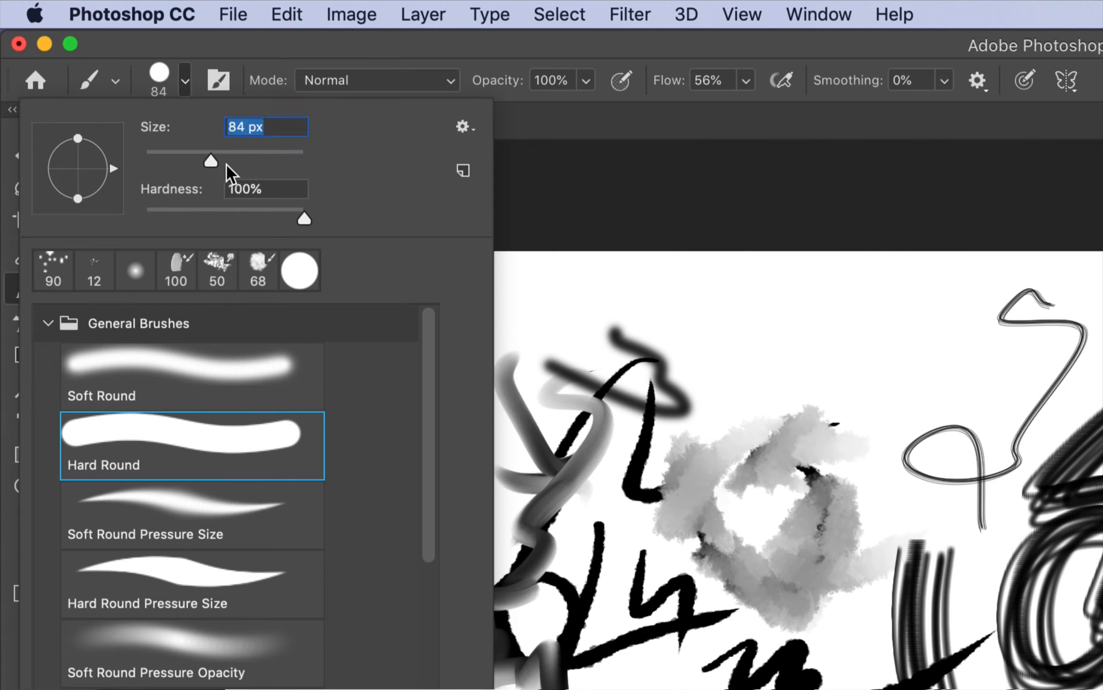
pyautogui.moveTo(210, 160); pyautogui.dragTo(239, 160)
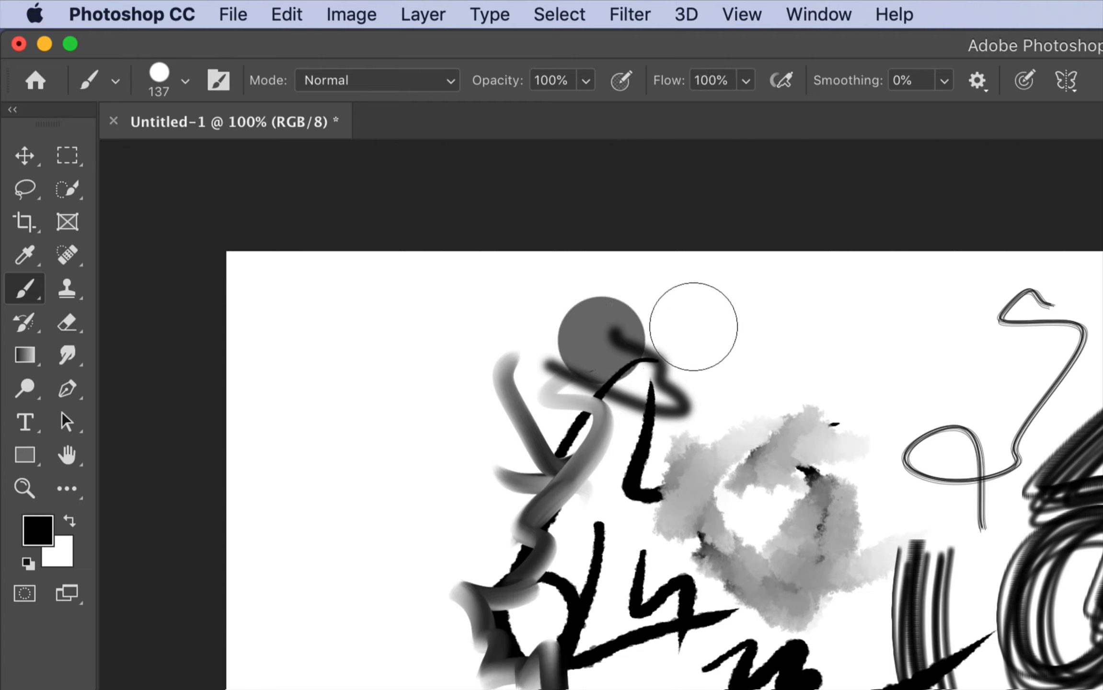
pyautogui.moveTo(415, 354)
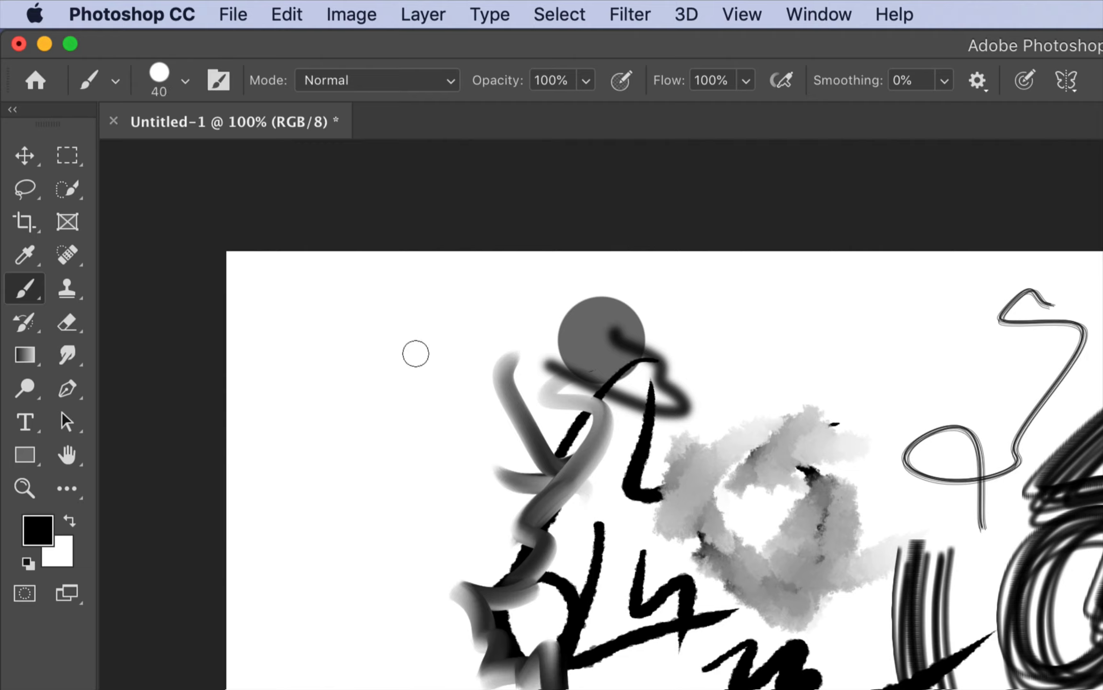
pyautogui.press('[')
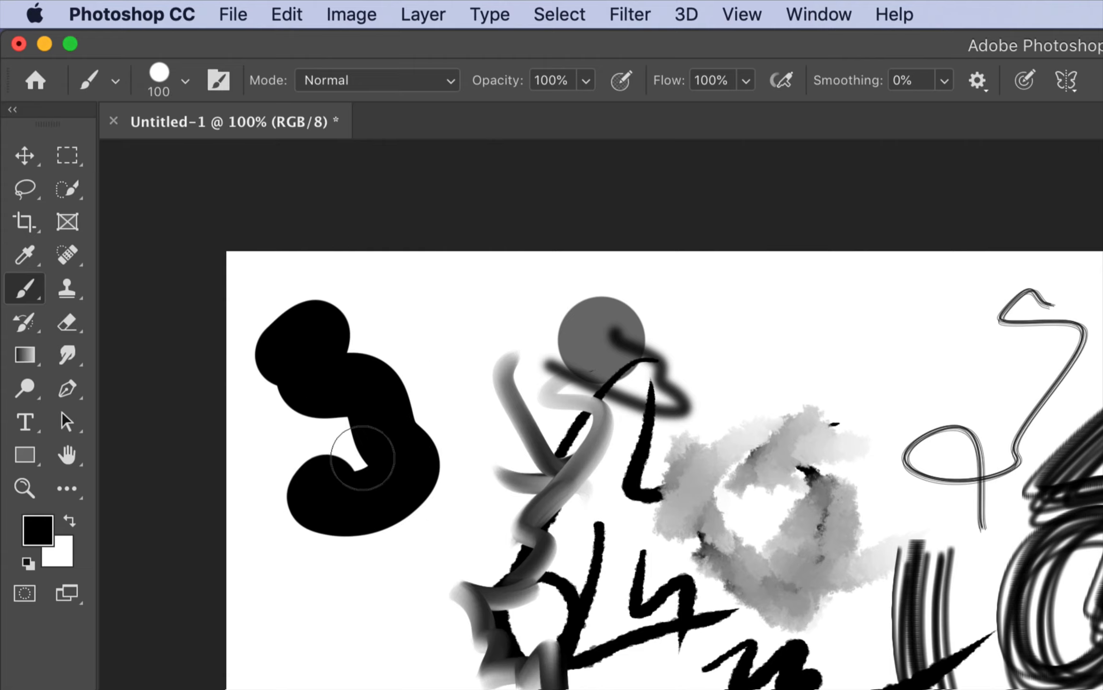
# Paint a thick black blob on the left and a soft black stroke along the canvas top
pyautogui.moveTo(367, 457); pyautogui.dragTo(430, 334)
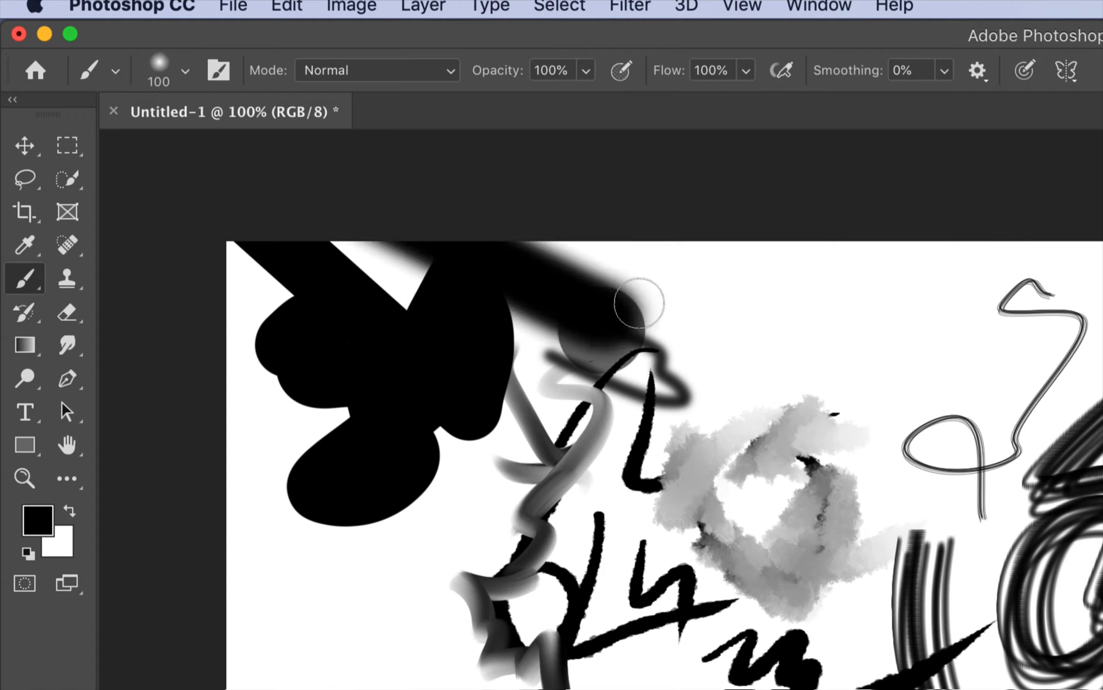
pyautogui.moveTo(636, 303); pyautogui.dragTo(331, 556)
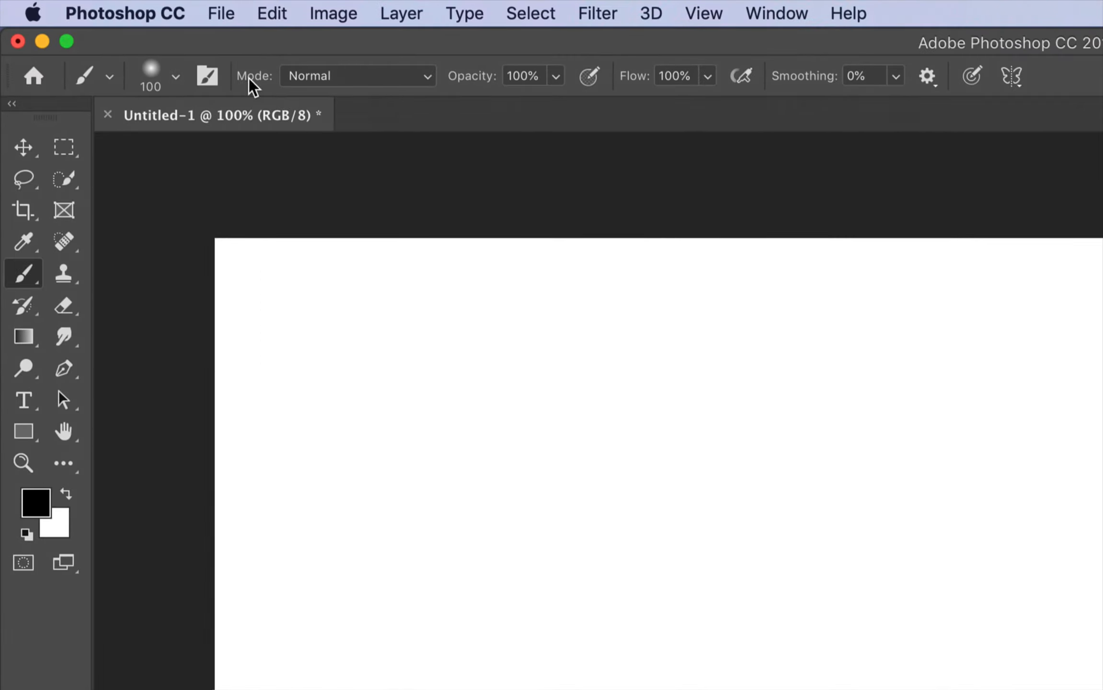
# Keep Normal blending, set the colour to red and paint a soft red stroke at top-left
pyautogui.click(355, 75)
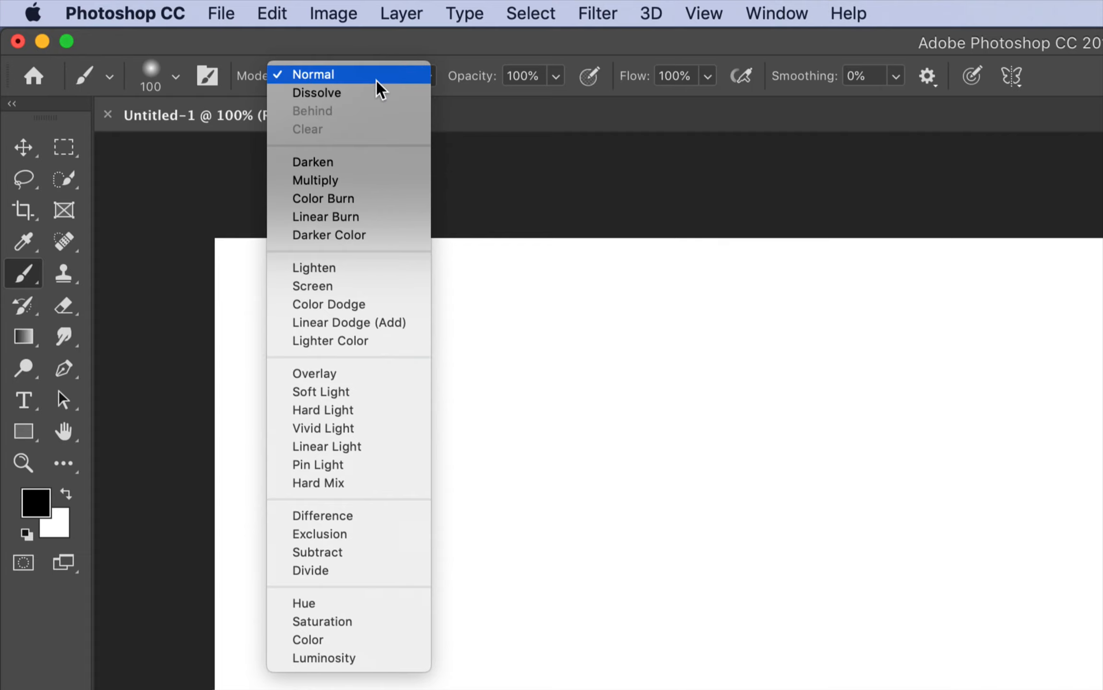
pyautogui.click(314, 74)
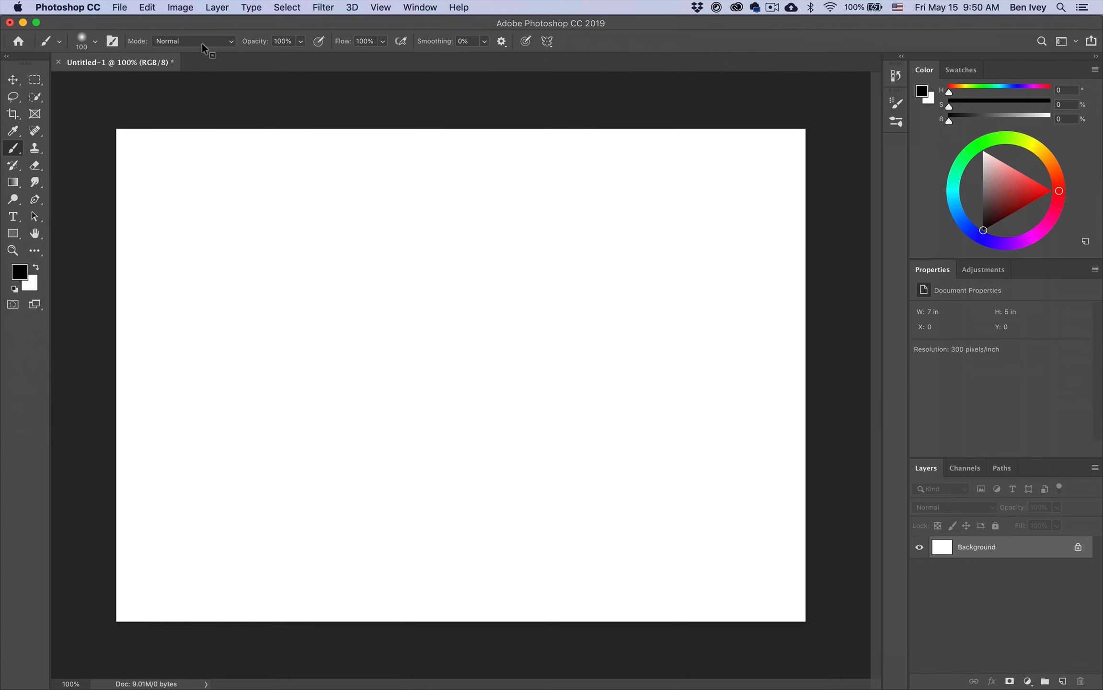
pyautogui.click(1047, 193)
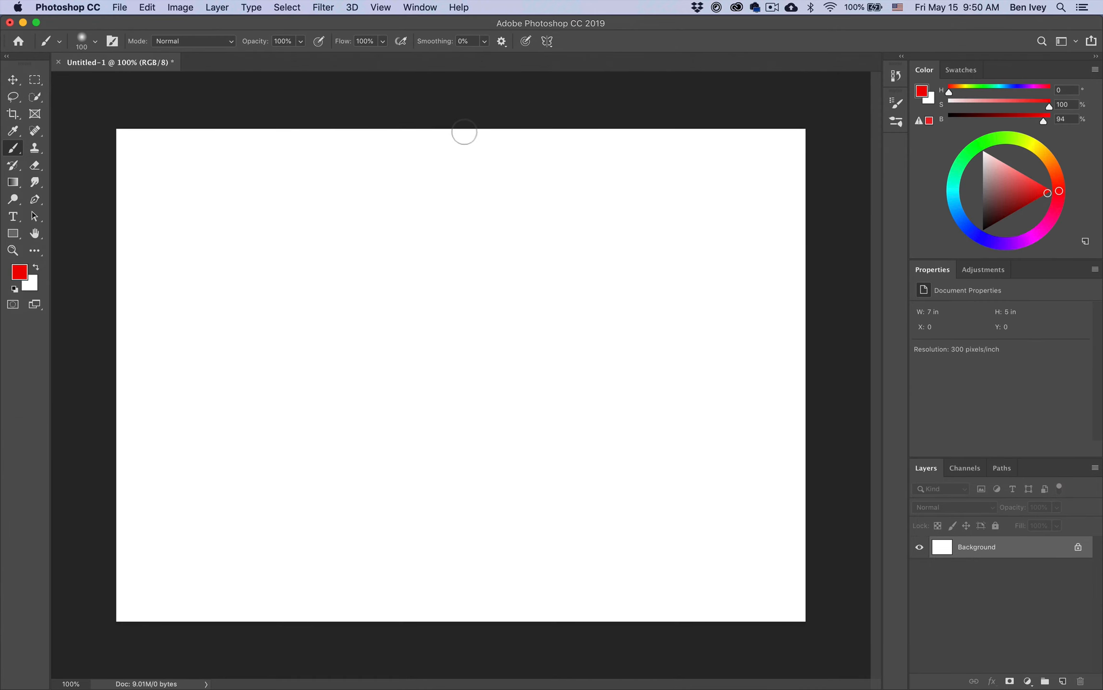
pyautogui.moveTo(464, 131); pyautogui.dragTo(278, 182)
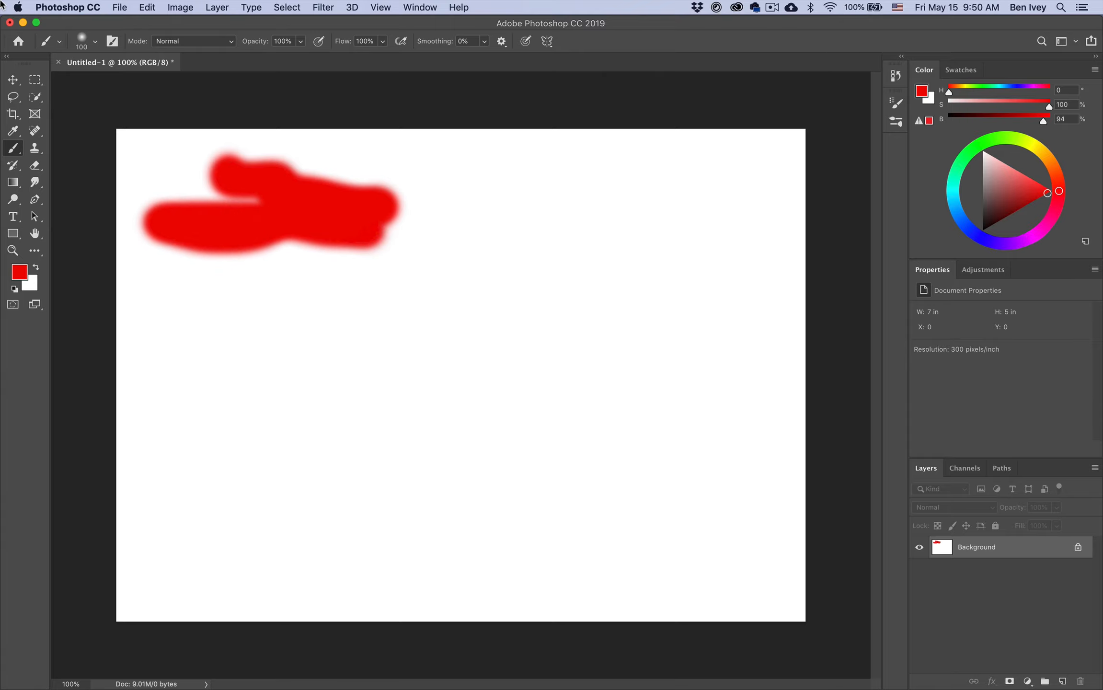
# Switch to Multiply mode and paint overlapping red dabs that darken where they cross
pyautogui.click(194, 40)
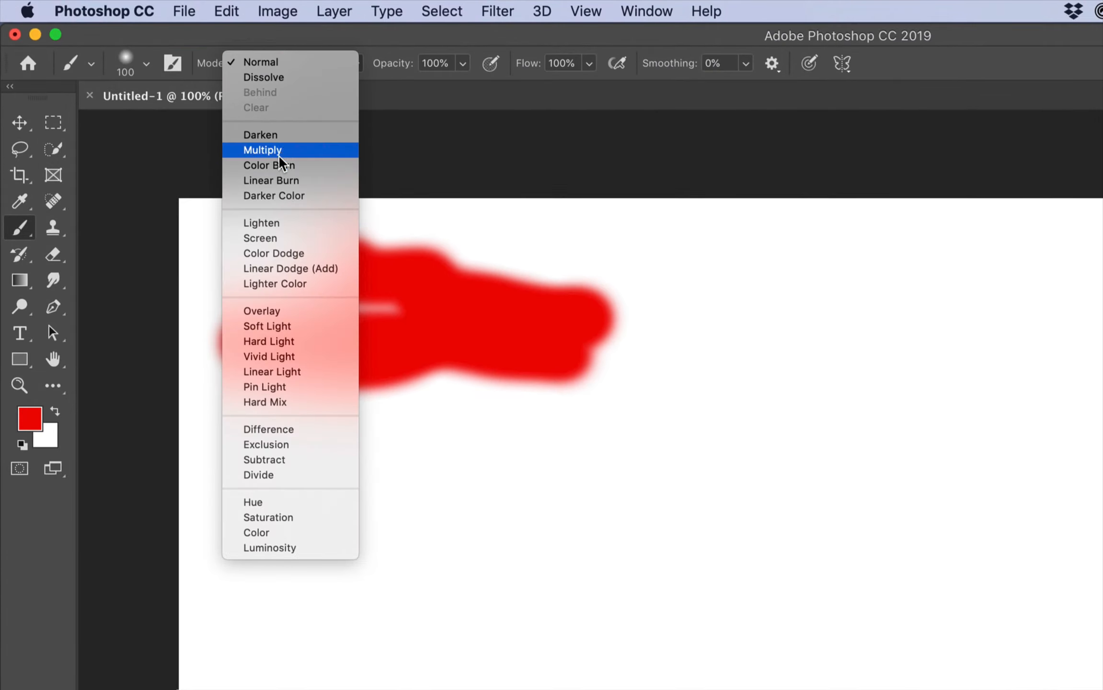
pyautogui.click(262, 150)
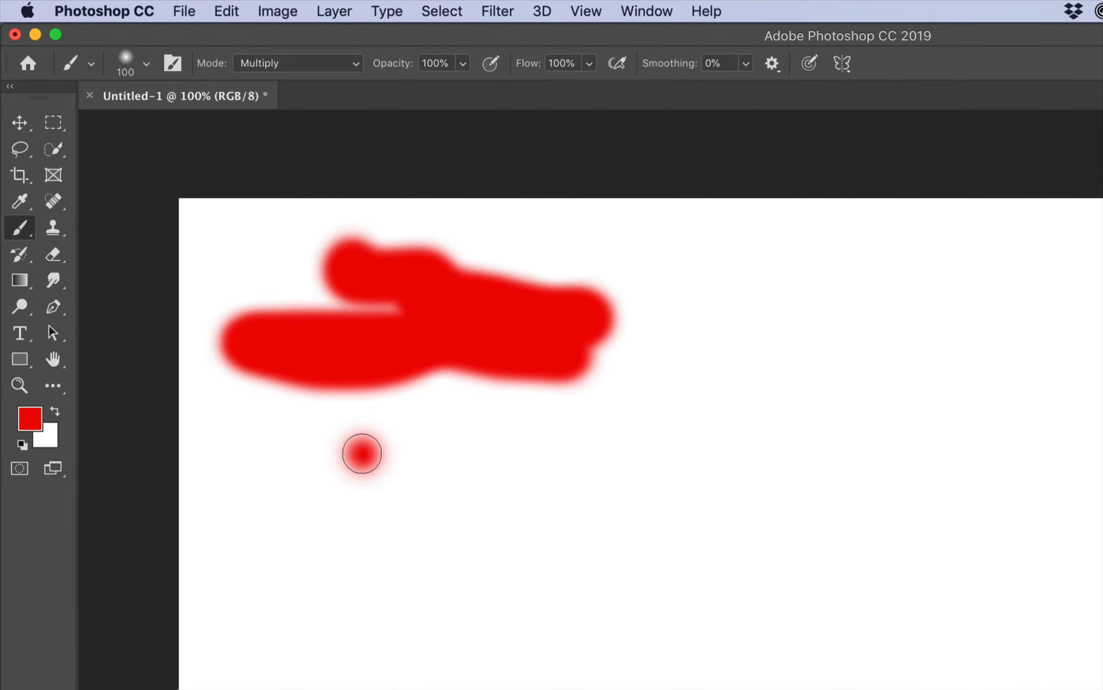
pyautogui.moveTo(362, 454); pyautogui.dragTo(358, 405)
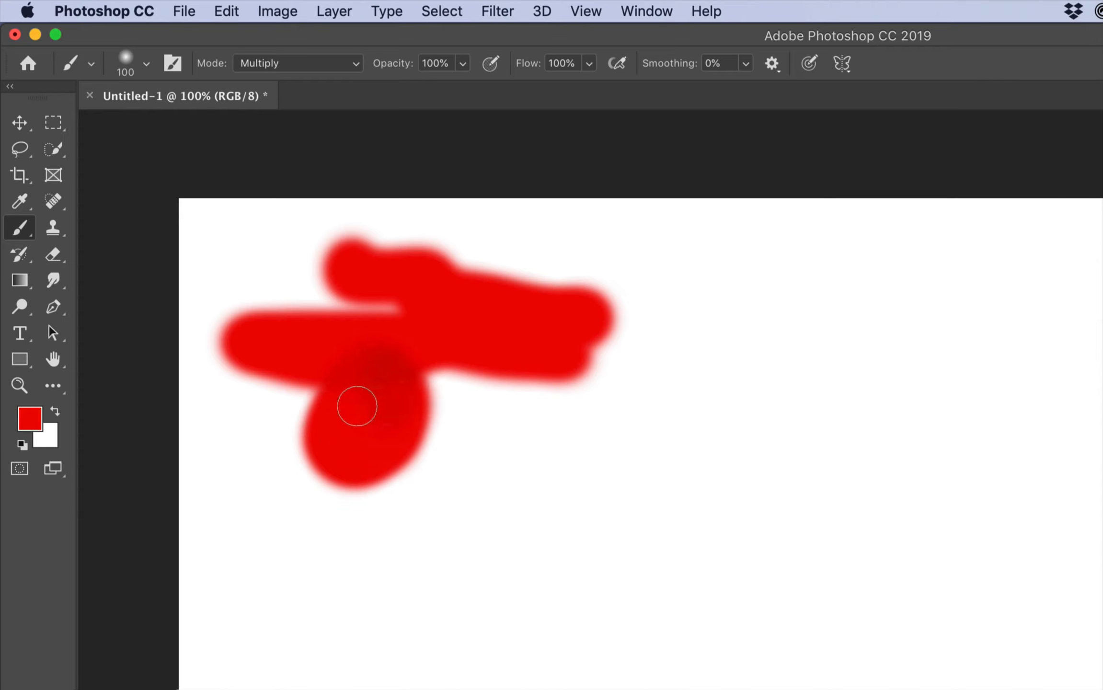
pyautogui.moveTo(356, 406); pyautogui.dragTo(456, 373)
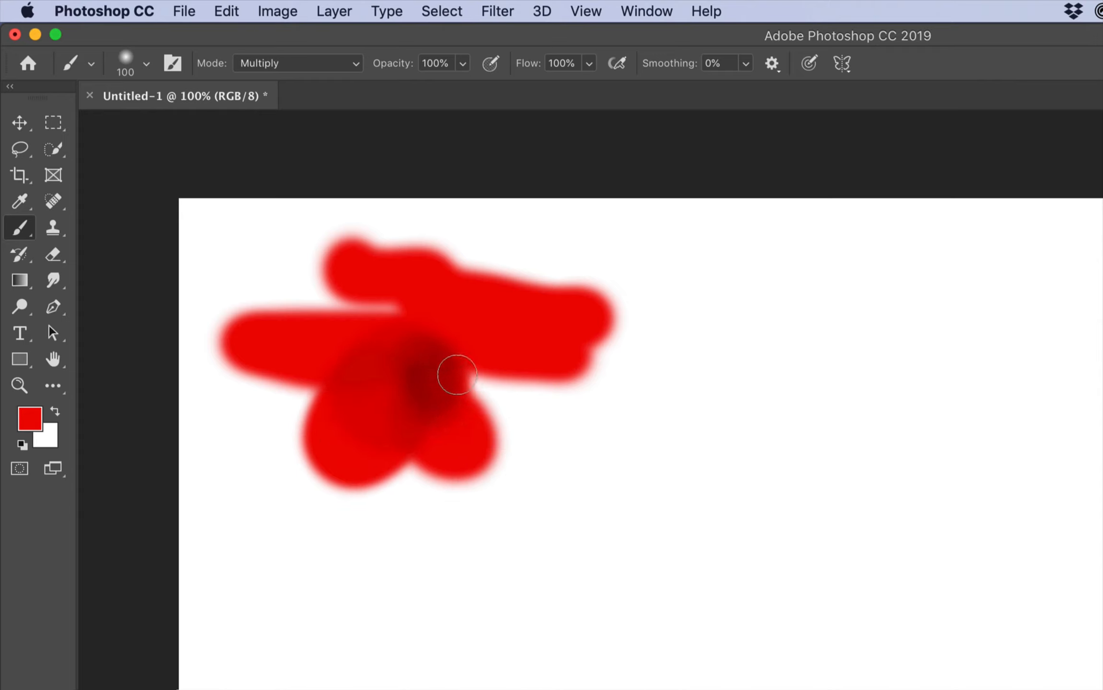
pyautogui.moveTo(457, 375); pyautogui.dragTo(485, 435)
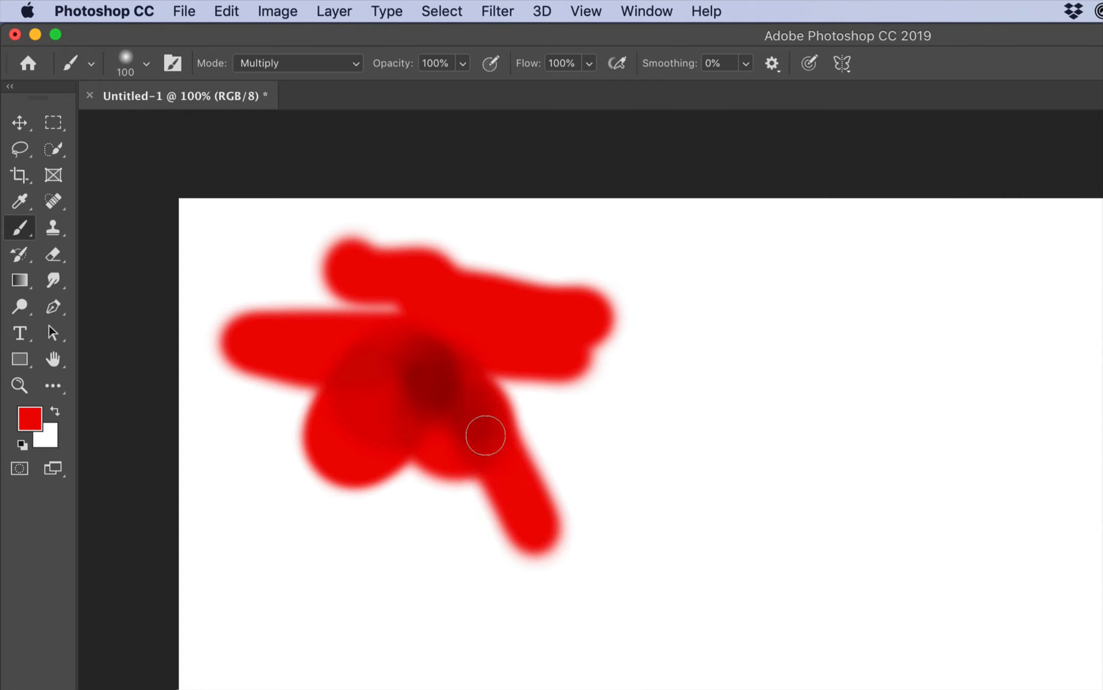
pyautogui.moveTo(485, 435); pyautogui.dragTo(430, 333)
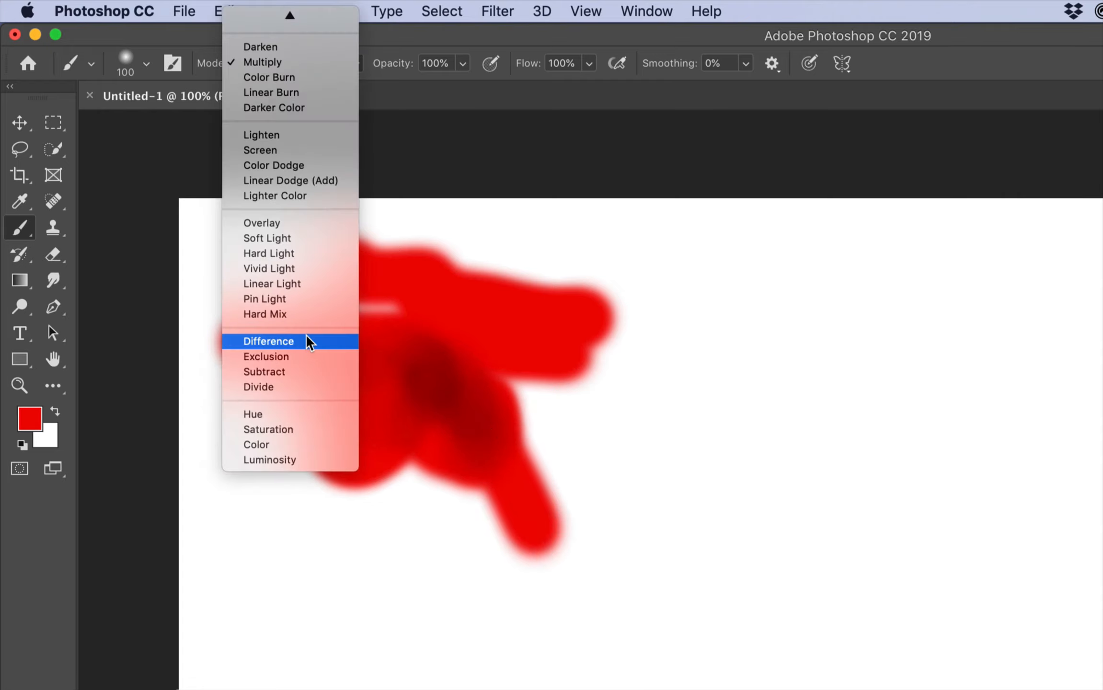
# Paint over the red strokes in Difference mode to invert them, then return to Normal blending
pyautogui.click(267, 341)
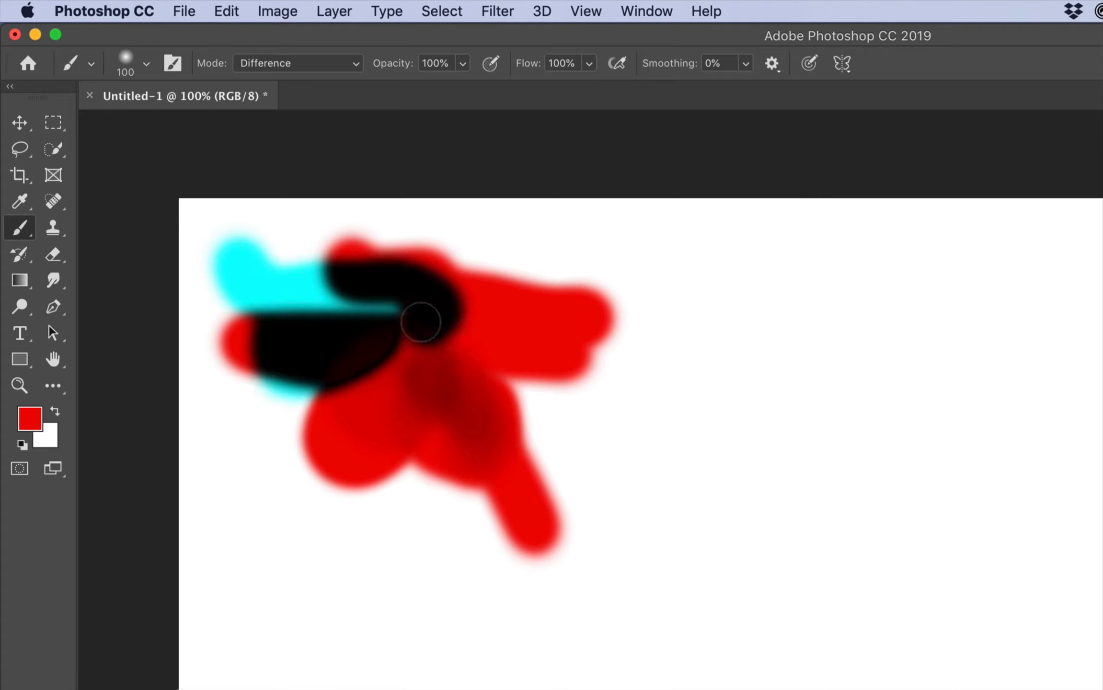
pyautogui.moveTo(422, 323); pyautogui.dragTo(429, 337)
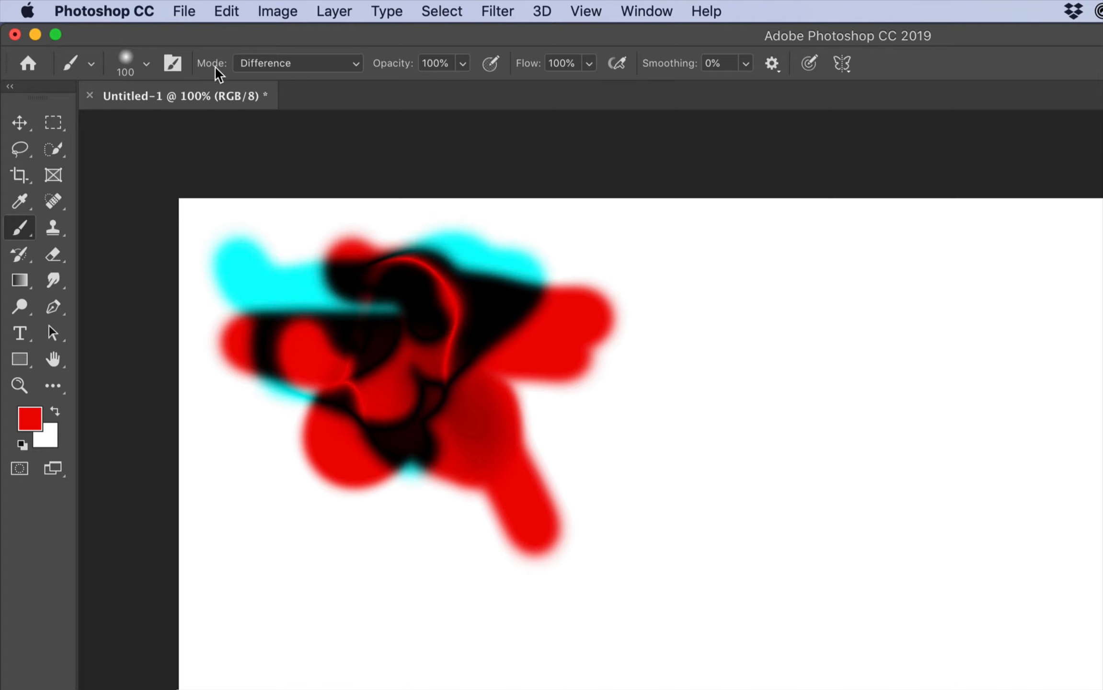
pyautogui.click(296, 63)
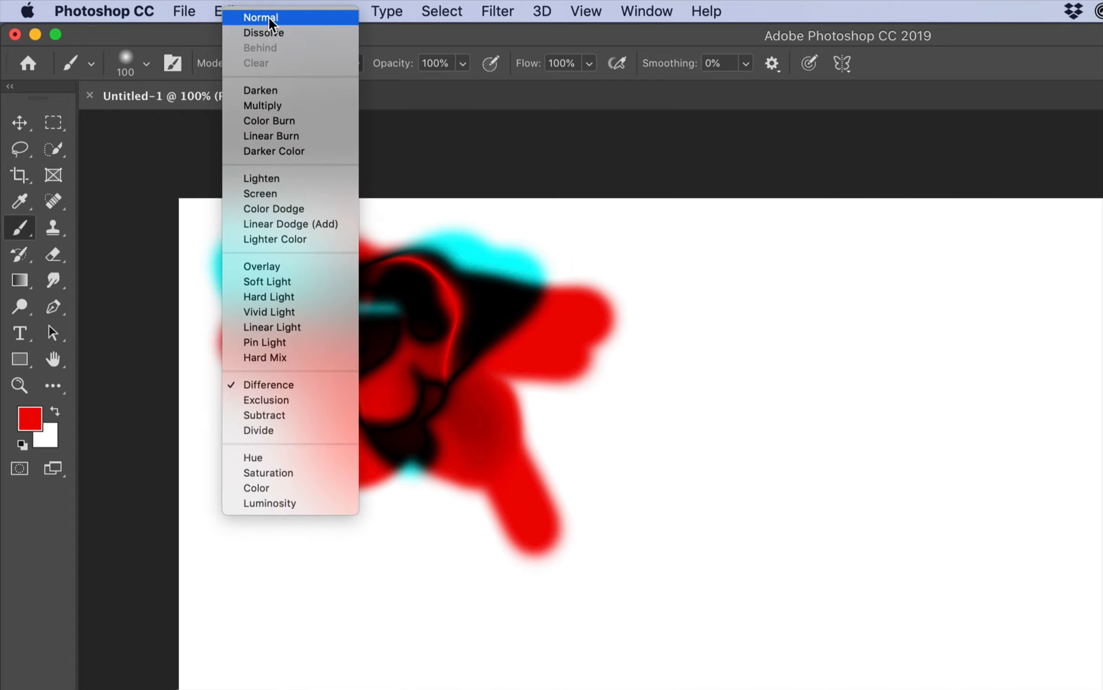
pyautogui.click(261, 18)
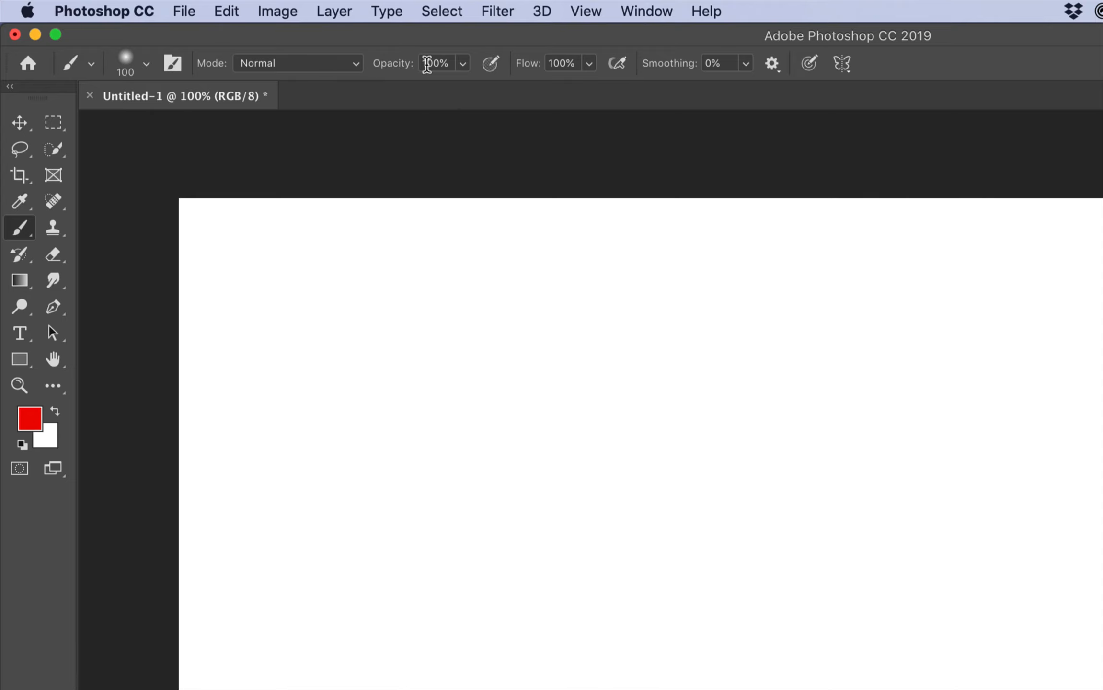
# Paint a full-opacity red stroke, then overlapping pink strokes at about half opacity below it
pyautogui.moveTo(317, 232); pyautogui.dragTo(468, 348)
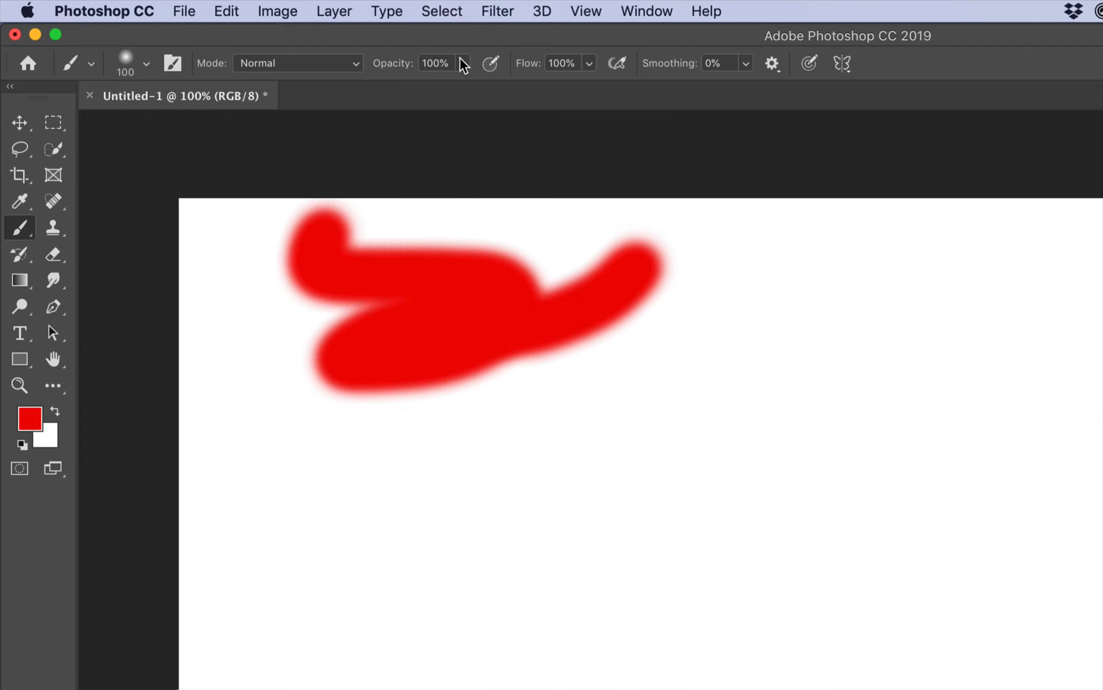
pyautogui.click(462, 62)
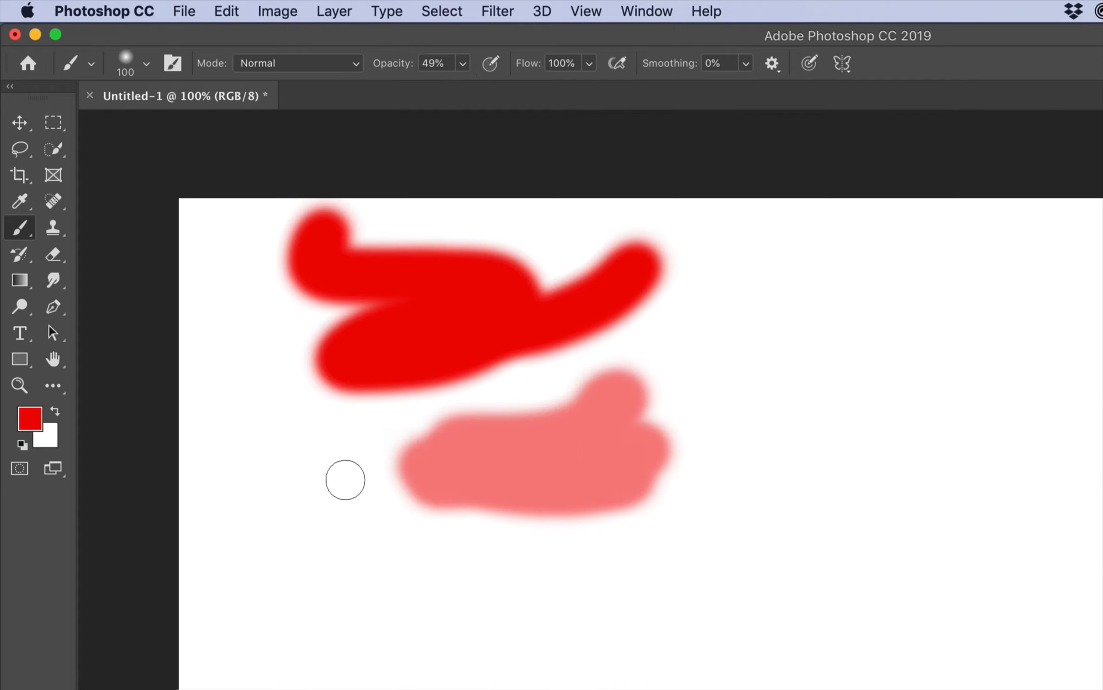
pyautogui.moveTo(345, 480); pyautogui.dragTo(571, 381)
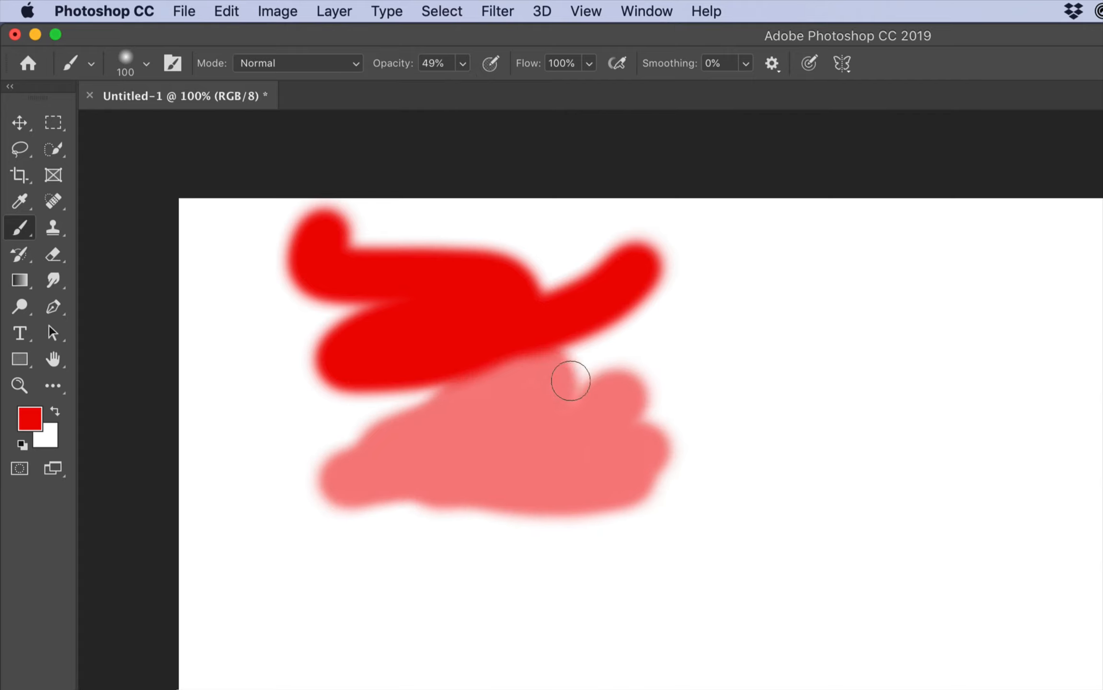
pyautogui.moveTo(571, 380); pyautogui.dragTo(528, 356)
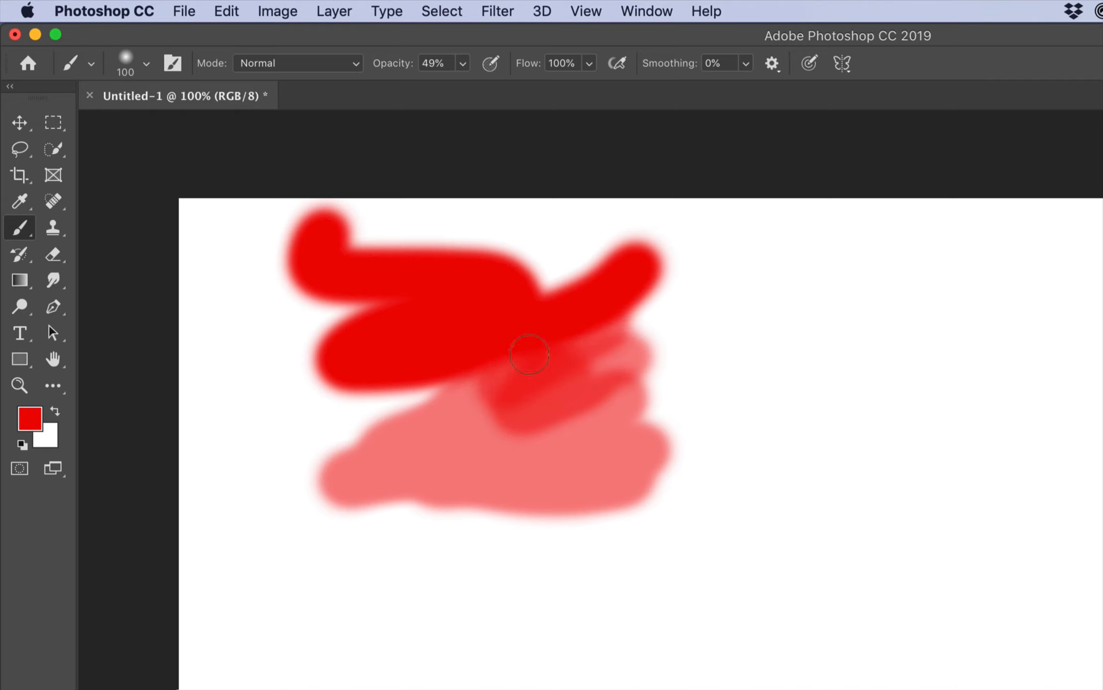
pyautogui.moveTo(531, 355); pyautogui.dragTo(571, 434)
pyautogui.write('10')
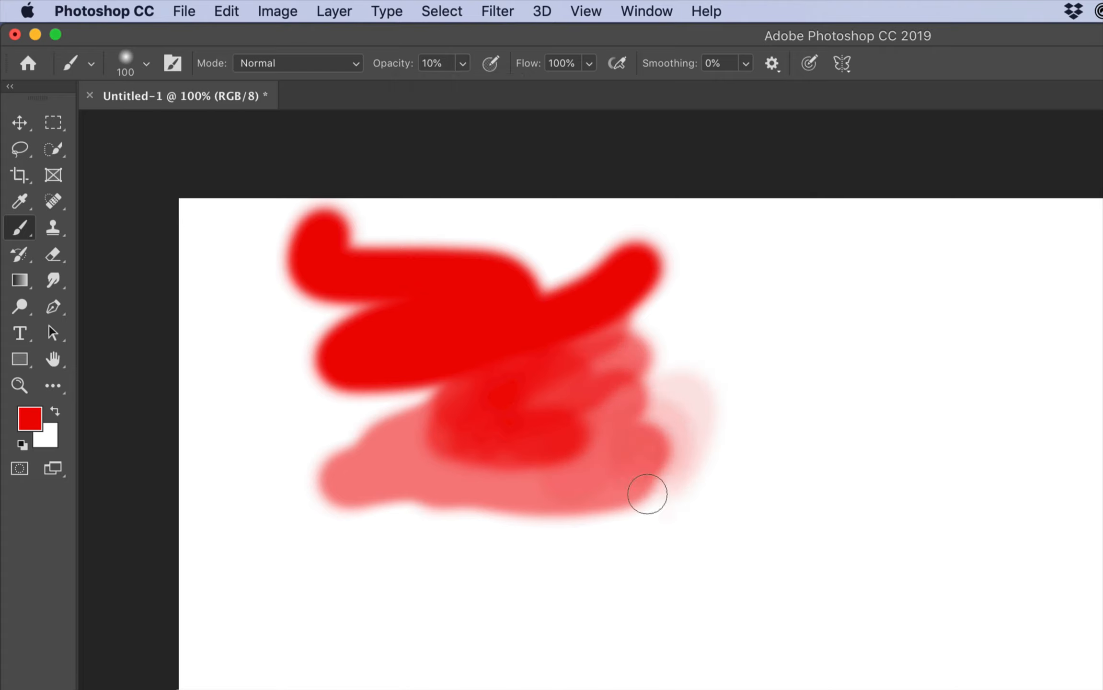
# Build up faint 10% strokes on the right, reset opacity, then lower Flow to about a third
pyautogui.moveTo(647, 494); pyautogui.dragTo(676, 476)
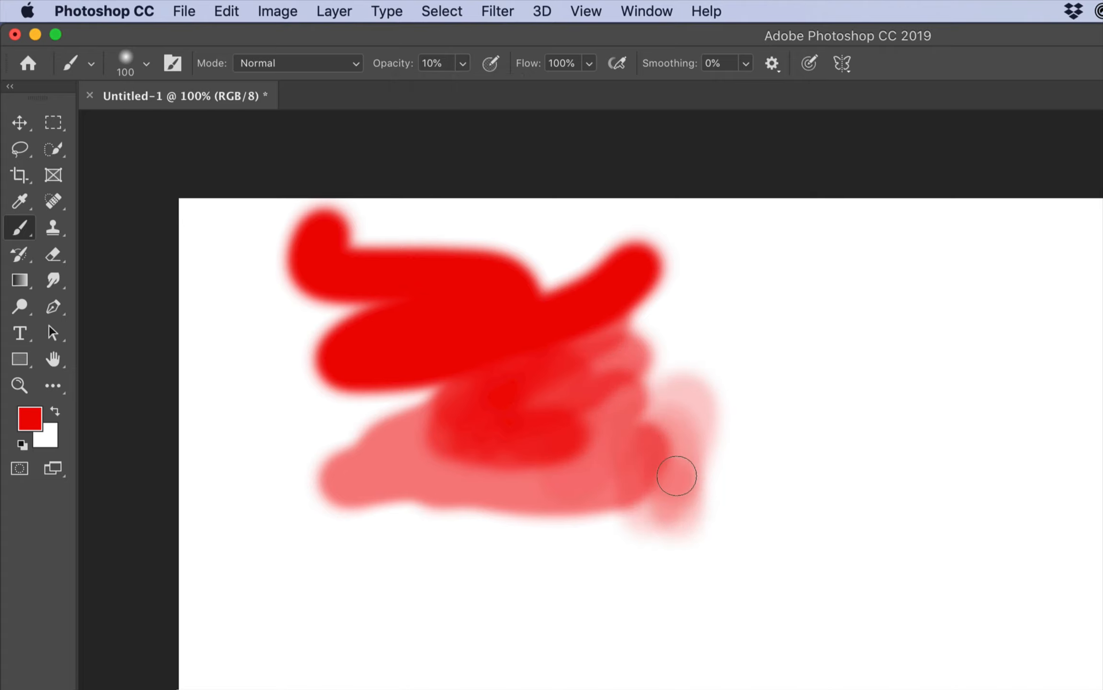
pyautogui.moveTo(676, 477); pyautogui.dragTo(616, 529)
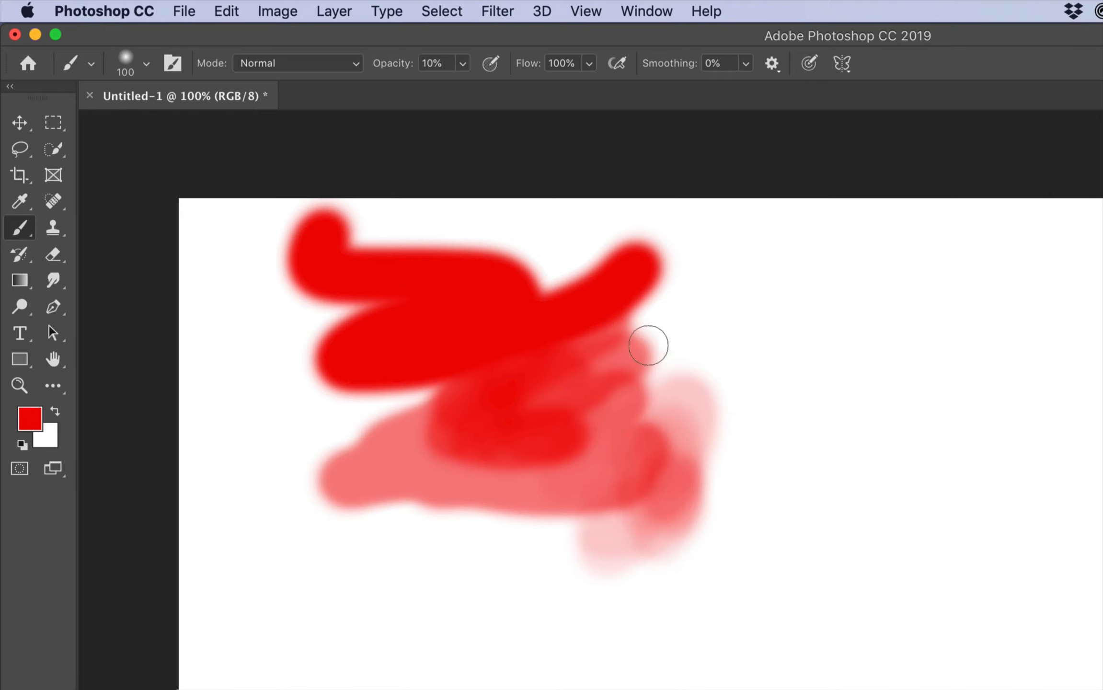
pyautogui.click(462, 62)
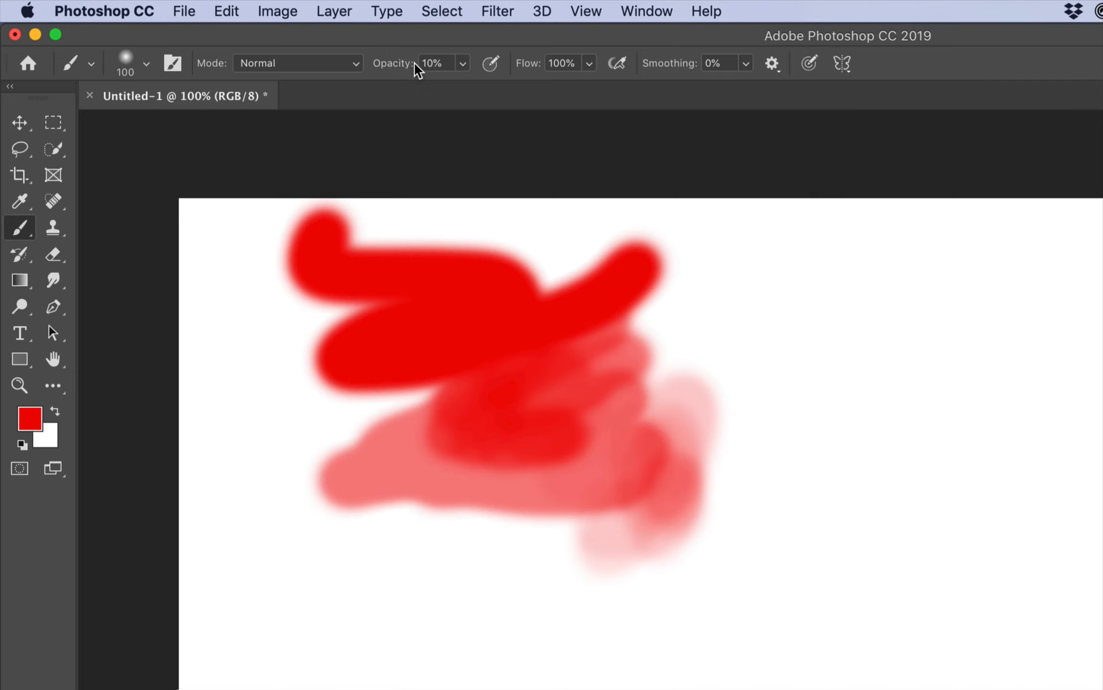
pyautogui.moveTo(419, 103)
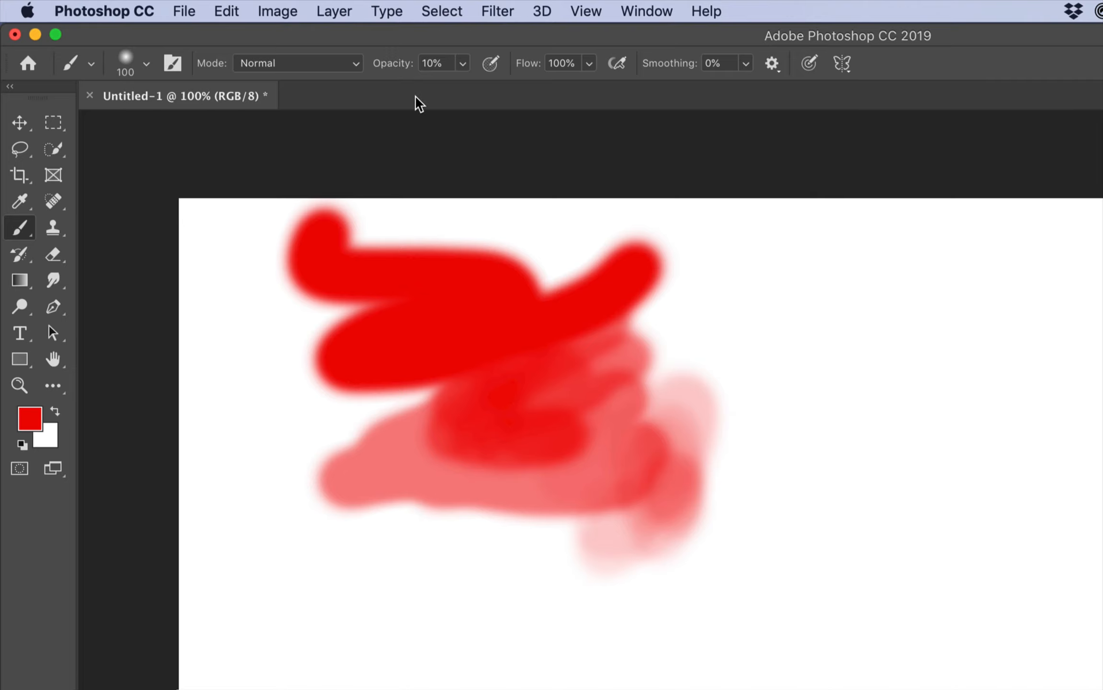
pyautogui.moveTo(459, 105)
pyautogui.write('20')
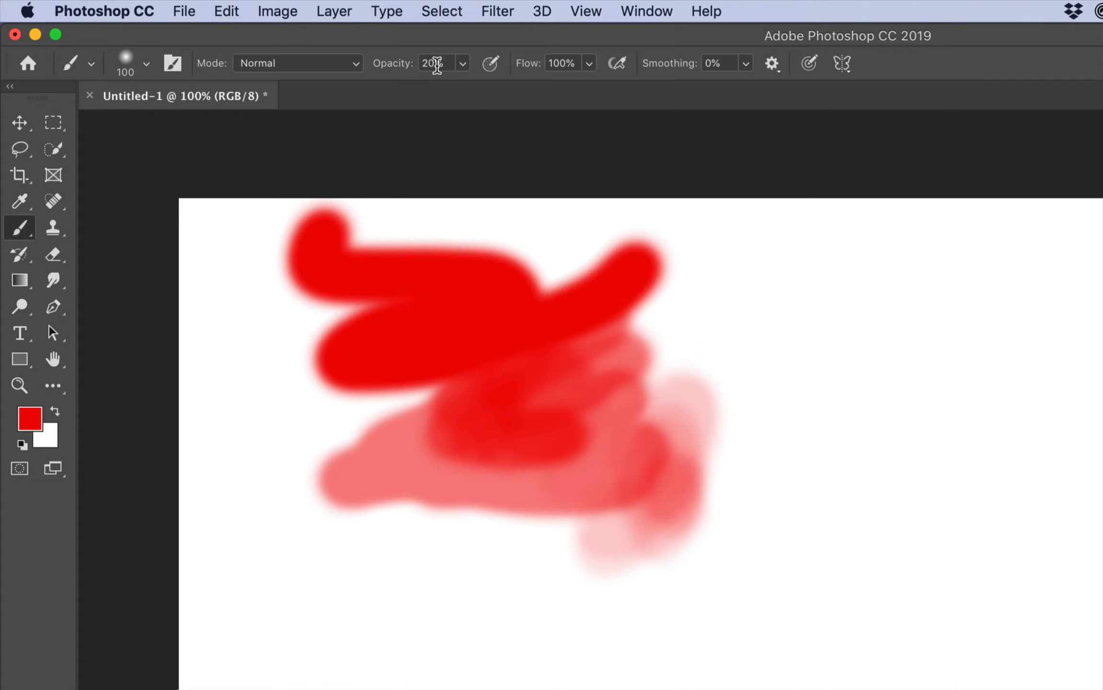
pyautogui.write('60')
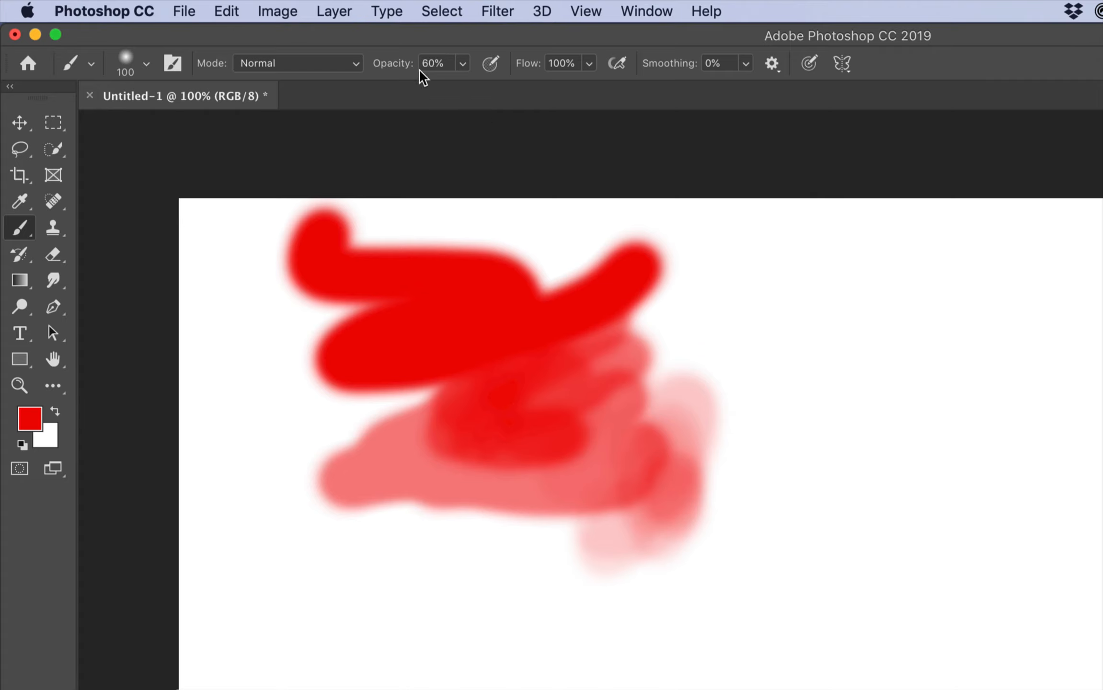
pyautogui.moveTo(499, 231)
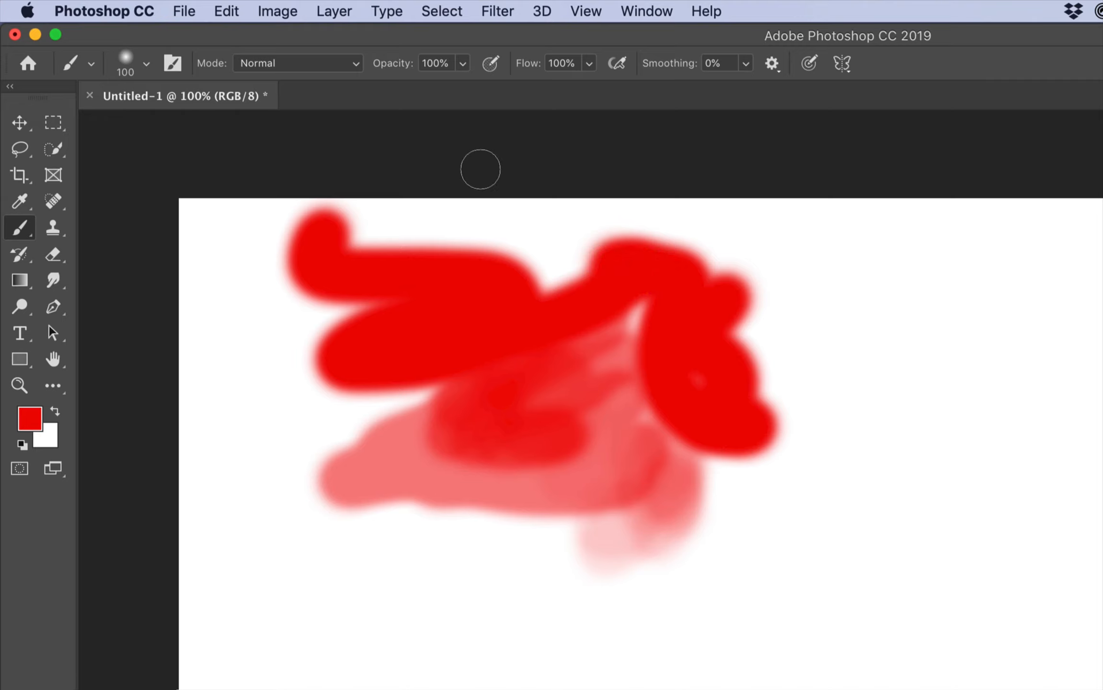
pyautogui.moveTo(554, 86)
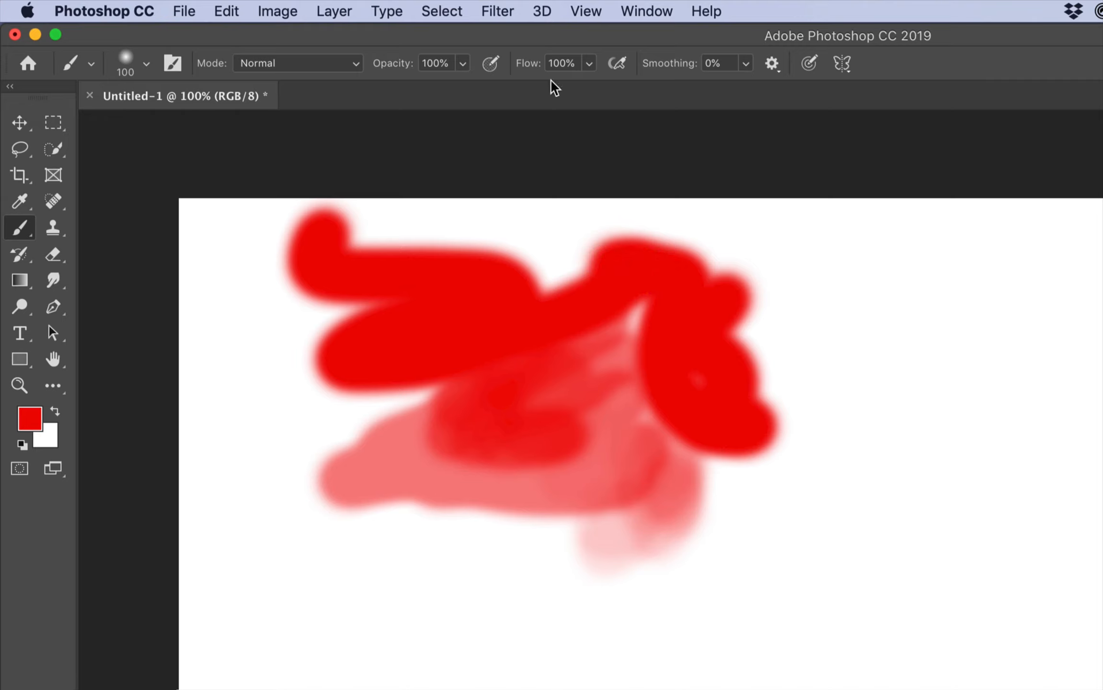
pyautogui.moveTo(390, 65)
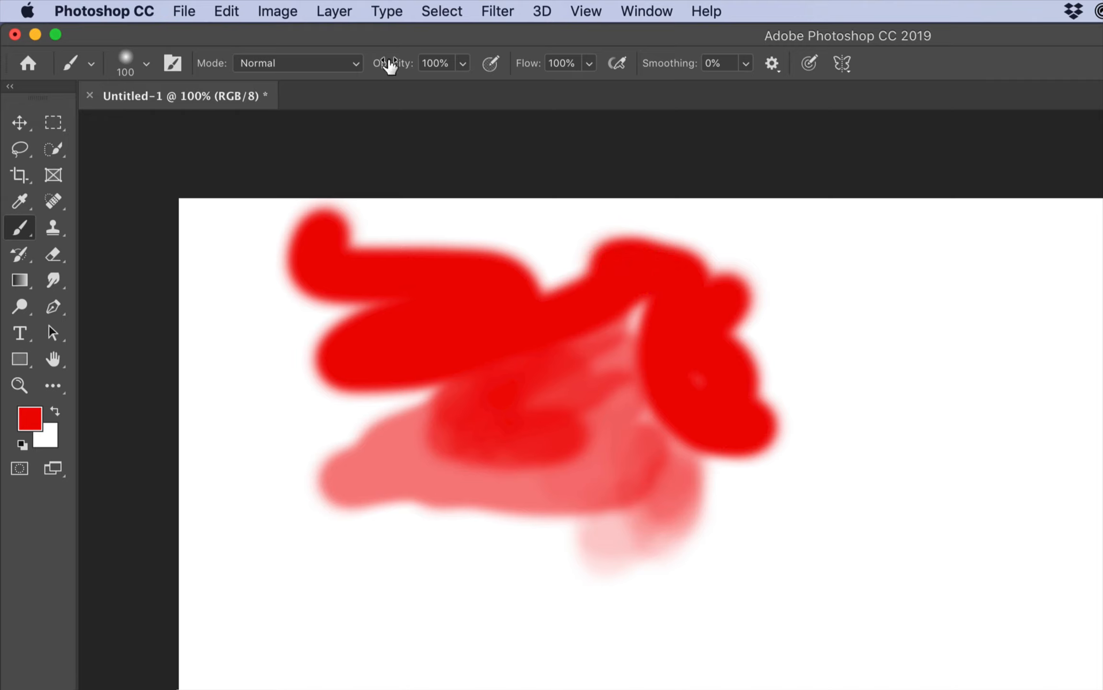
pyautogui.moveTo(524, 65)
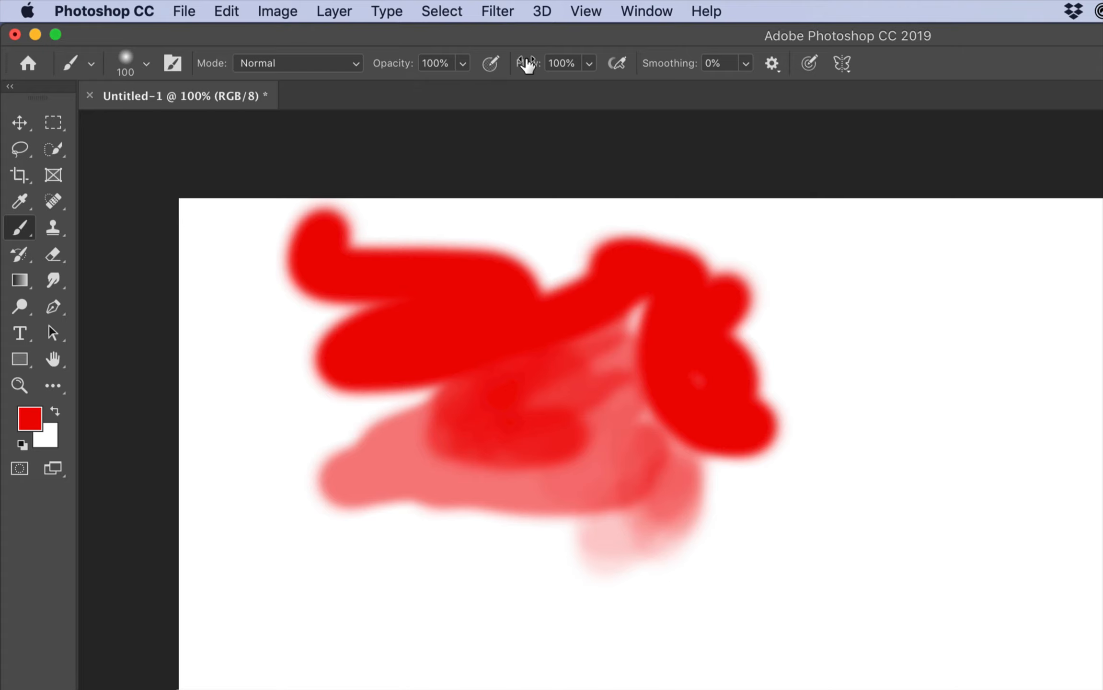
pyautogui.click(560, 63)
pyautogui.write('37')
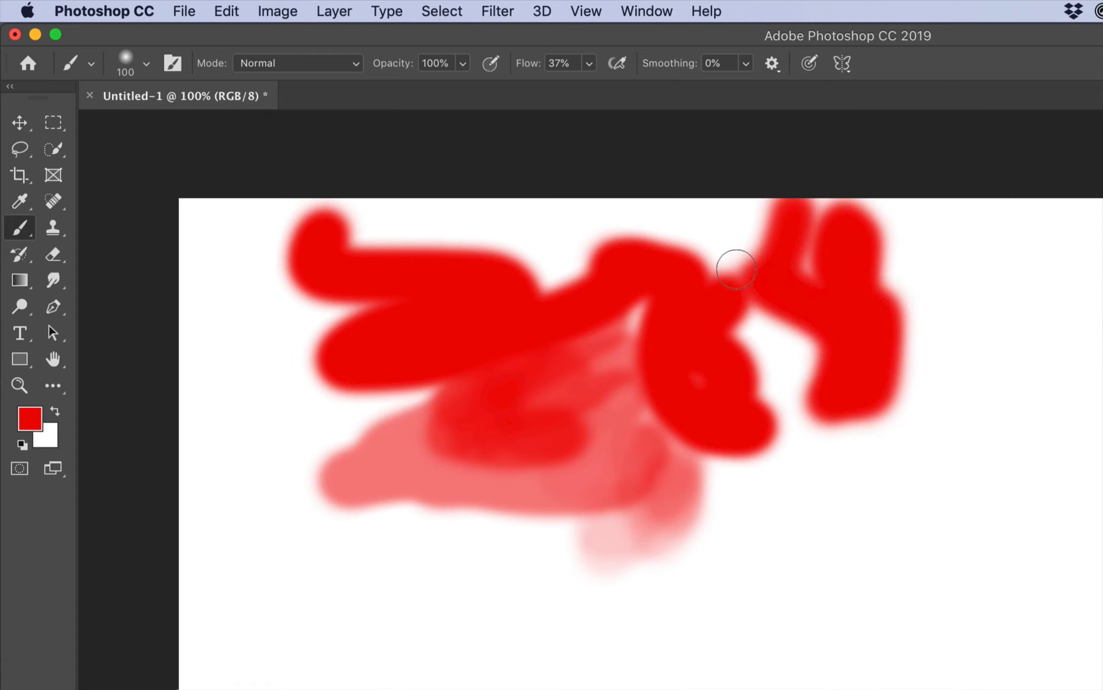
# Pick a legacy pencil brush, restore full opacity and lower flow to about a fifth
pyautogui.click(145, 62)
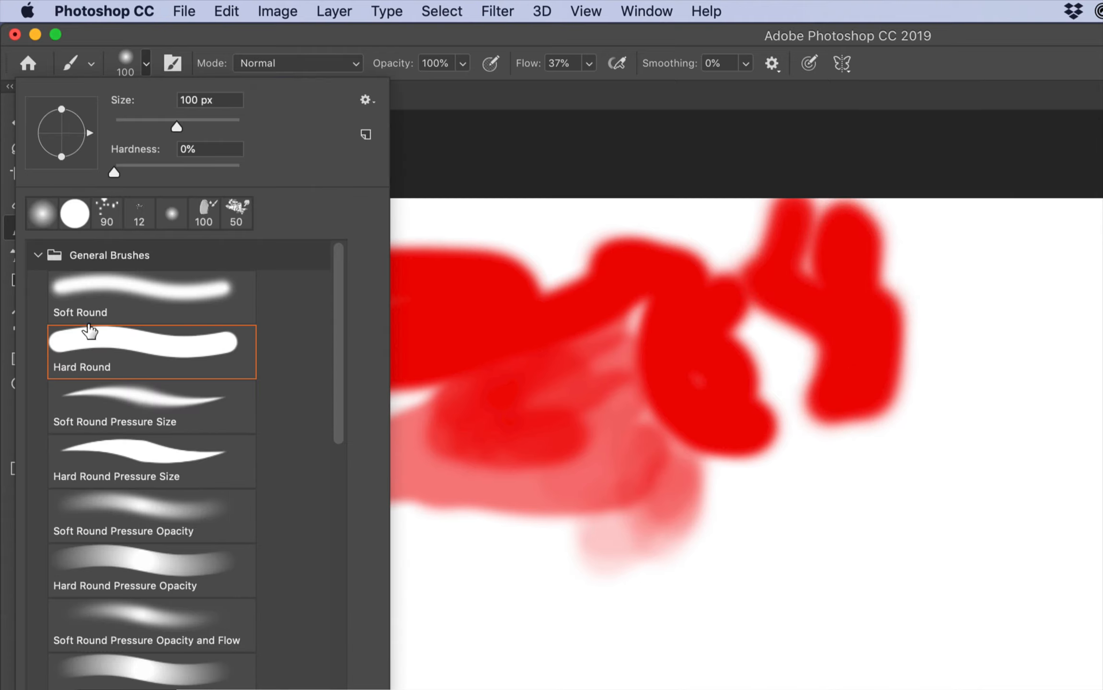
pyautogui.moveTo(63, 278)
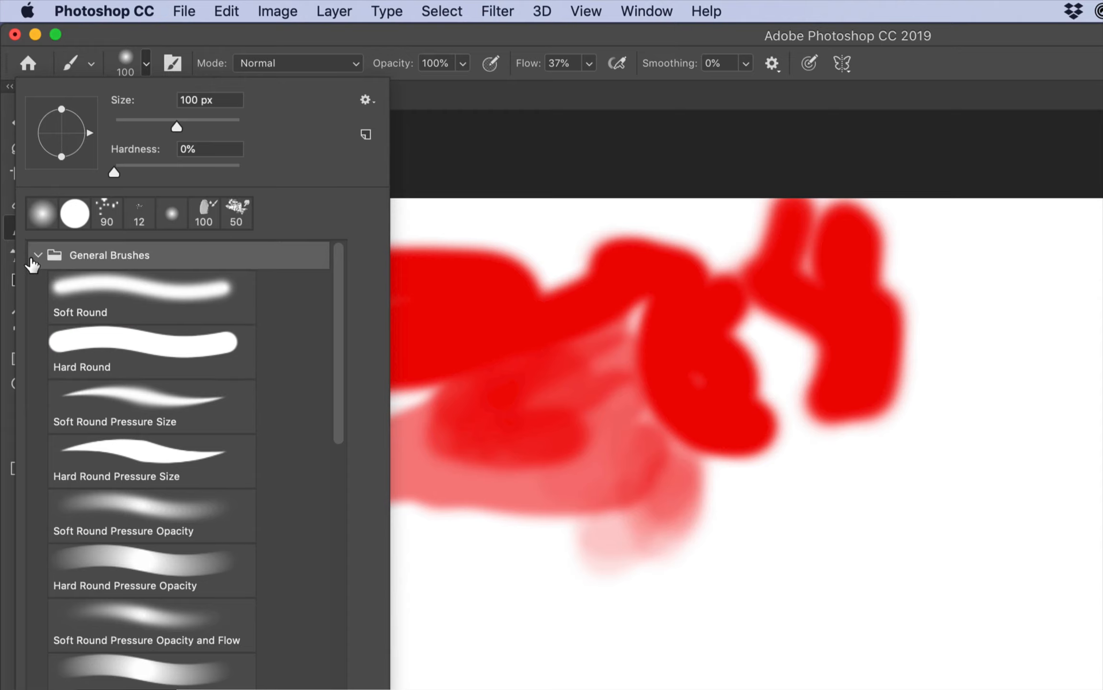
pyautogui.click(39, 255)
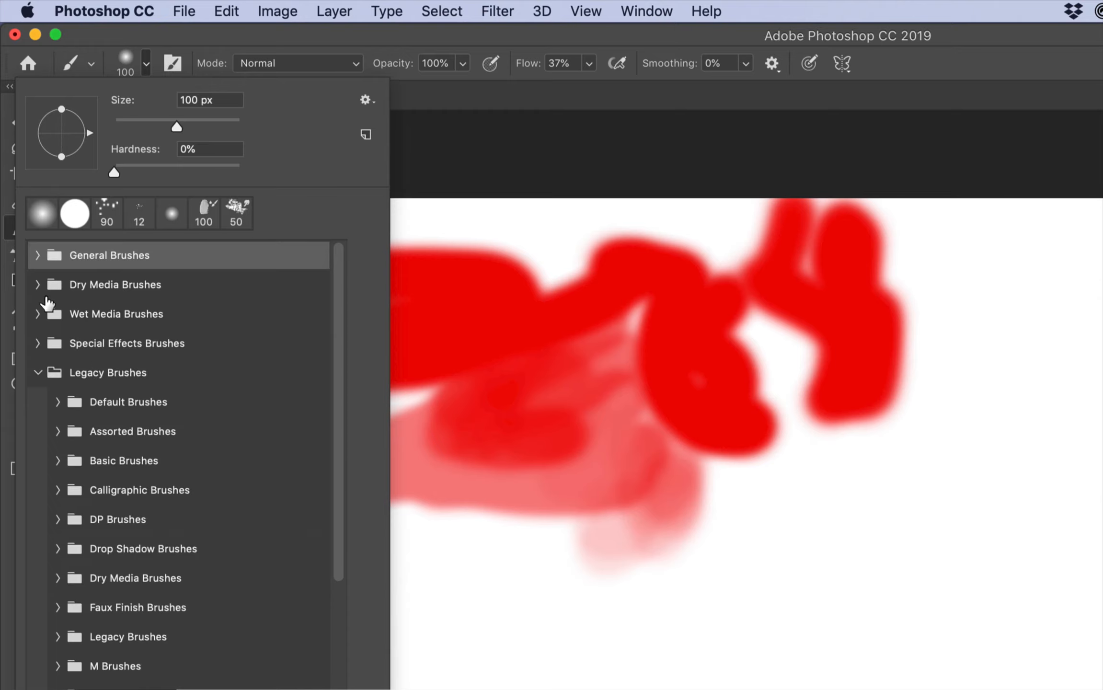
pyautogui.click(116, 314)
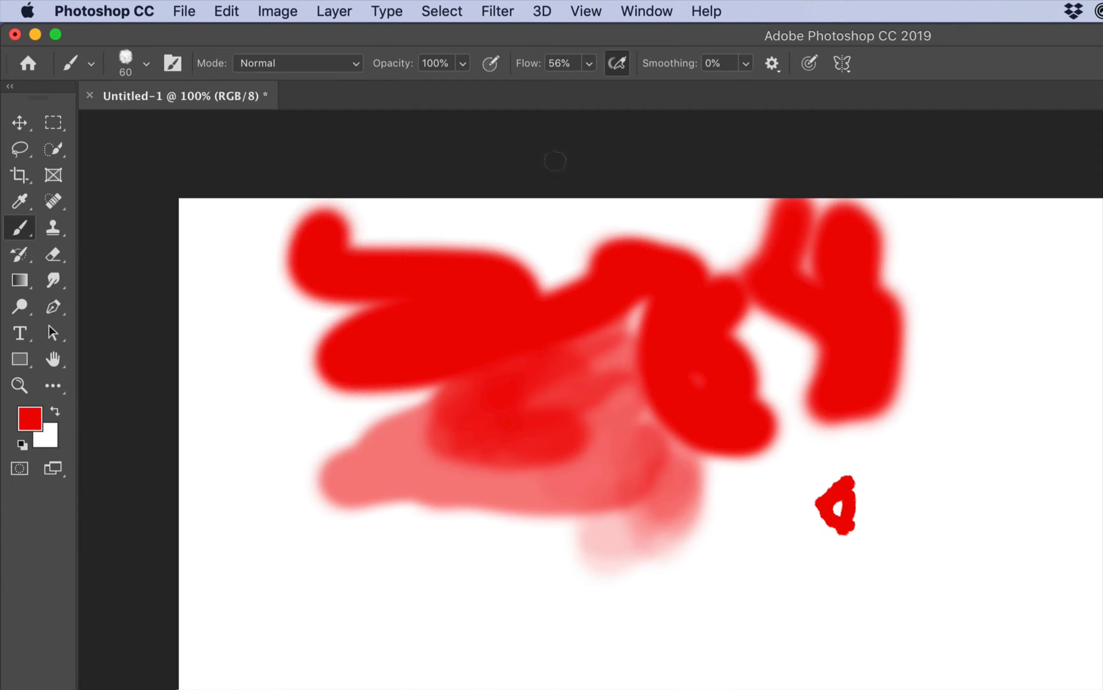
pyautogui.click(556, 63)
pyautogui.write('1')
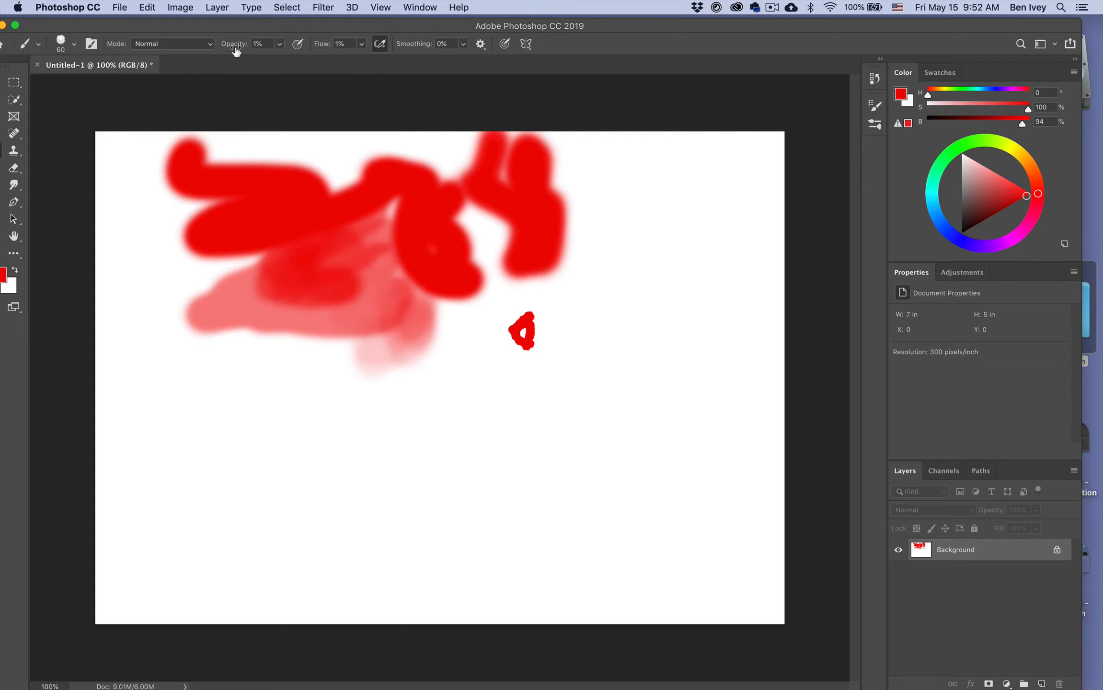
pyautogui.moveTo(625, 271); pyautogui.dragTo(607, 331)
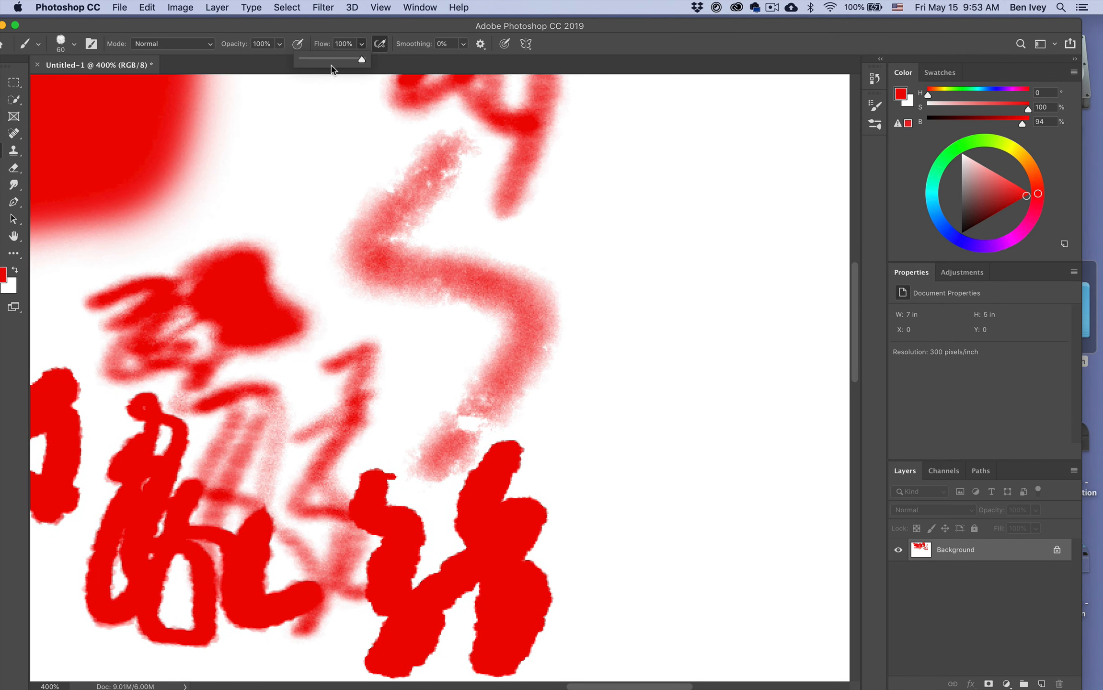
pyautogui.moveTo(361, 60); pyautogui.dragTo(314, 59)
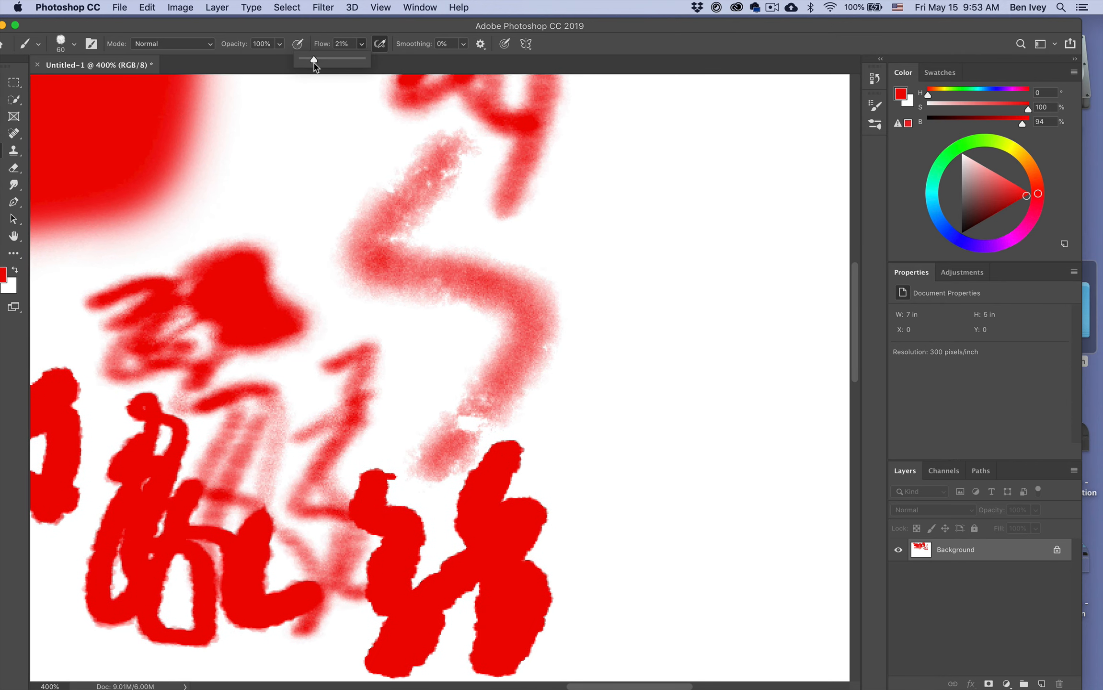
# Draw rough red pencil strokes and wavy squiggles down the canvas's right side
pyautogui.moveTo(615, 151); pyautogui.dragTo(620, 330)
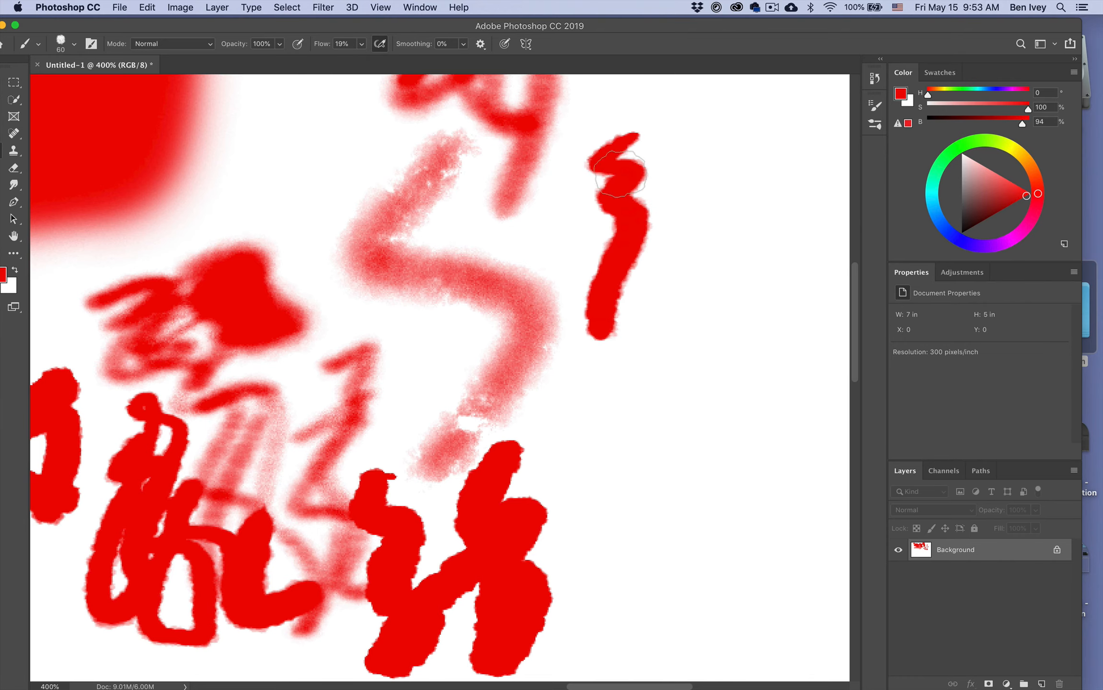
pyautogui.moveTo(623, 169); pyautogui.dragTo(659, 405)
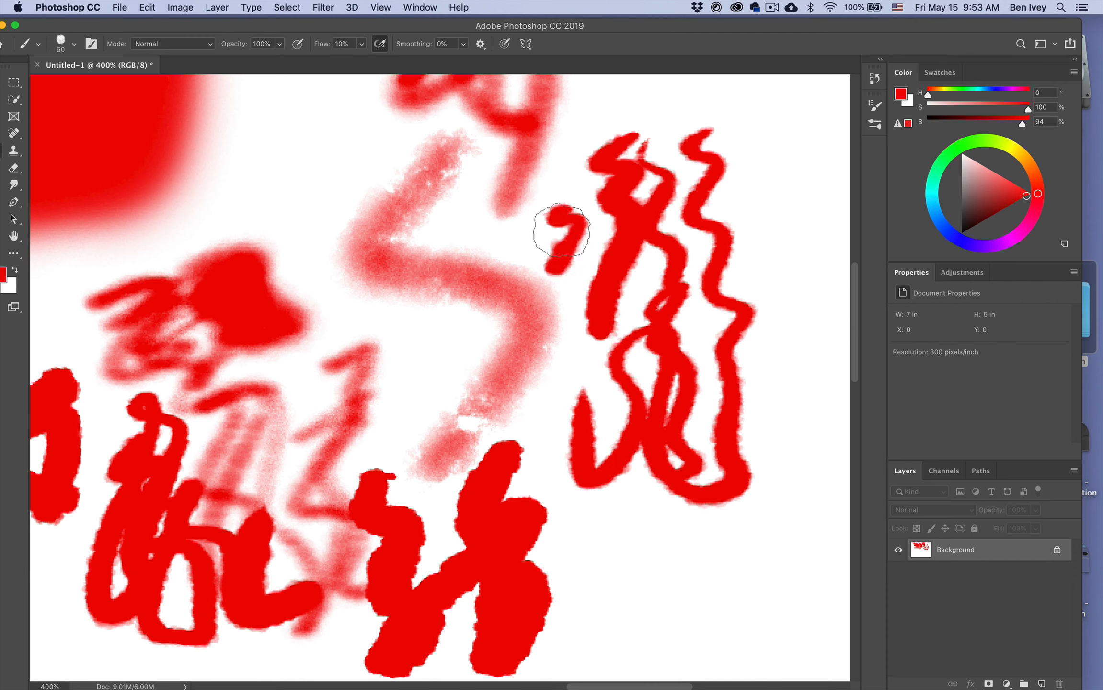
pyautogui.moveTo(563, 232); pyautogui.dragTo(604, 537)
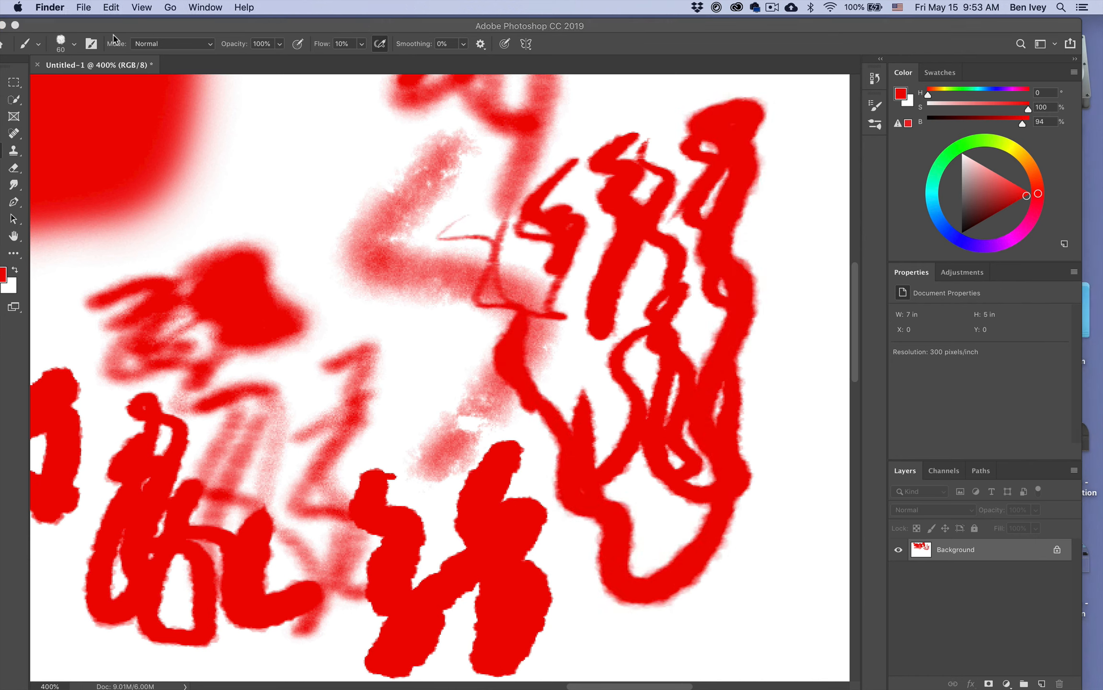
# Return to Photoshop and paint thin red squiggles and loops comparing smoothing off and fully on
pyautogui.click(73, 44)
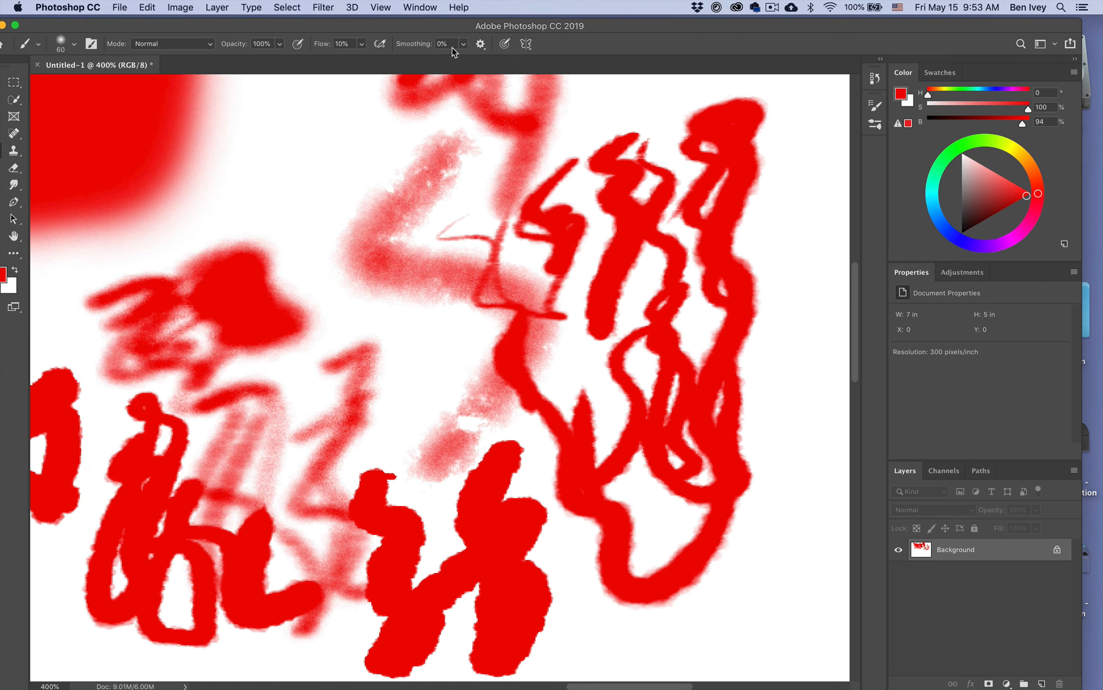
pyautogui.moveTo(321, 100)
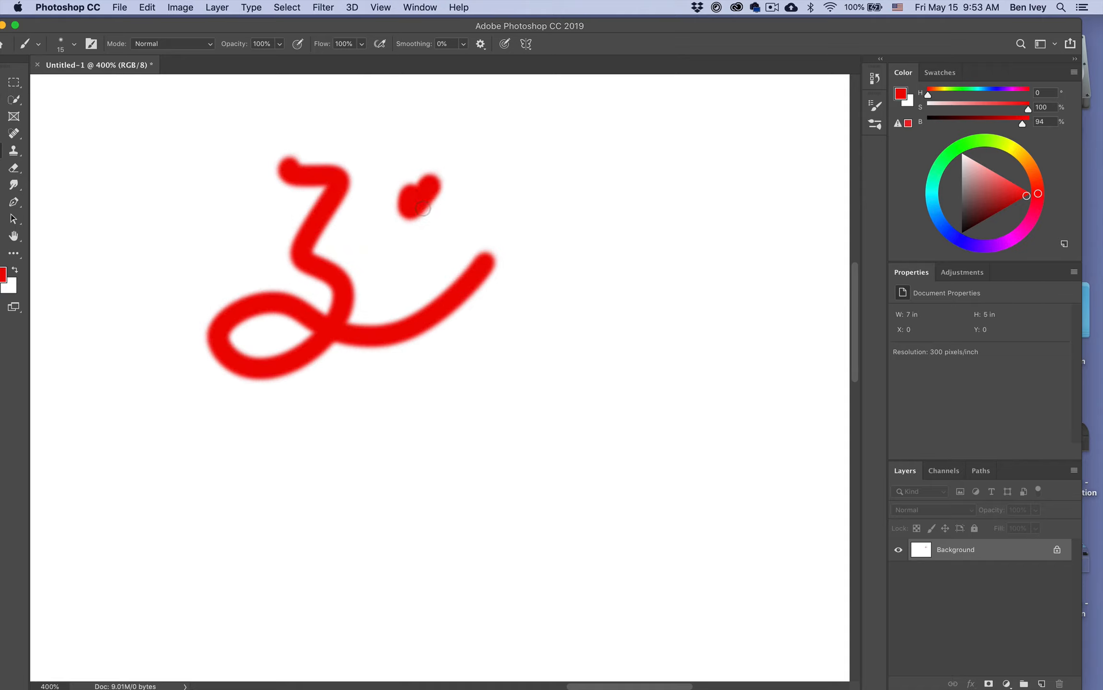
pyautogui.moveTo(422, 210); pyautogui.dragTo(557, 232)
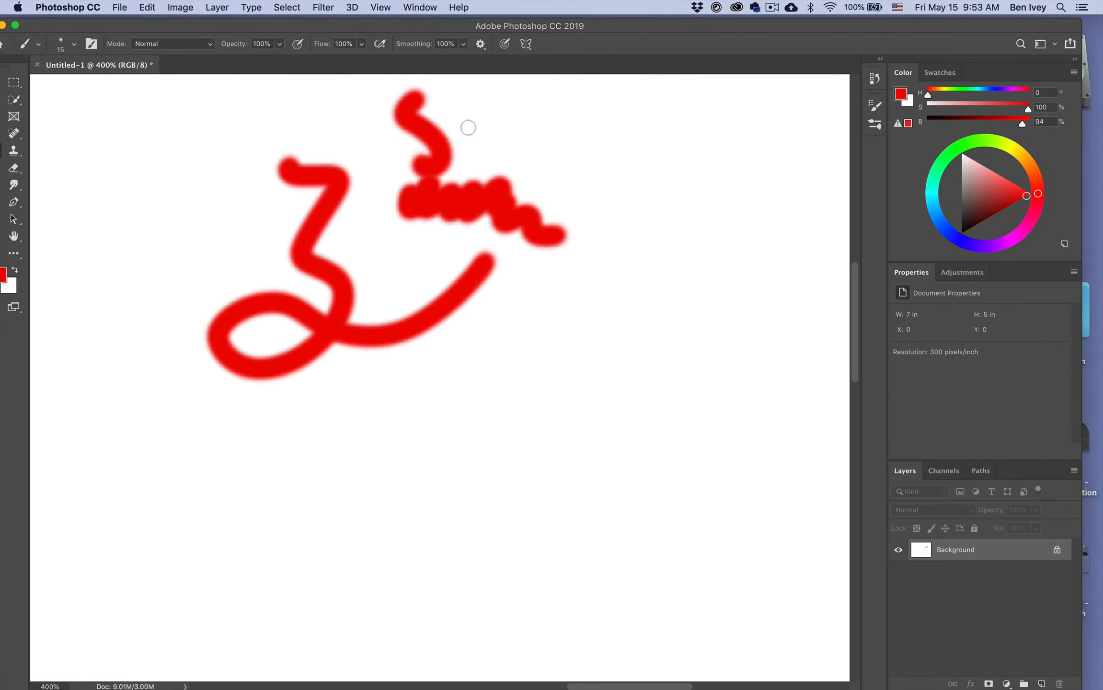
pyautogui.moveTo(468, 148); pyautogui.dragTo(598, 158)
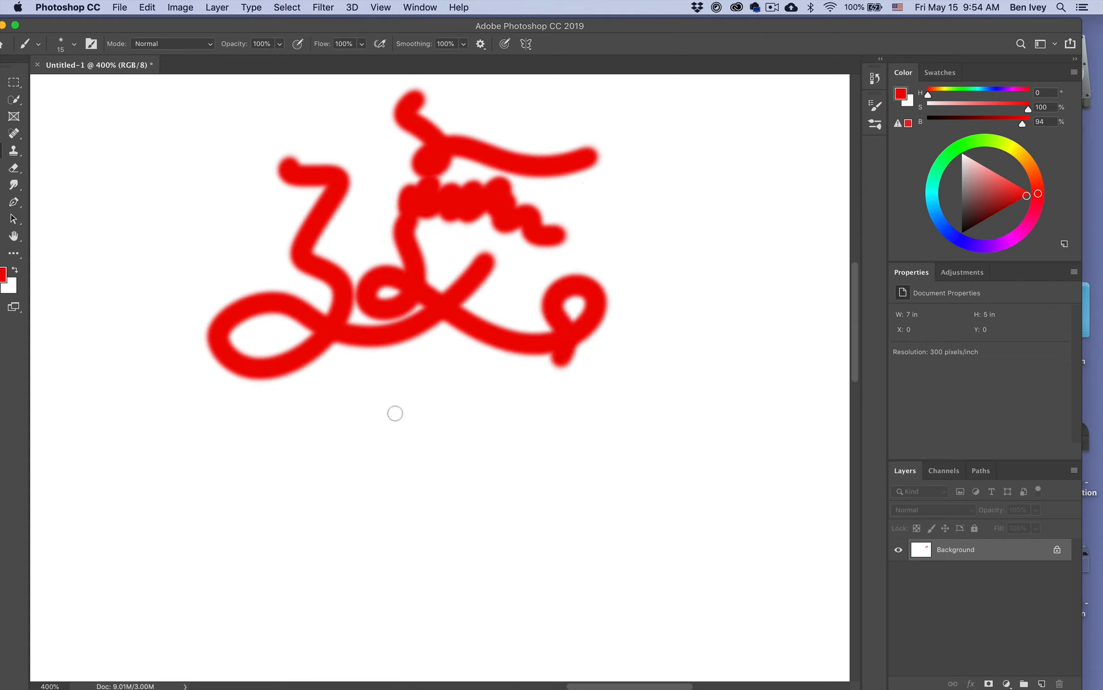
pyautogui.moveTo(391, 411); pyautogui.dragTo(464, 459)
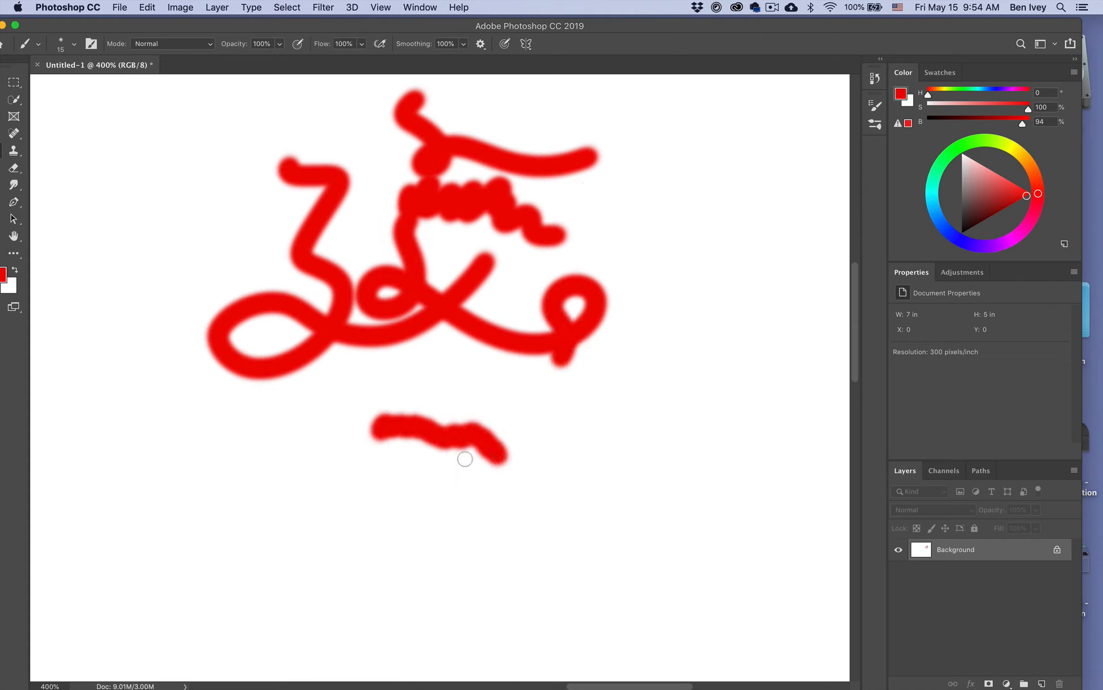
pyautogui.moveTo(250, 480); pyautogui.dragTo(410, 512)
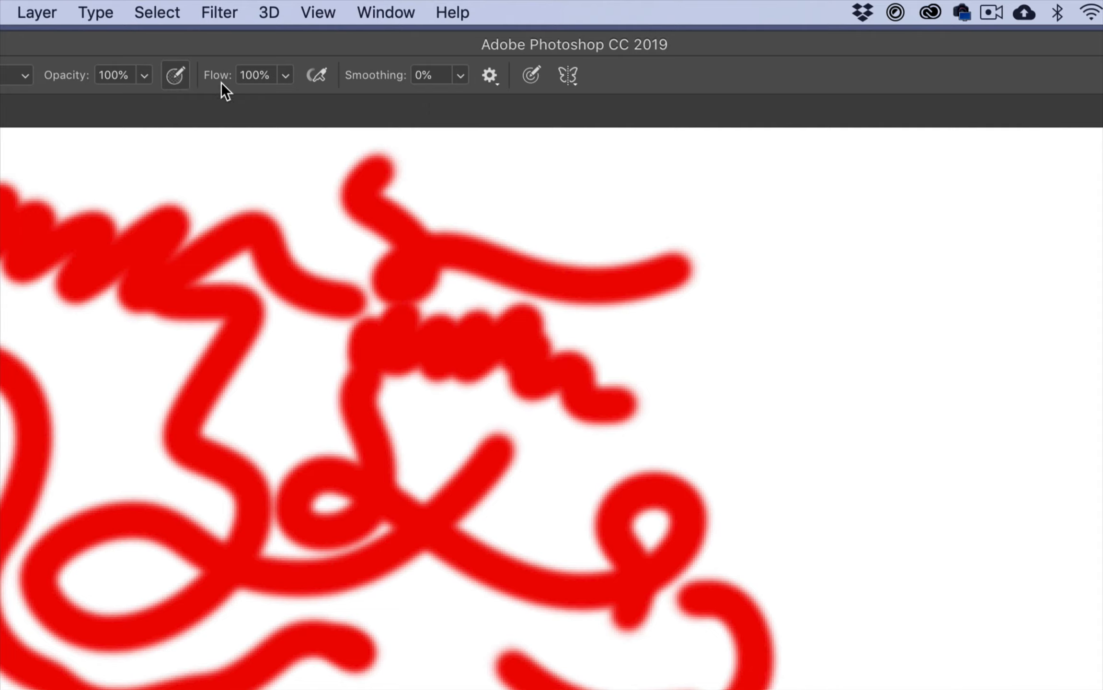
pyautogui.moveTo(507, 186)
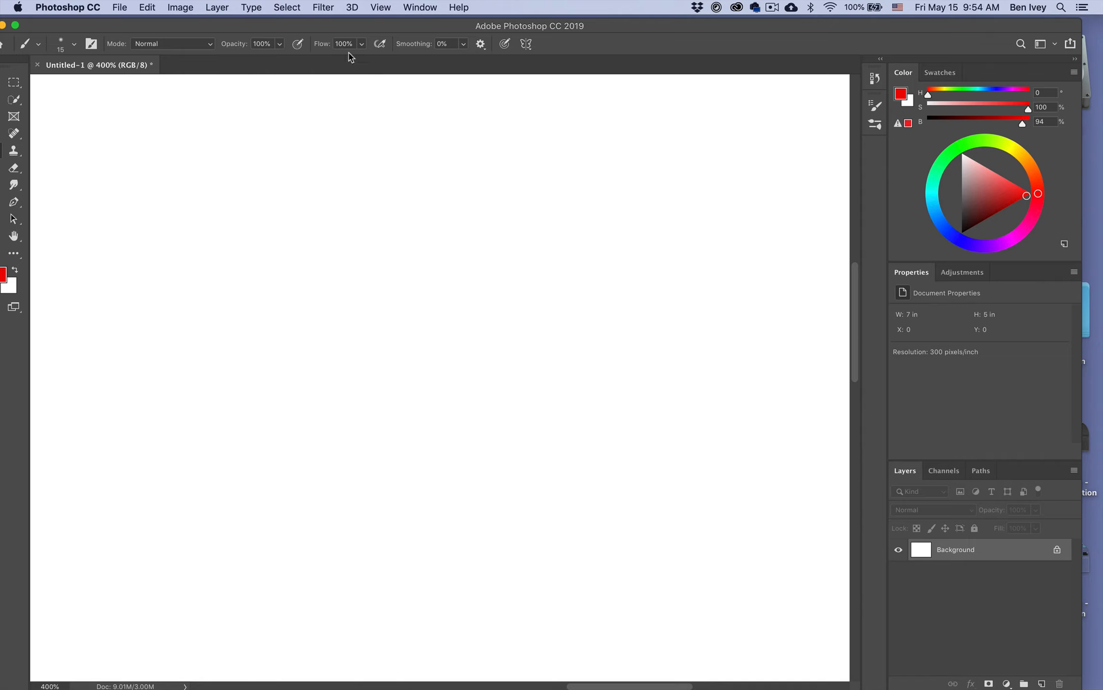
# Paint thick red zigzags, then pressure-tapered thin-to-thick squiggles with size pressure enabled
pyautogui.moveTo(166, 182); pyautogui.dragTo(341, 328)
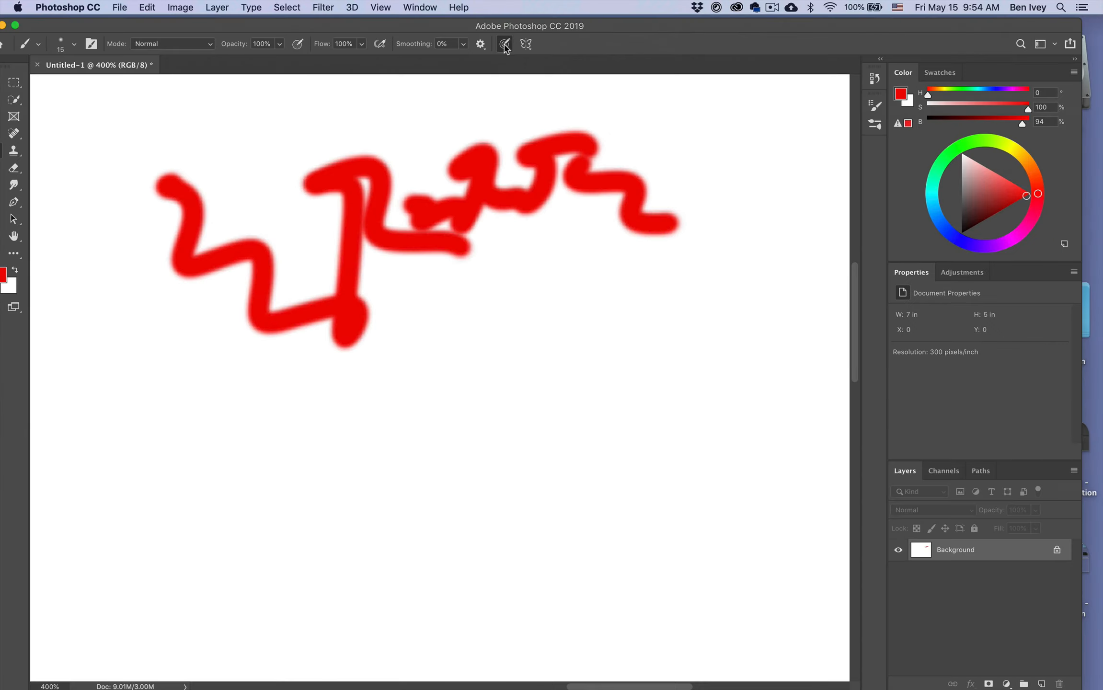
pyautogui.moveTo(241, 132); pyautogui.dragTo(374, 139)
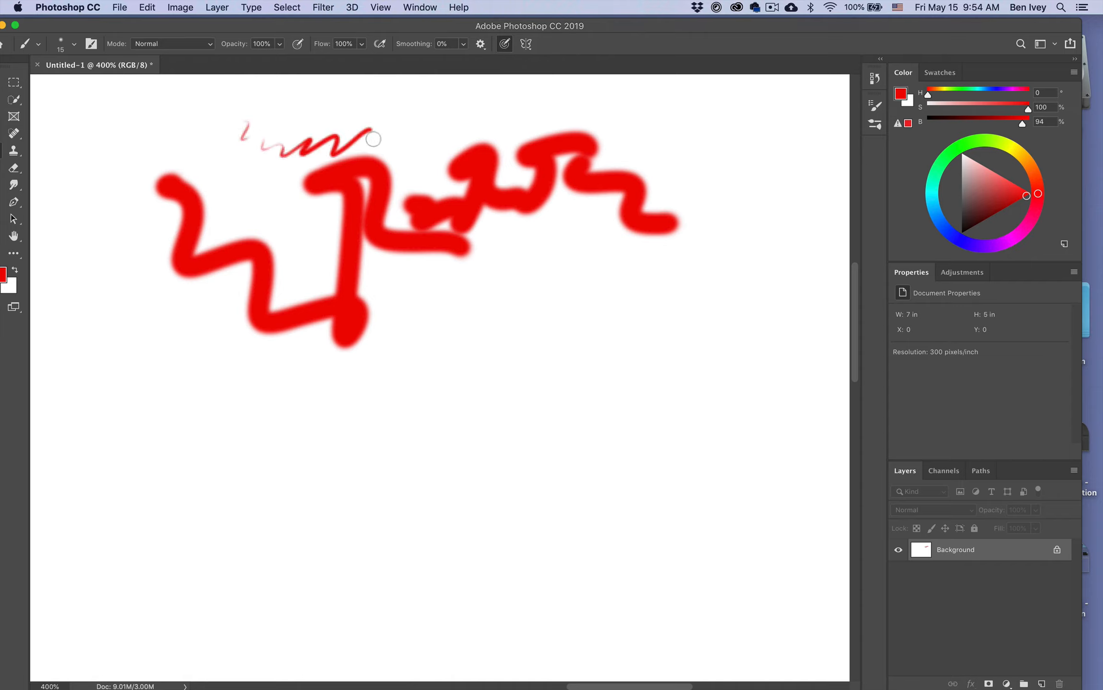
pyautogui.moveTo(373, 139); pyautogui.dragTo(524, 269)
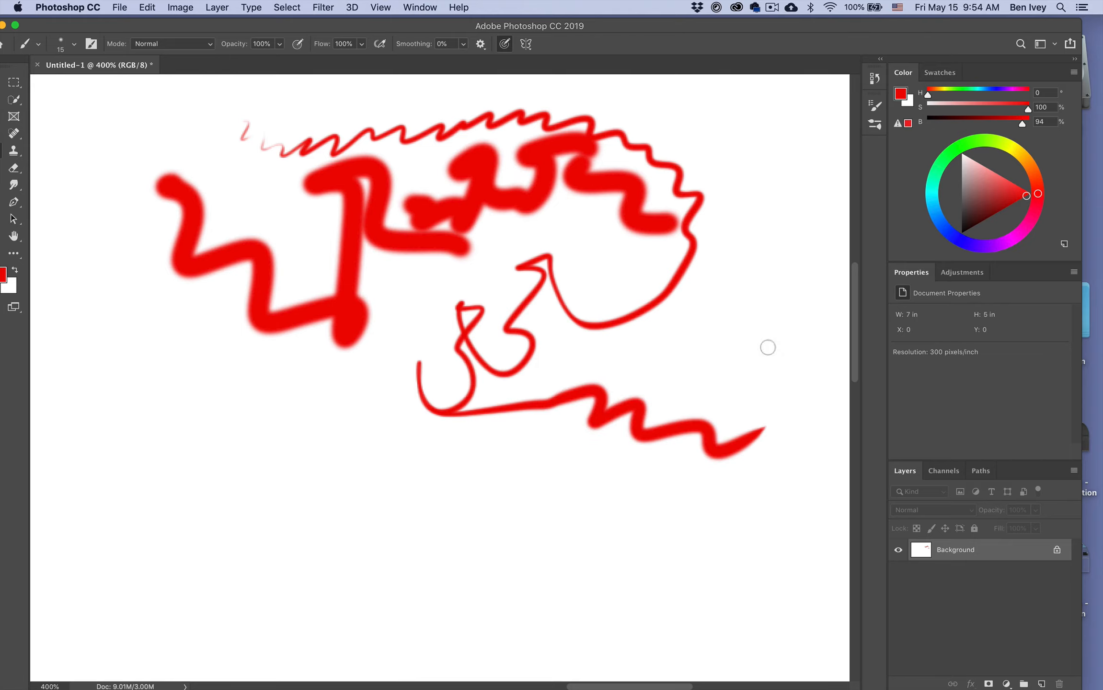
pyautogui.moveTo(509, 129)
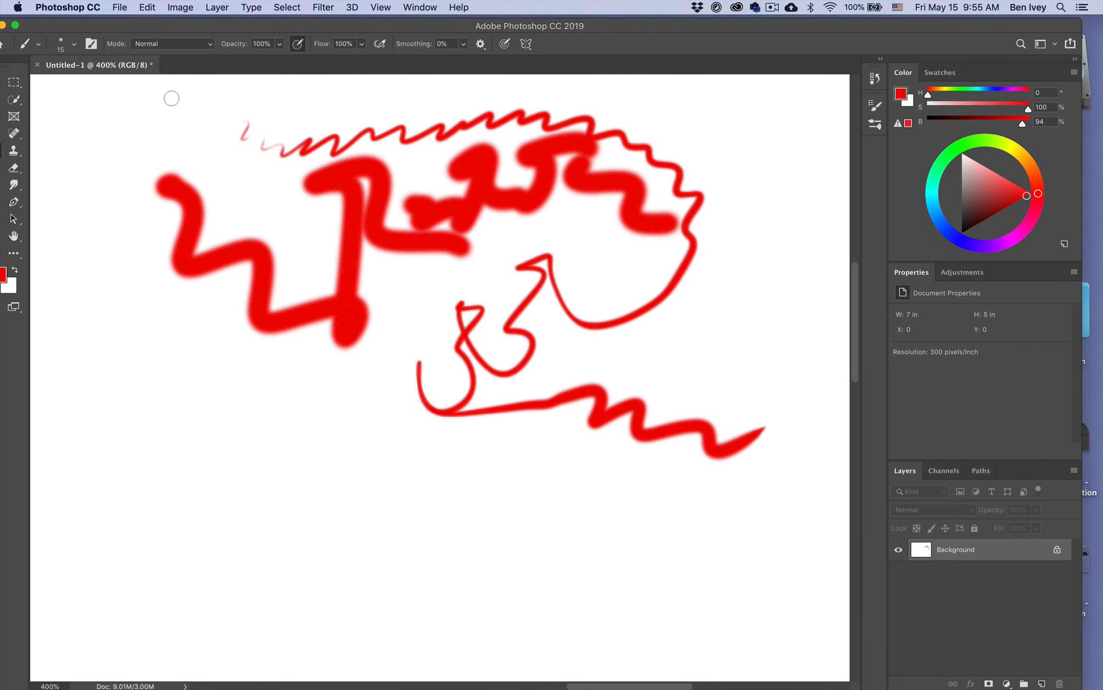
# Paint pale-to-red pressure-faded strokes down the left side with opacity pressure enabled
pyautogui.moveTo(170, 98); pyautogui.dragTo(166, 144)
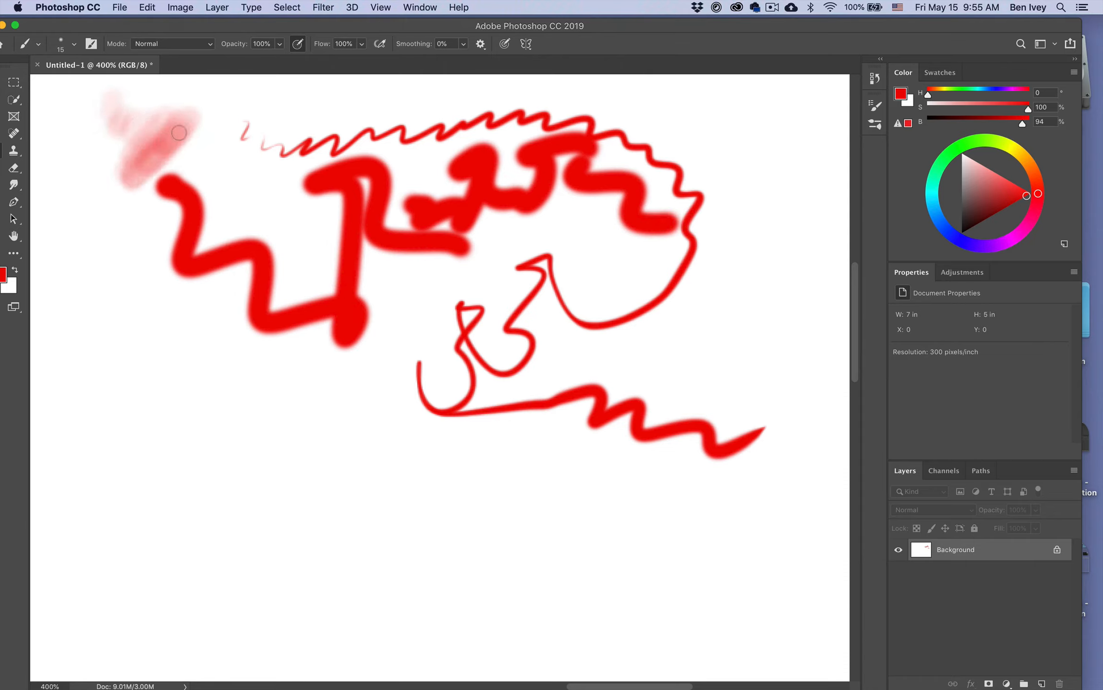
pyautogui.moveTo(178, 134); pyautogui.dragTo(242, 190)
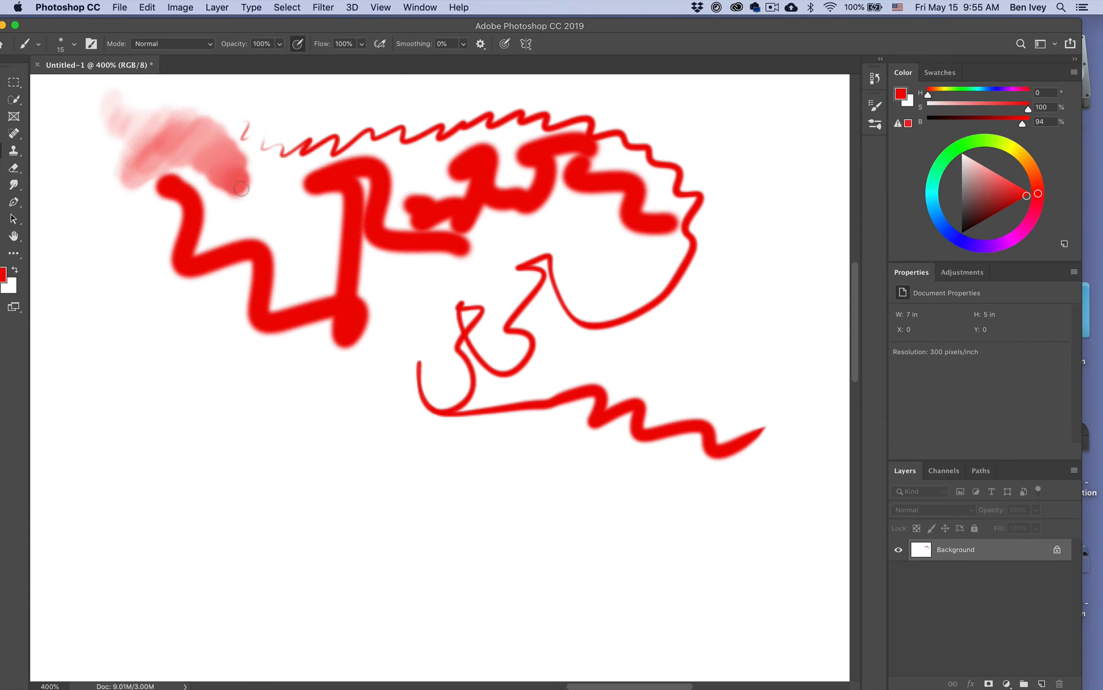
pyautogui.moveTo(242, 189); pyautogui.dragTo(327, 337)
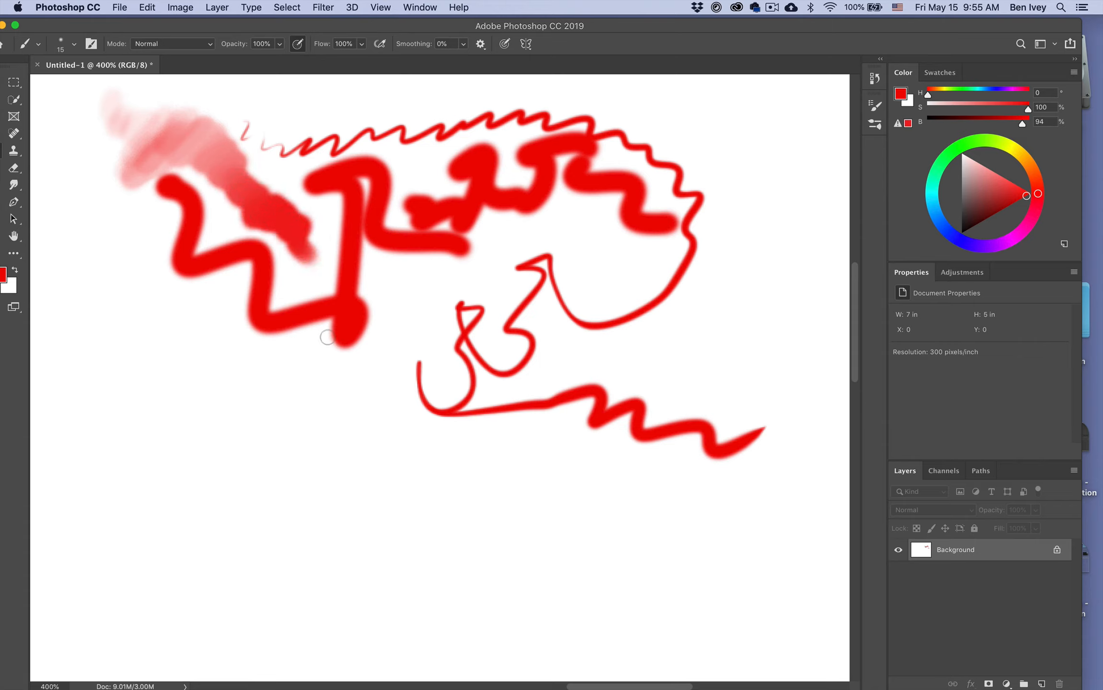
pyautogui.moveTo(324, 337); pyautogui.dragTo(131, 338)
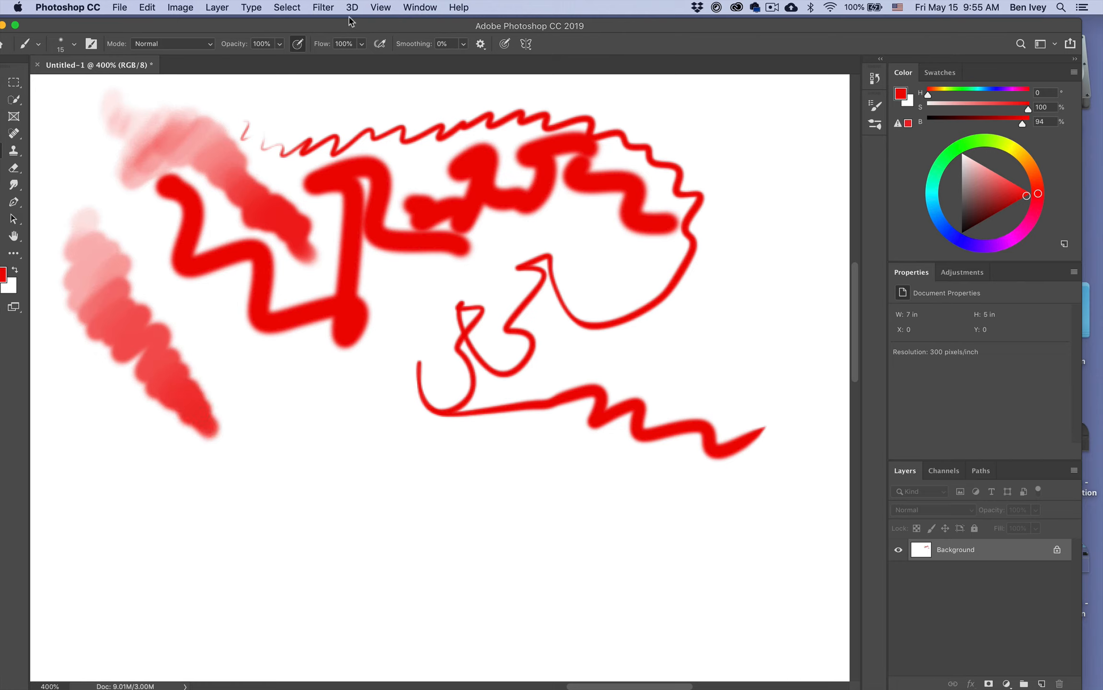
pyautogui.moveTo(330, 99)
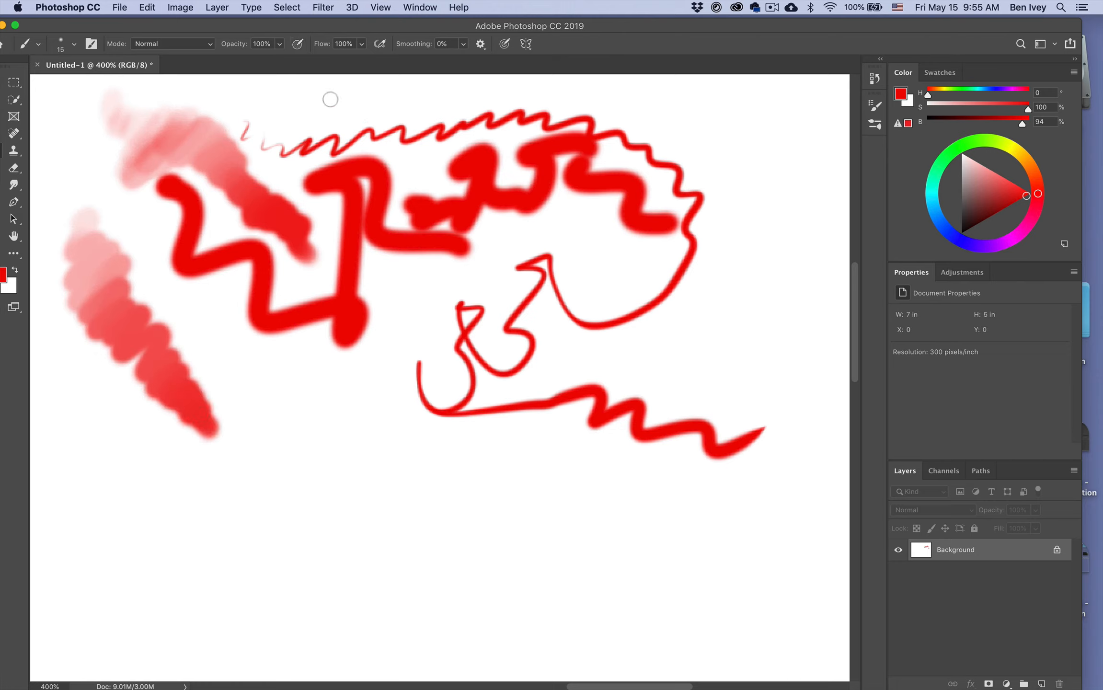
pyautogui.moveTo(362, 57)
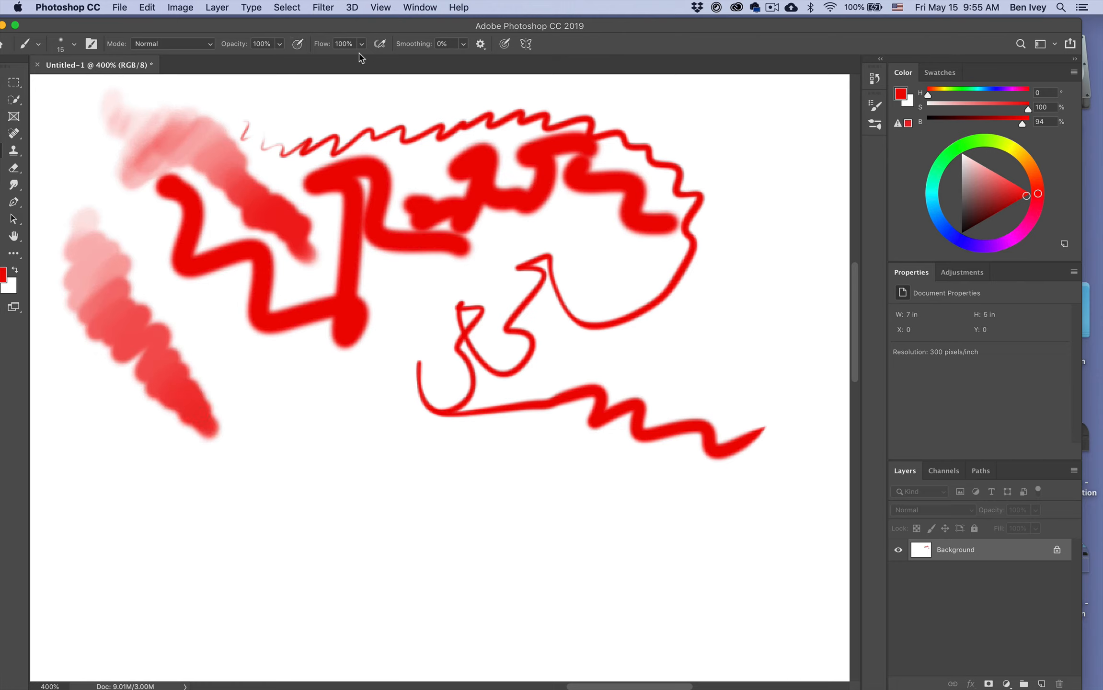
pyautogui.moveTo(402, 91)
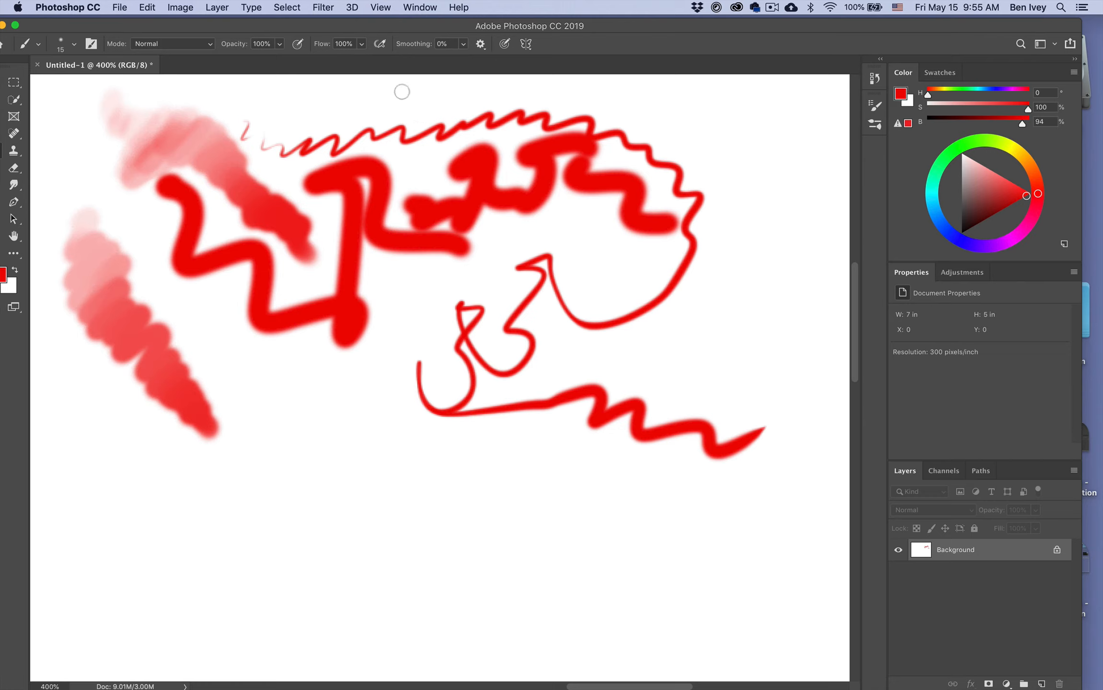
pyautogui.moveTo(276, 363)
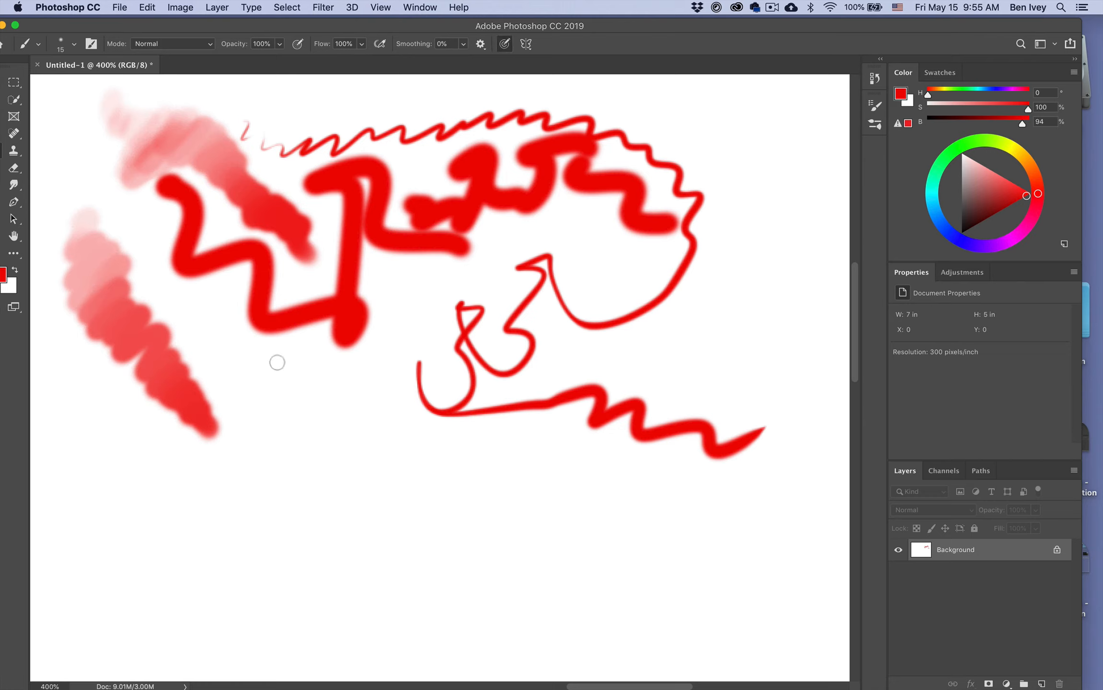
pyautogui.moveTo(276, 362); pyautogui.dragTo(380, 427)
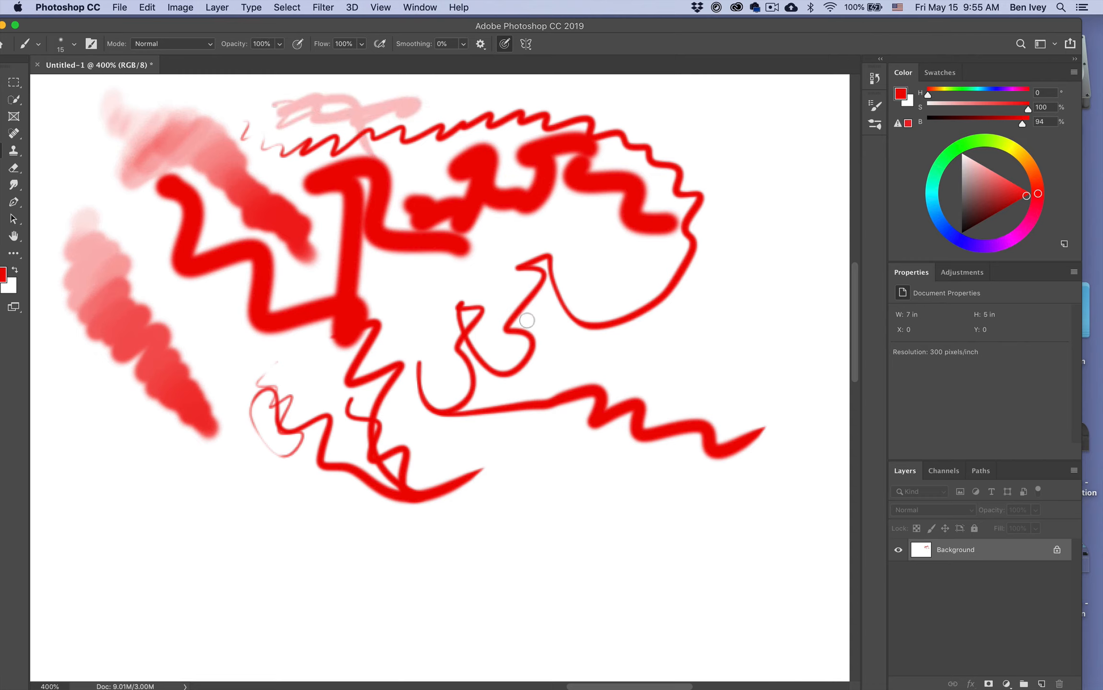
pyautogui.moveTo(450, 327)
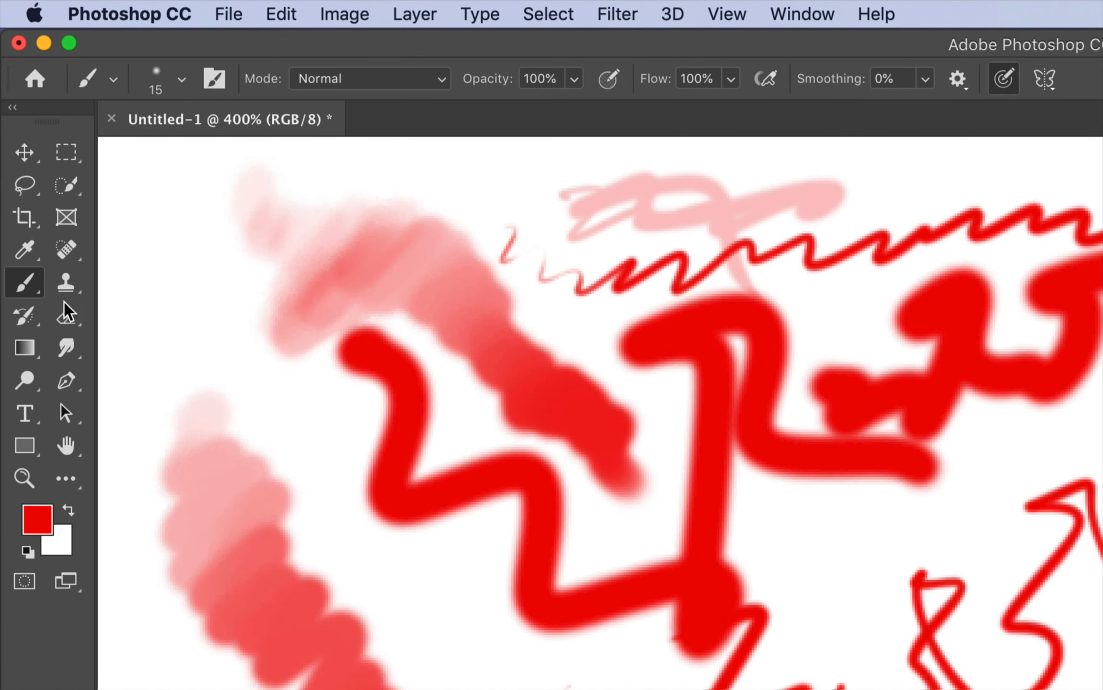
# Switch to the Pencil tool and expand the Legacy Brushes set in its preset picker
pyautogui.click(24, 283)
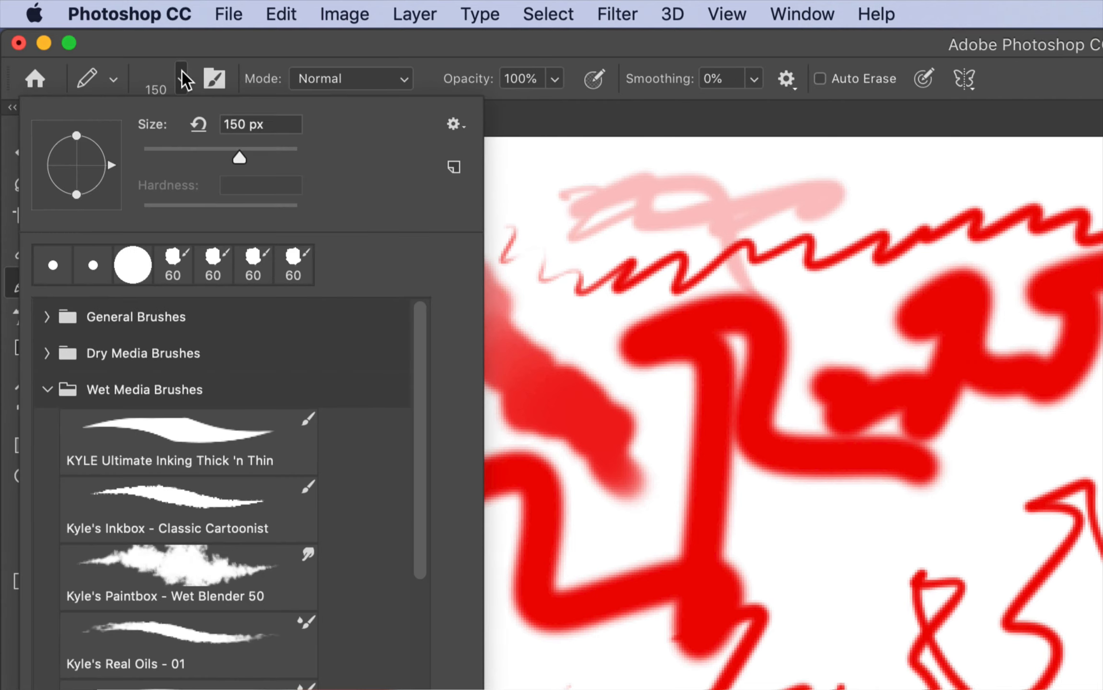
pyautogui.moveTo(181, 470)
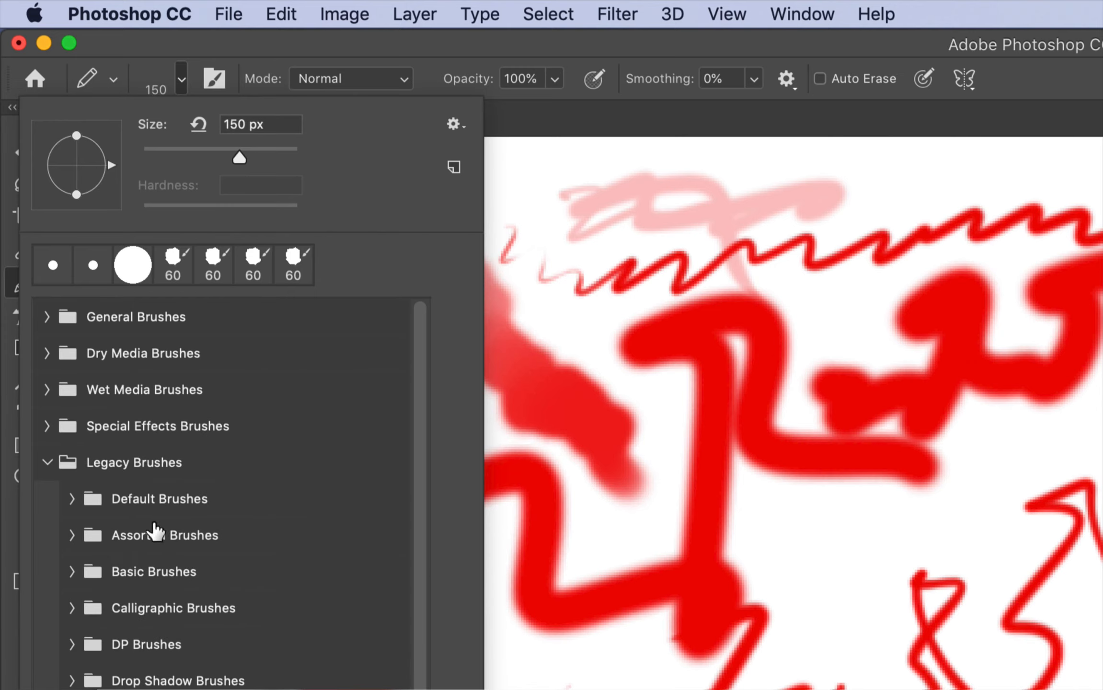
pyautogui.scroll(-3)
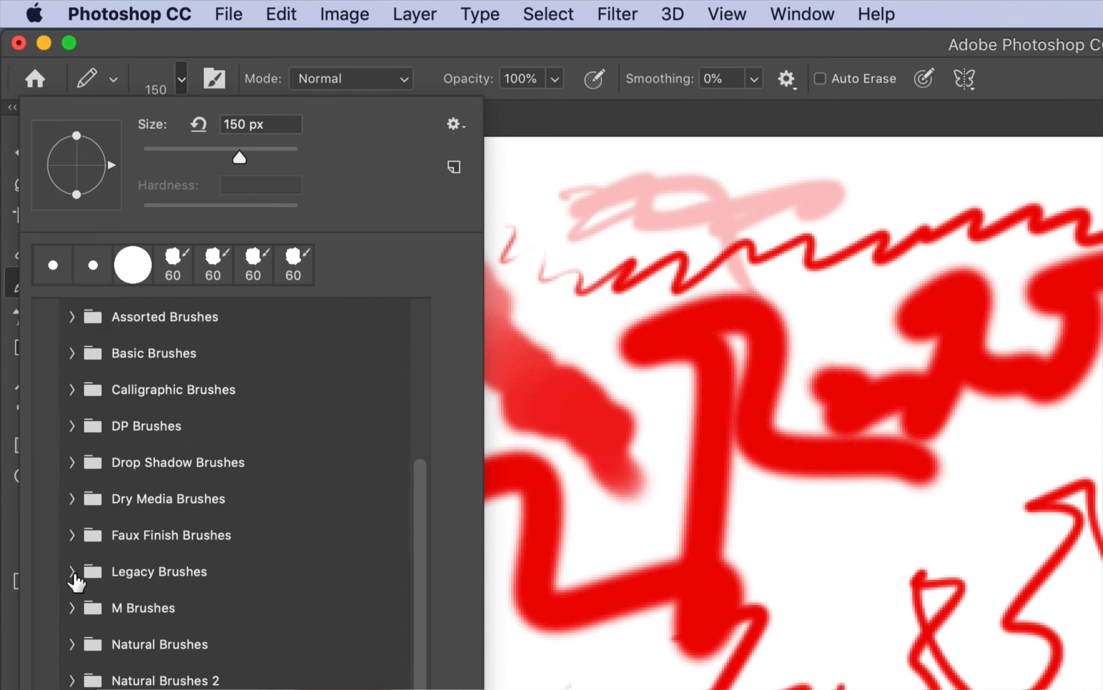
pyautogui.click(72, 571)
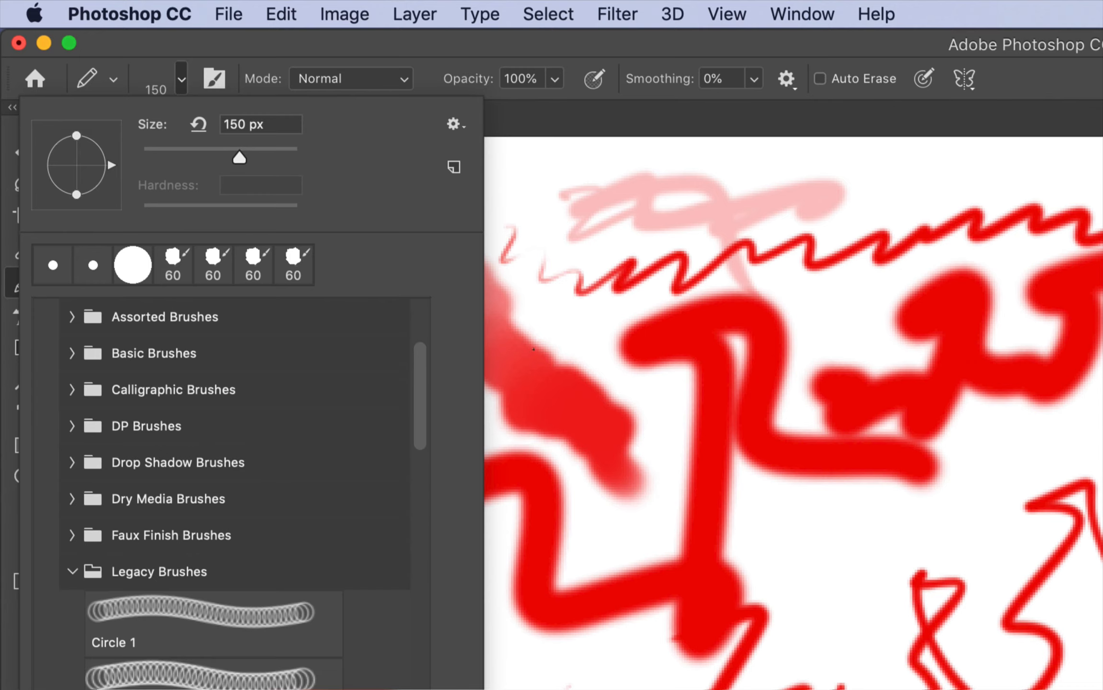
pyautogui.moveTo(212, 309)
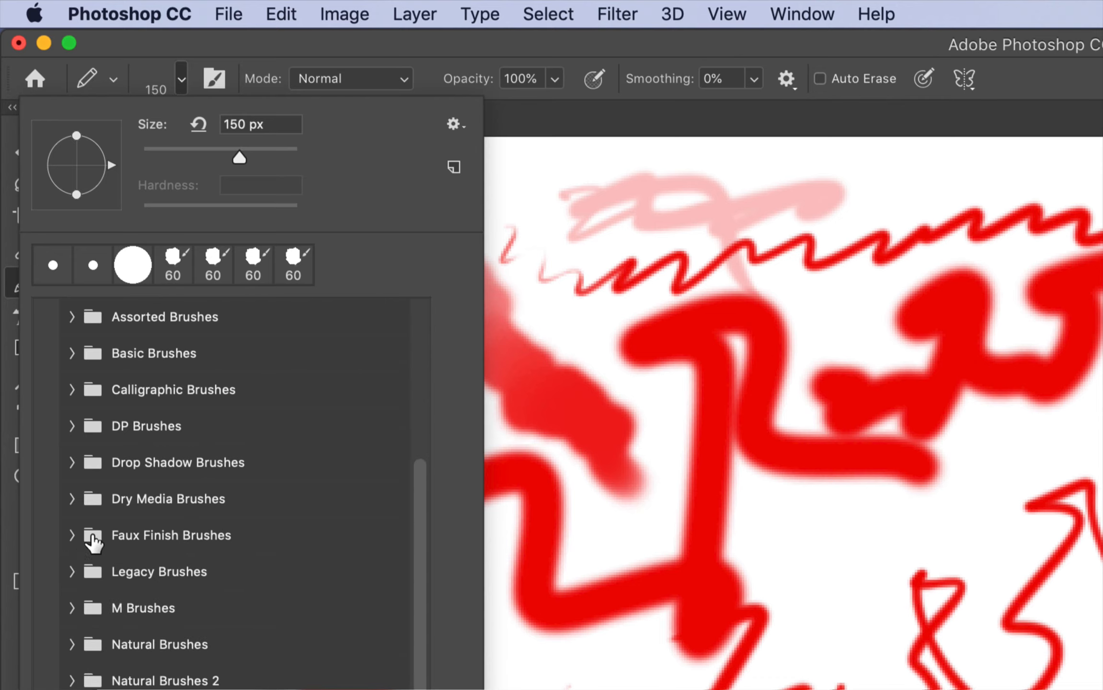
pyautogui.moveTo(69, 500)
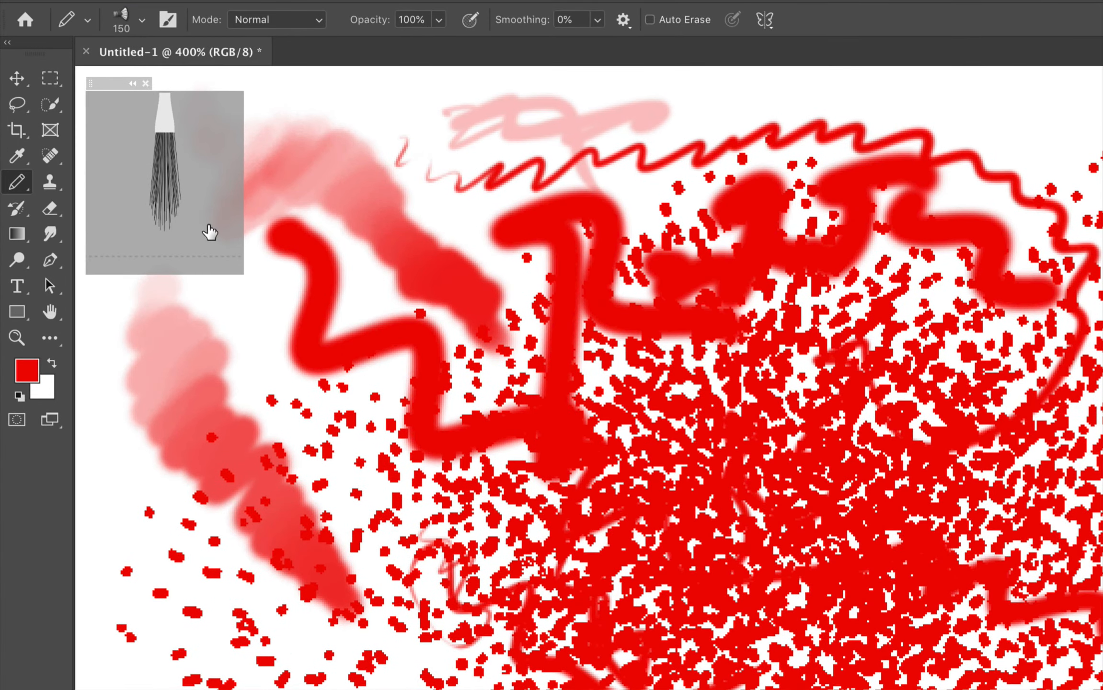
pyautogui.moveTo(157, 116)
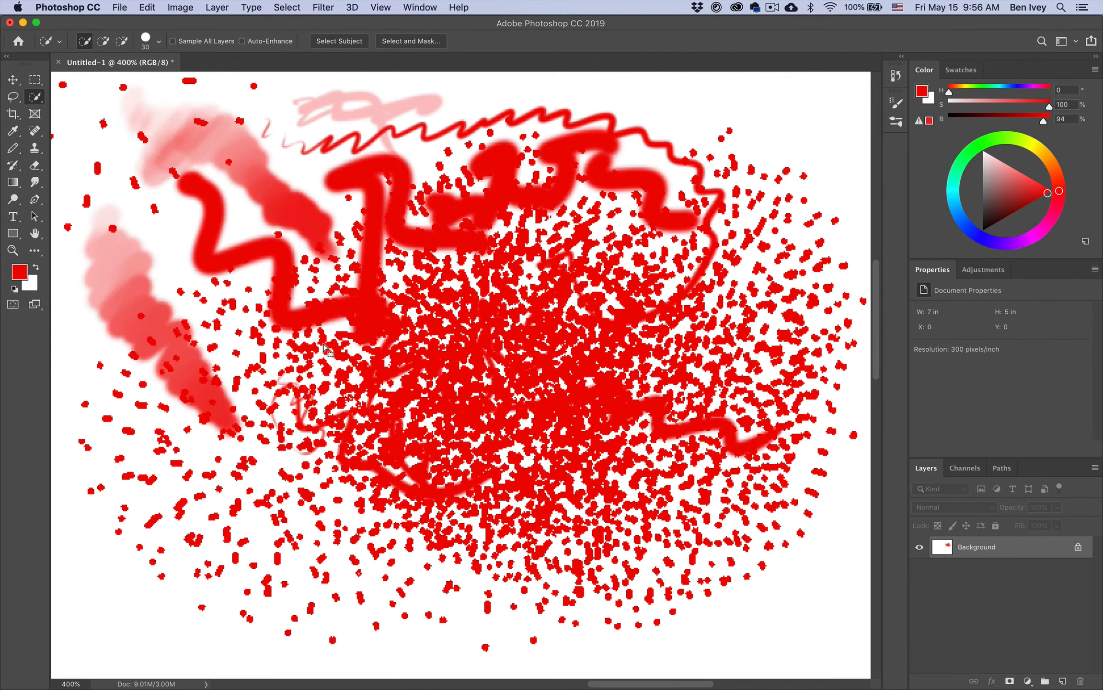
pyautogui.moveTo(388, 358)
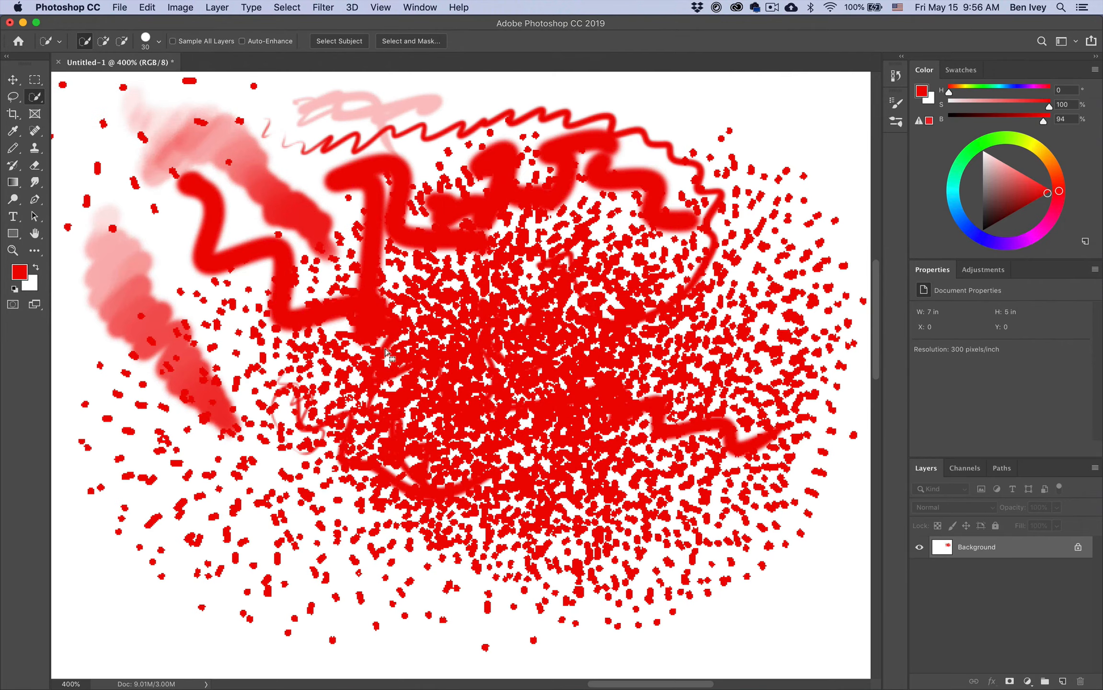